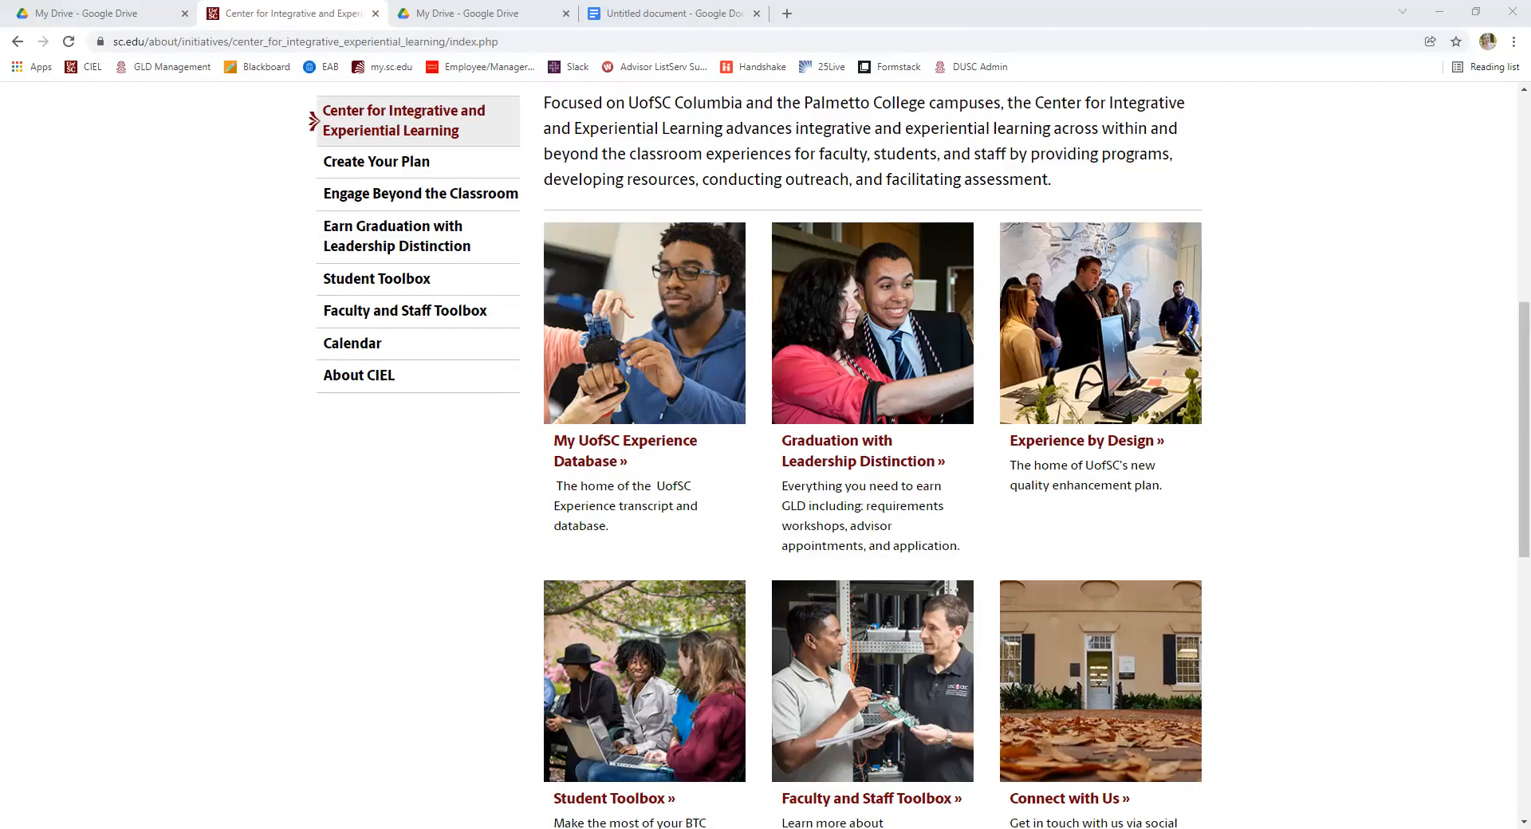
mouse_move(843, 505)
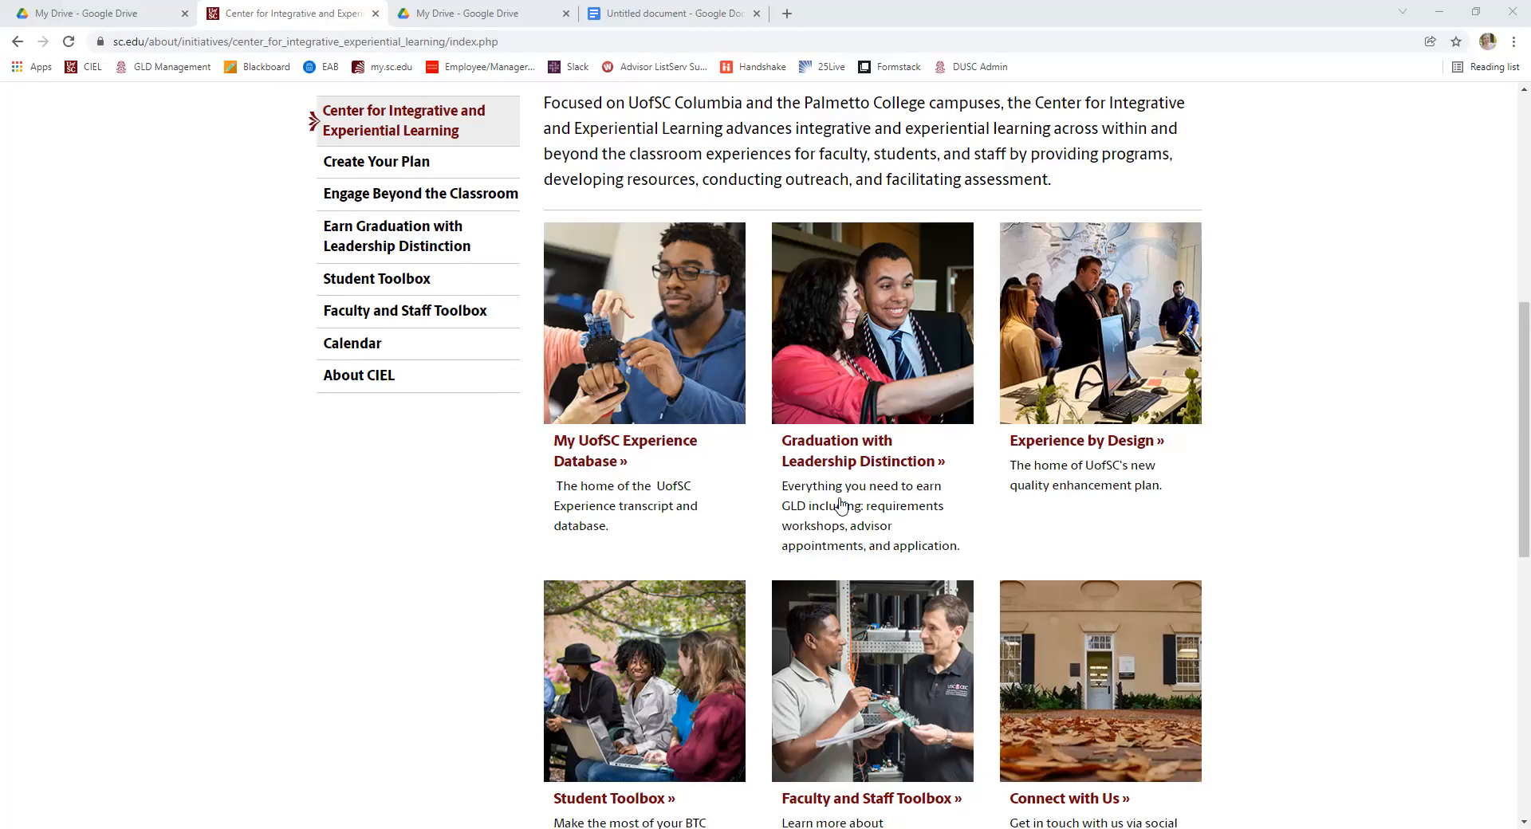
Open the Graduation with Leadership Distinction page from the CIEL homepage card.
click(859, 449)
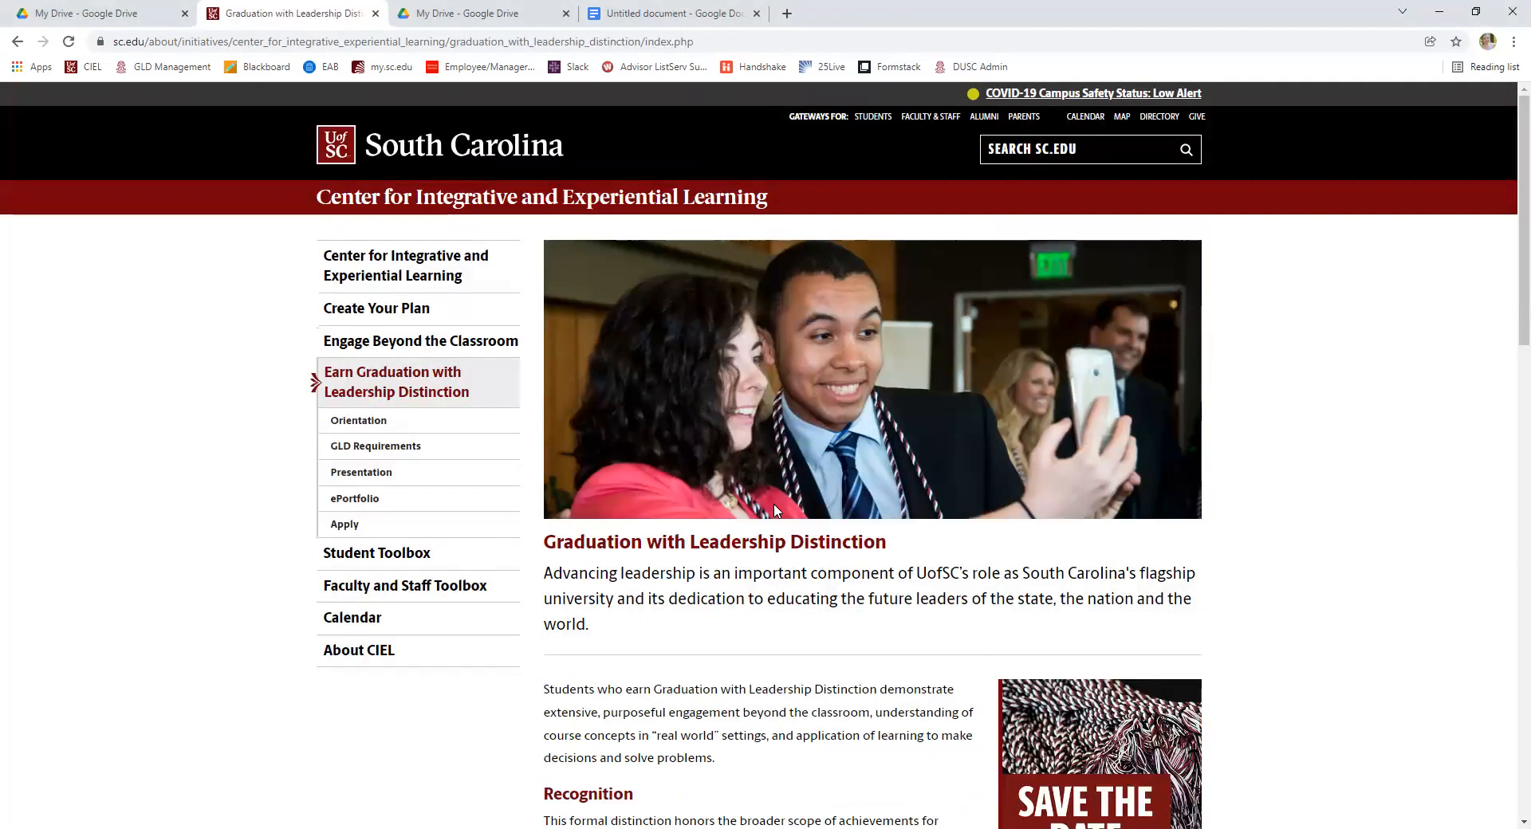
mouse_move(796, 461)
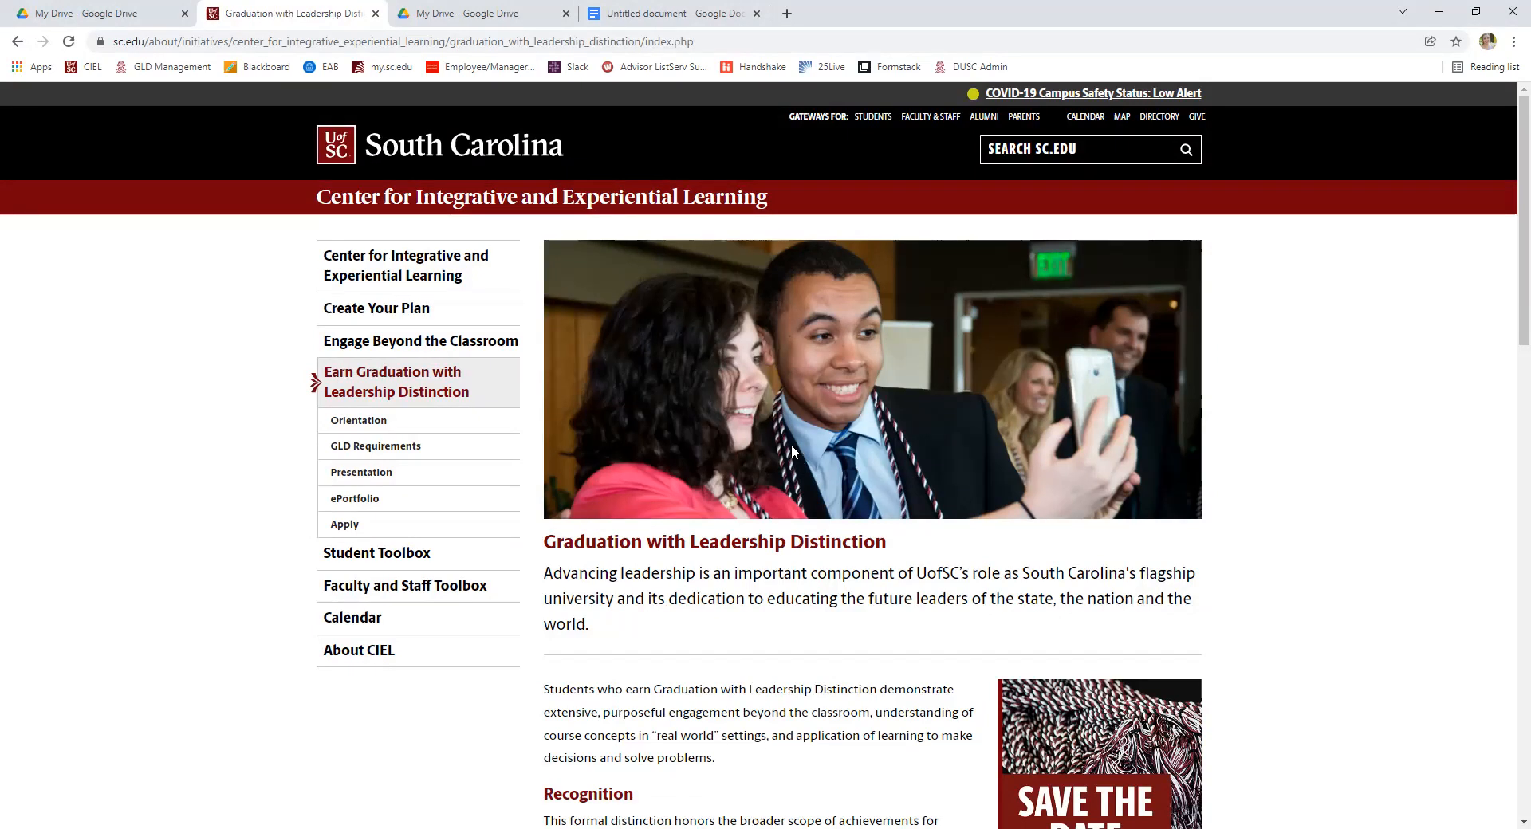
mouse_move(601, 480)
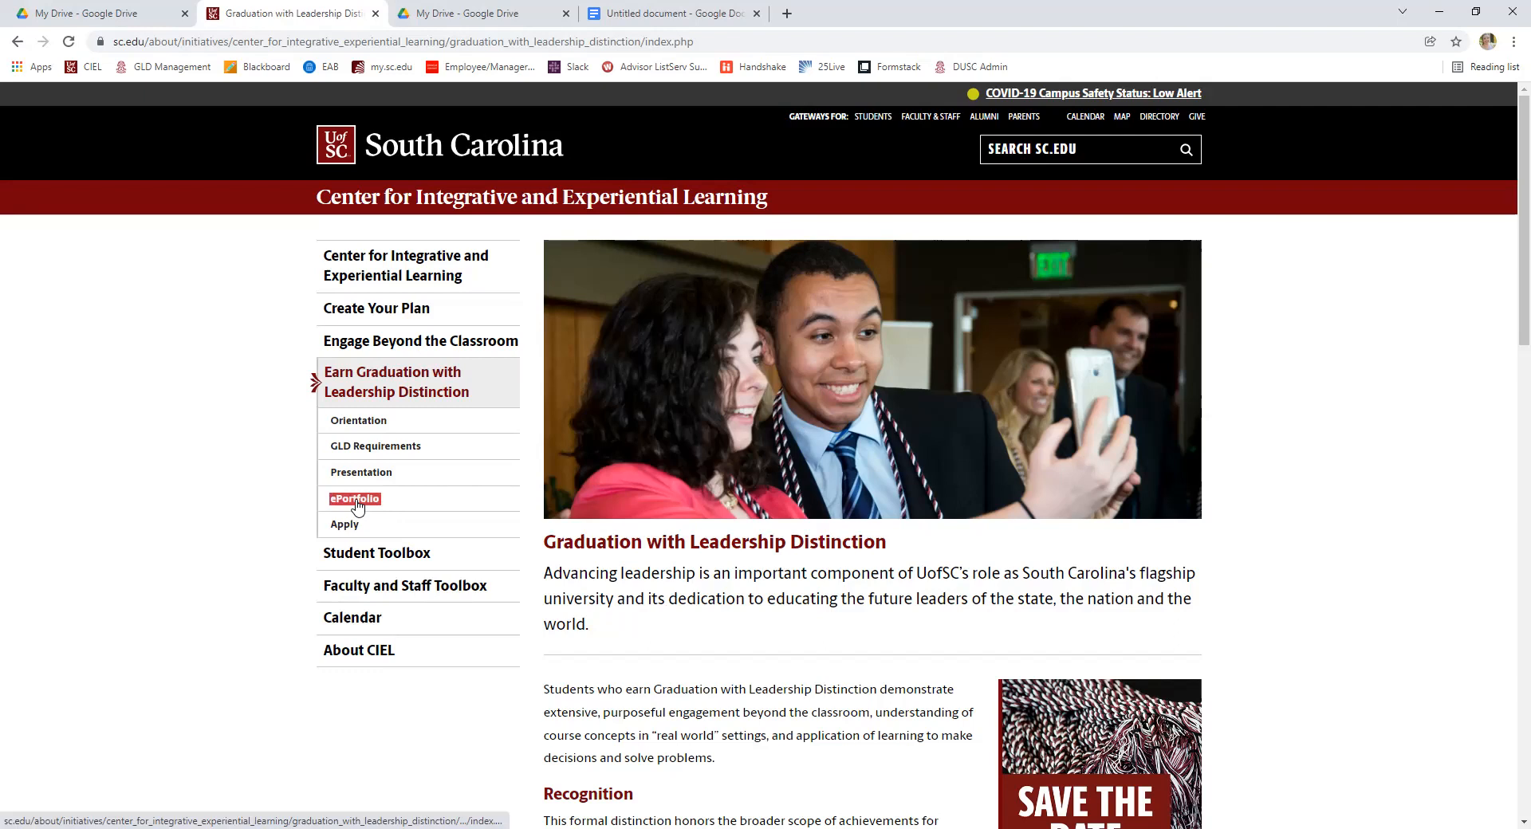
Open the ePortfolio page from the left submenu and read down to Resources and Sample ePortfolios.
click(354, 499)
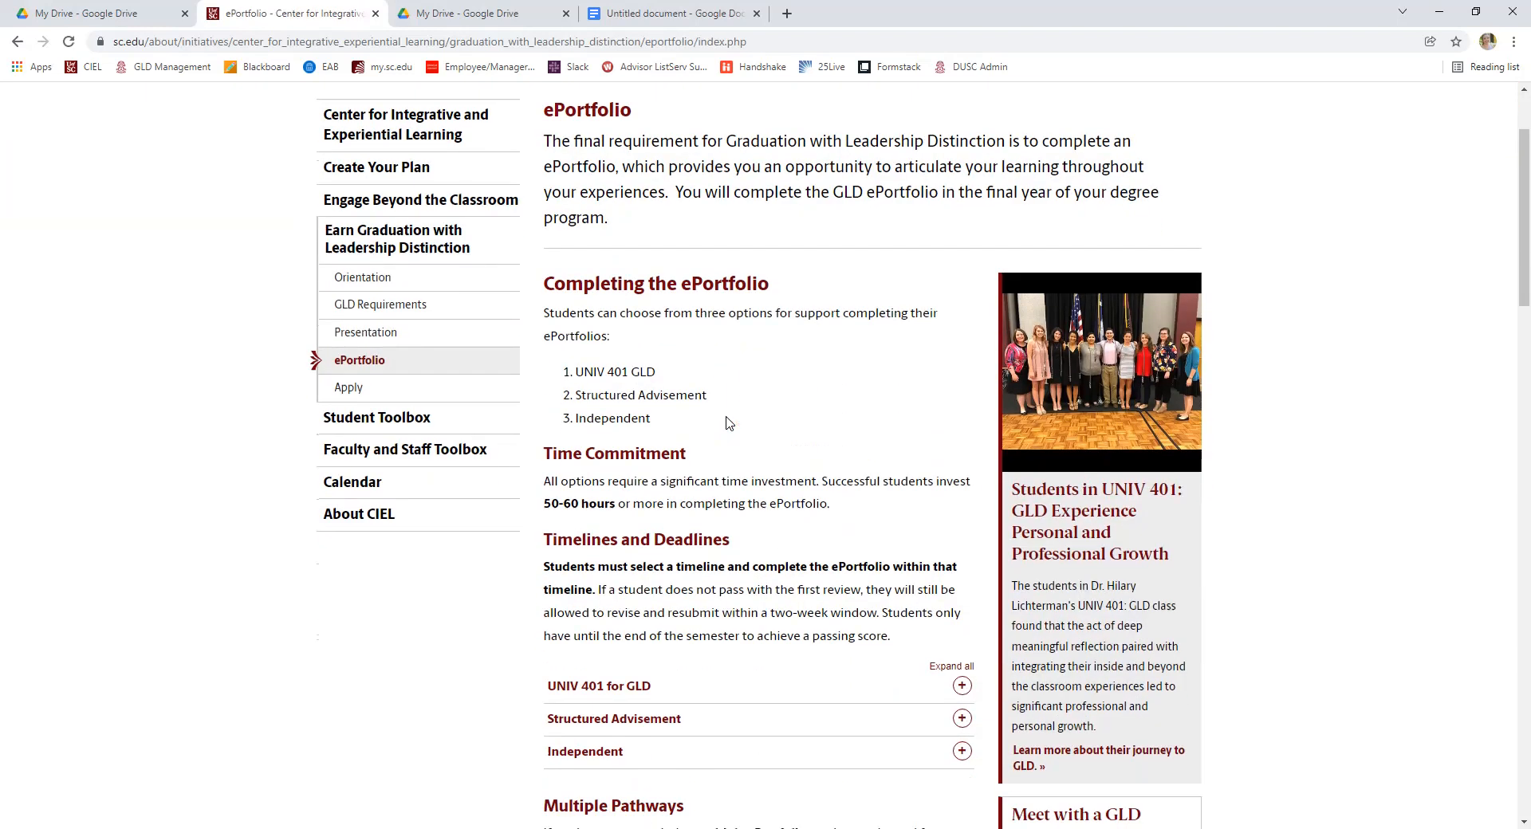
scroll(down, 3)
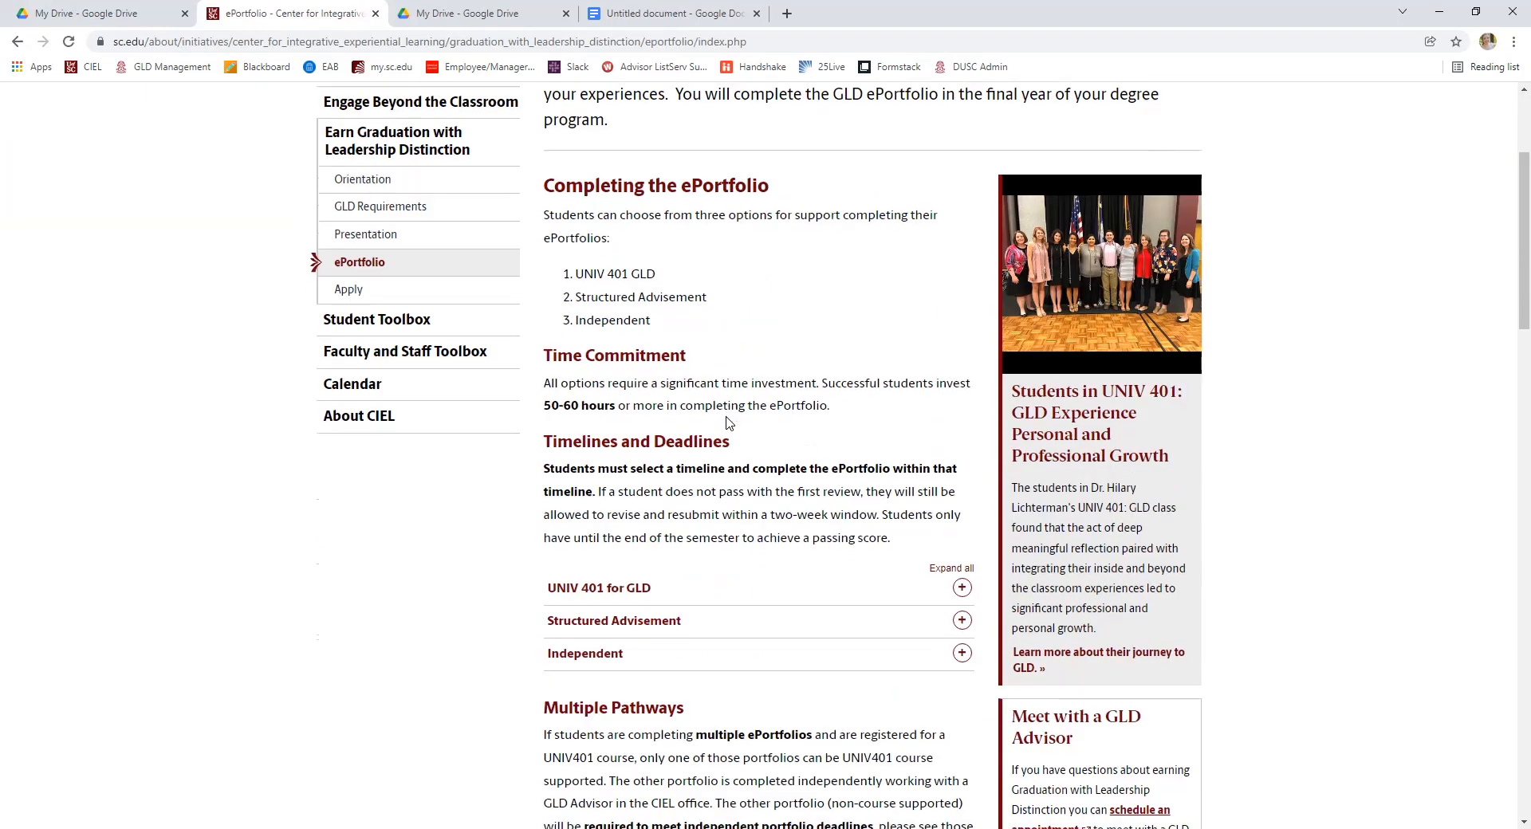
scroll(down, 3)
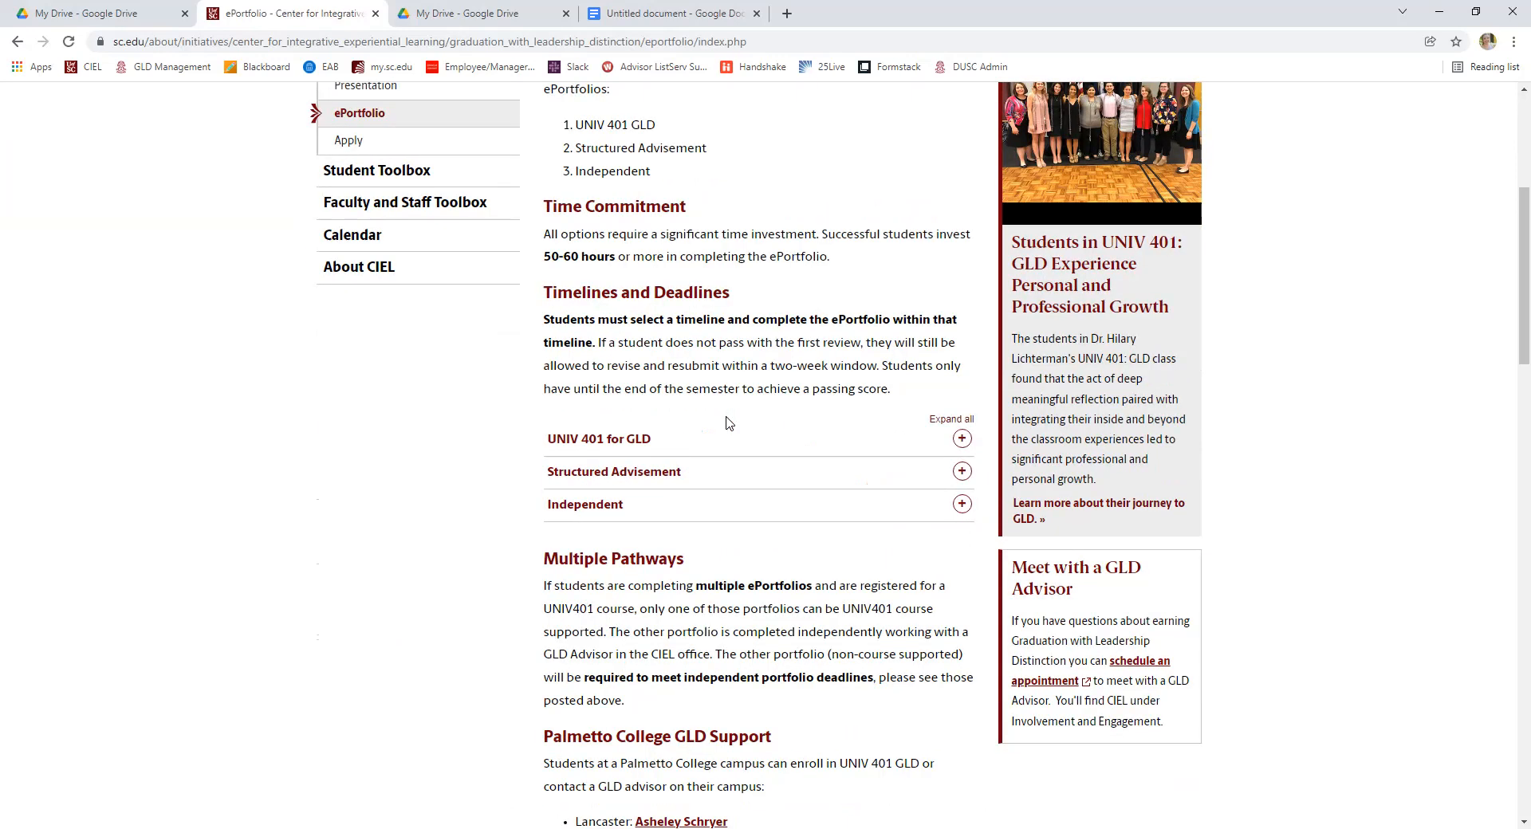
scroll(down, 3)
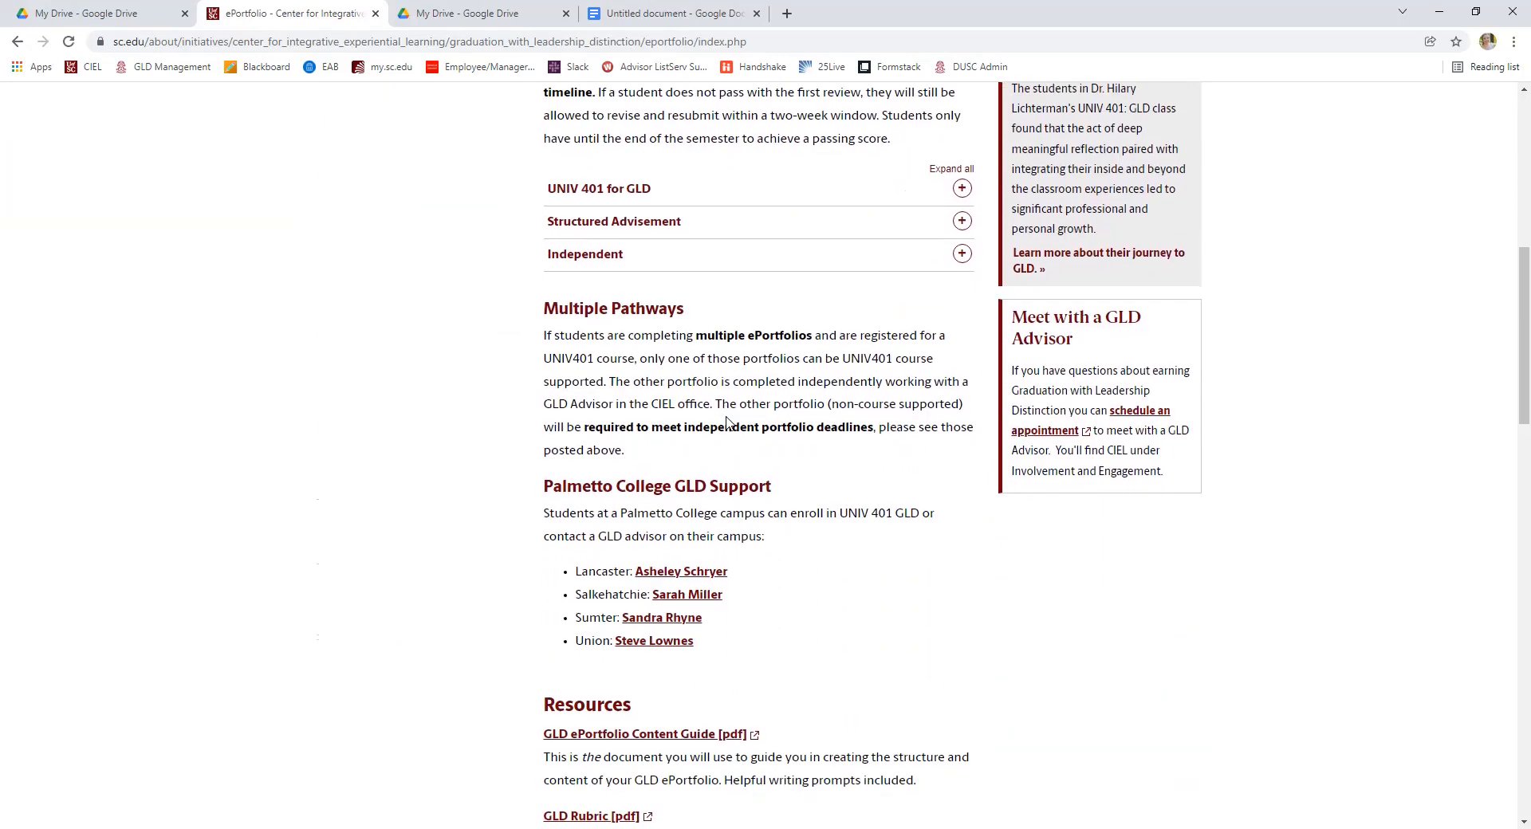
scroll(down, 3)
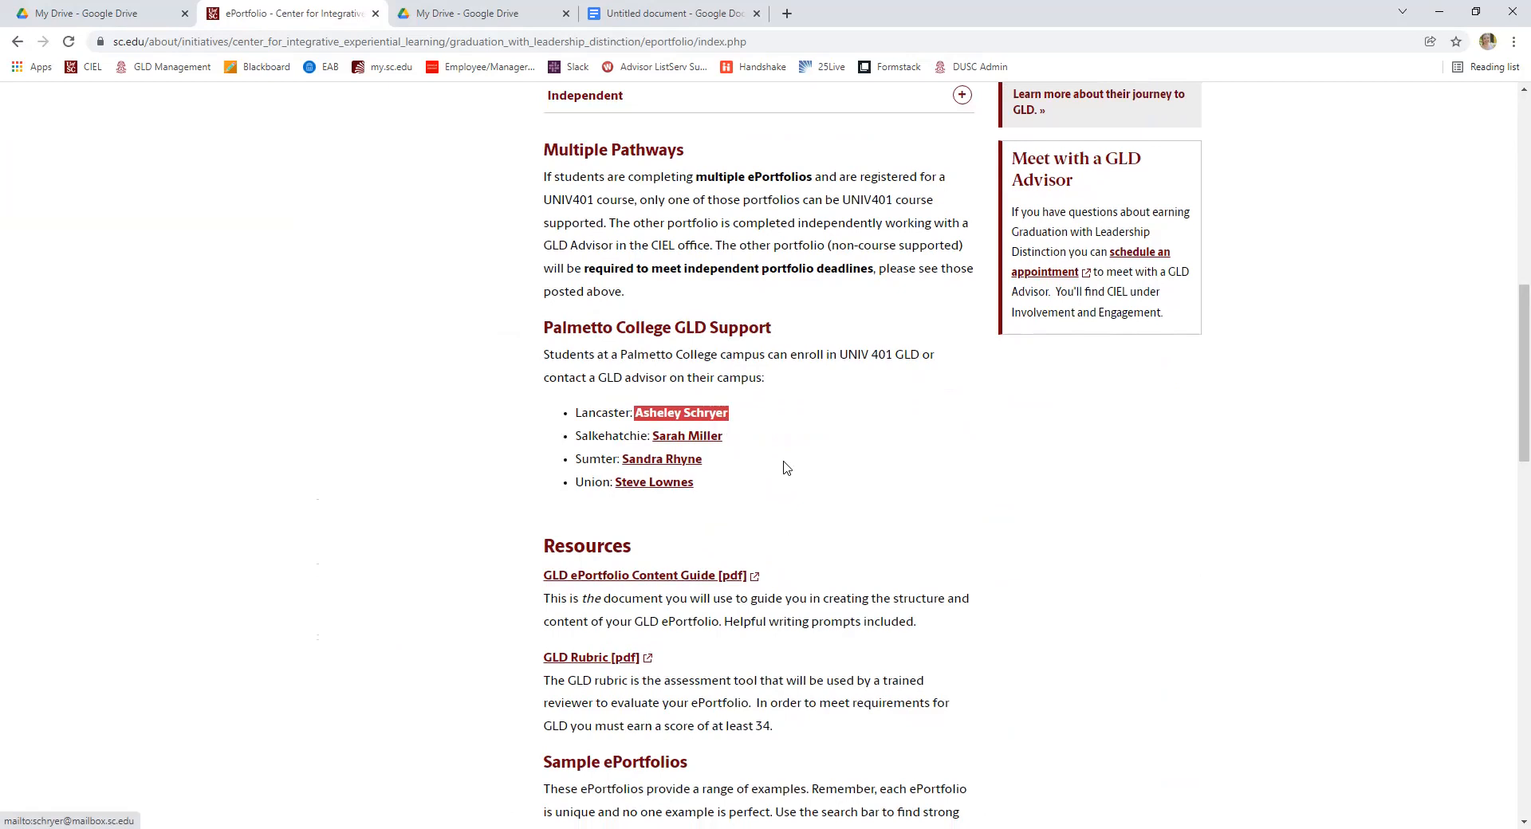
scroll(down, 3)
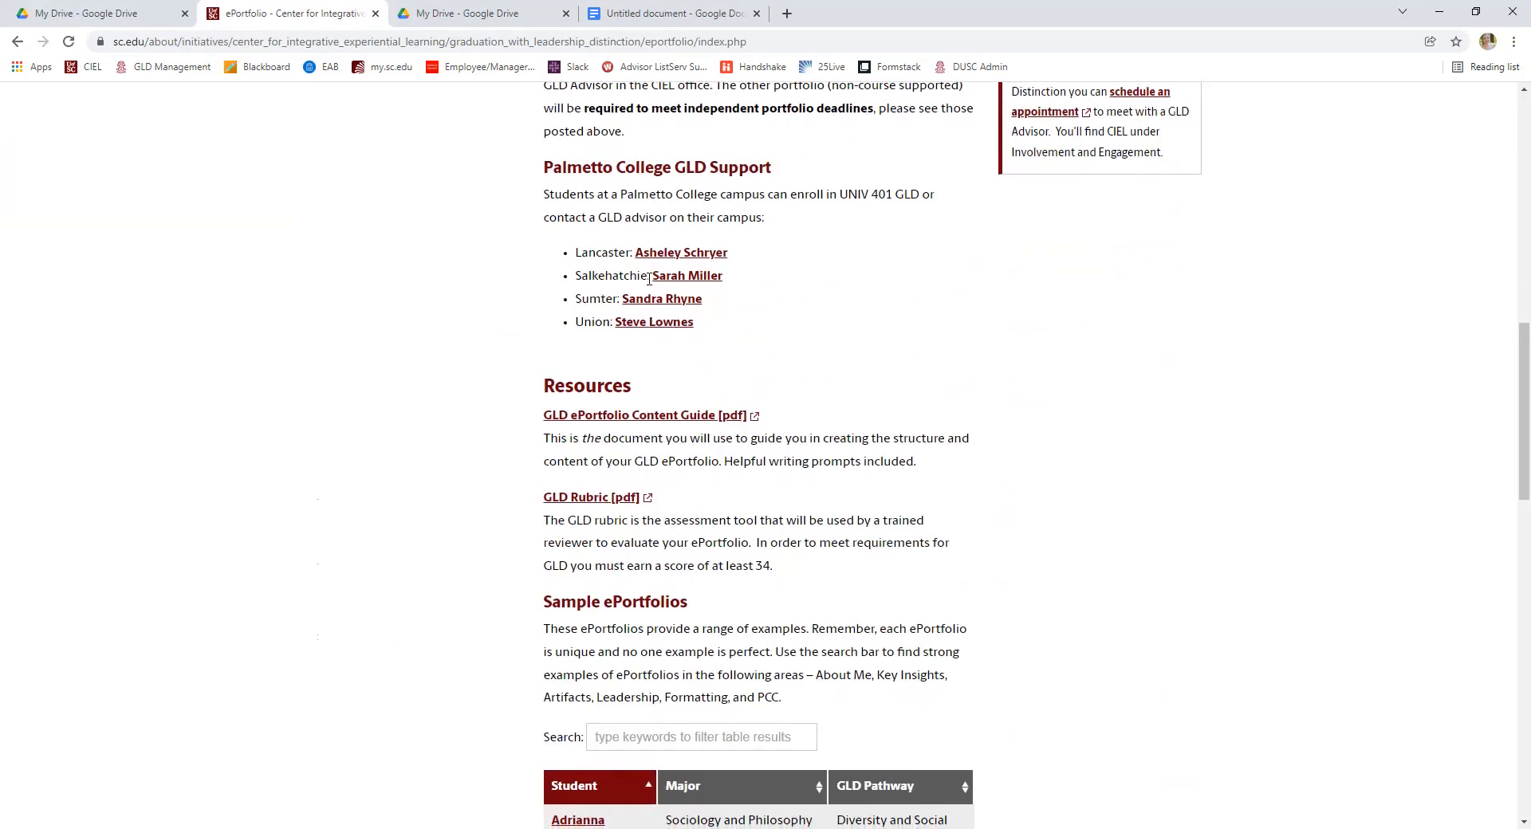
scroll(down, 3)
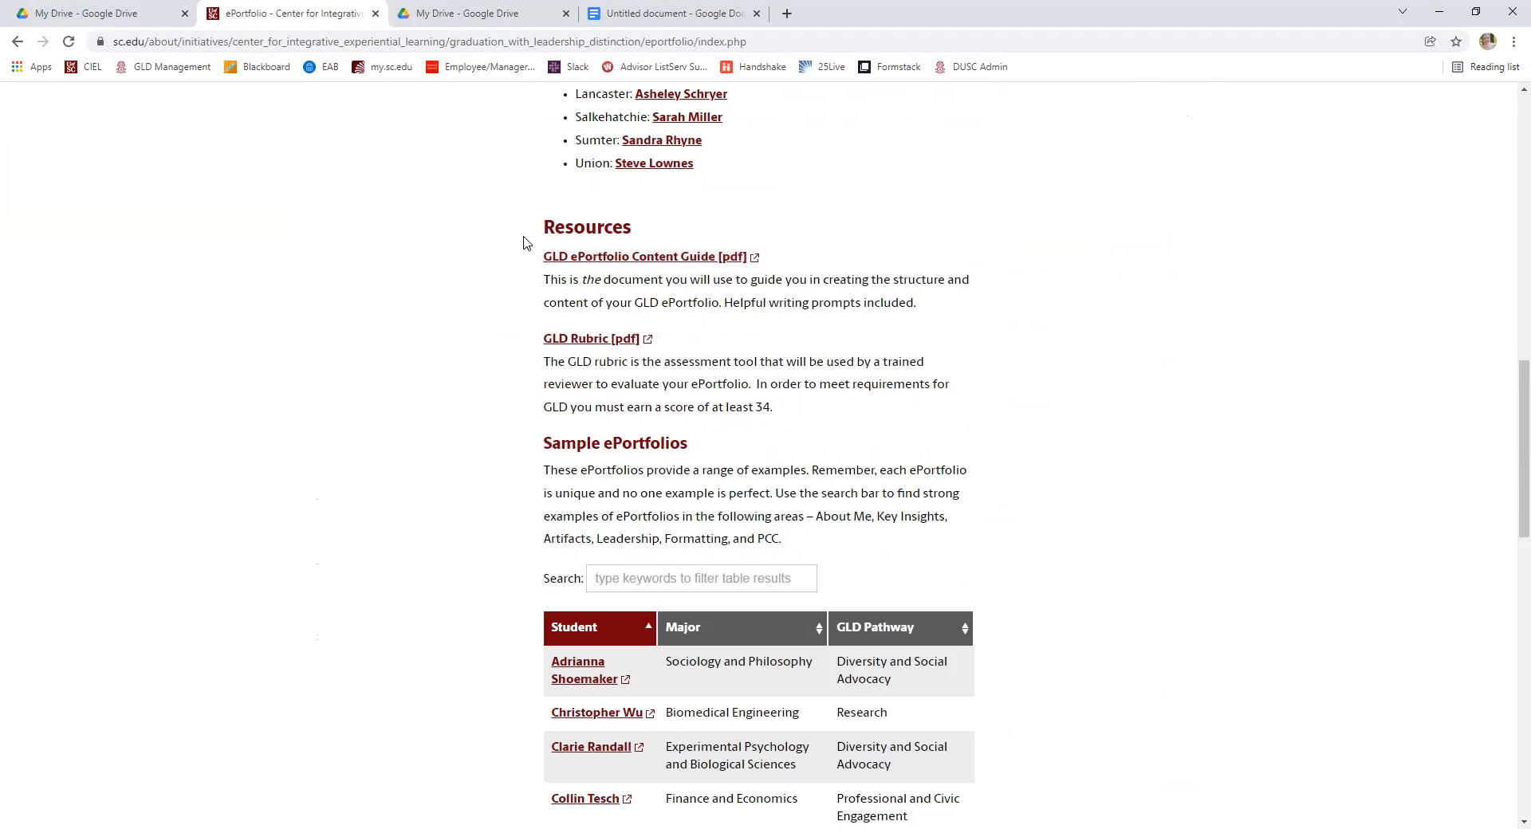
mouse_move(623, 252)
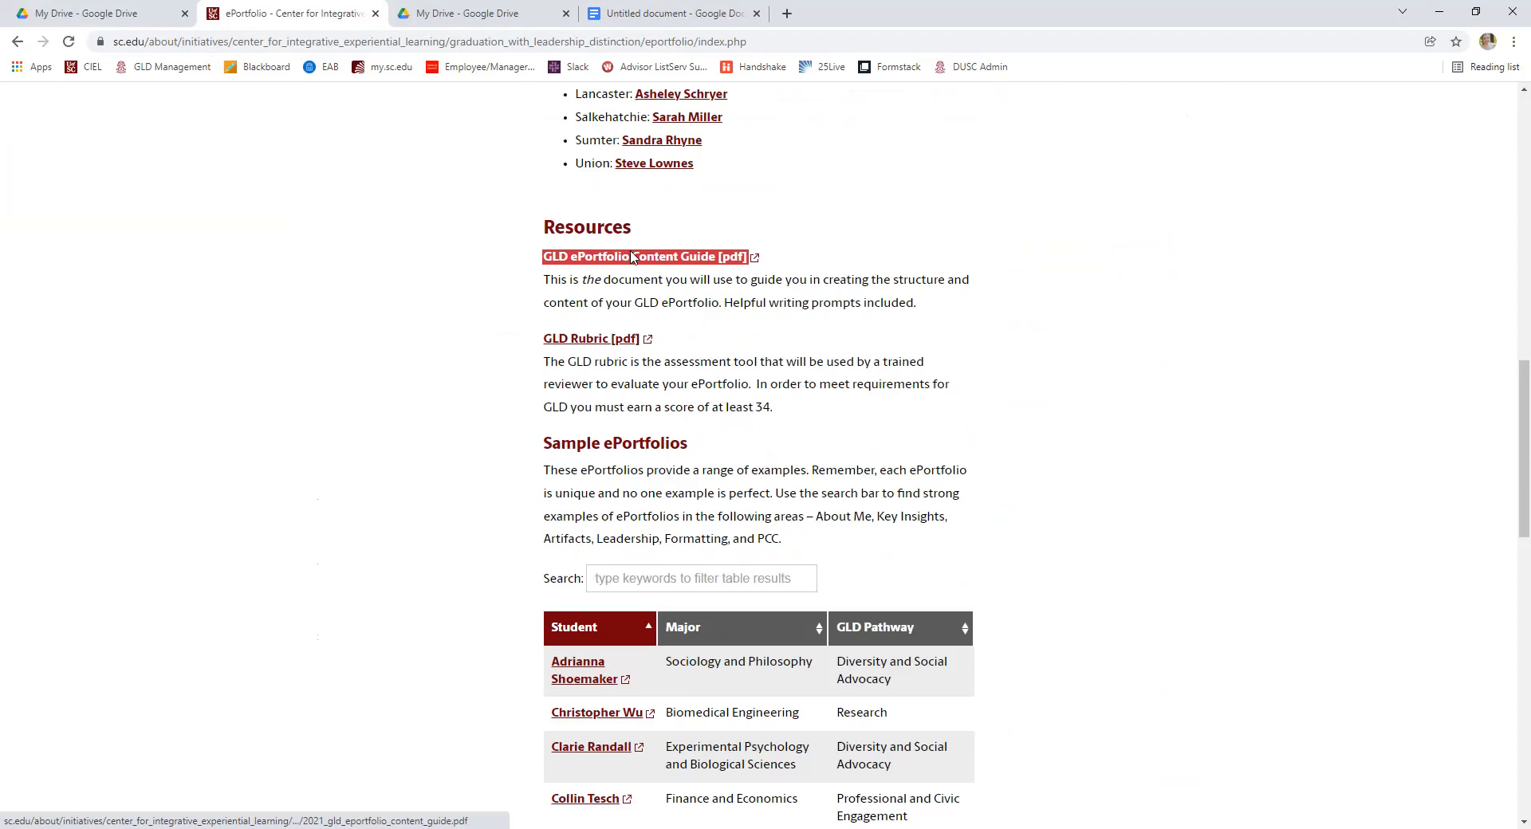
mouse_move(647, 279)
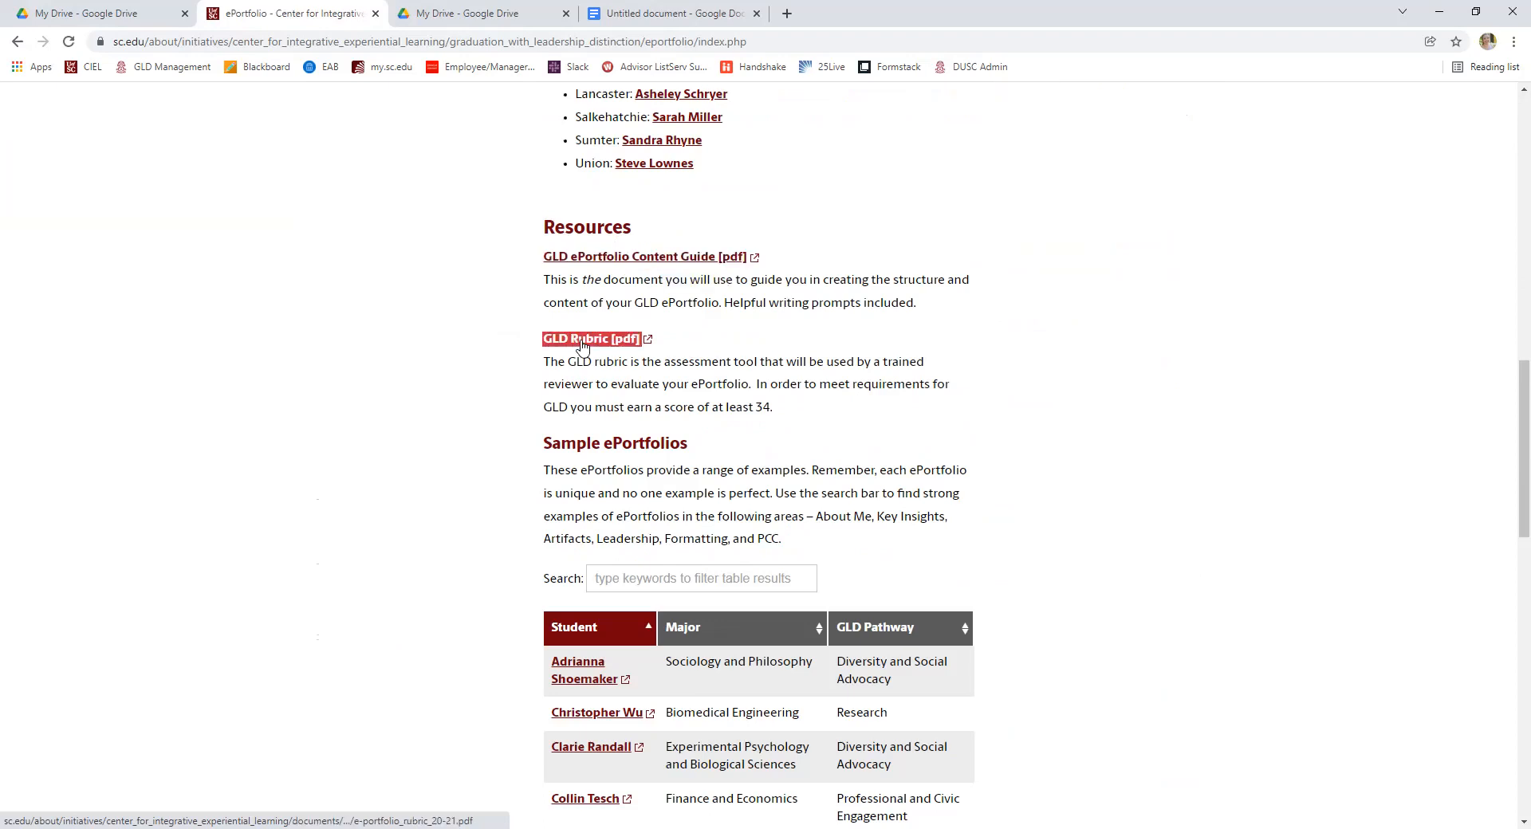
mouse_move(581, 340)
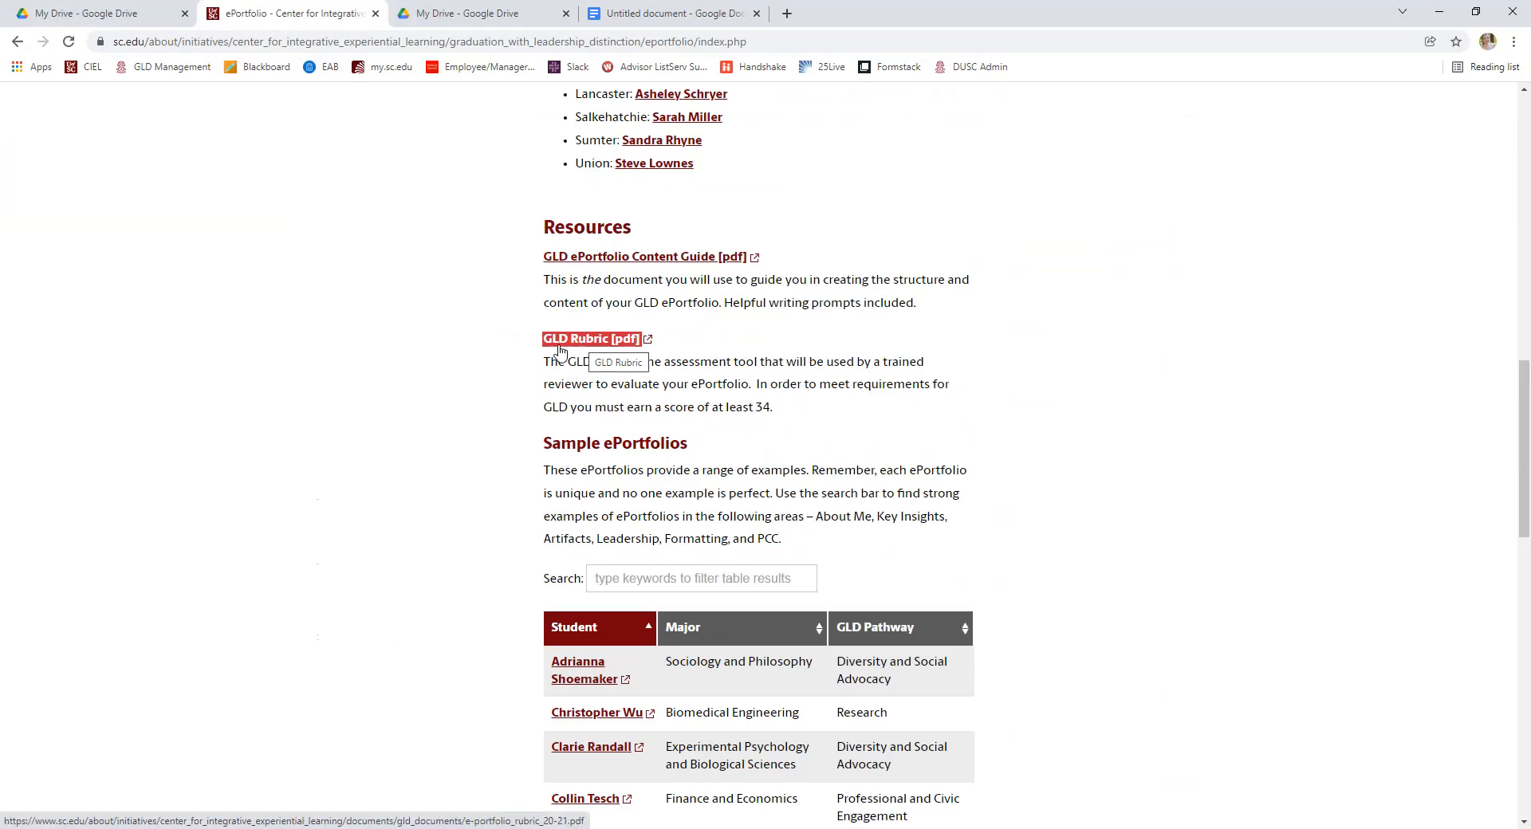
mouse_move(478, 367)
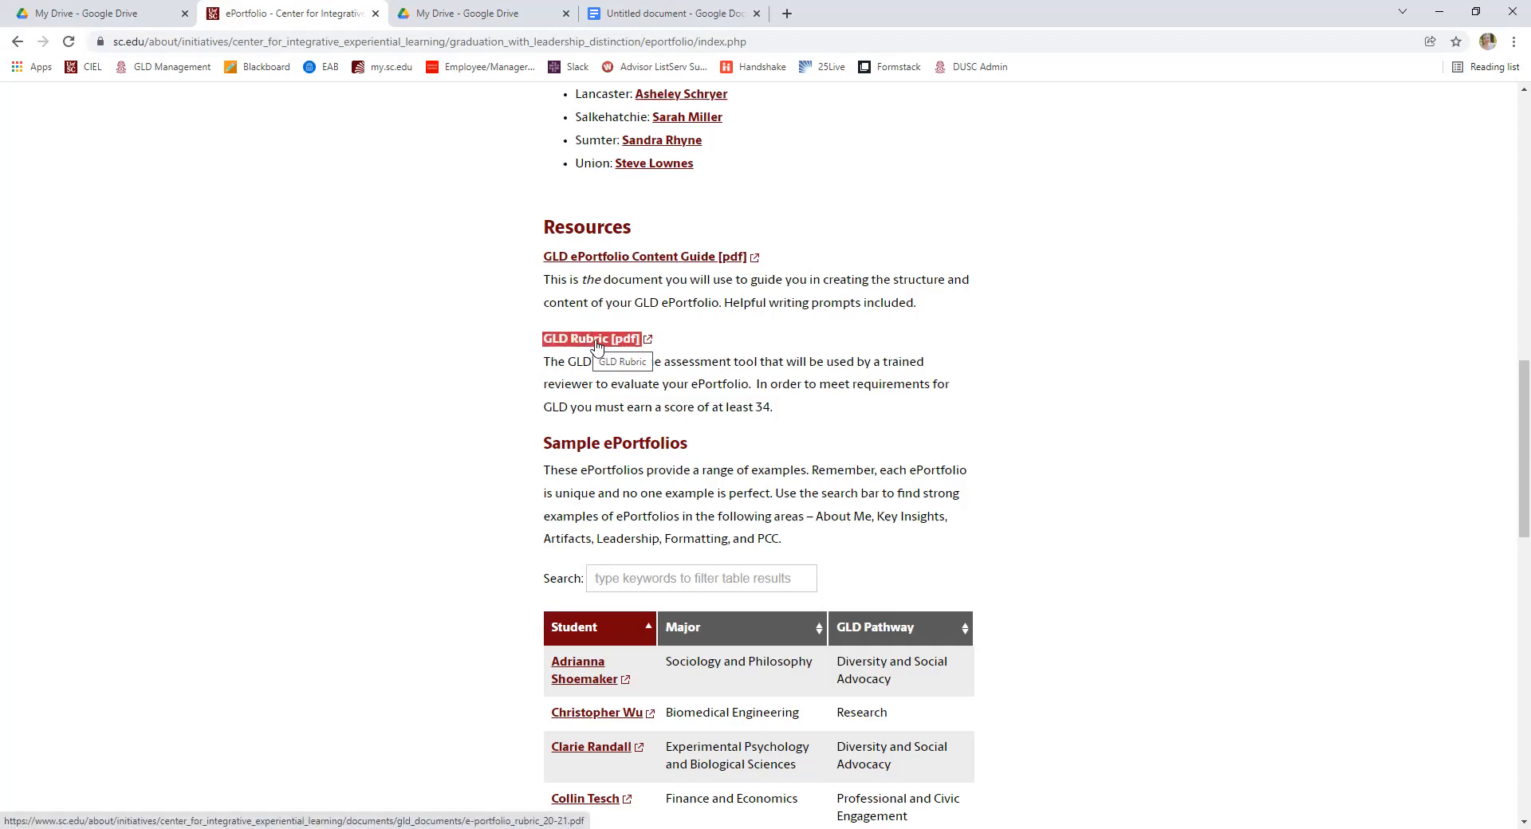
mouse_move(500, 381)
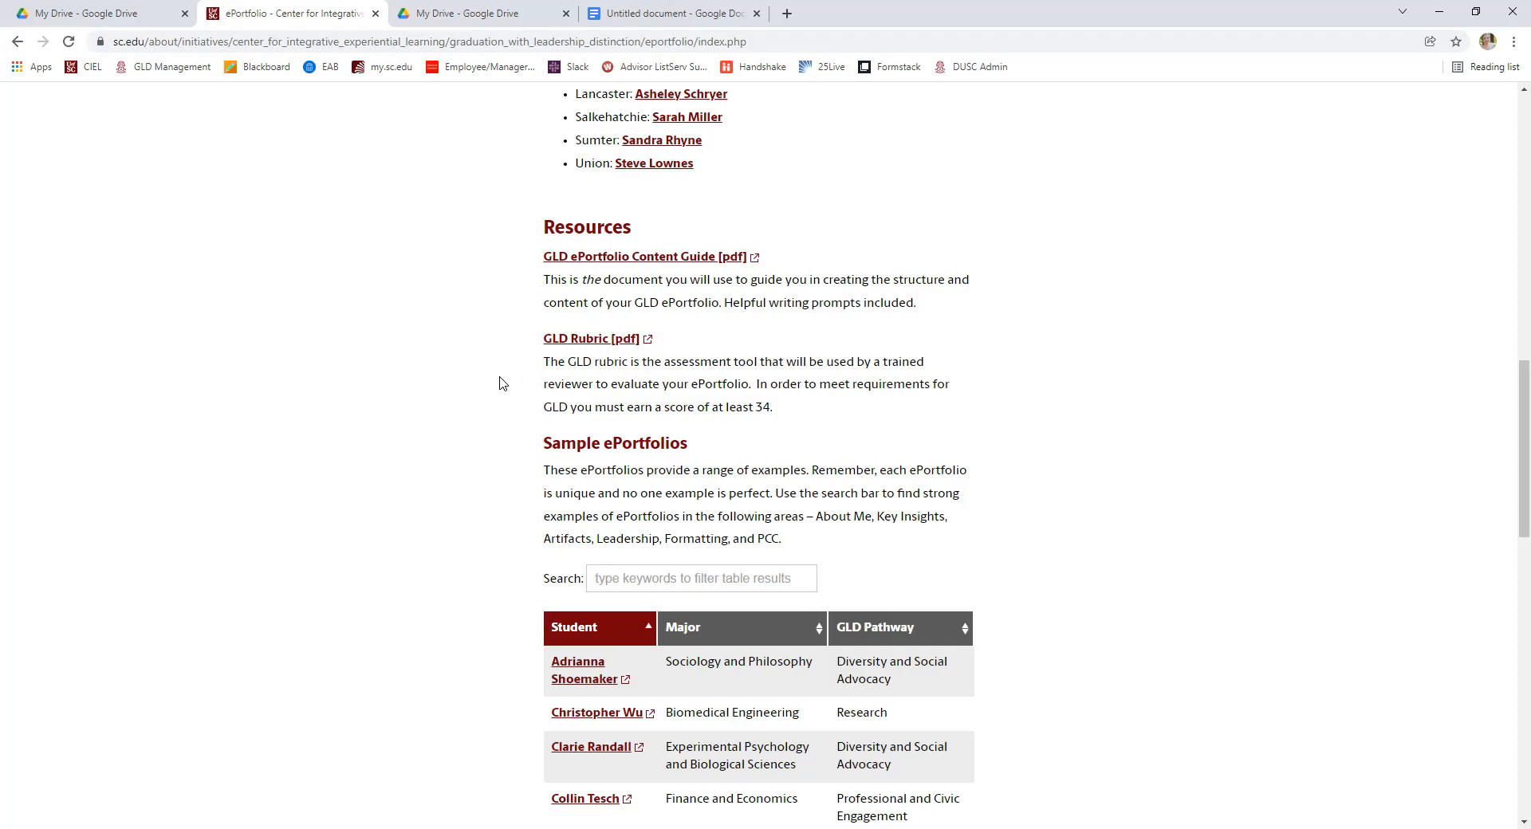
mouse_move(485, 342)
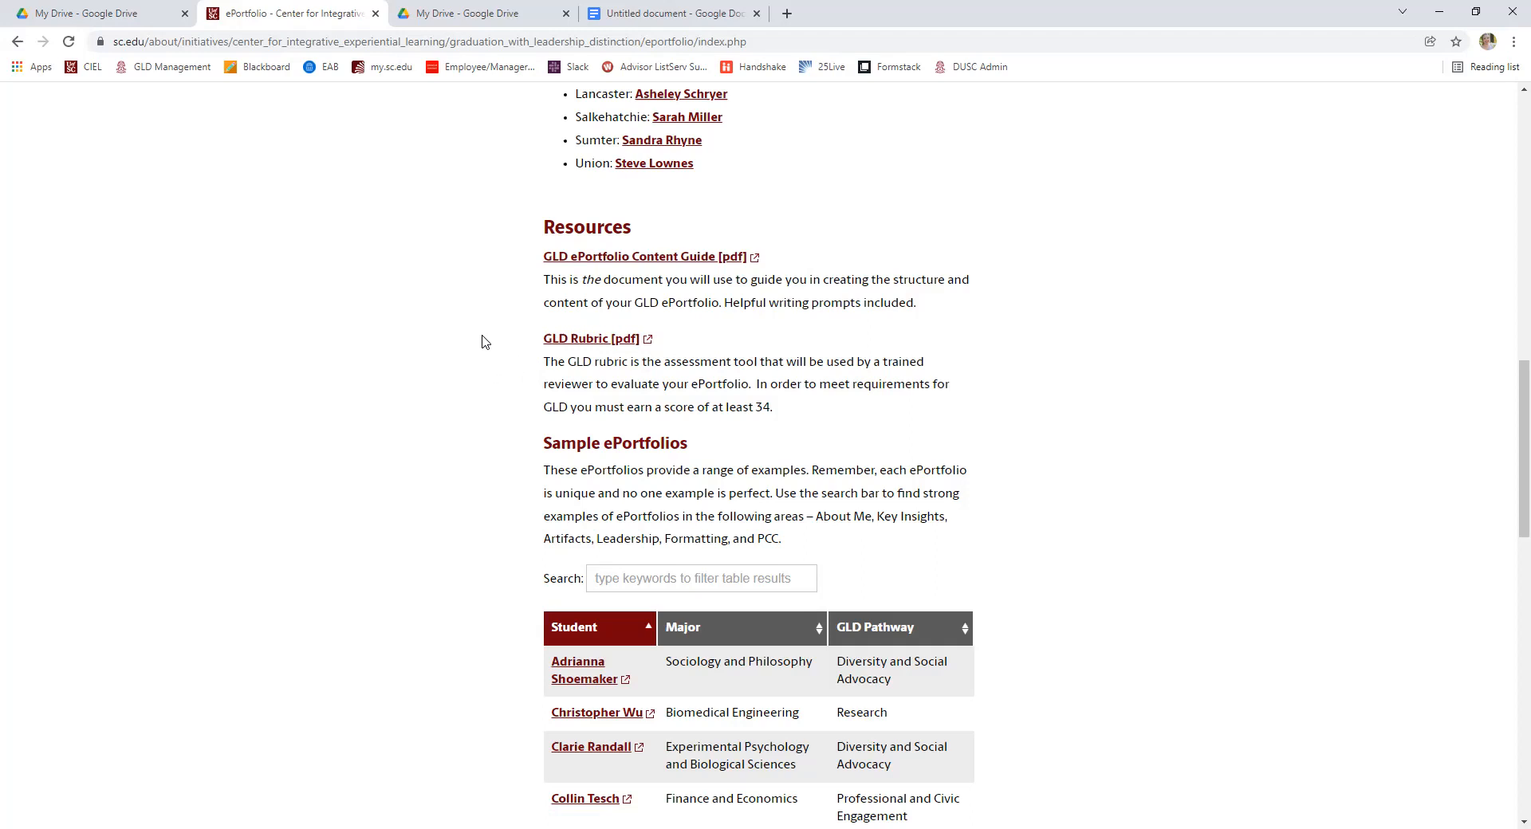
scroll(down, 3)
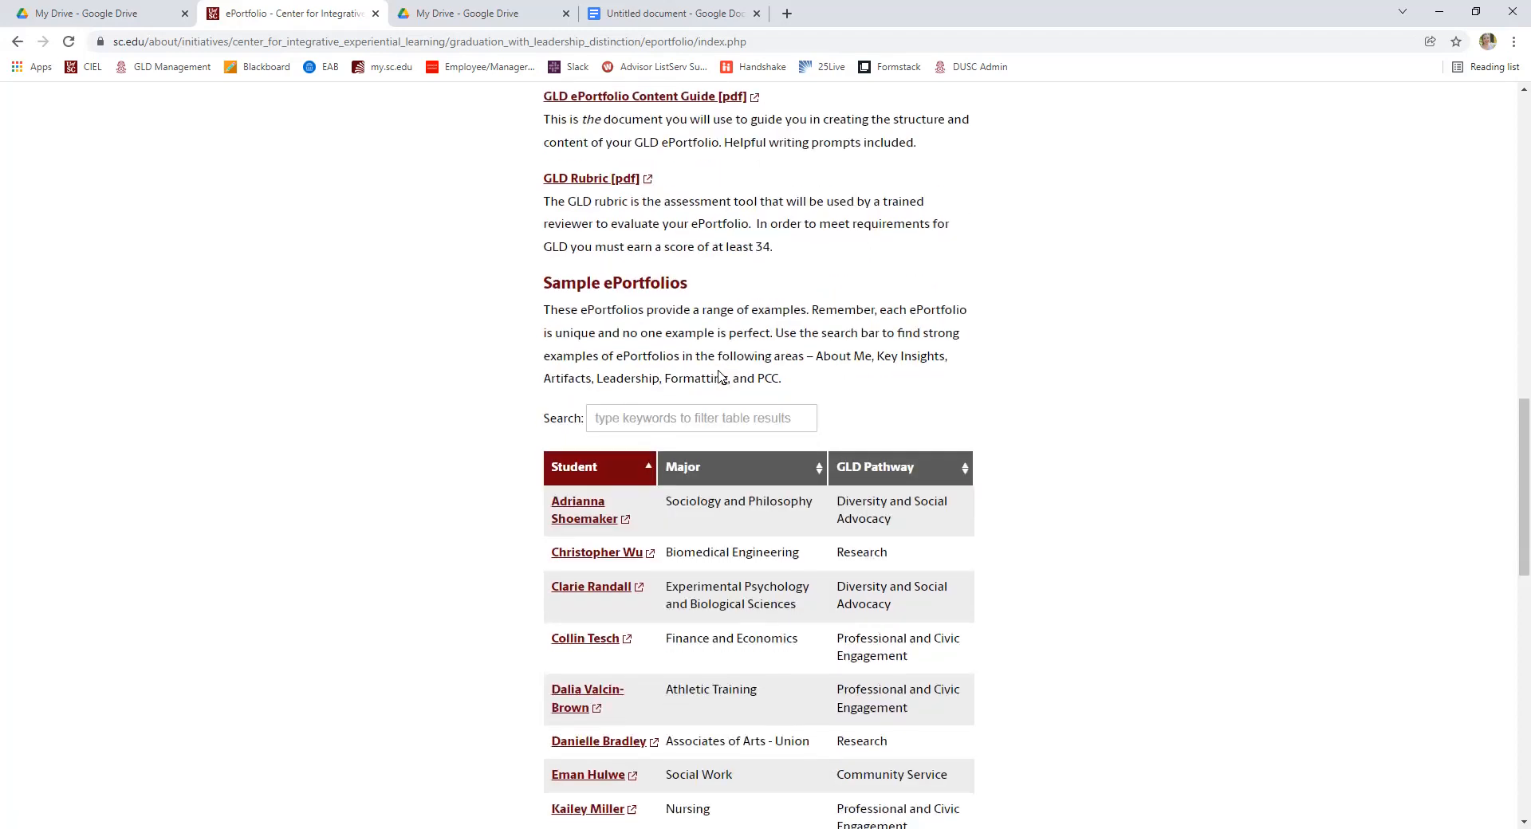
scroll(down, 3)
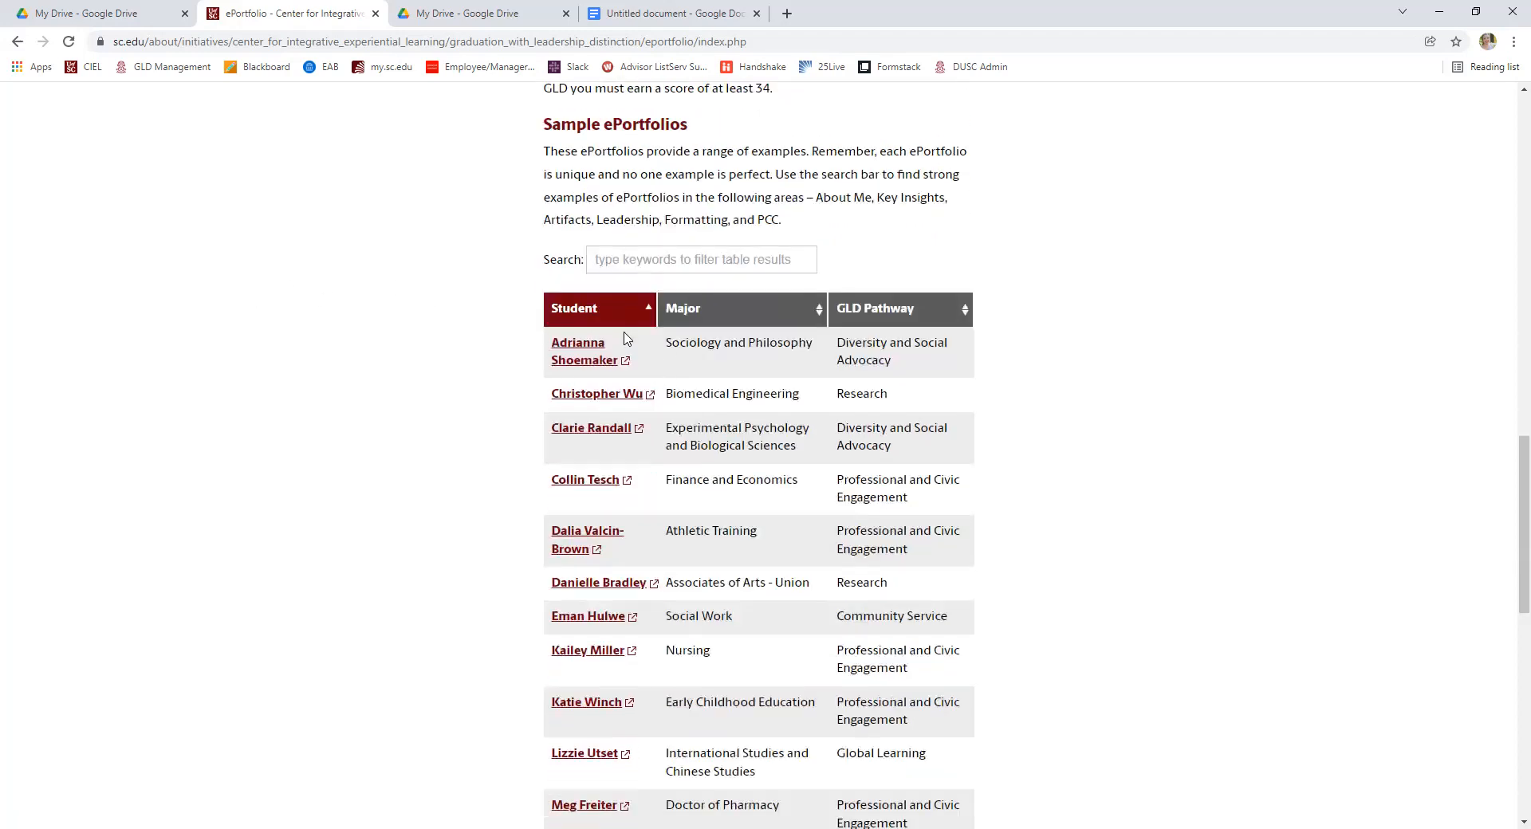
mouse_move(745, 467)
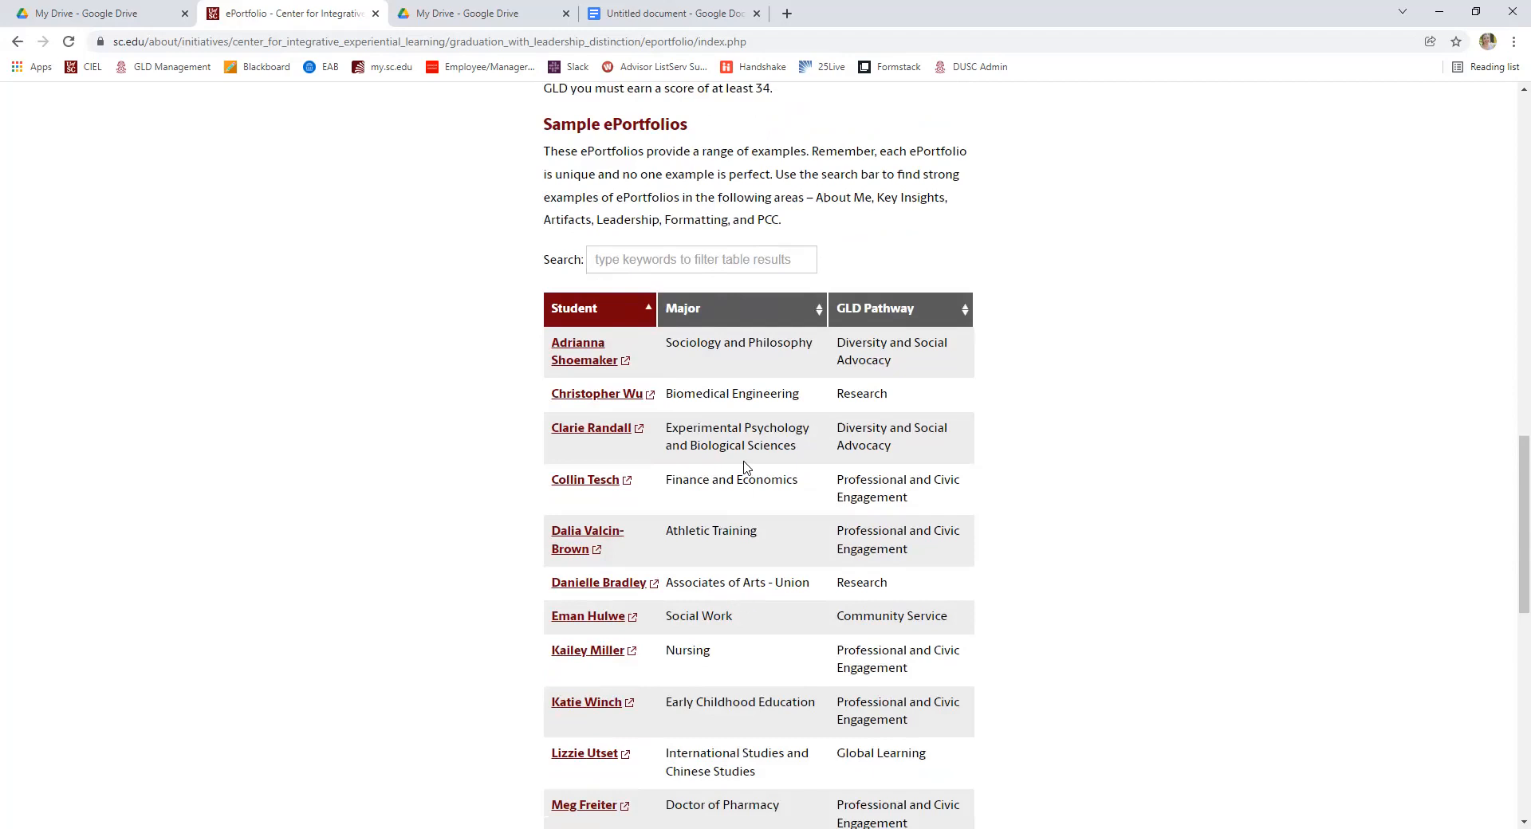
scroll(down, 3)
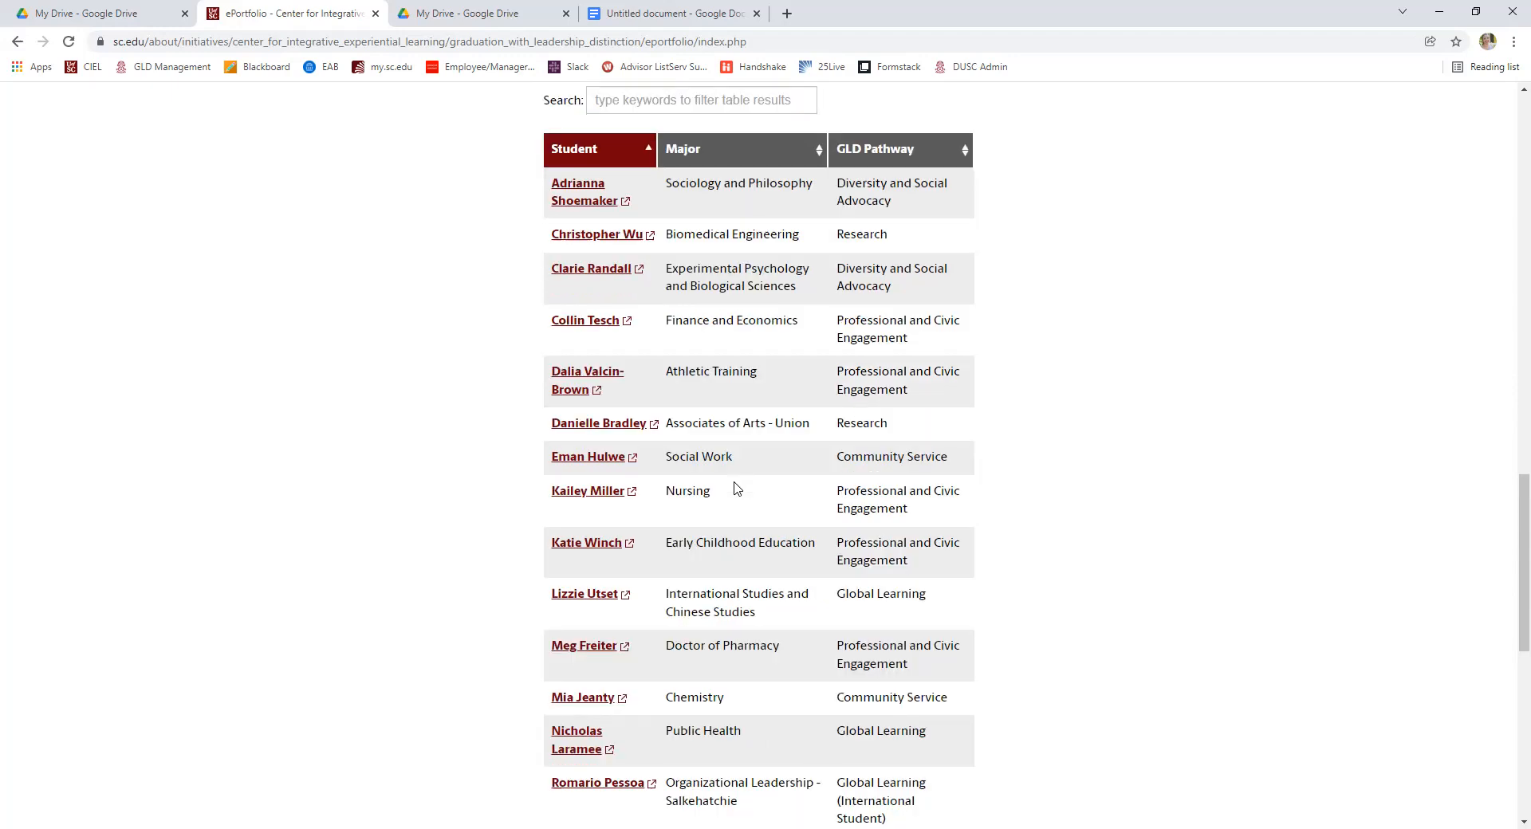
scroll(down, 3)
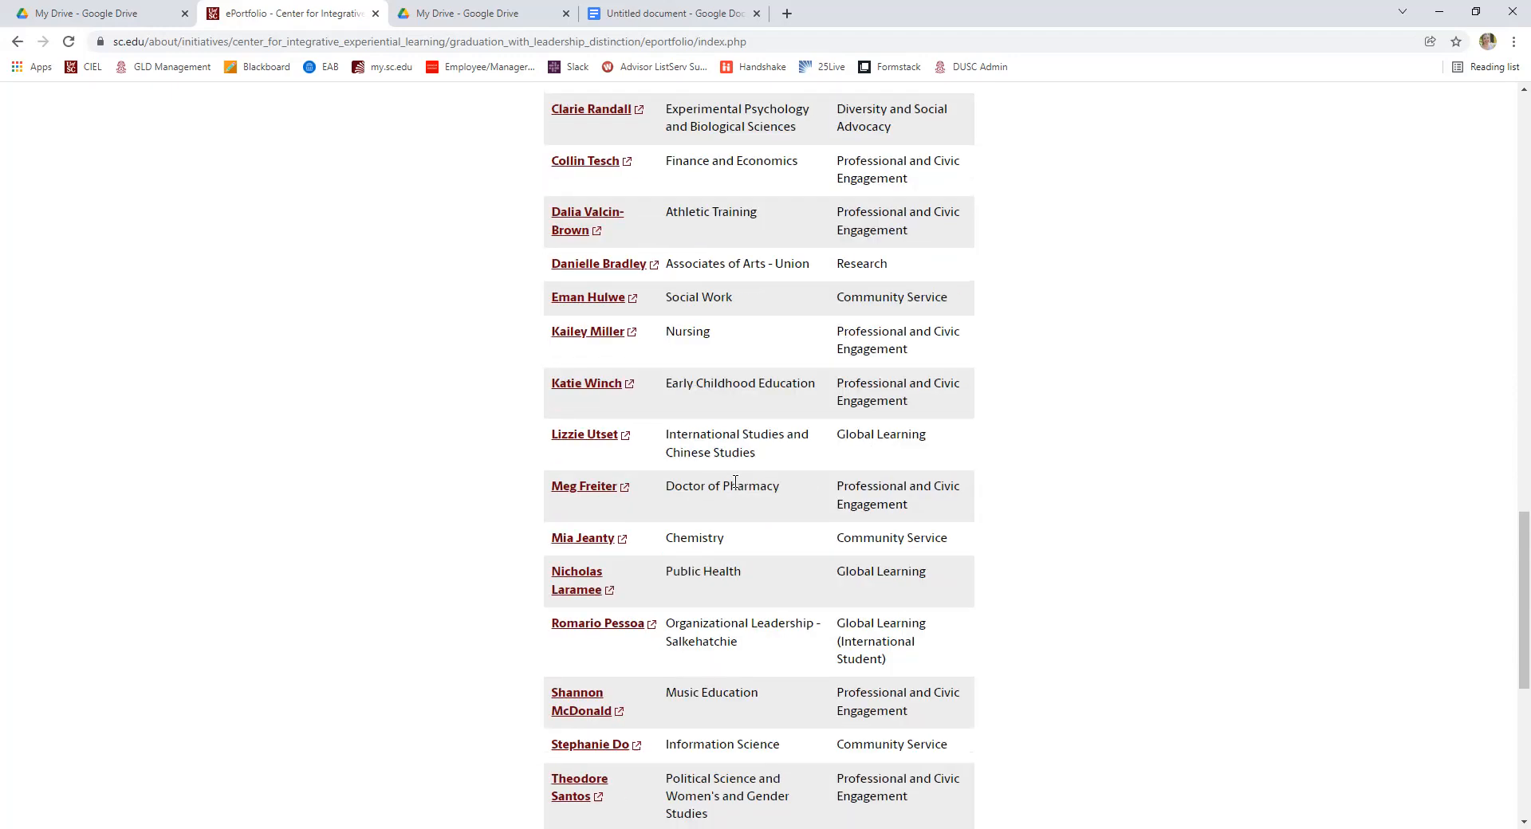
scroll(down, 3)
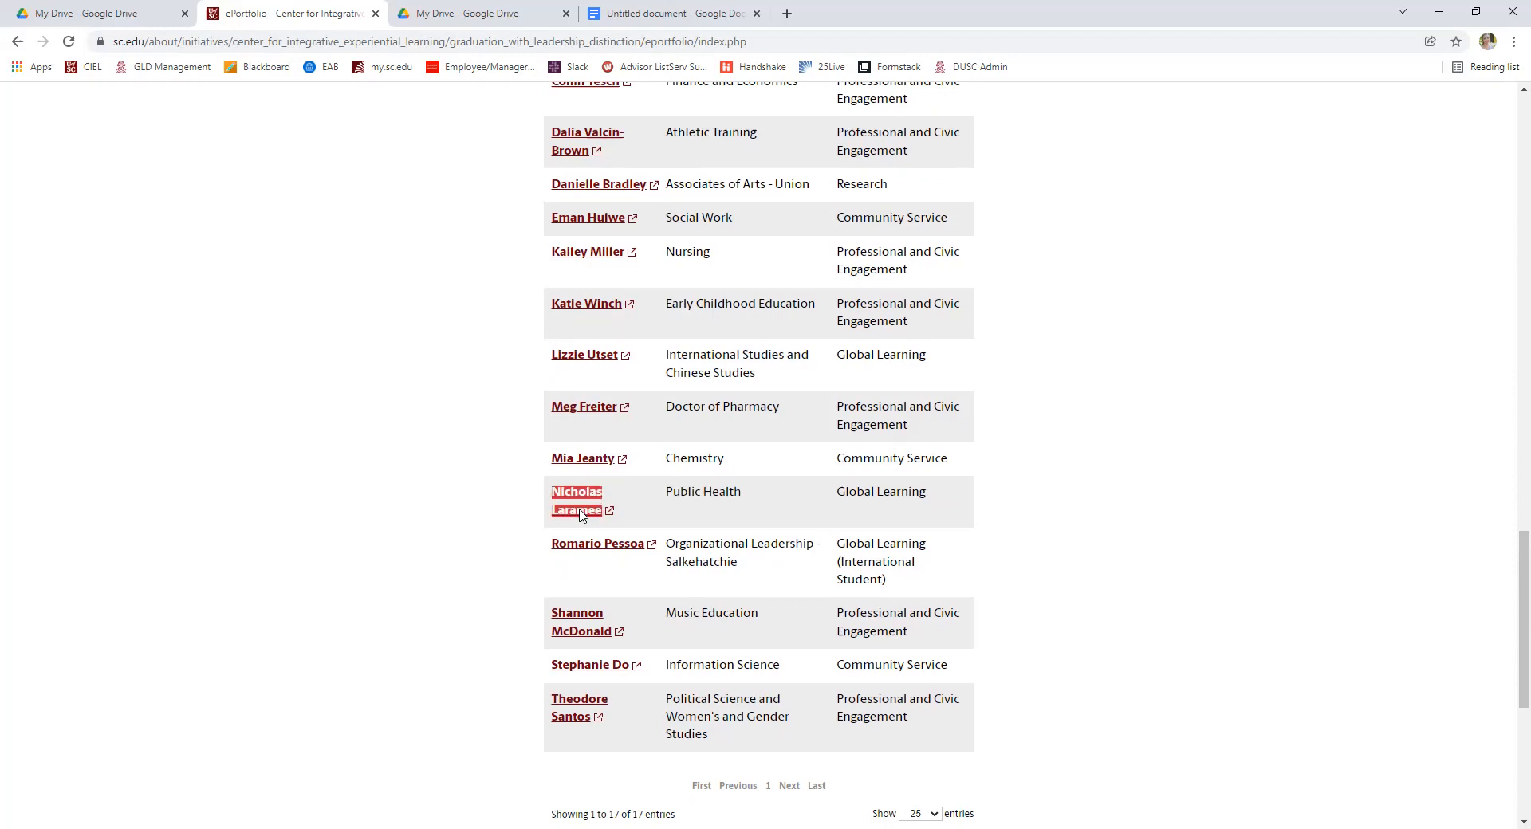
click(575, 500)
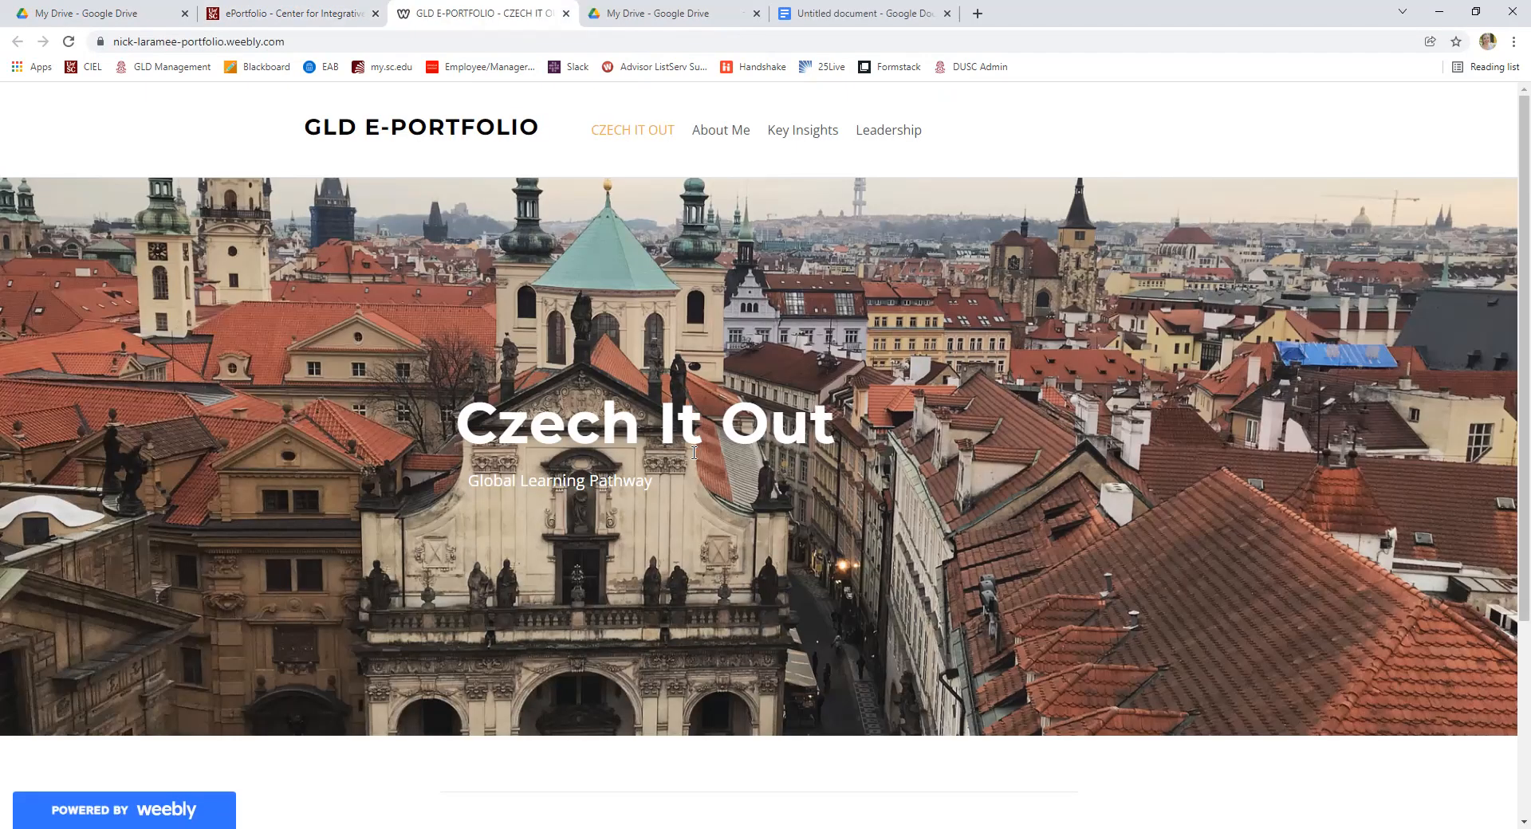
mouse_move(708, 429)
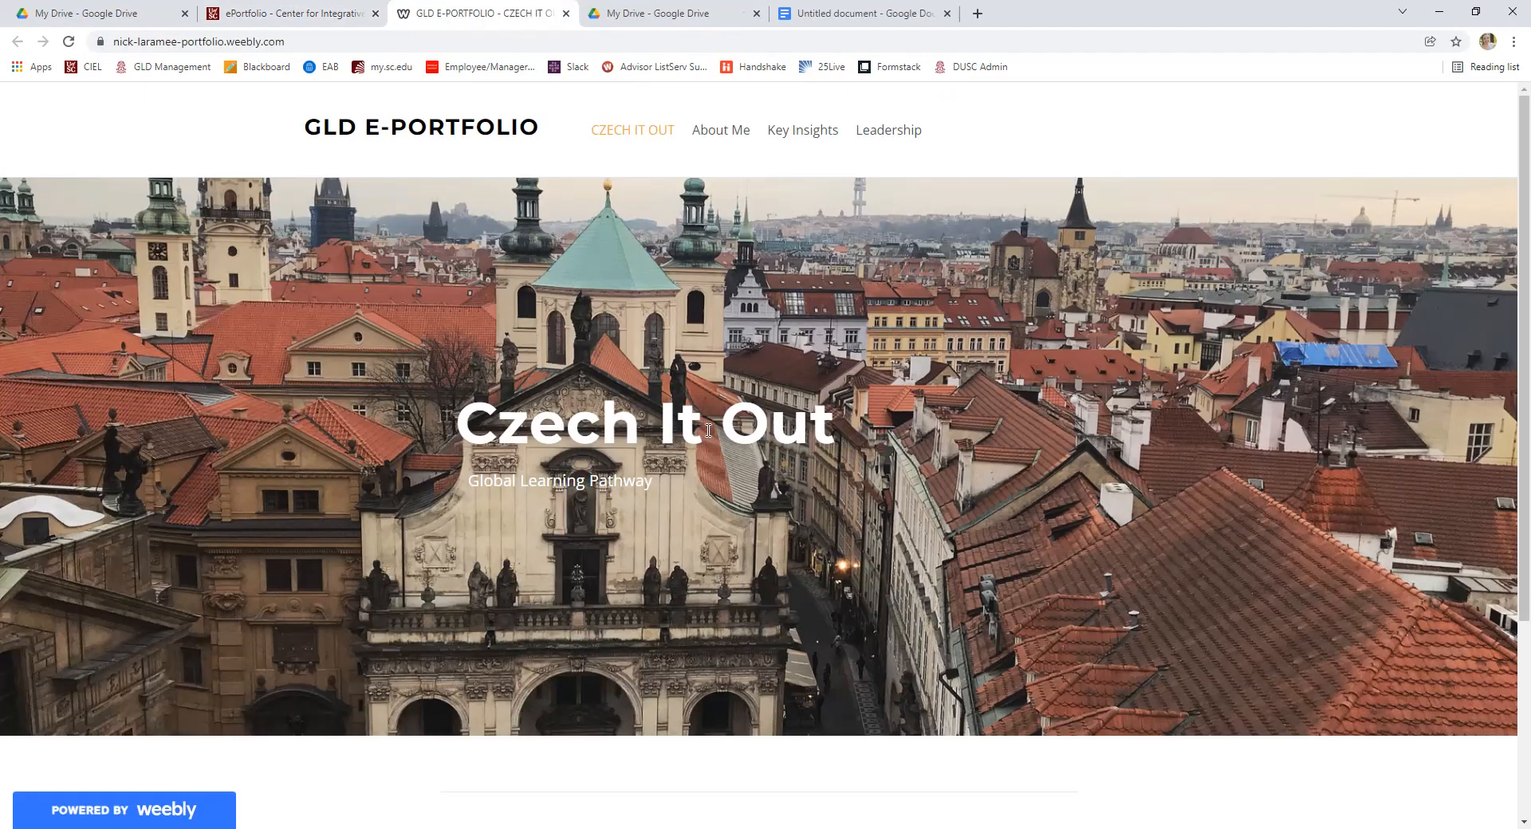
mouse_move(684, 359)
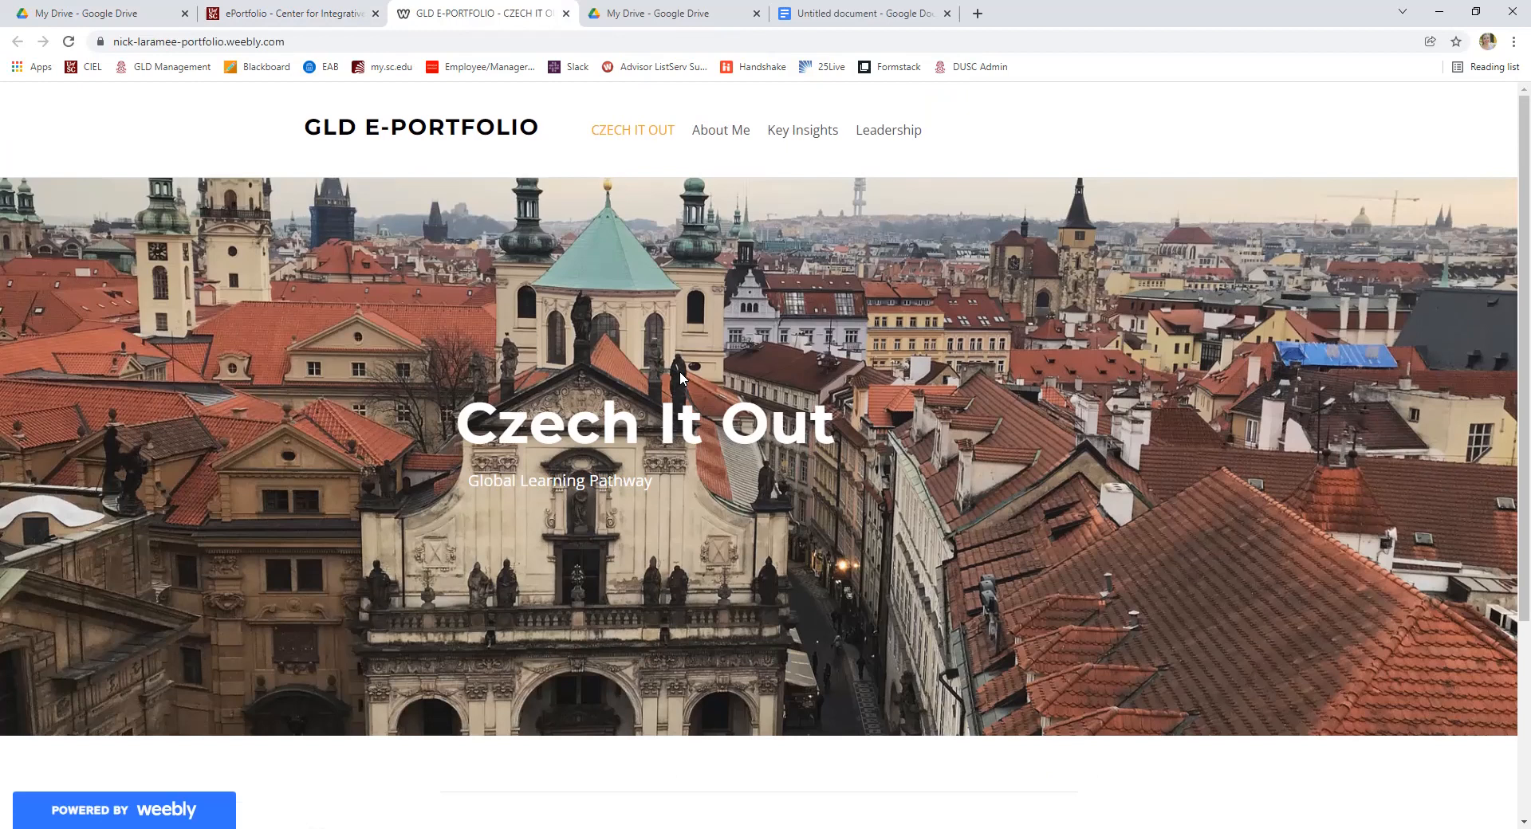
mouse_move(560, 480)
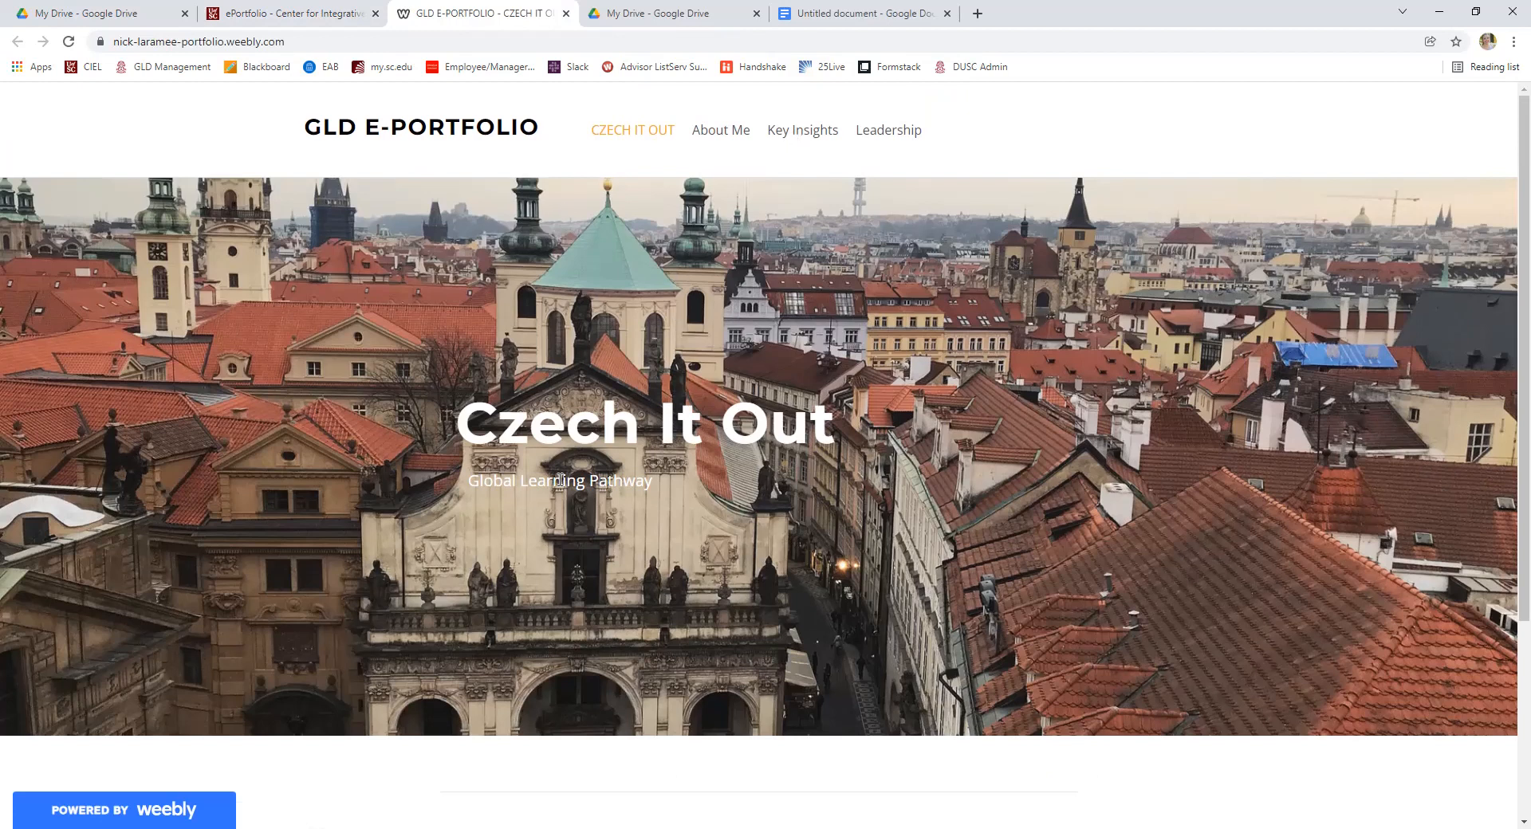
scroll(down, 3)
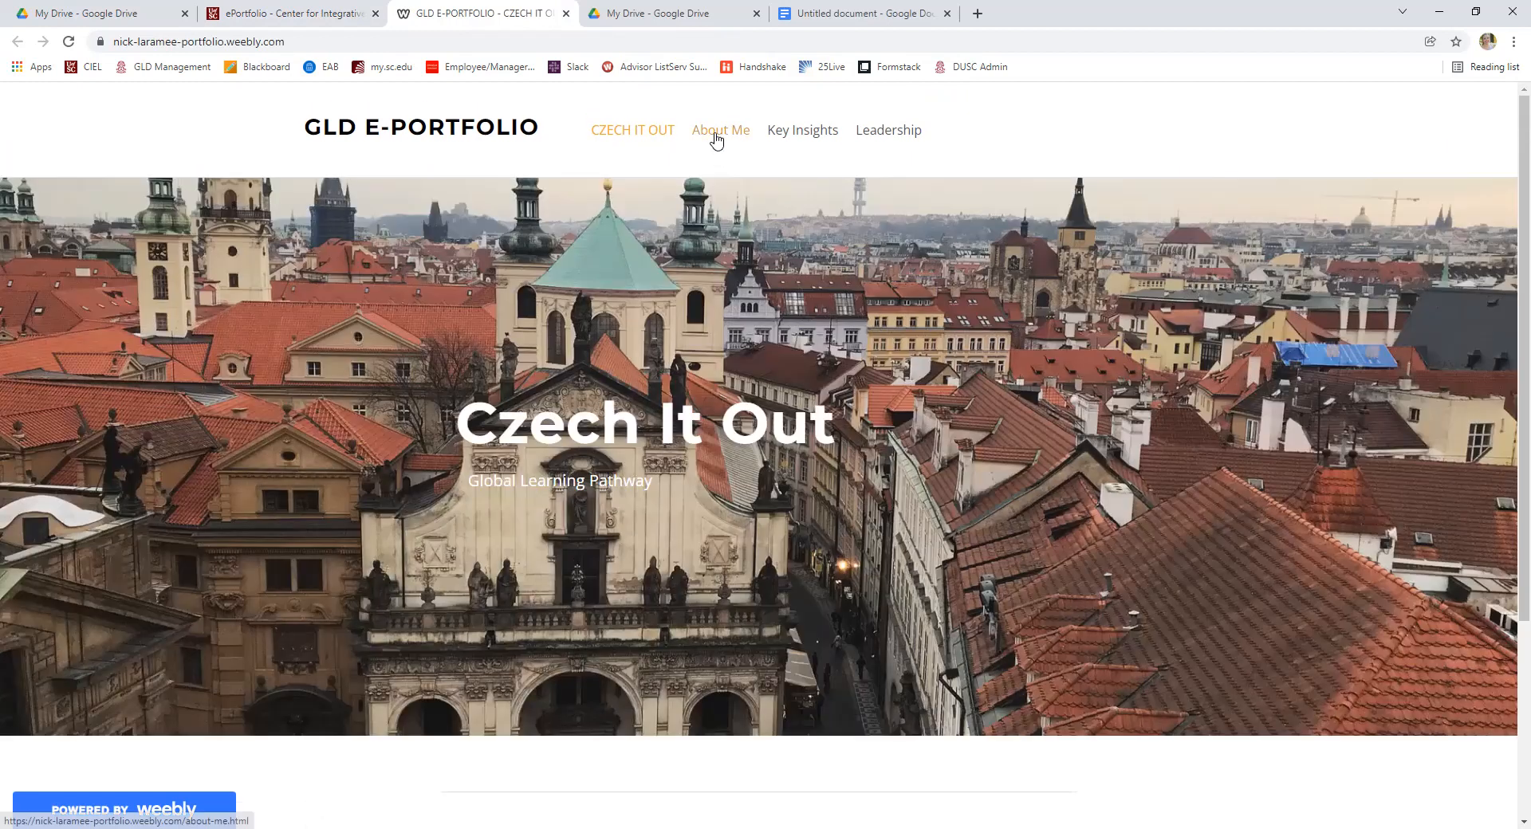
click(721, 129)
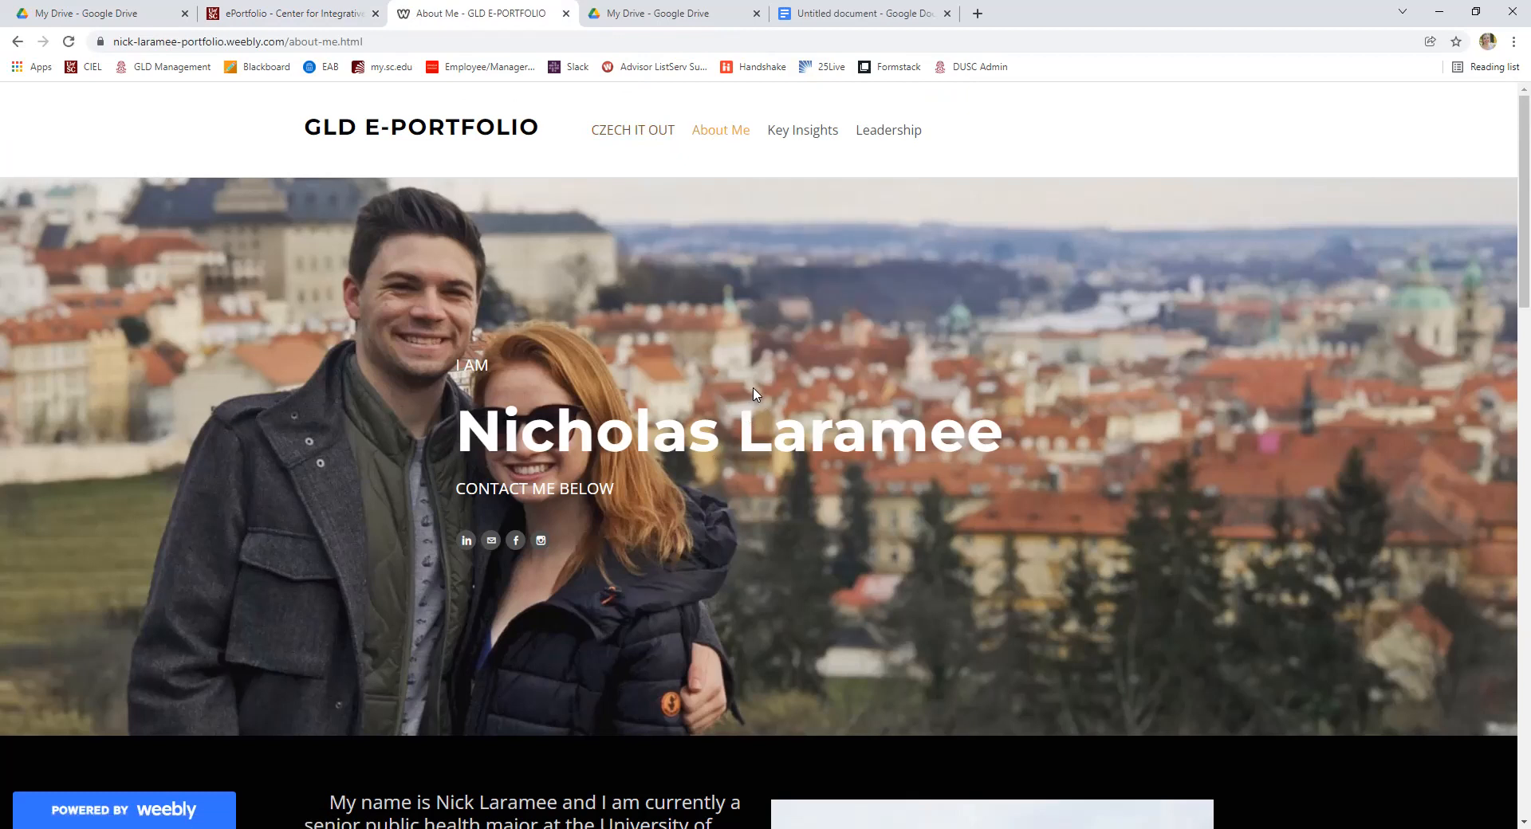
mouse_move(610, 510)
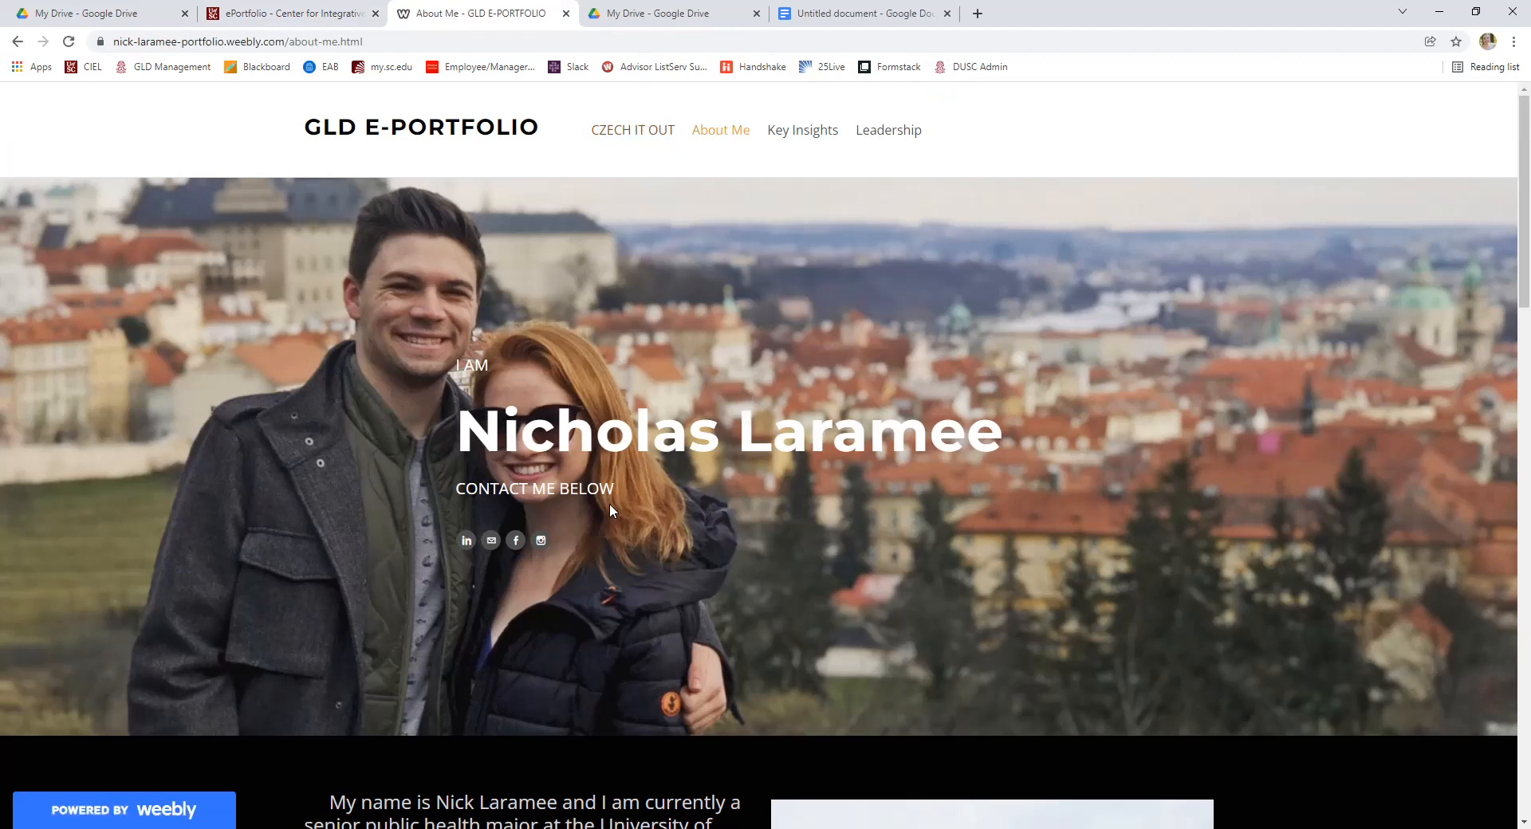
scroll(down, 3)
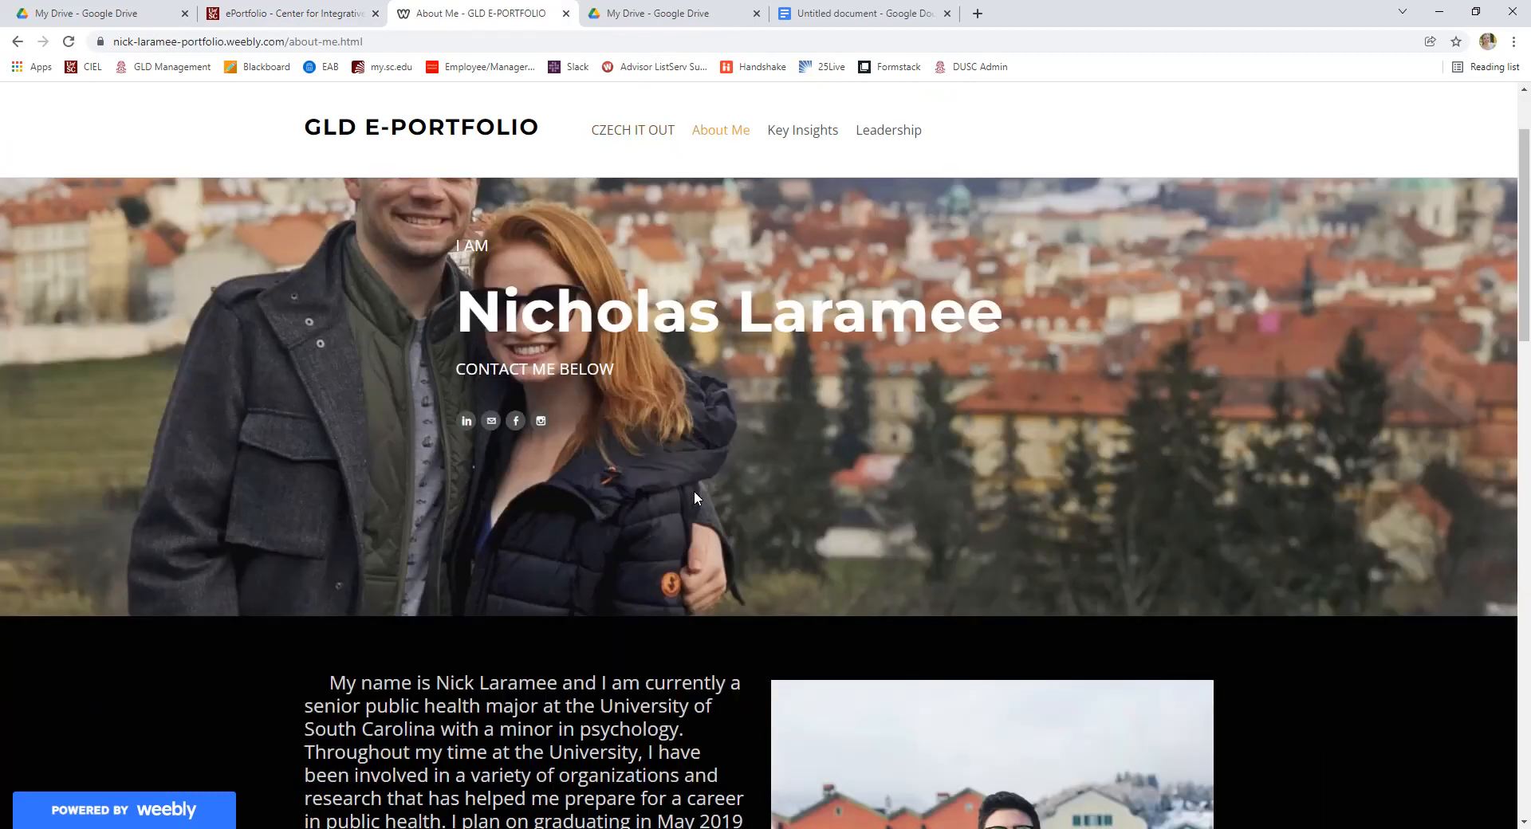
scroll(down, 3)
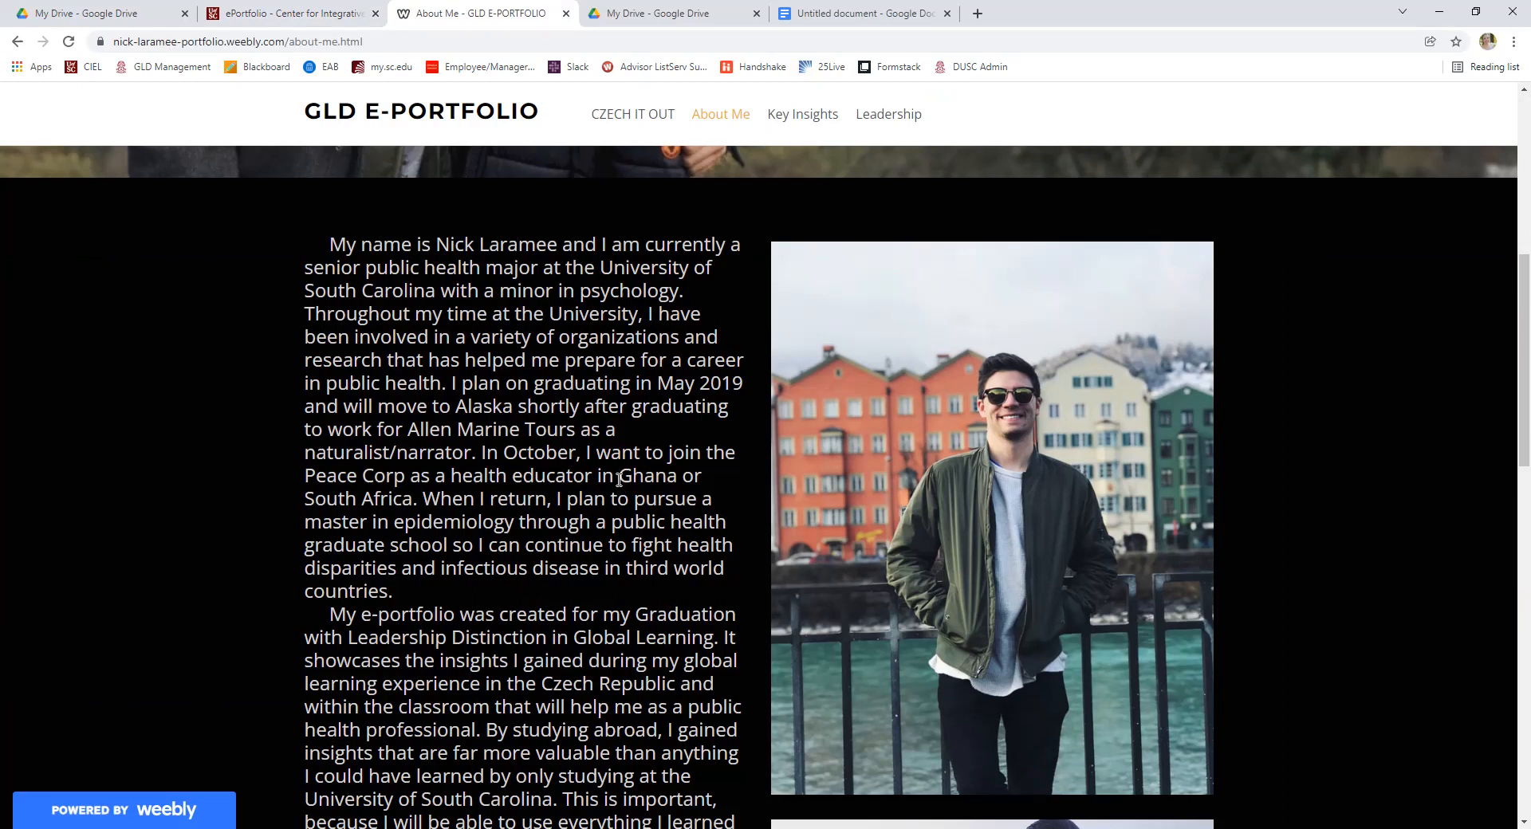
mouse_move(472, 247)
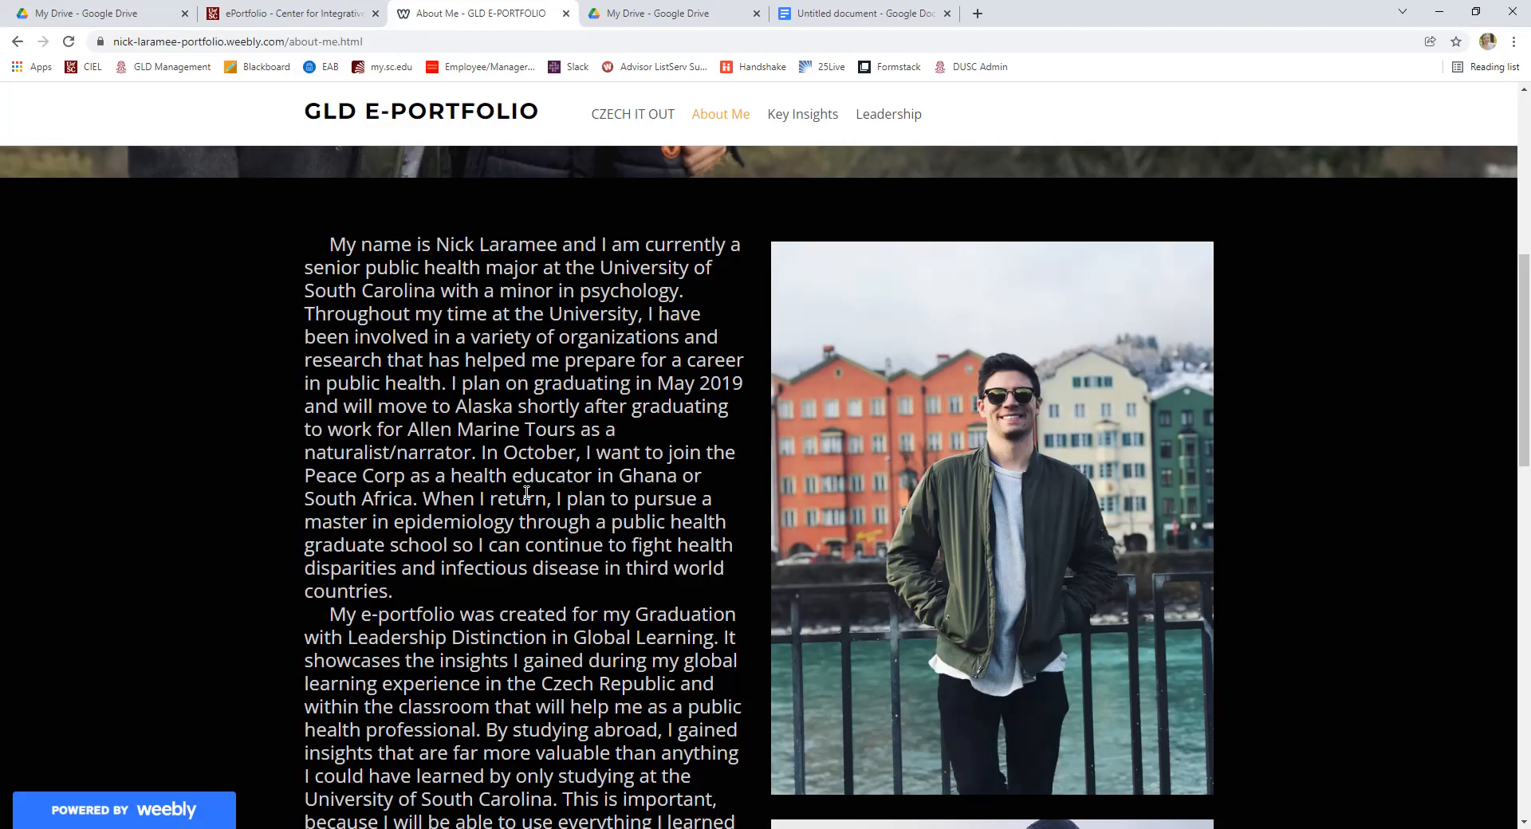
scroll(down, 3)
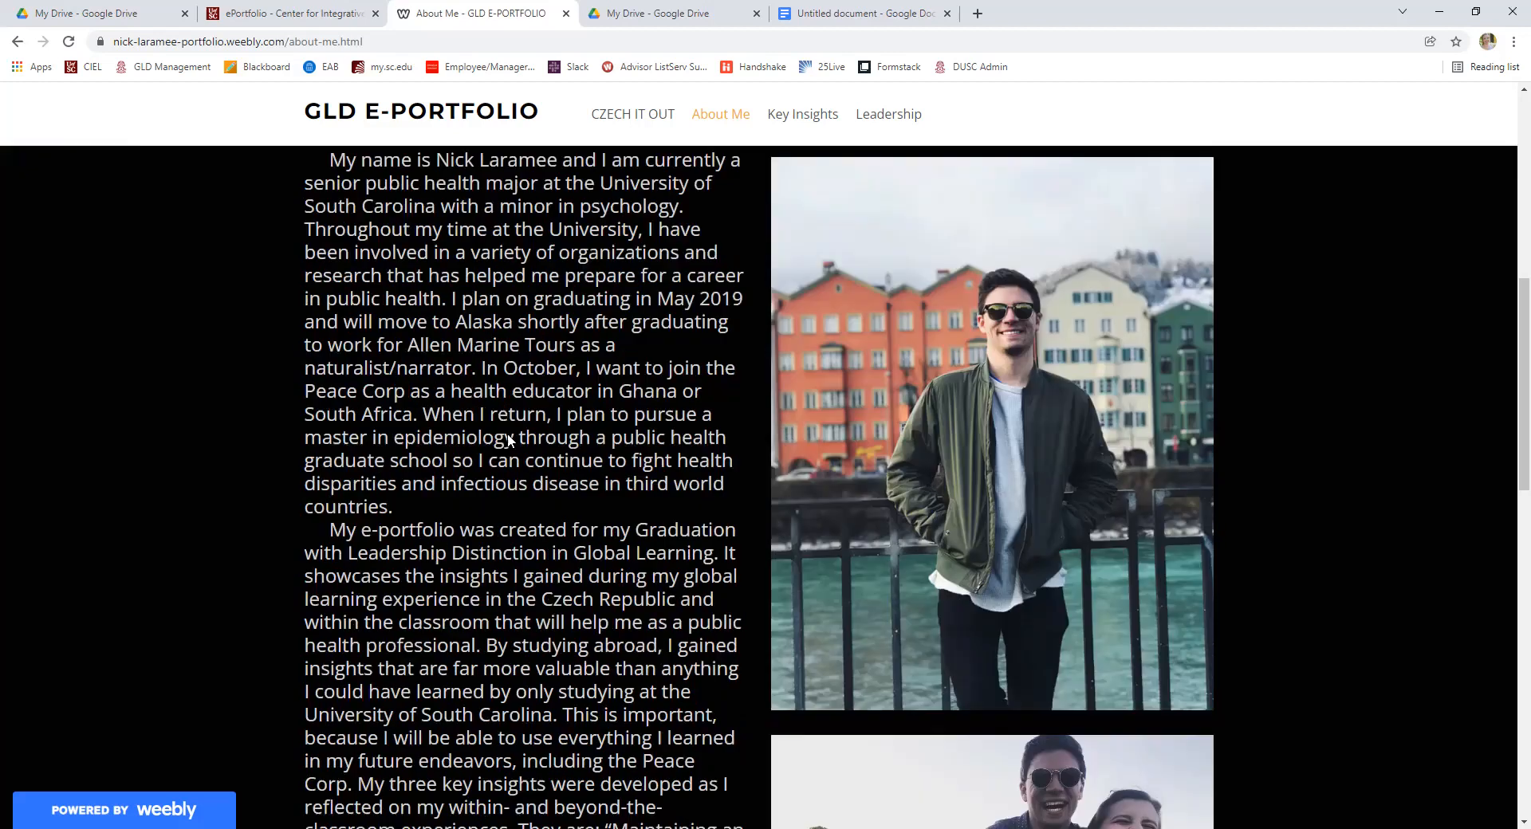
scroll(down, 3)
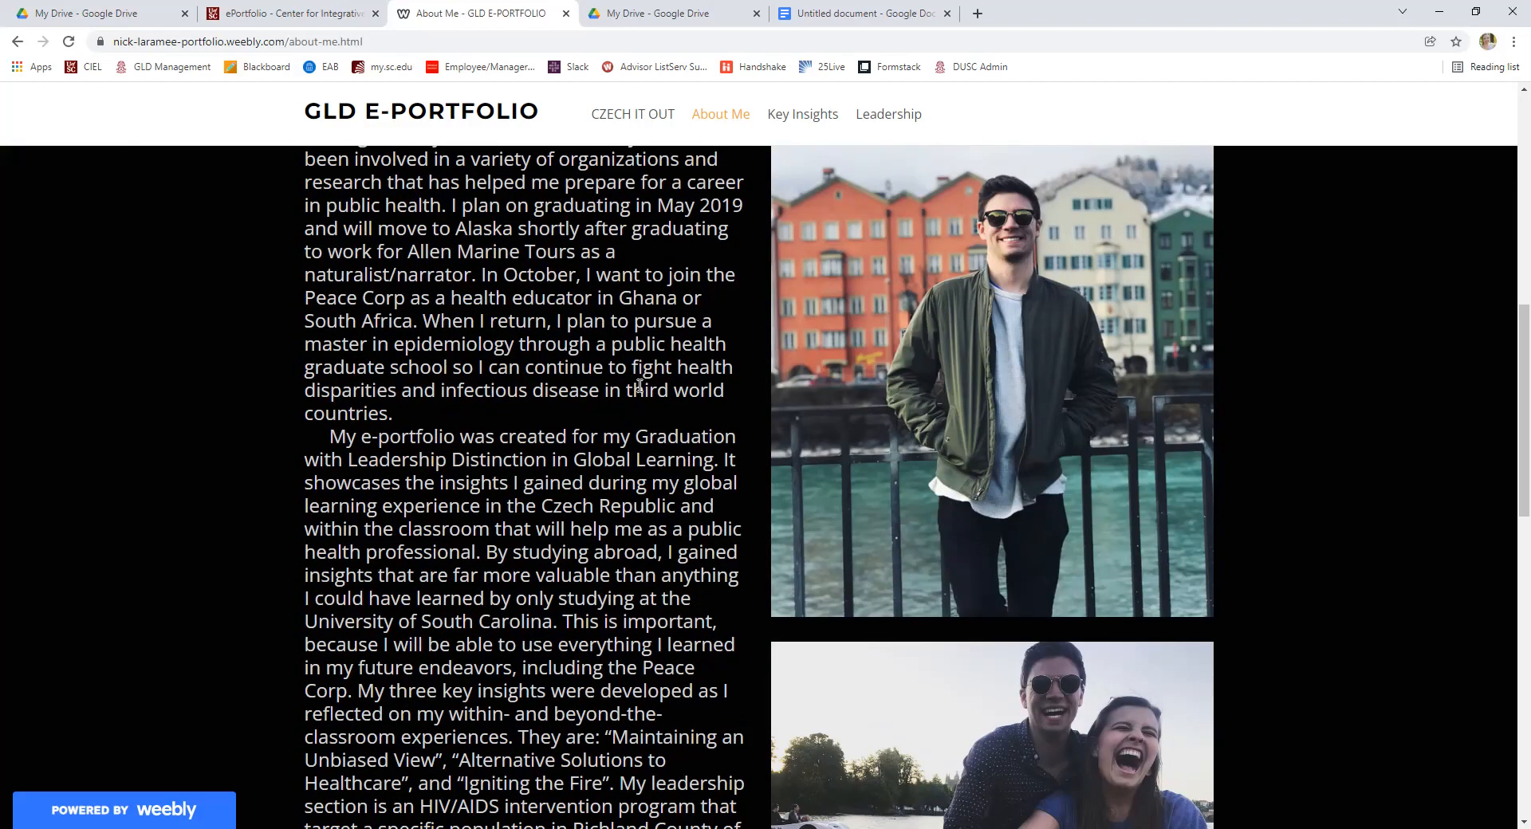
scroll(down, 3)
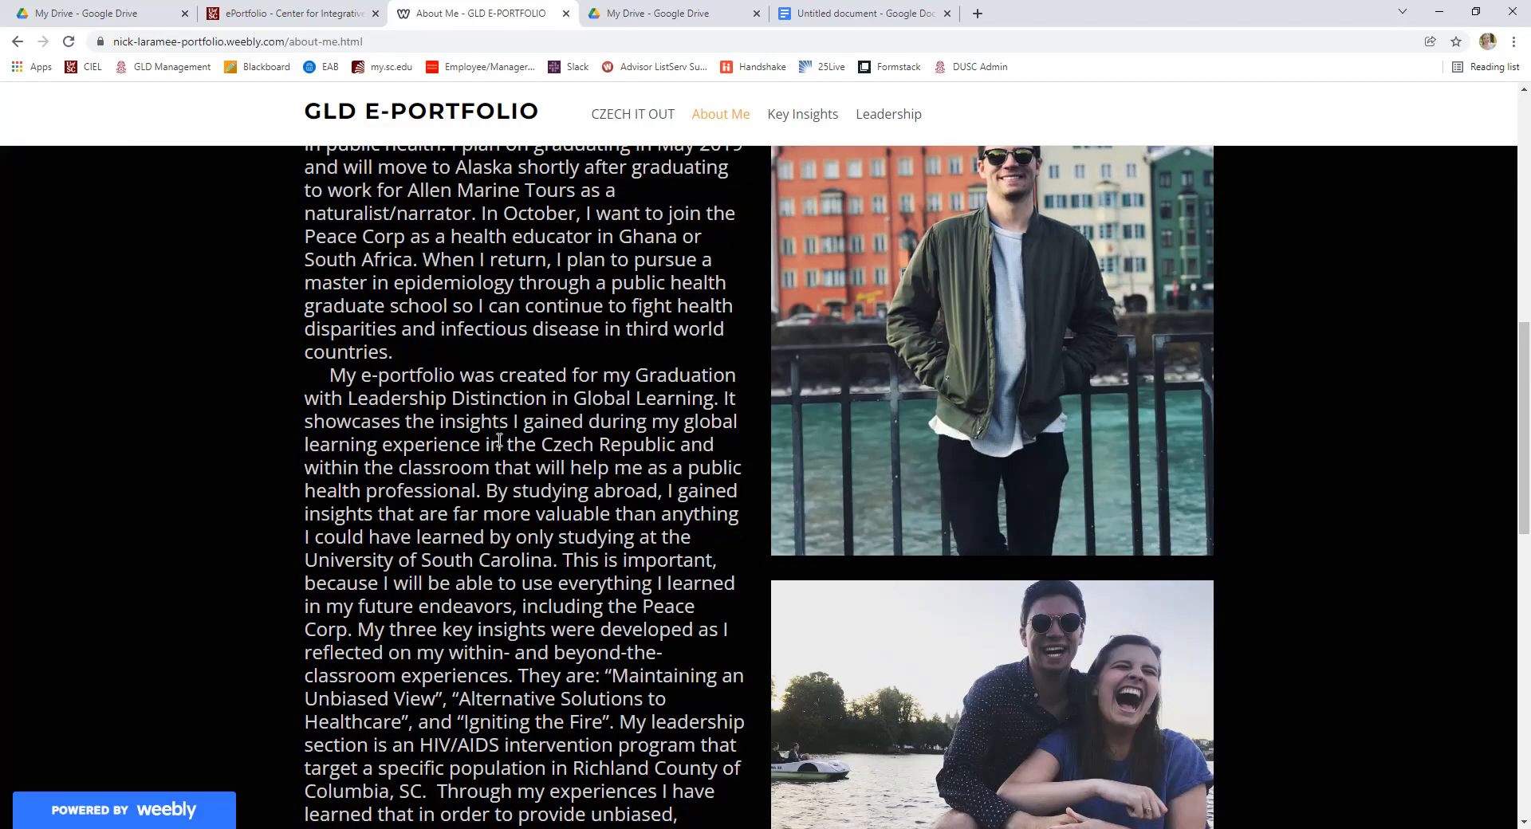
mouse_move(499, 515)
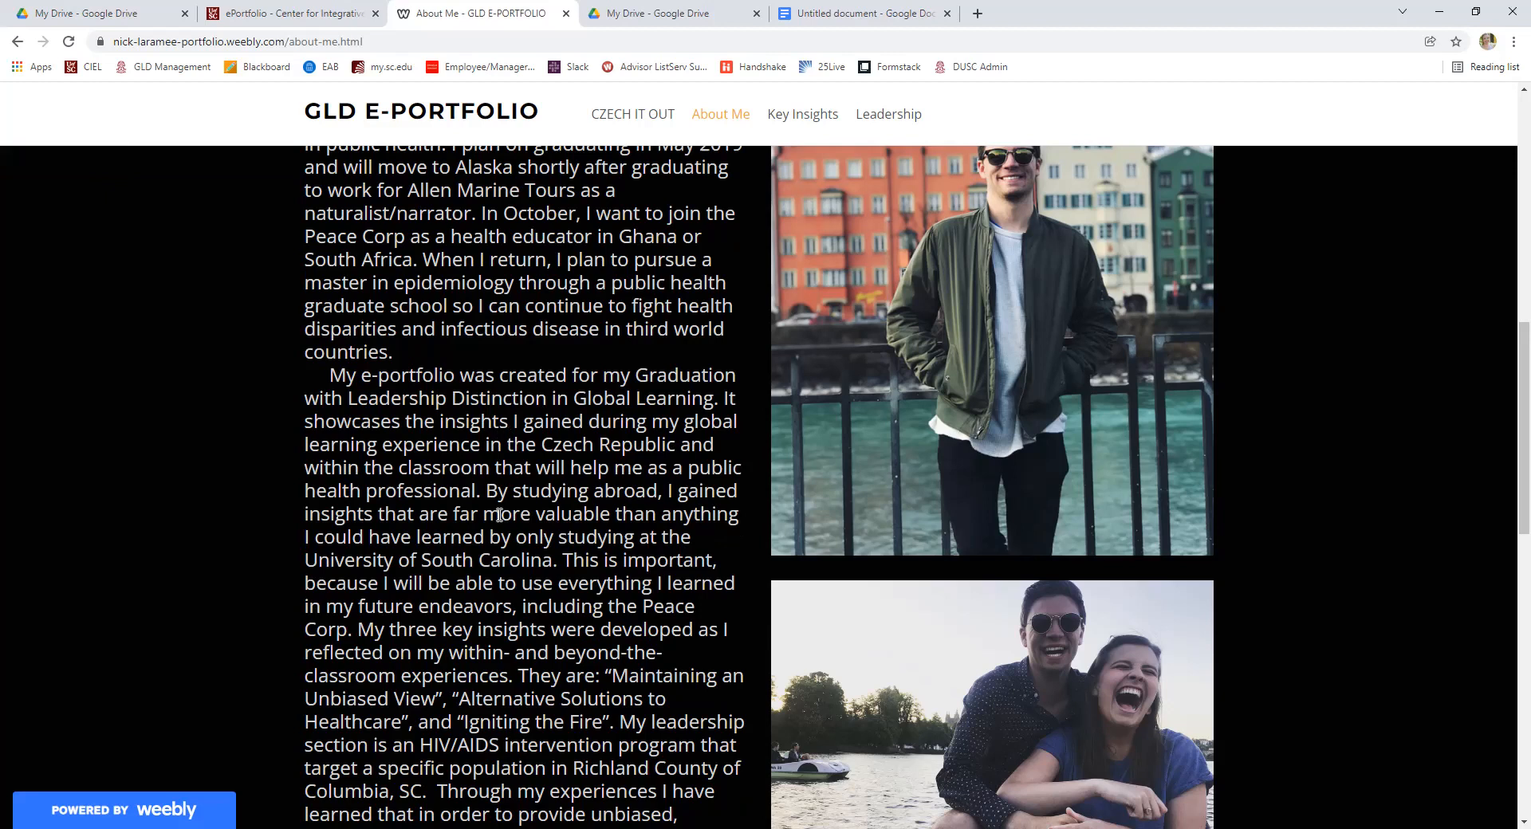
scroll(down, 3)
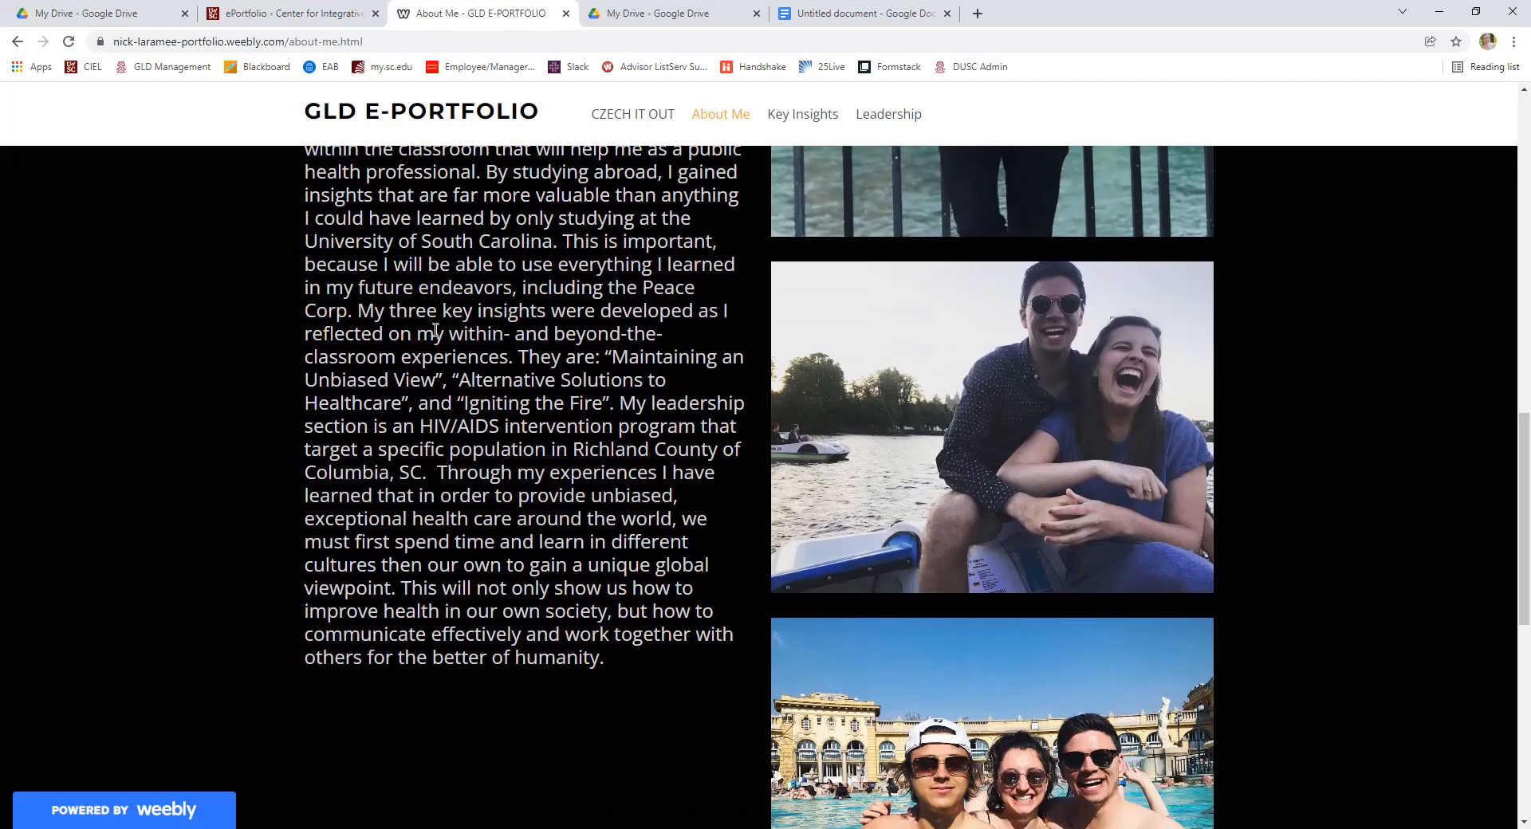
mouse_move(480, 689)
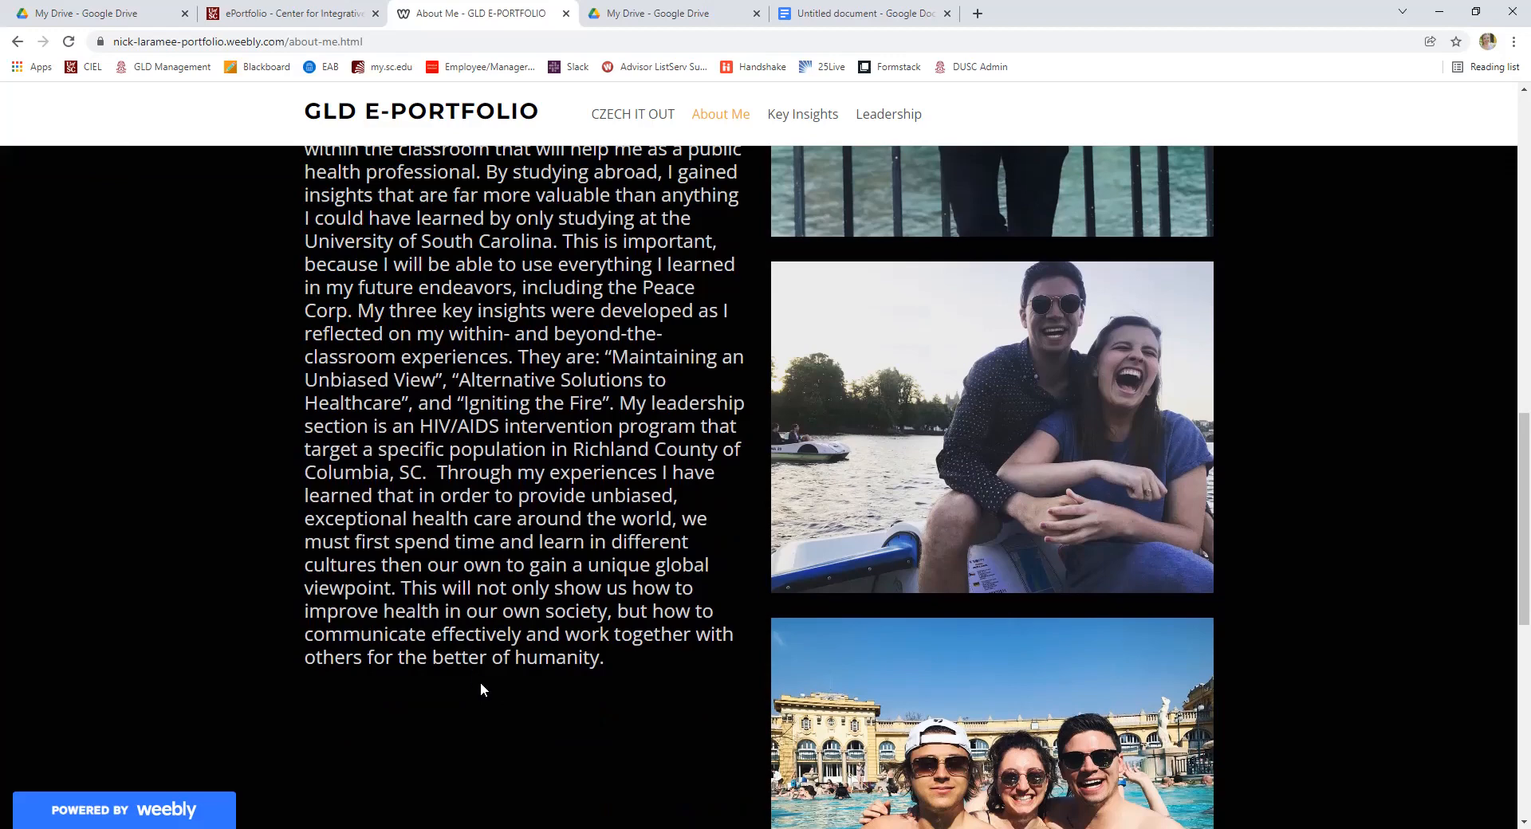
scroll(up, 3)
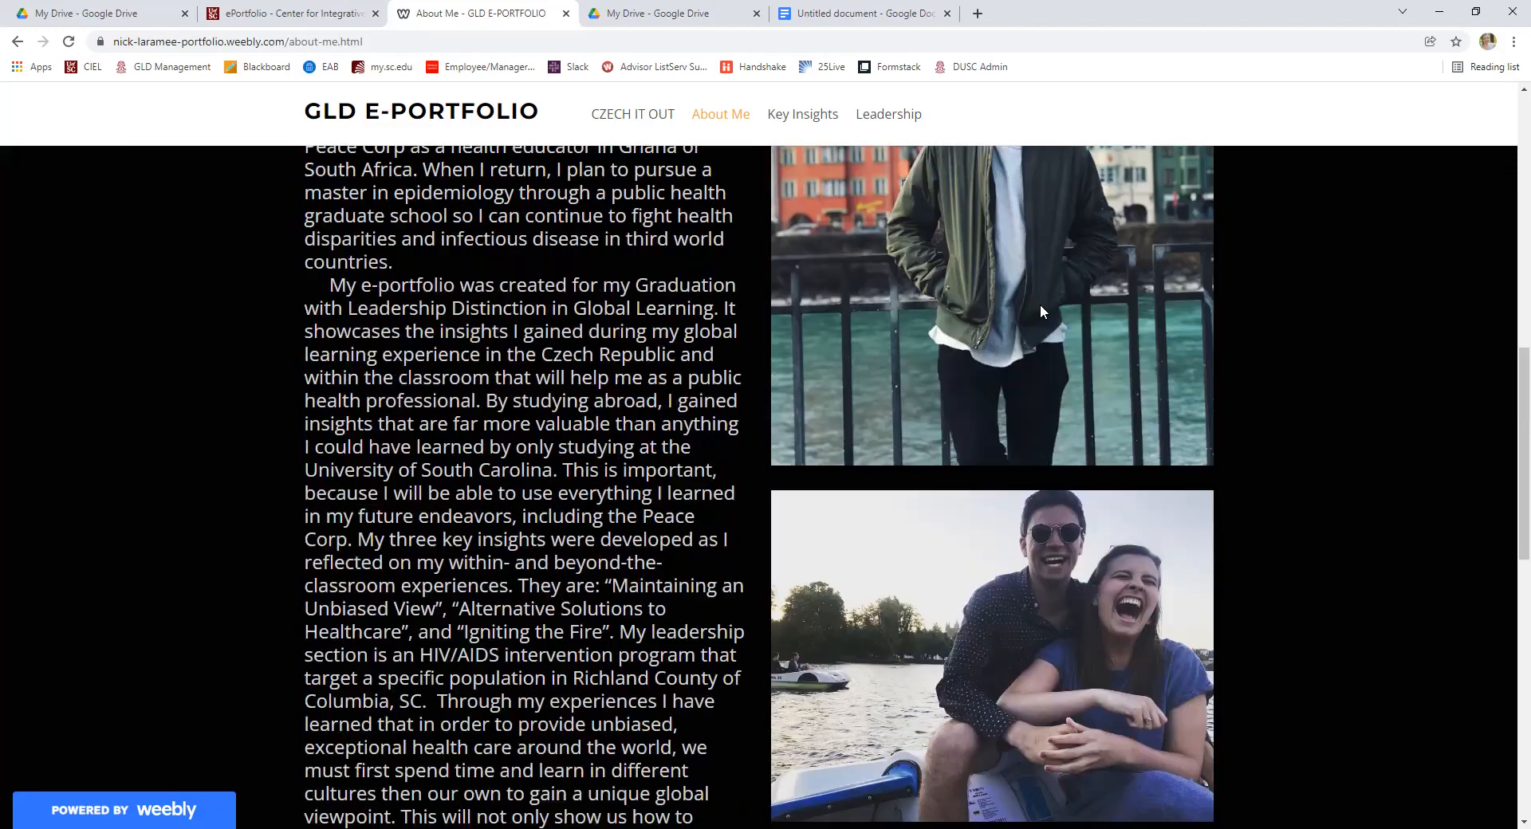
scroll(down, 3)
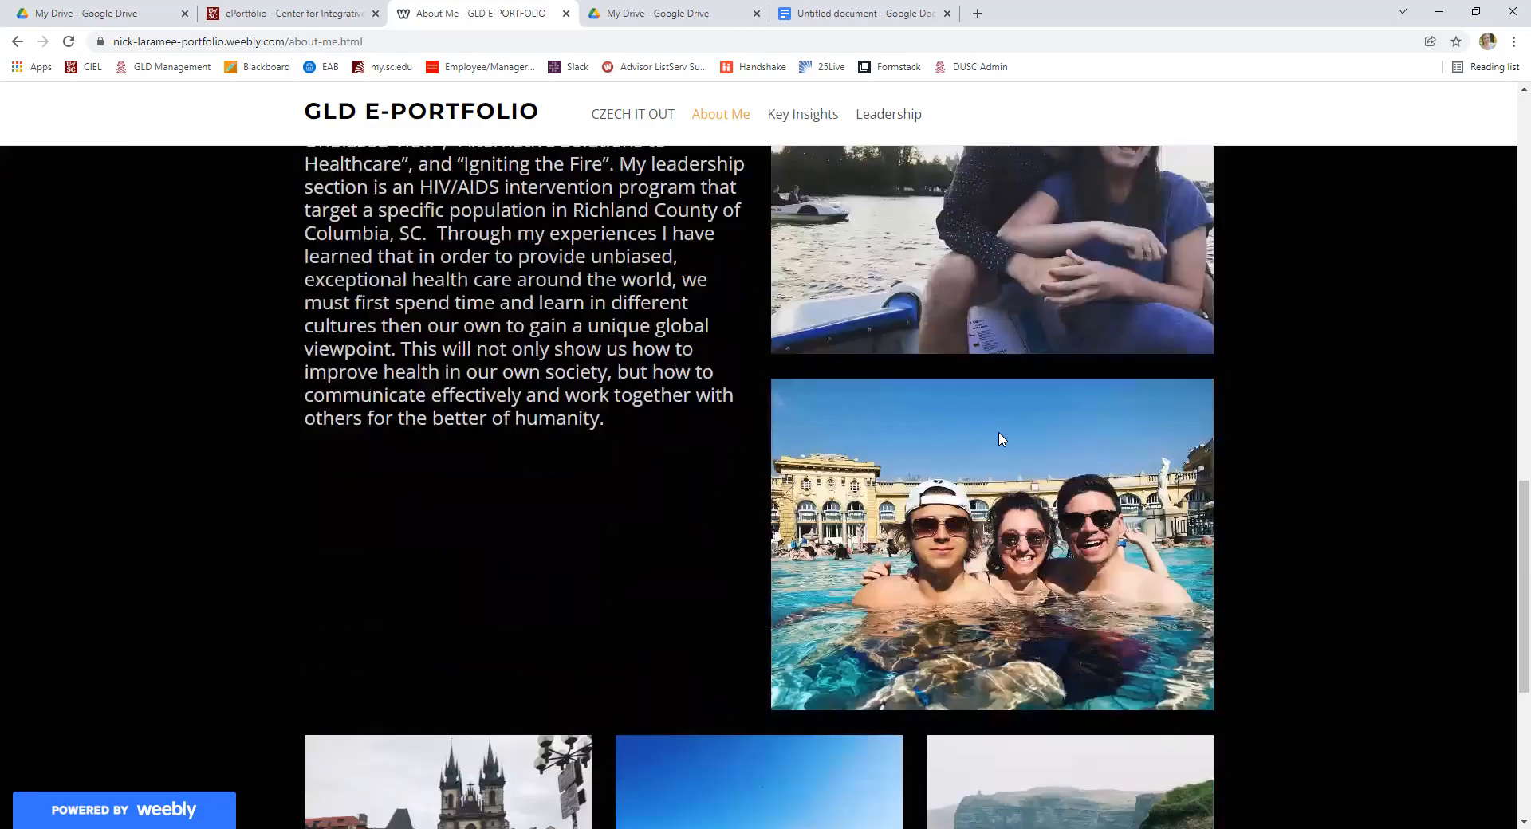
scroll(down, 3)
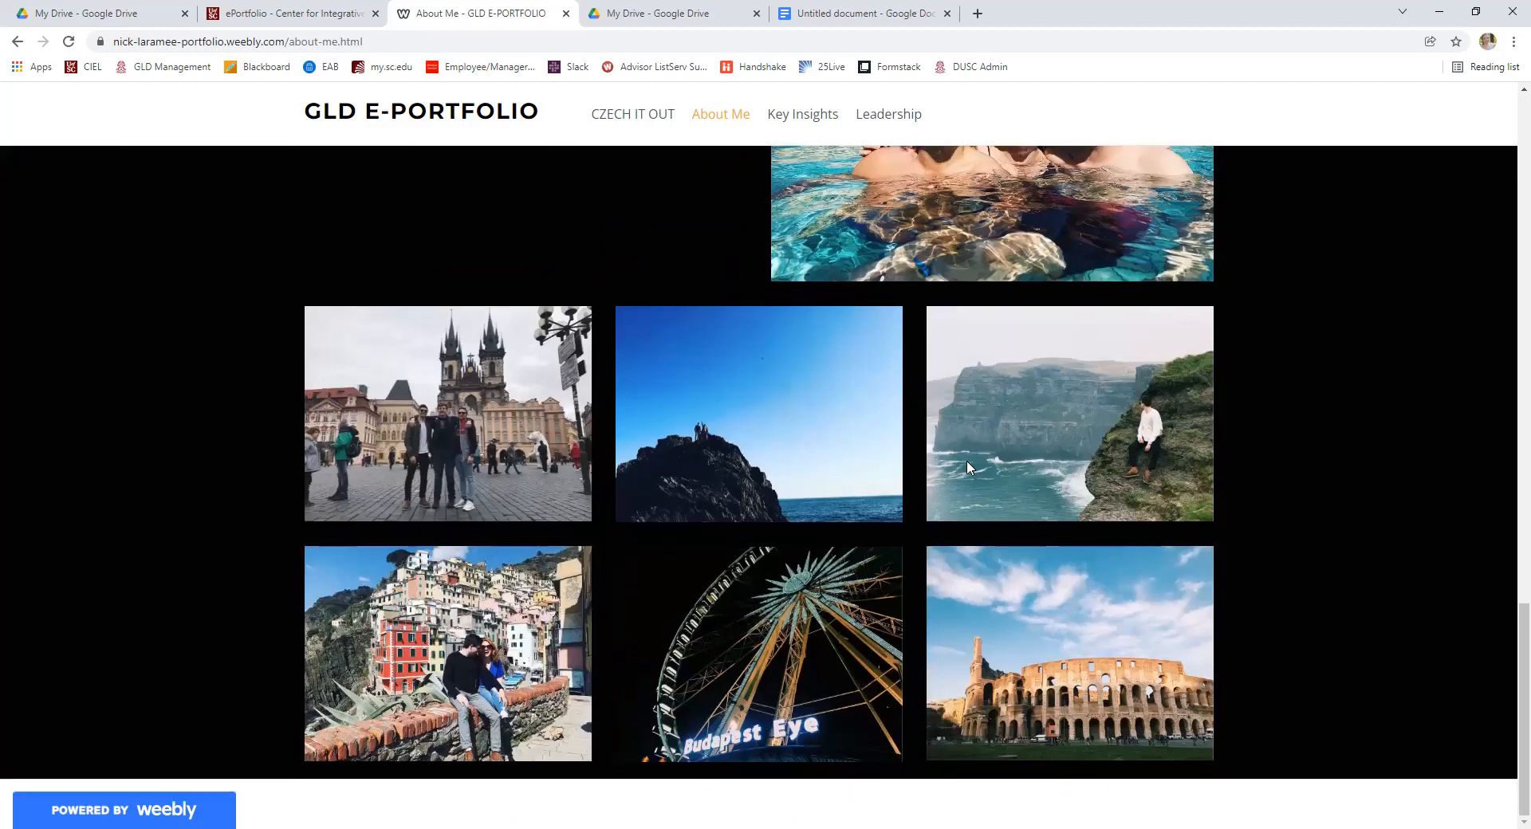
mouse_move(838, 488)
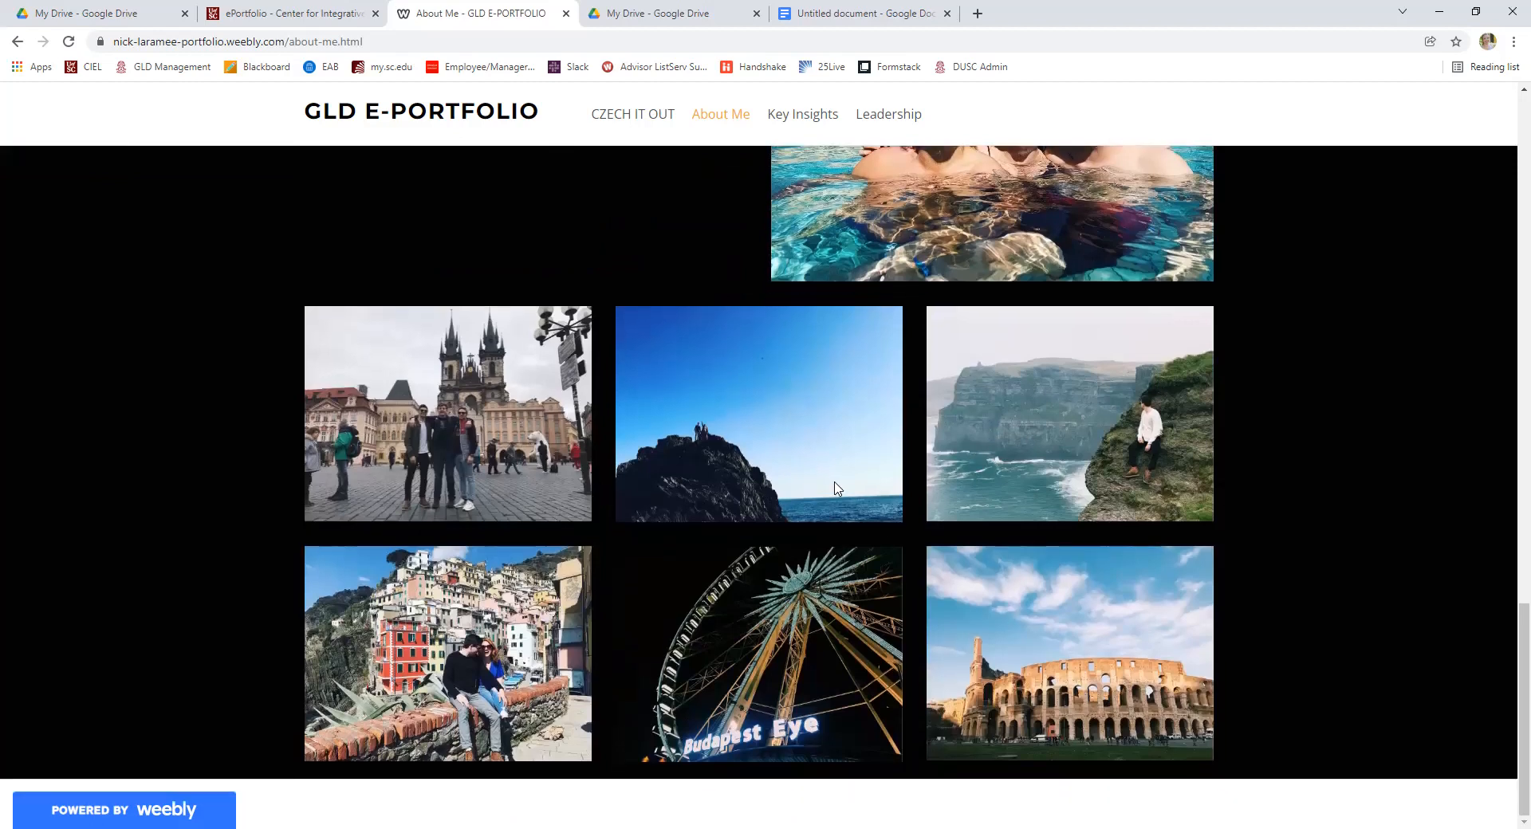
scroll(up, 3)
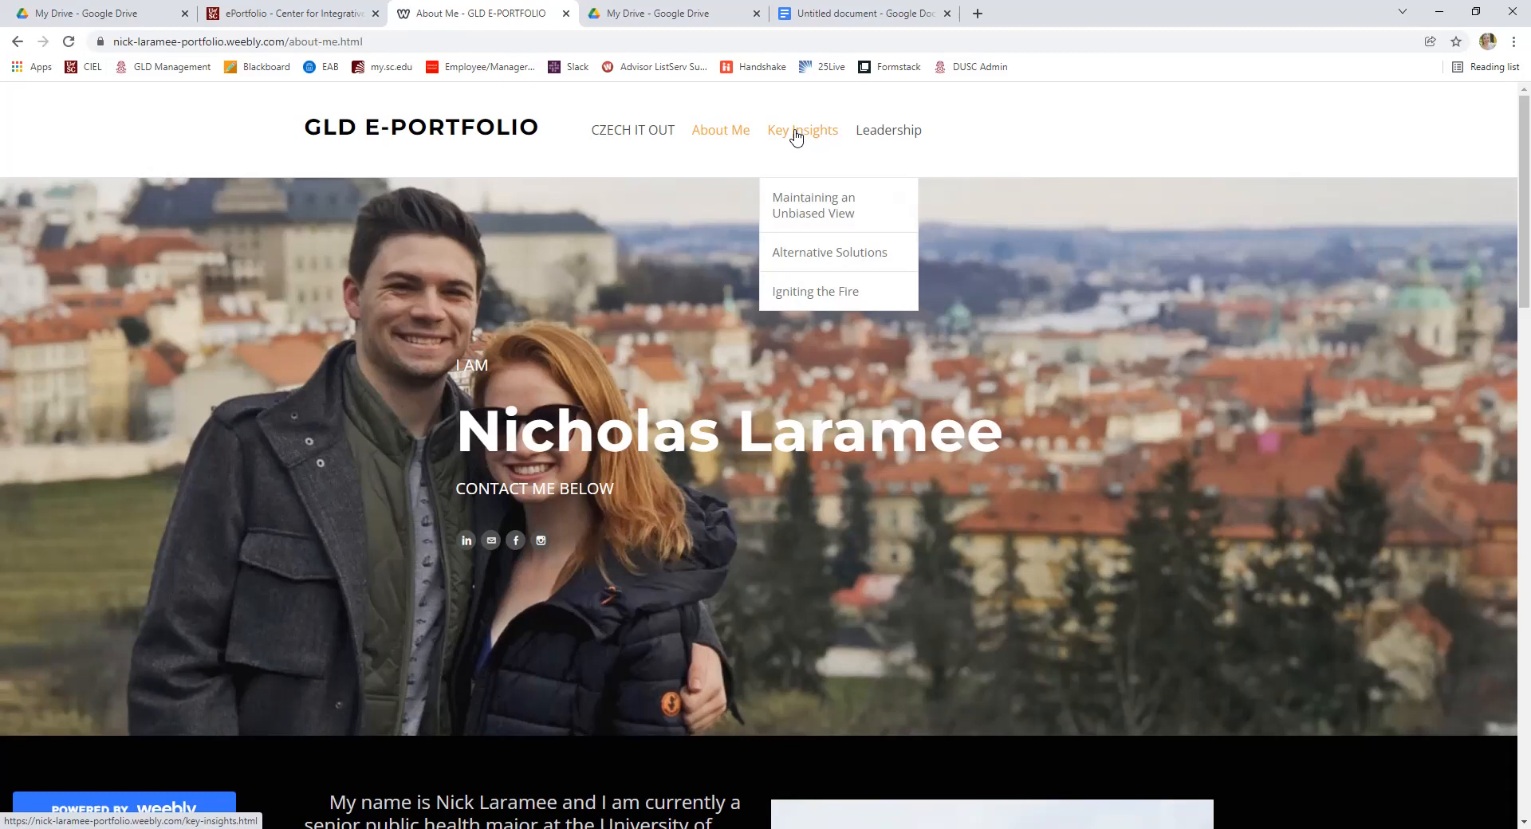
mouse_move(812, 209)
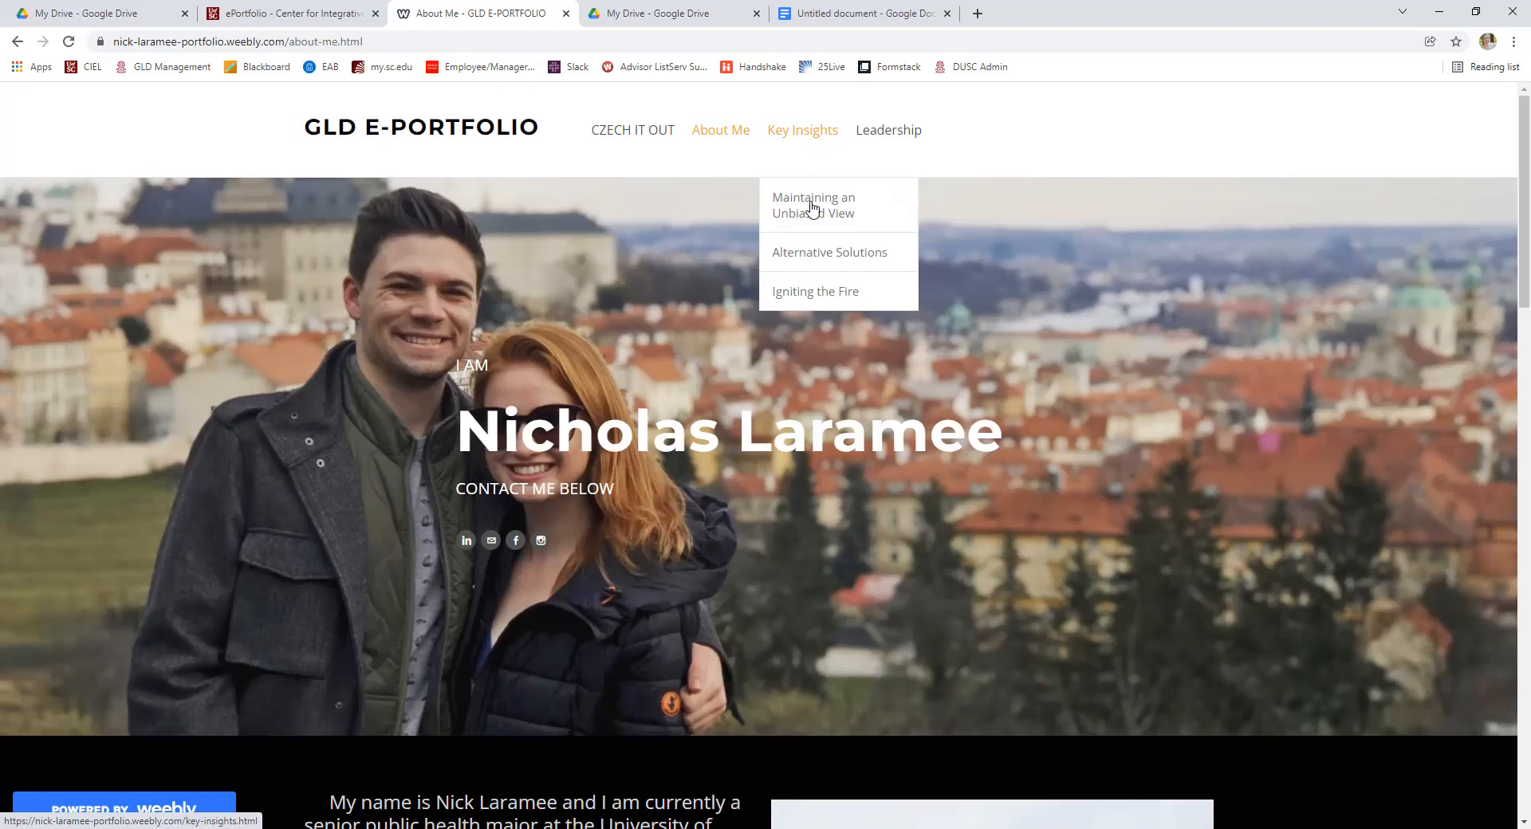
mouse_move(812, 206)
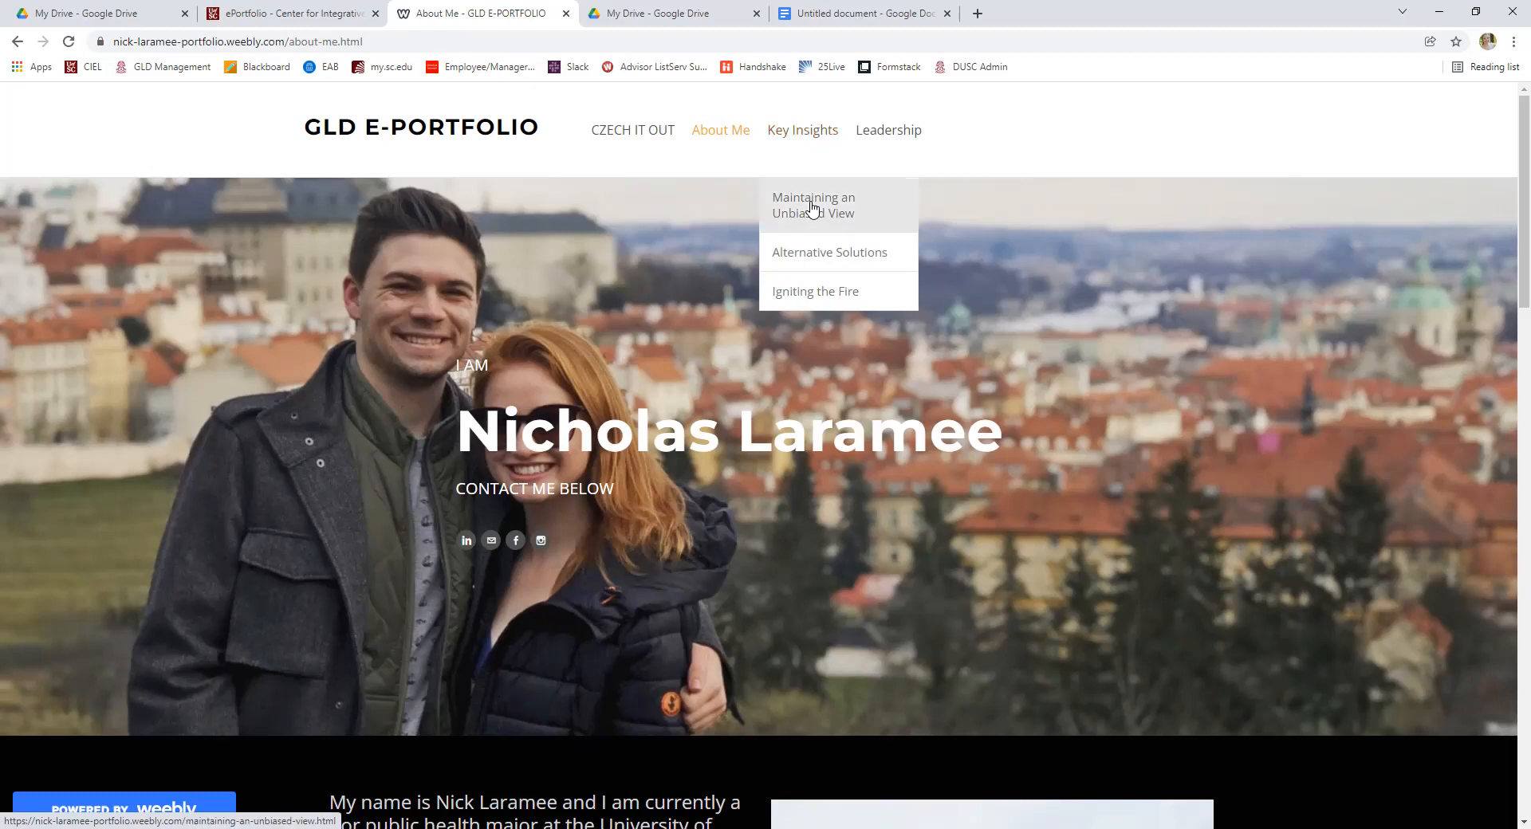
Open Key Insights > Maintaining an Unbiased View and read the essay down to the Scribd artifacts.
click(812, 206)
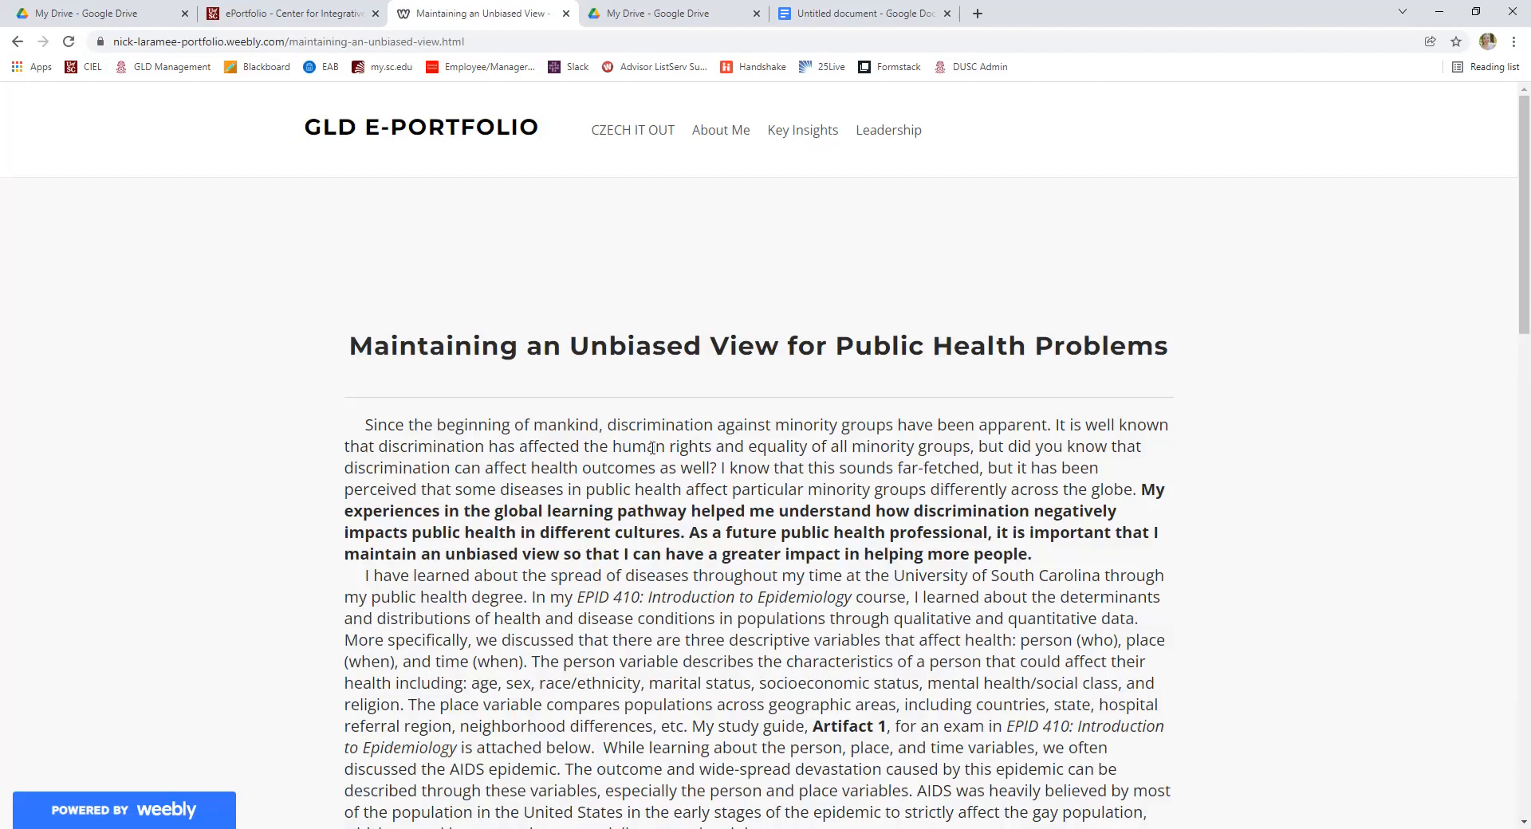
mouse_move(666, 467)
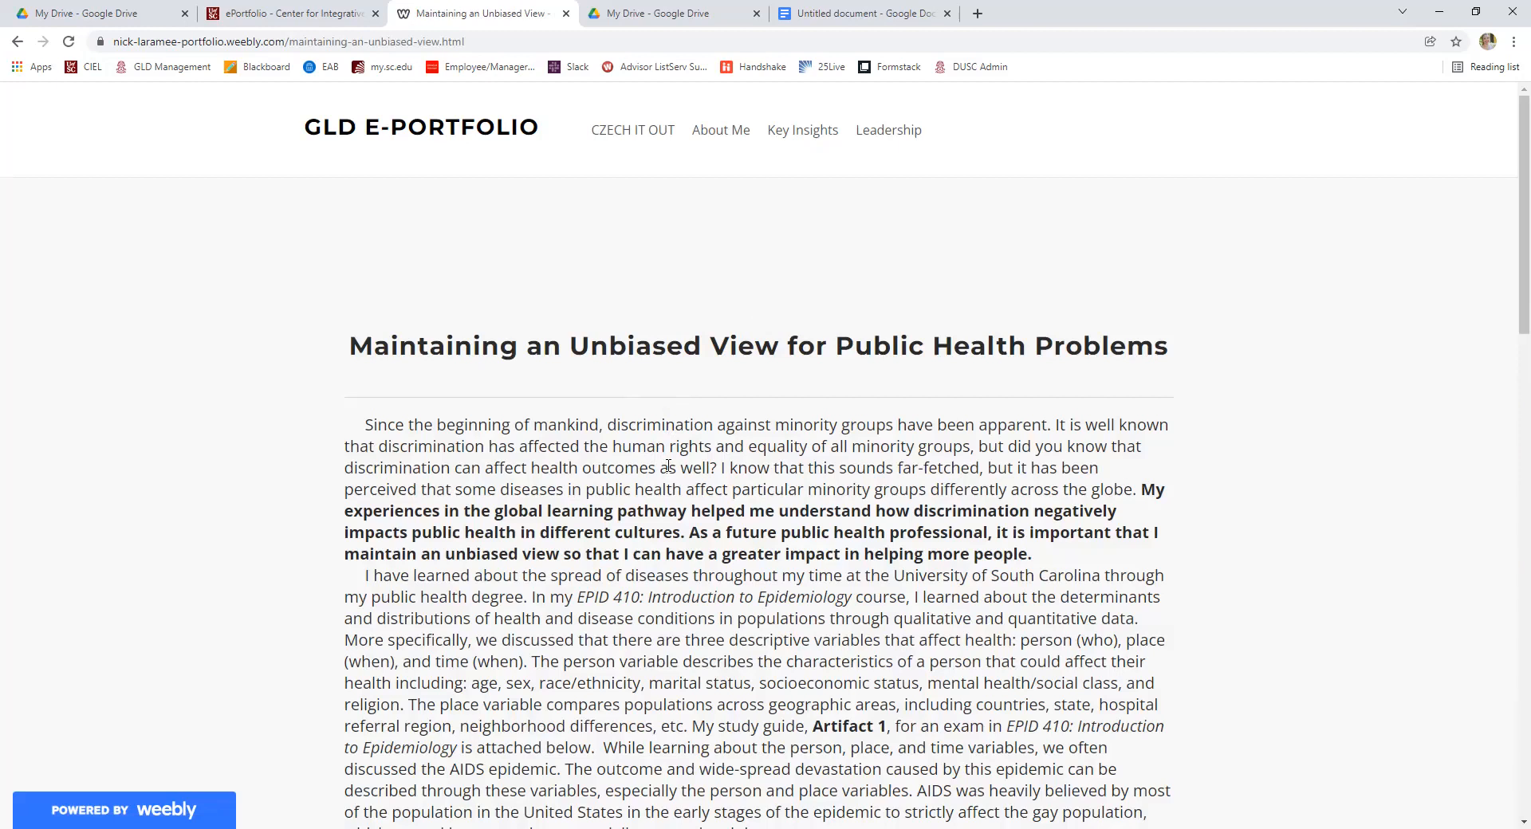
mouse_move(662, 399)
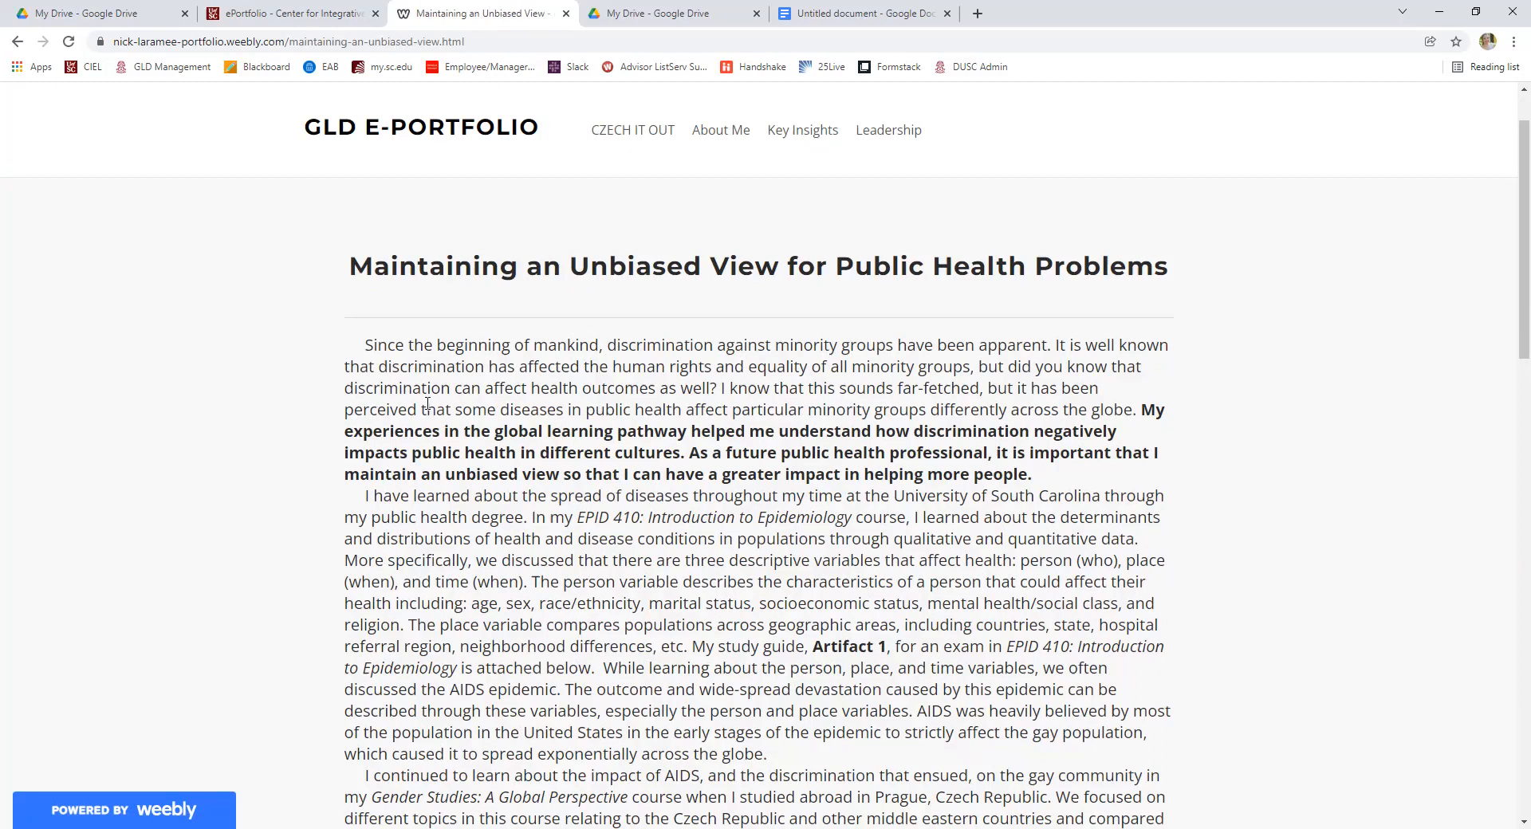
mouse_move(338, 451)
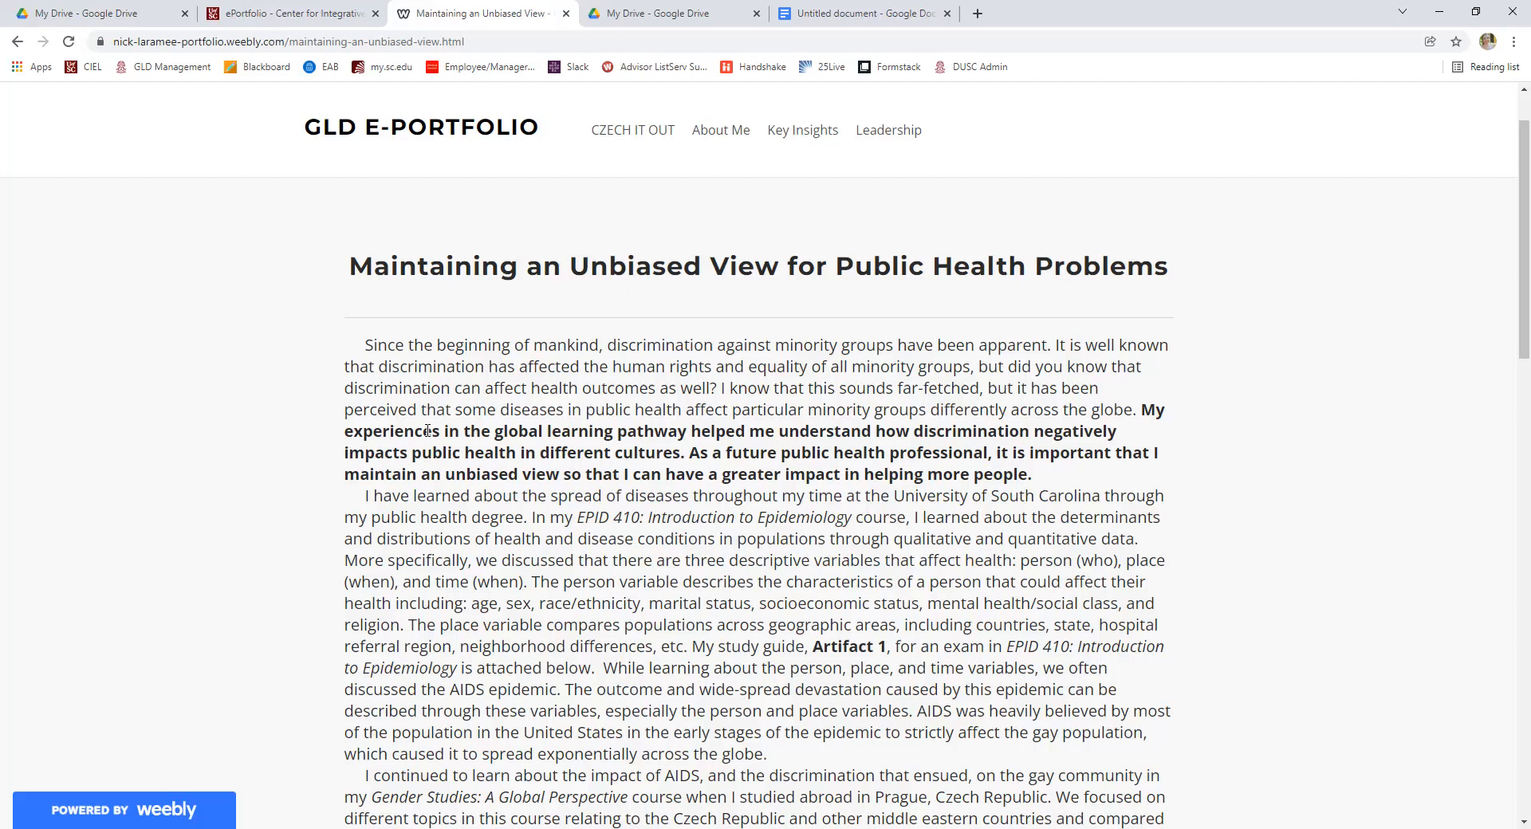
scroll(down, 3)
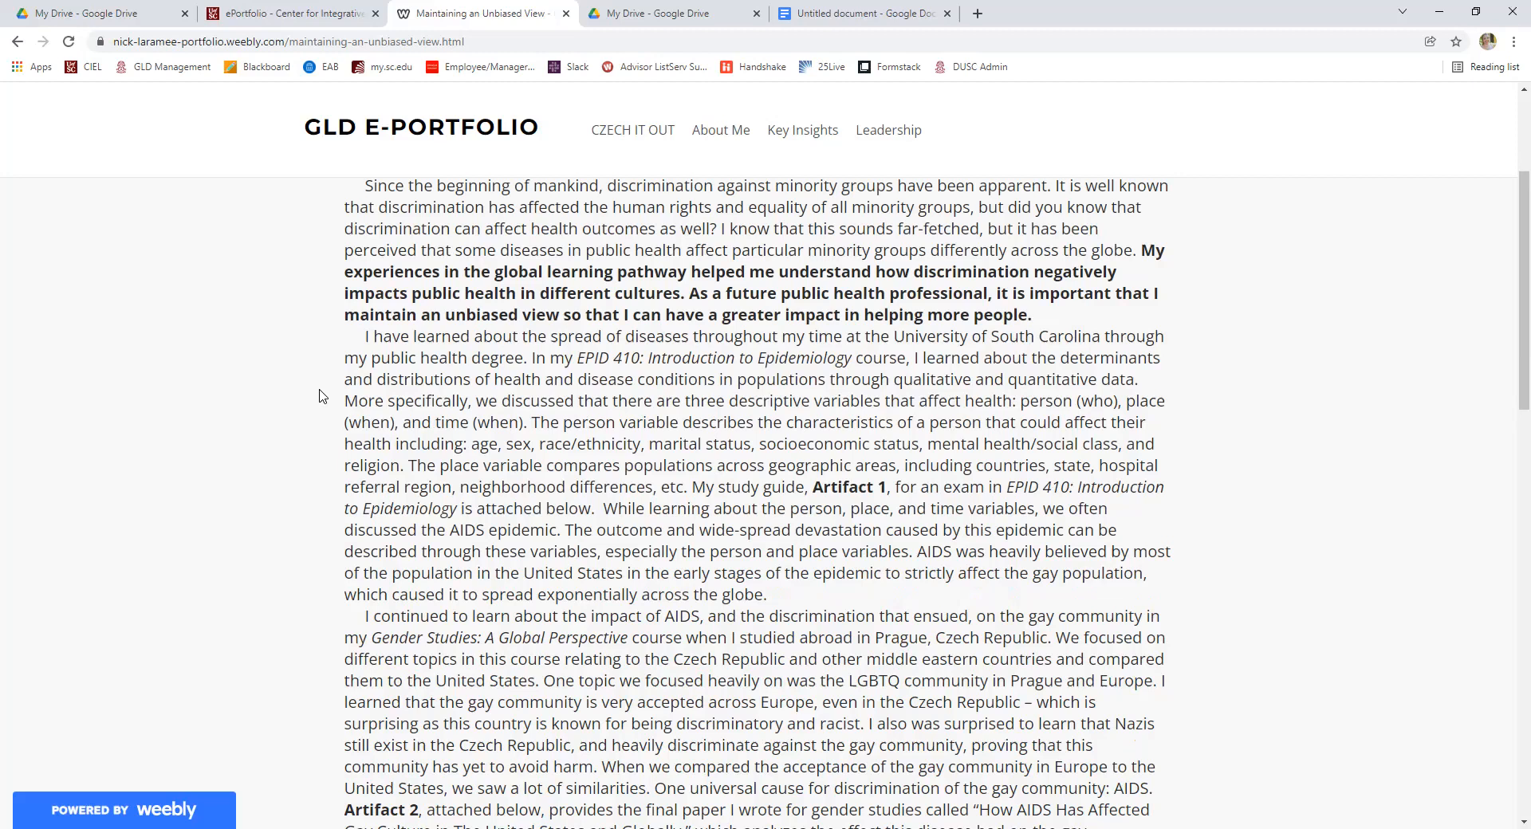
mouse_move(355, 354)
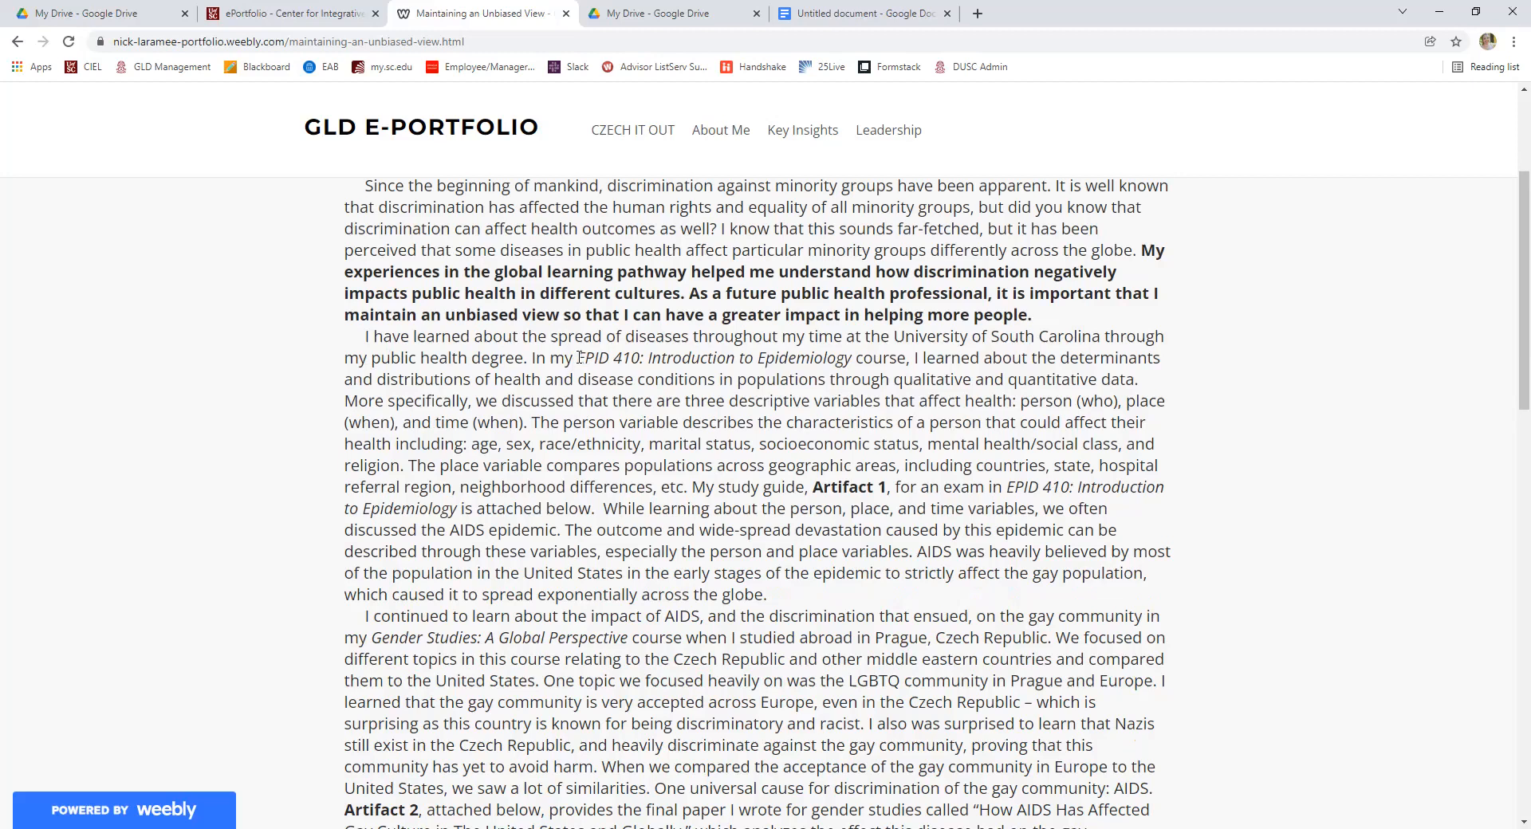
scroll(down, 3)
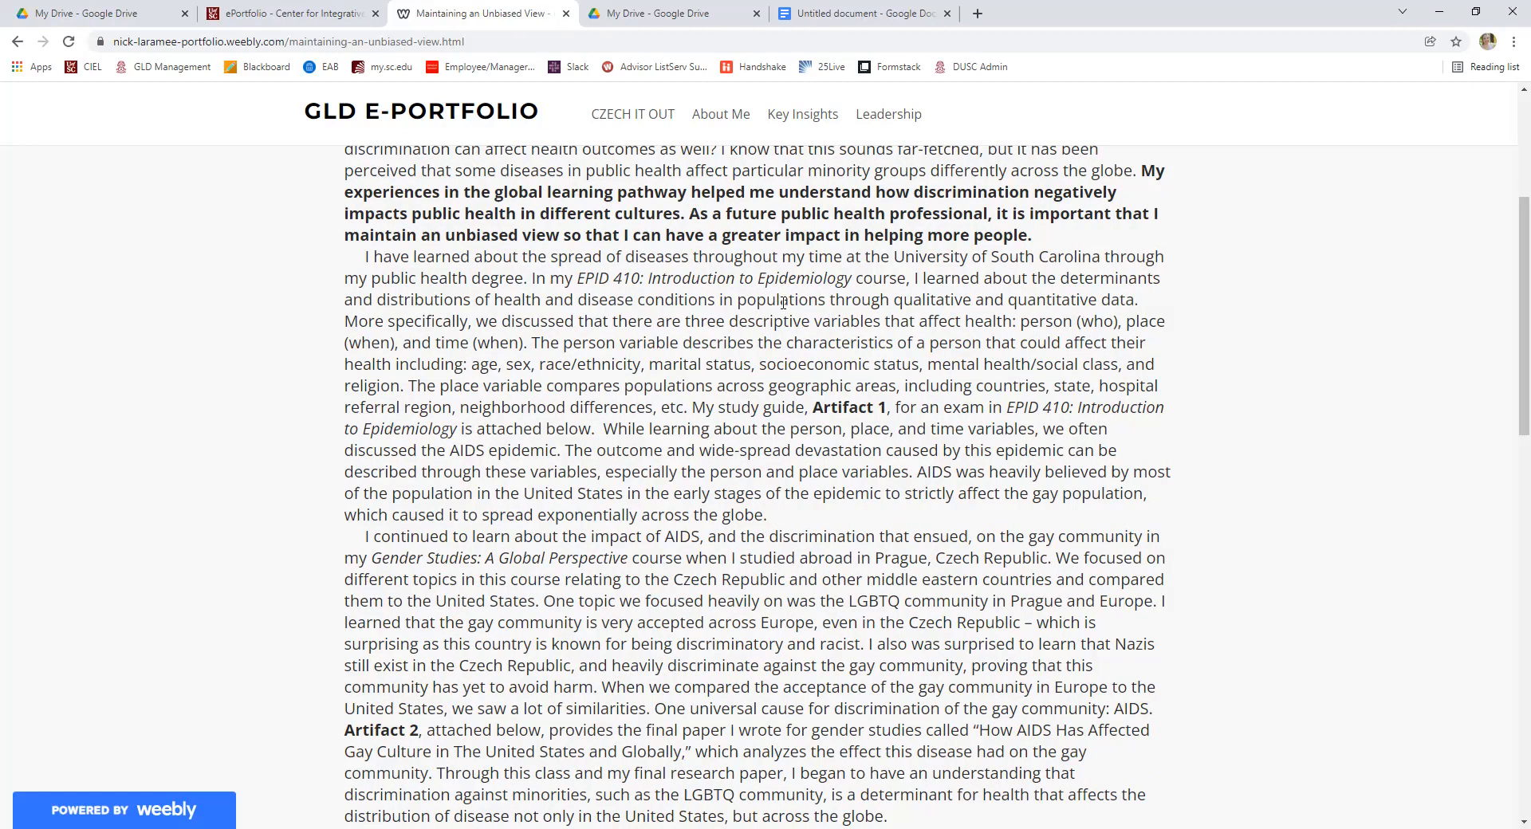
scroll(down, 3)
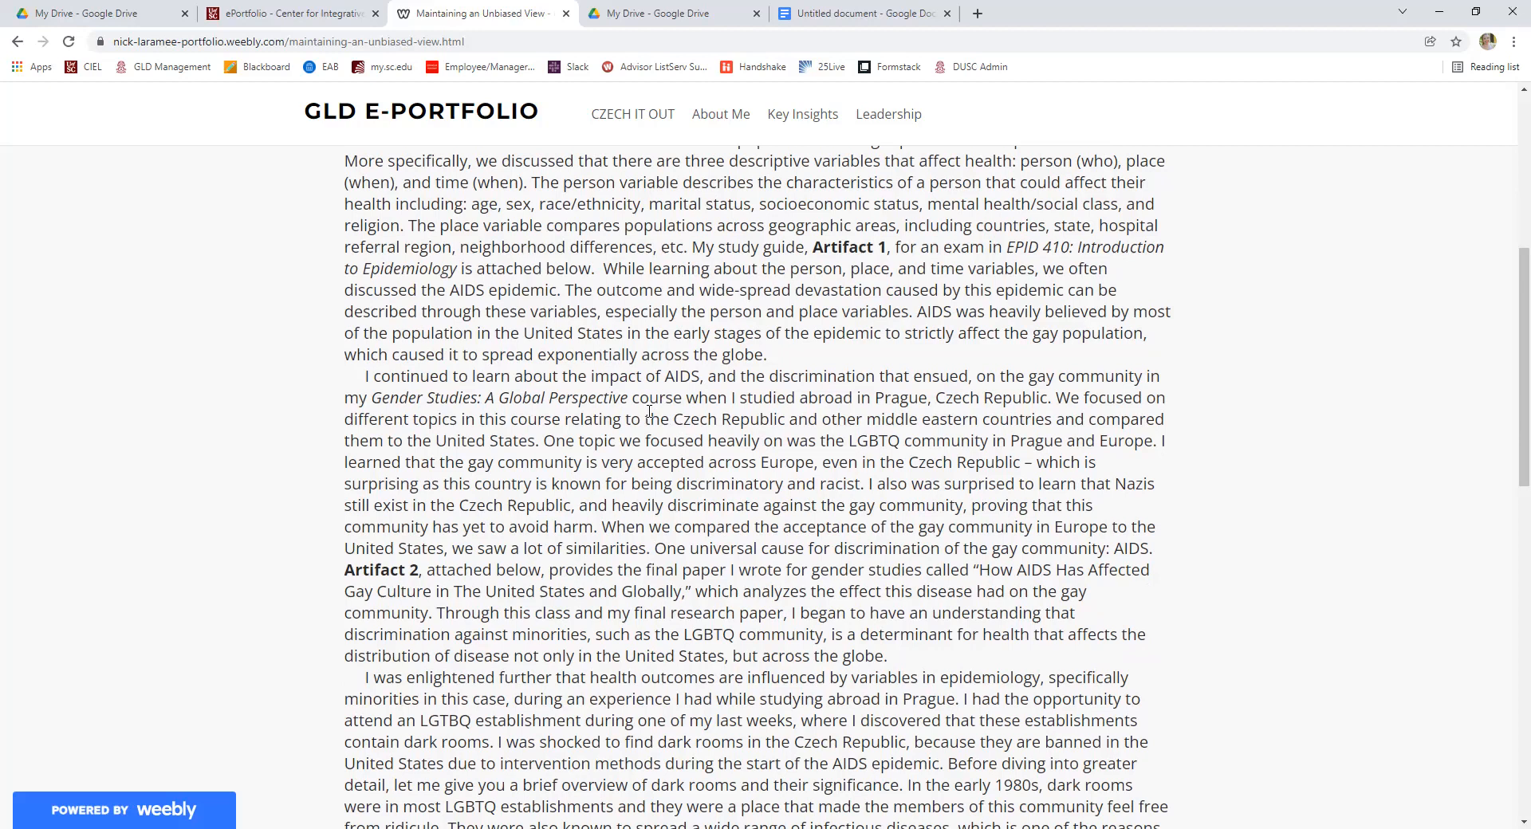
scroll(down, 3)
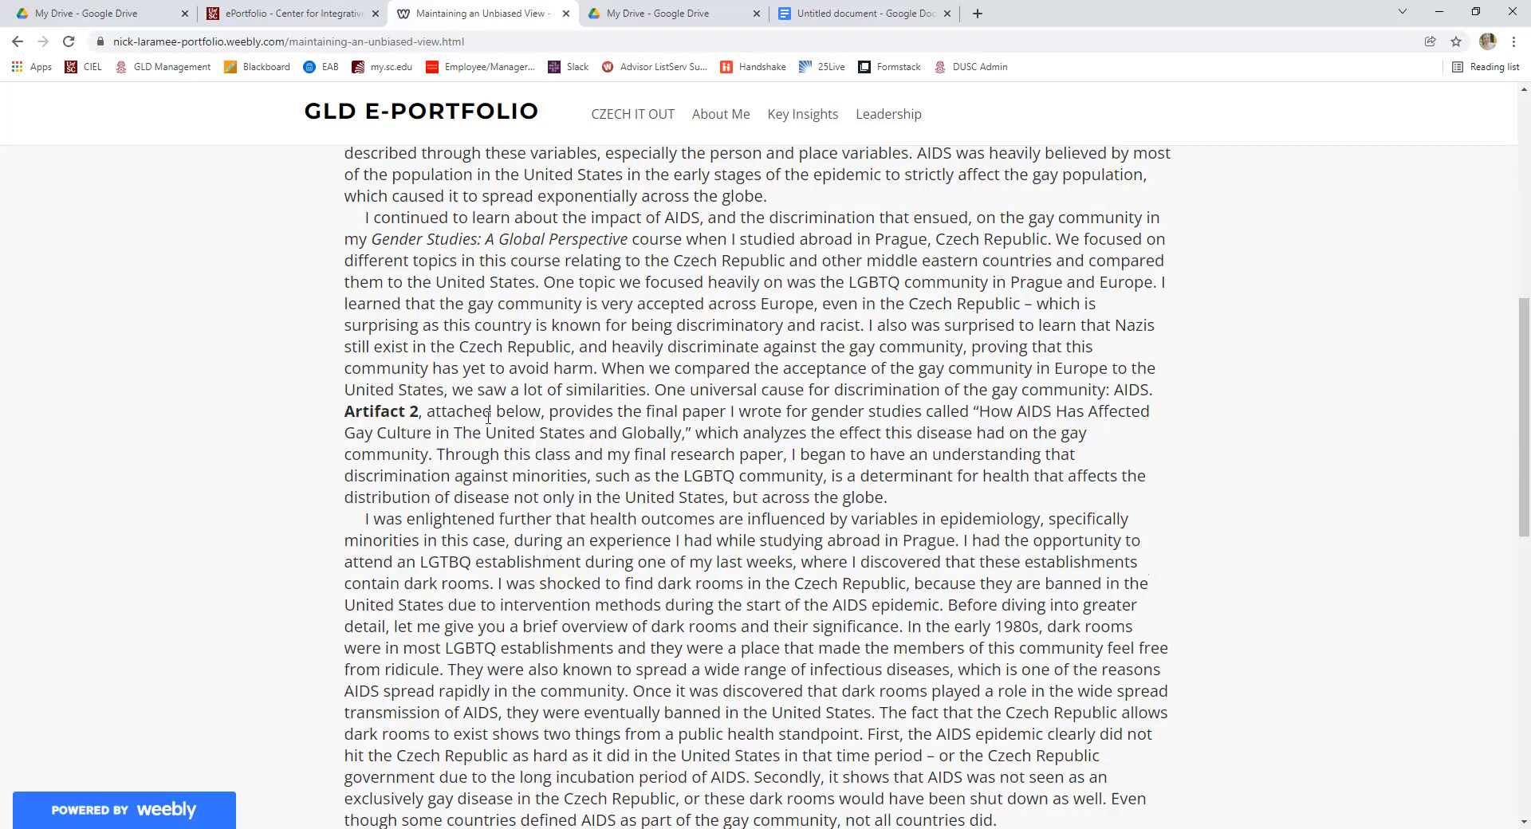
mouse_move(305, 417)
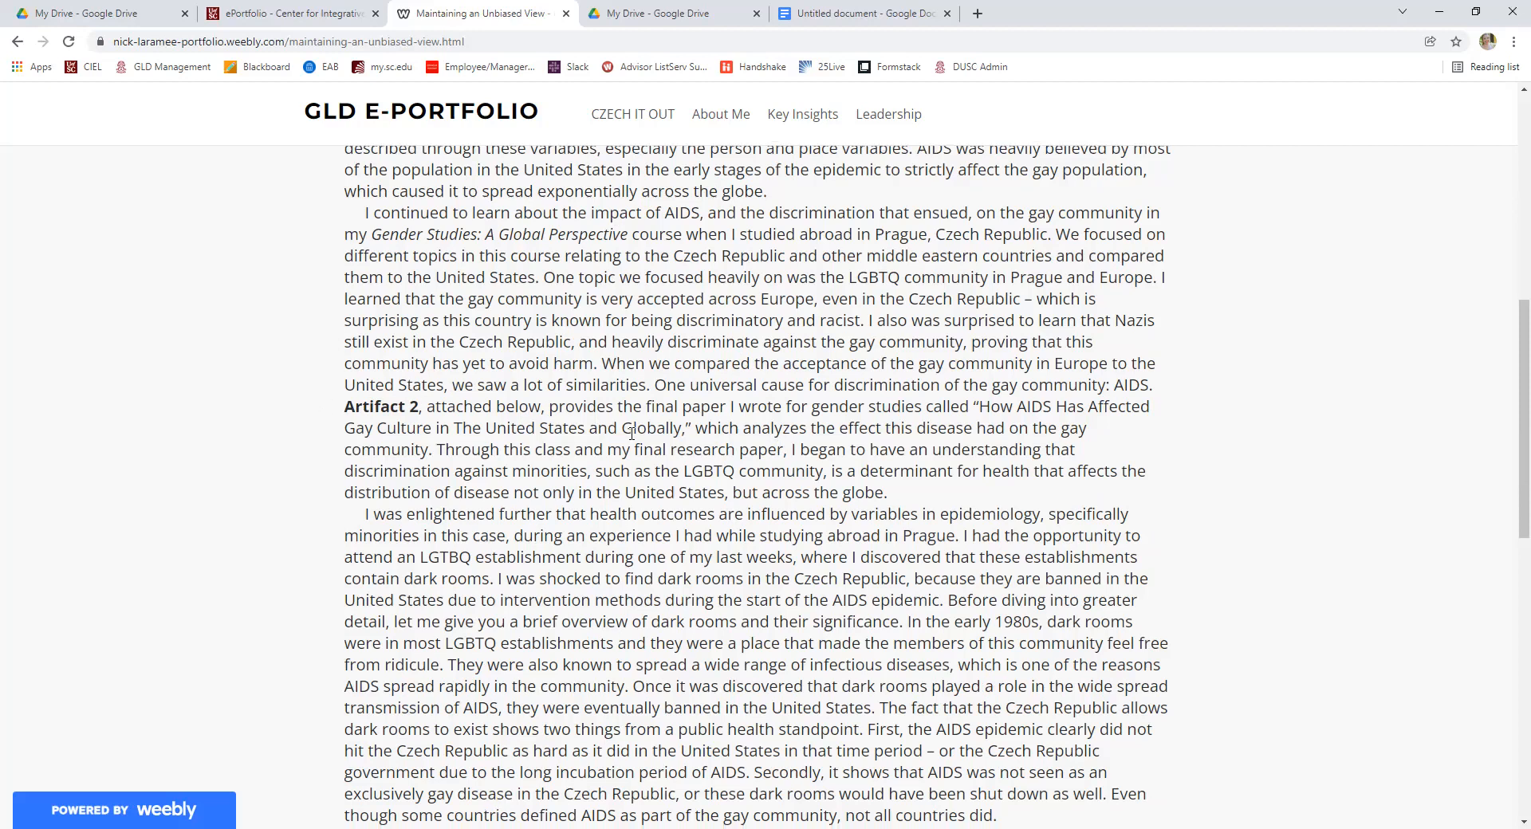
scroll(down, 3)
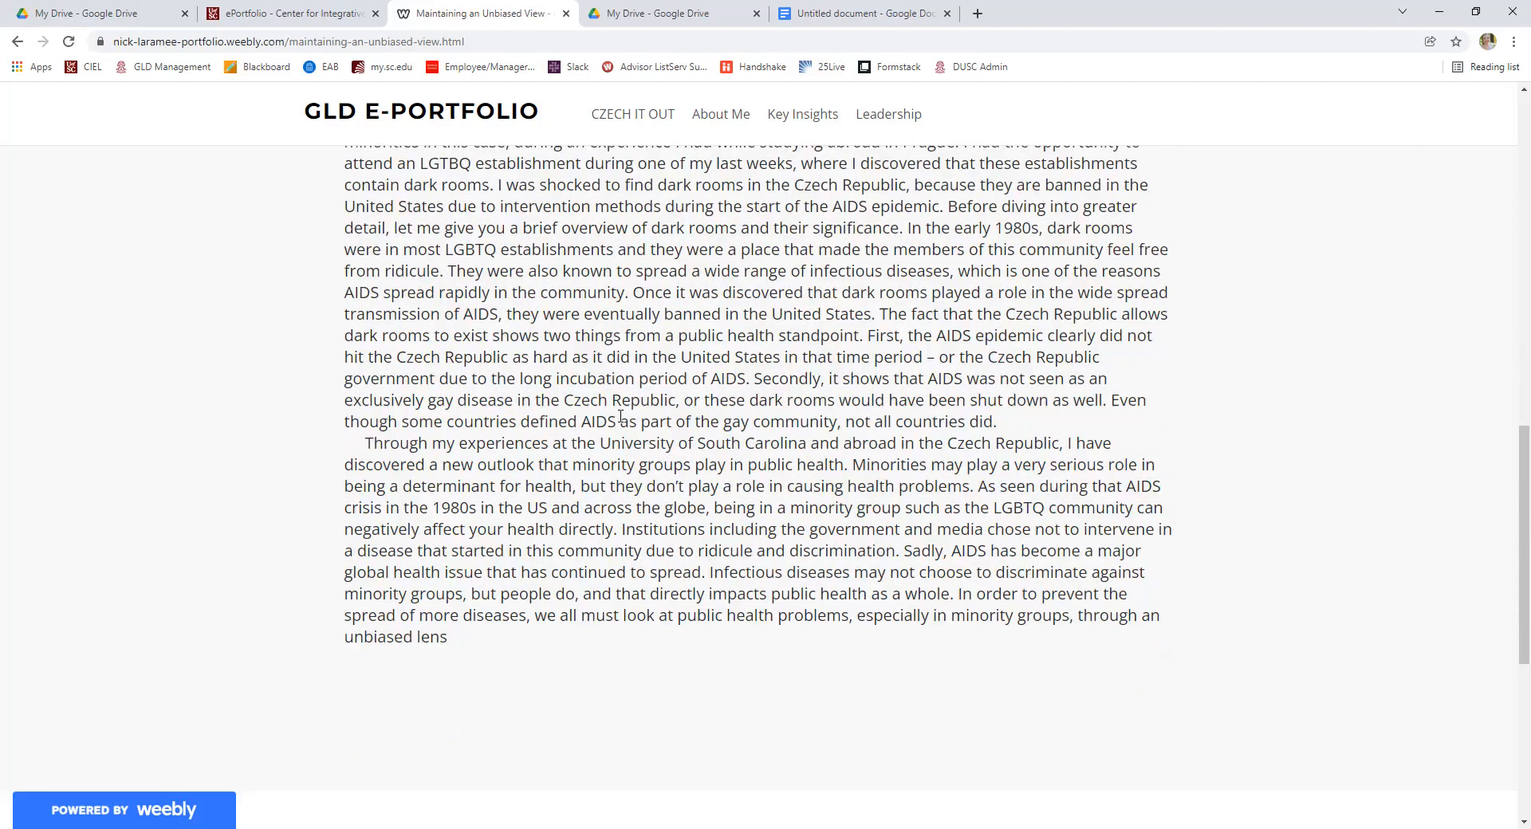
scroll(down, 3)
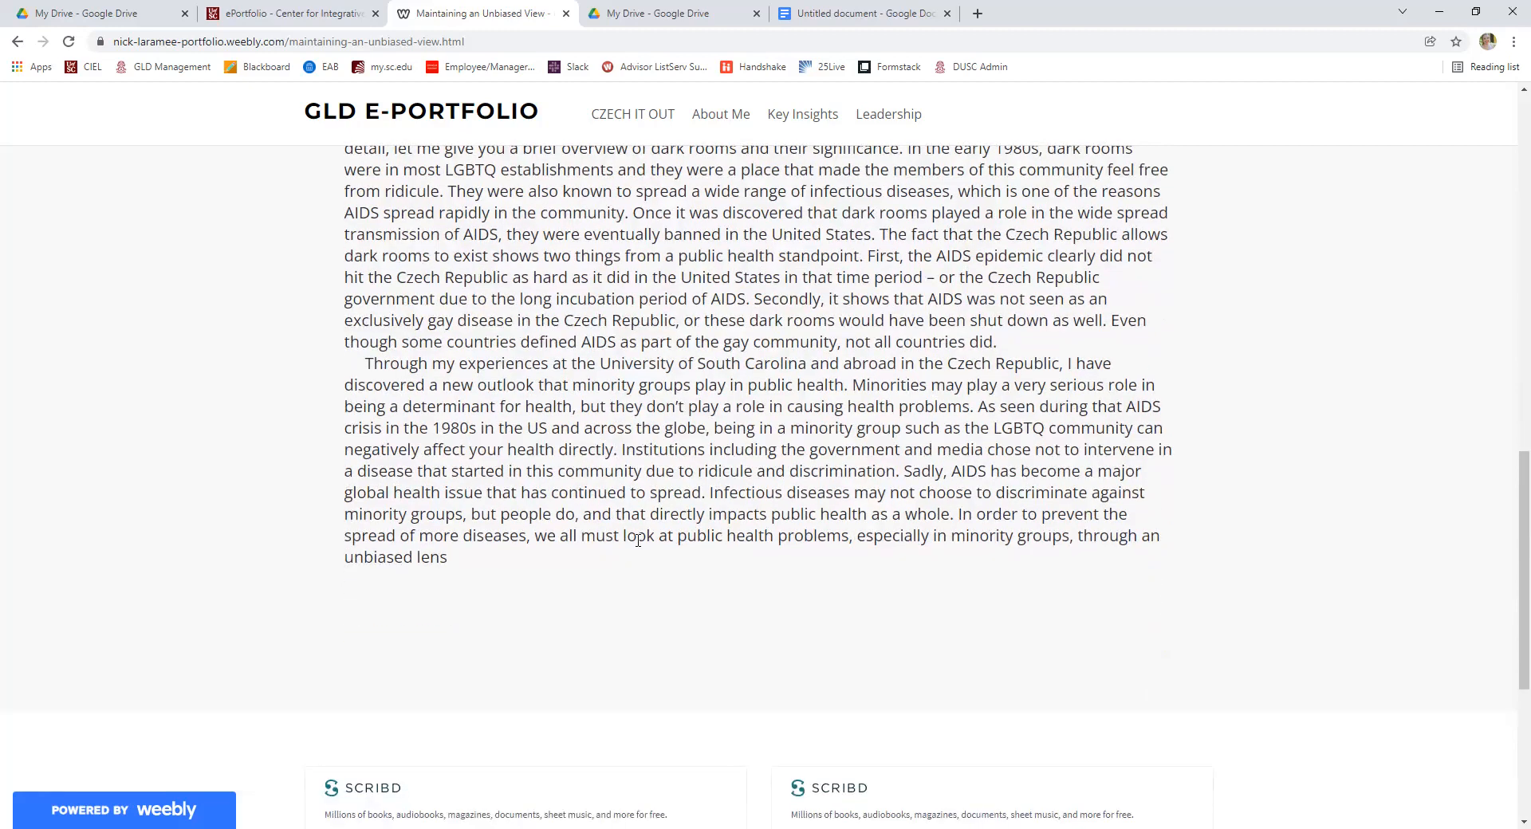
mouse_move(607, 537)
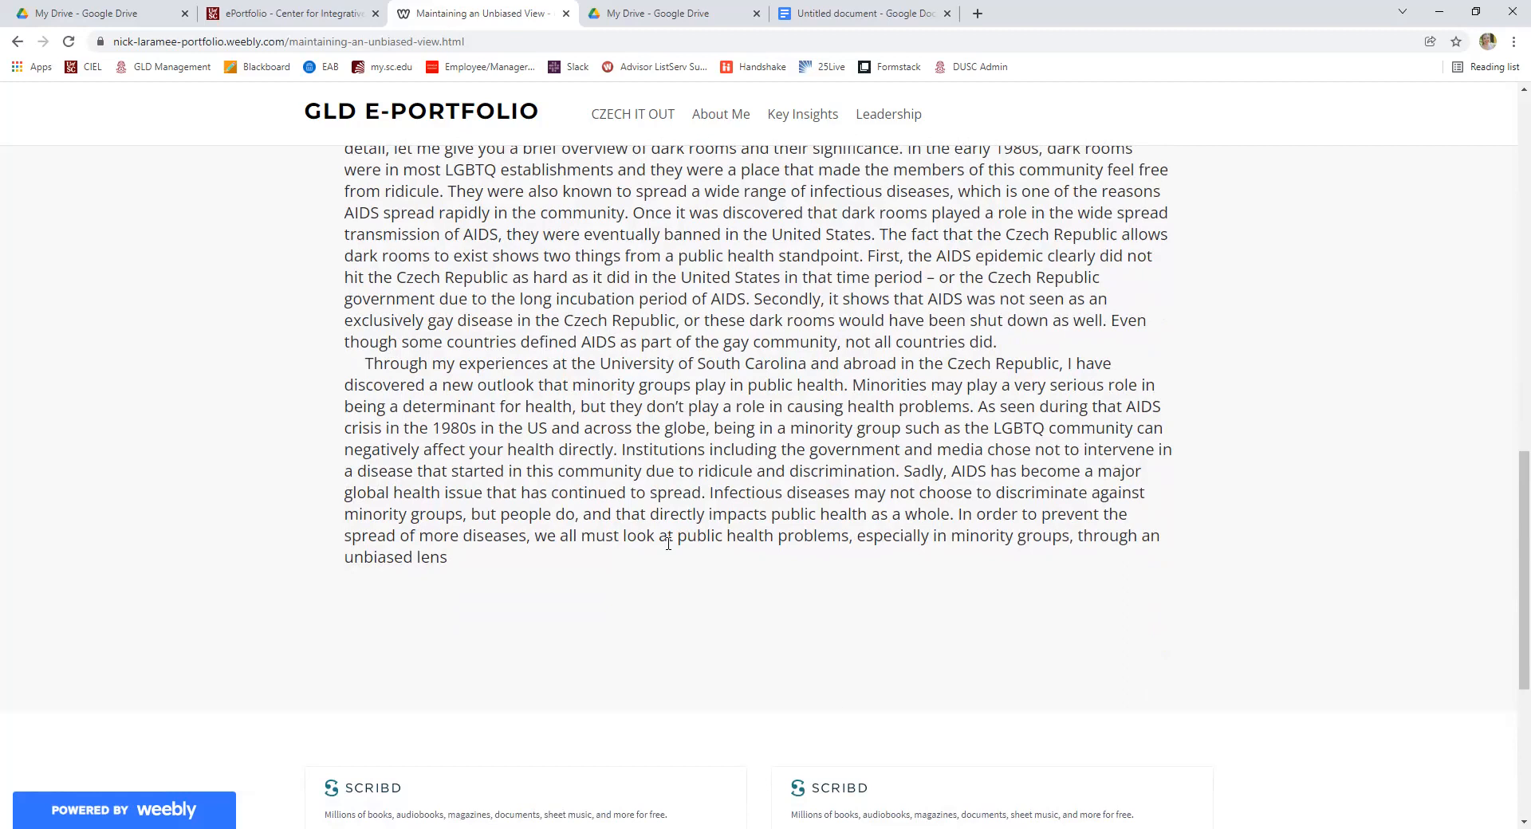
mouse_move(667, 450)
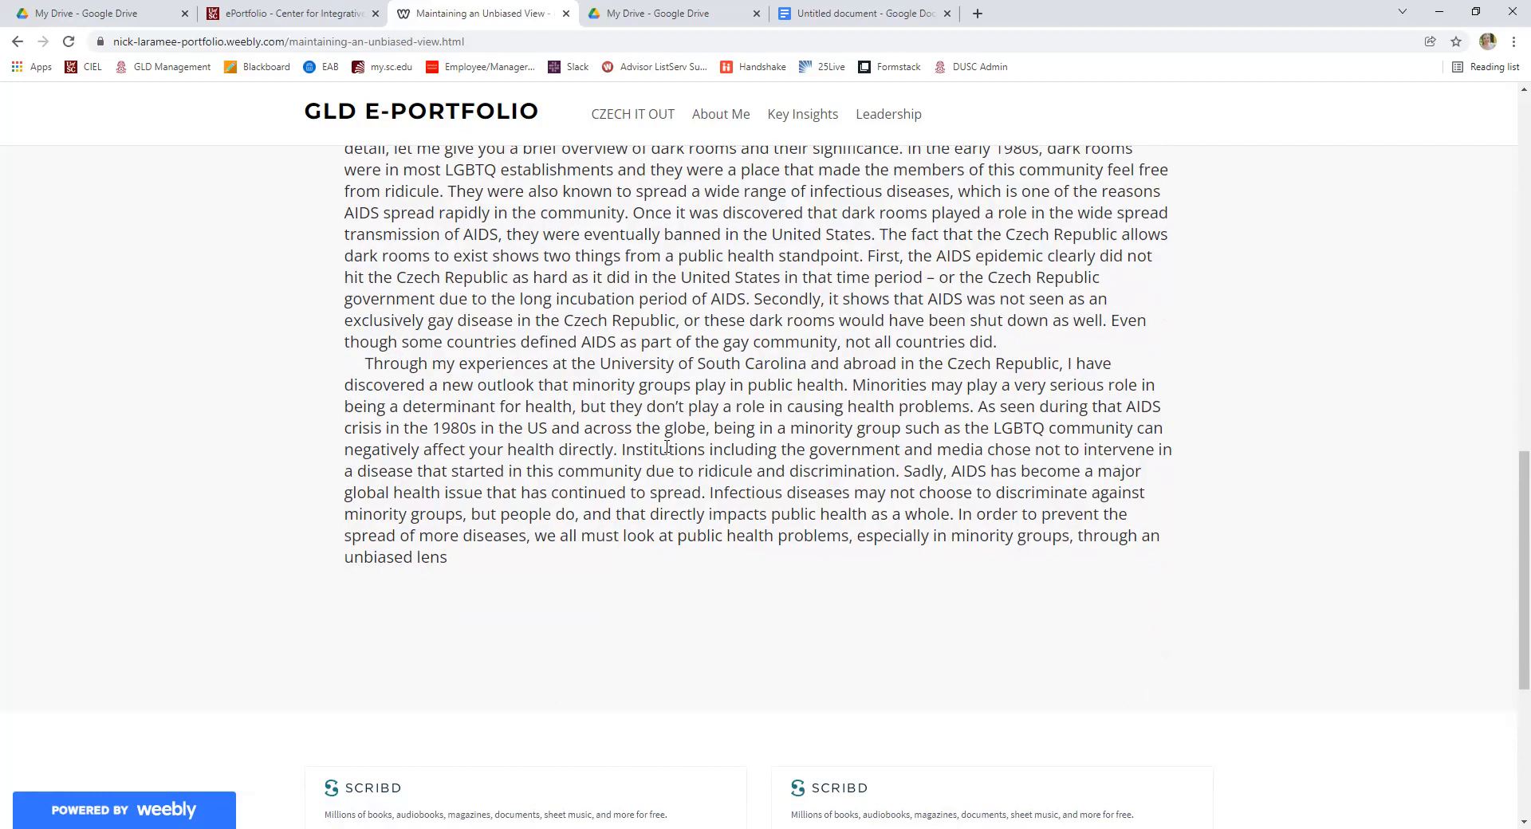
Page through the two embedded Scribd artifacts, return to the top and reveal the Key Insights subpages.
scroll(down, 3)
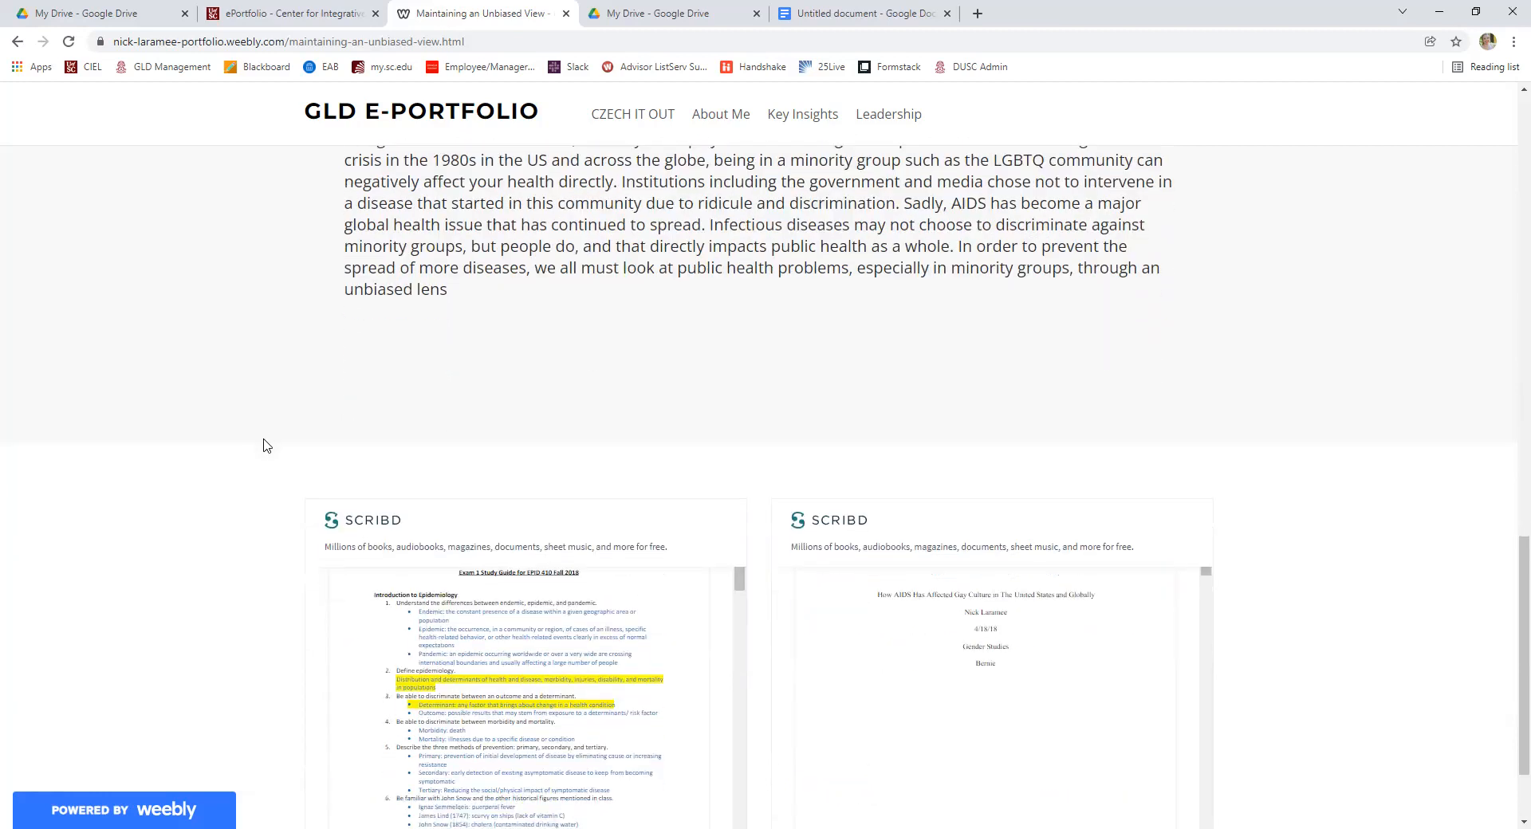
scroll(down, 3)
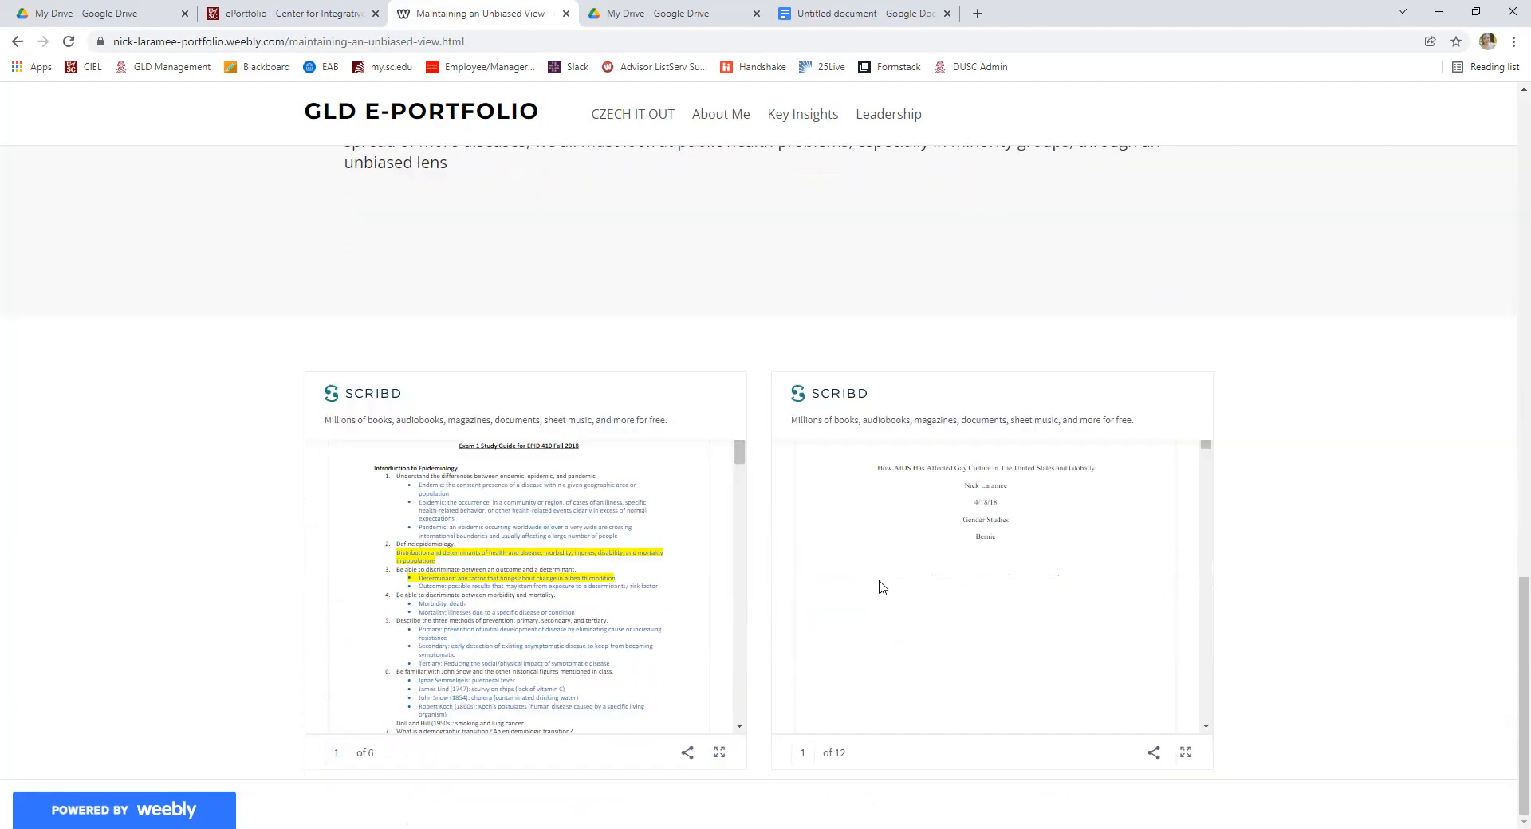
scroll(down, 3)
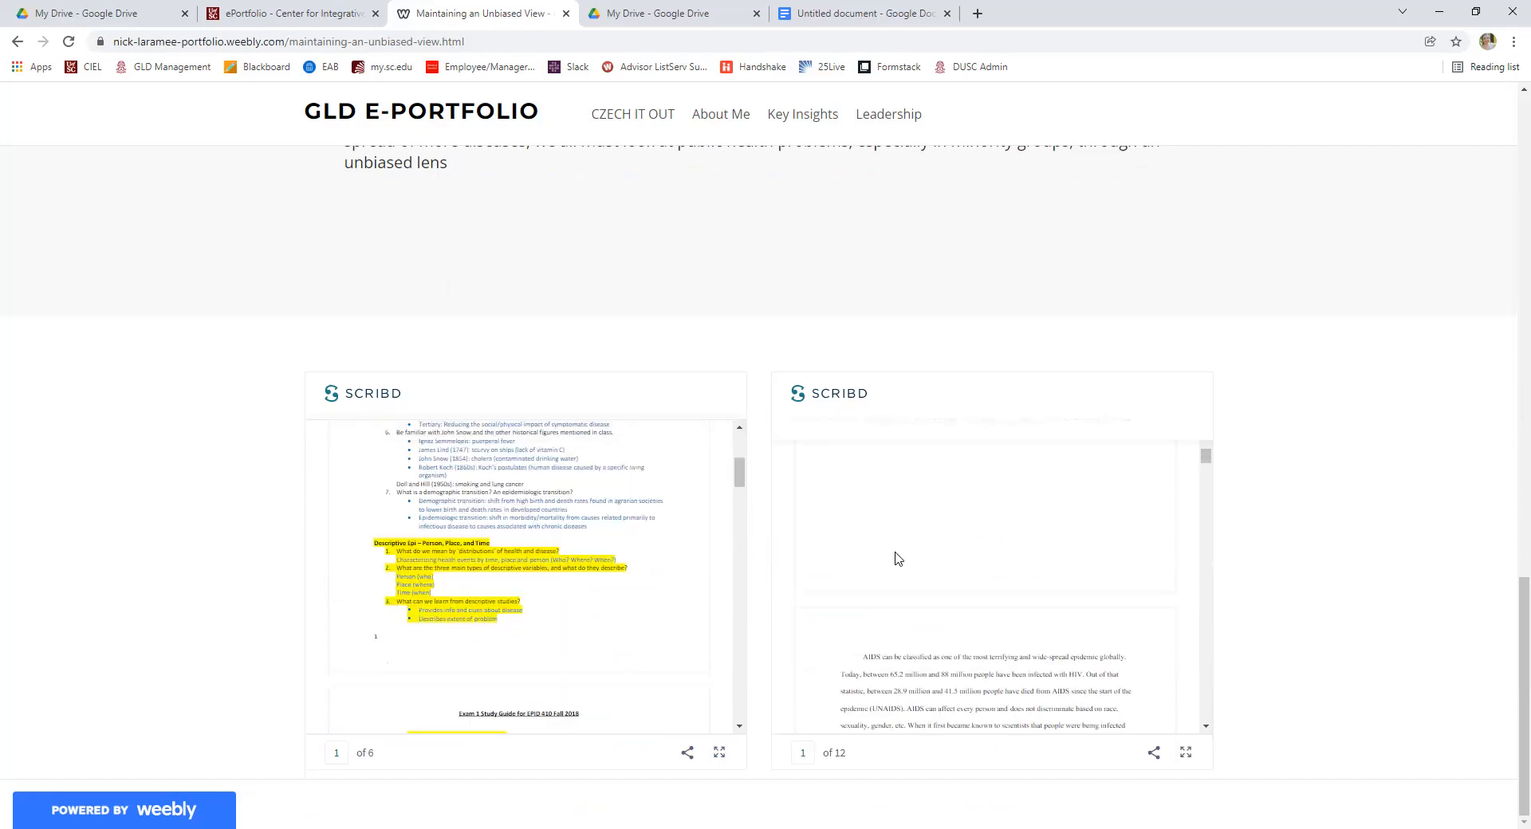
scroll(down, 3)
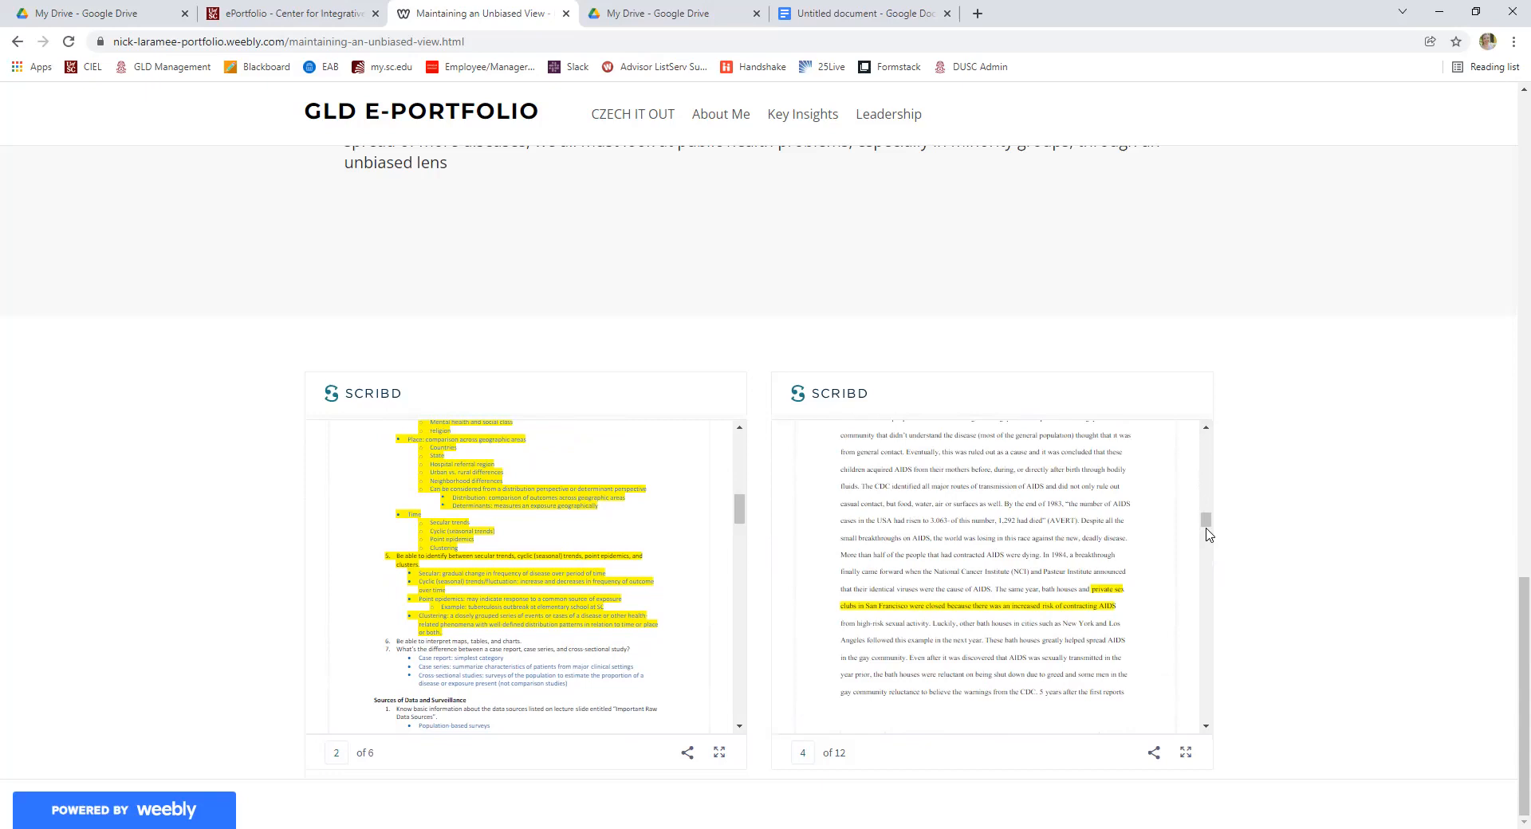
mouse_move(1346, 528)
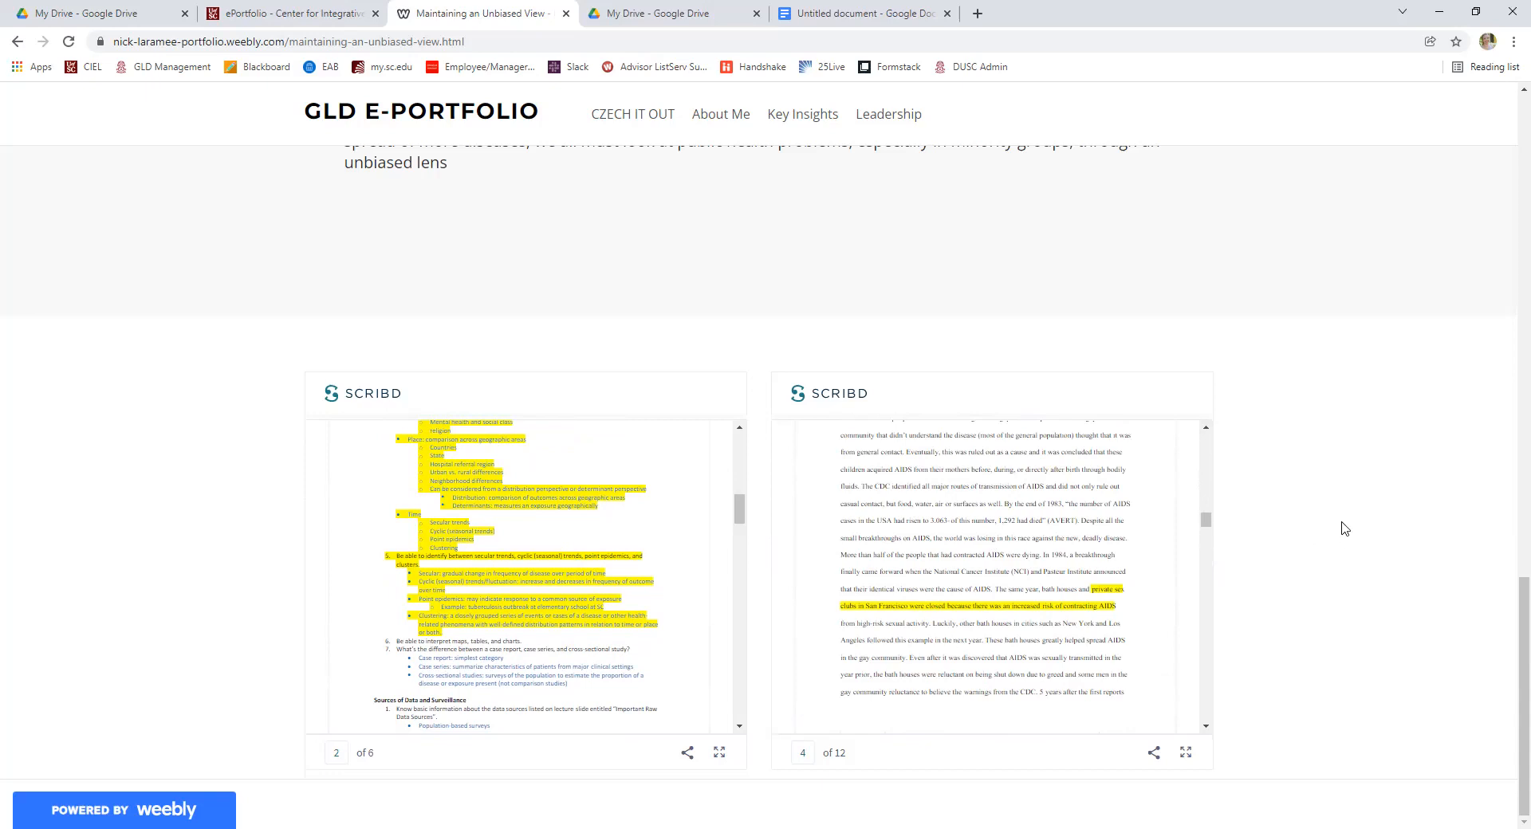
scroll(up, 3)
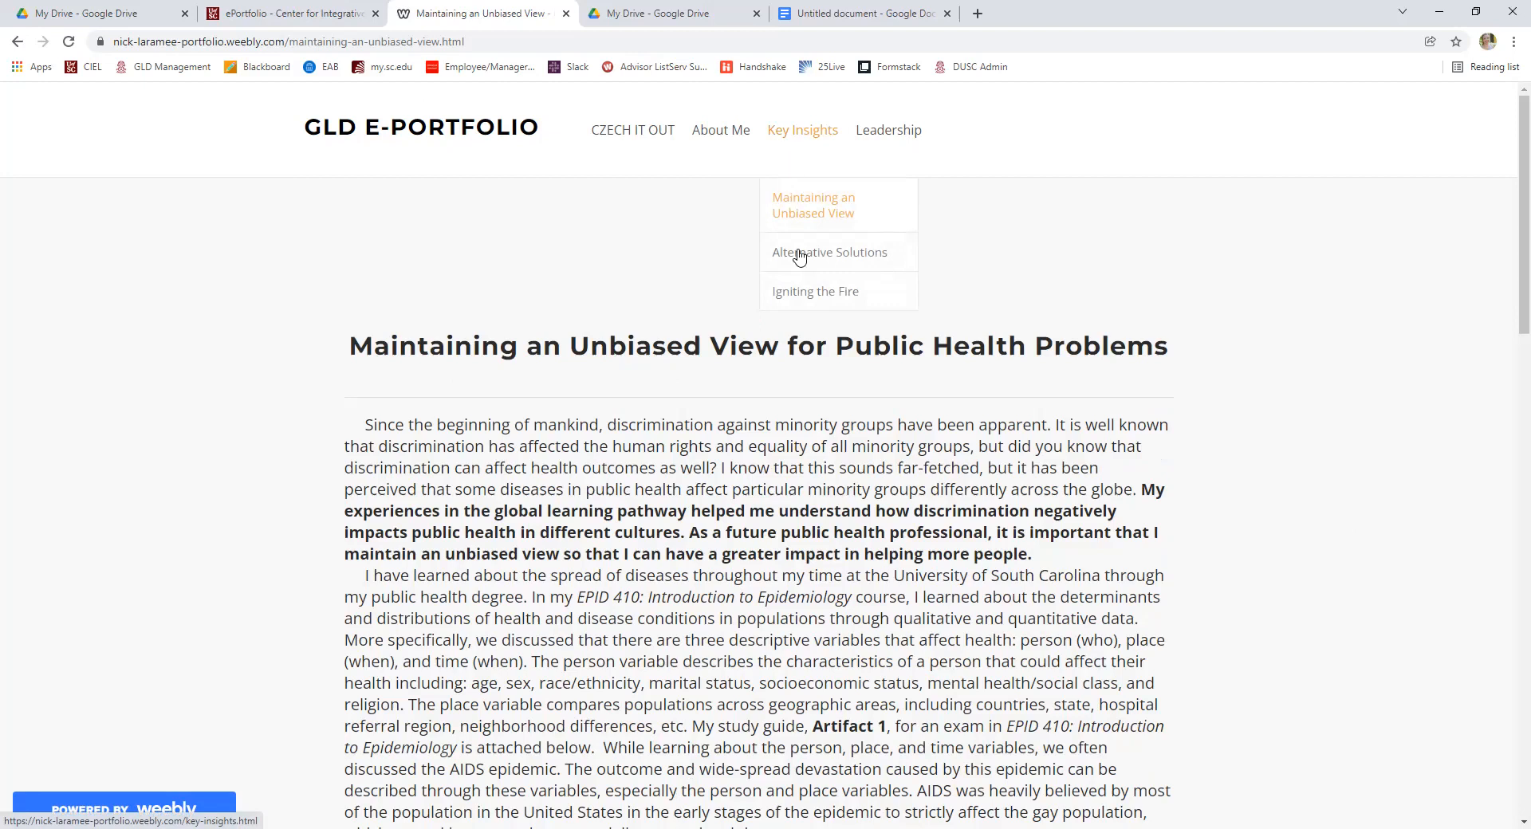
mouse_move(830, 252)
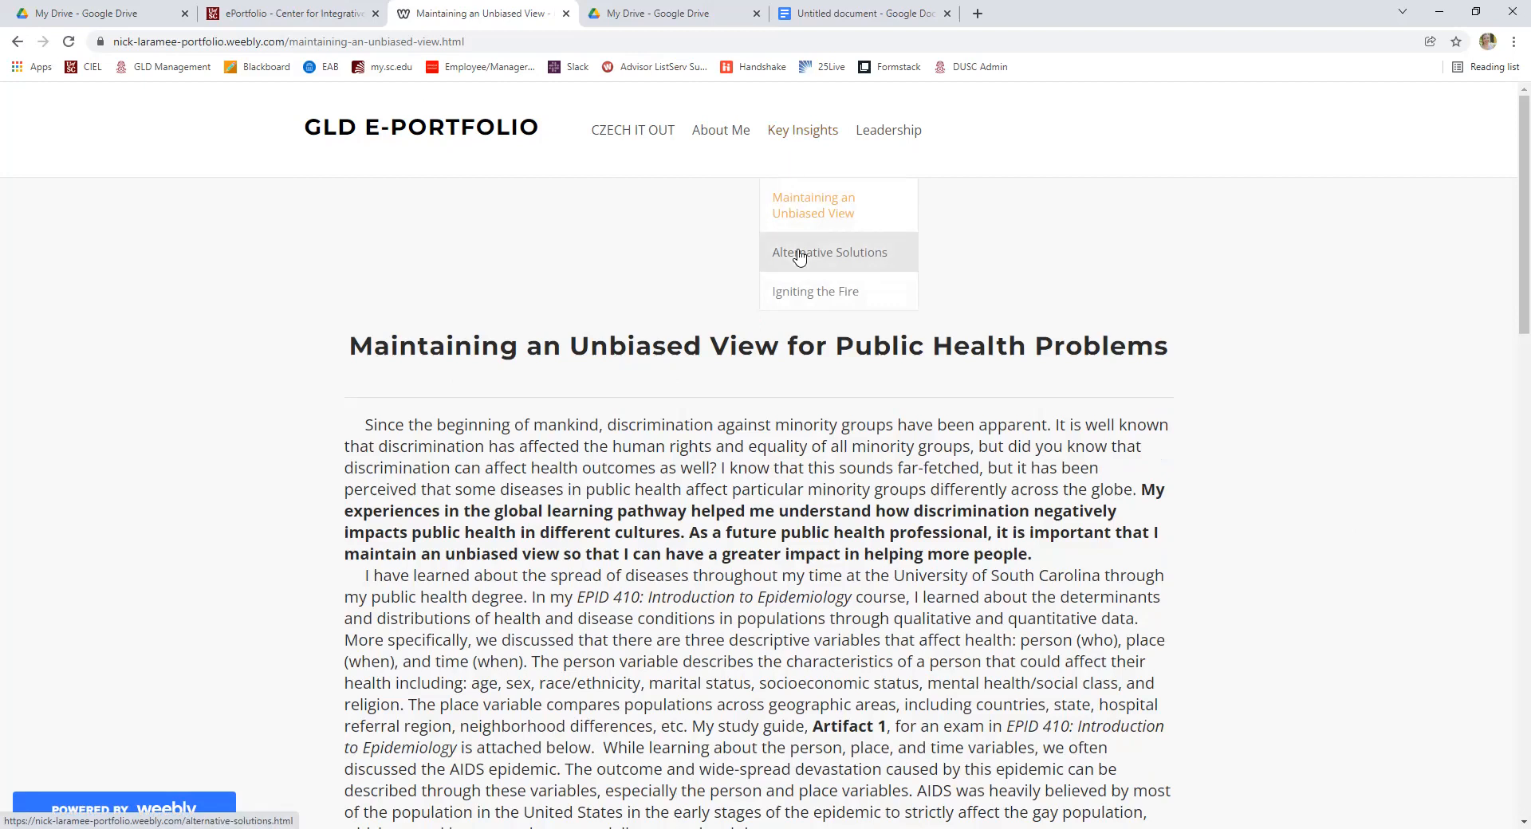
Open Alternative Solutions from Key Insights and read the essay down to both Scribd embeds.
click(828, 252)
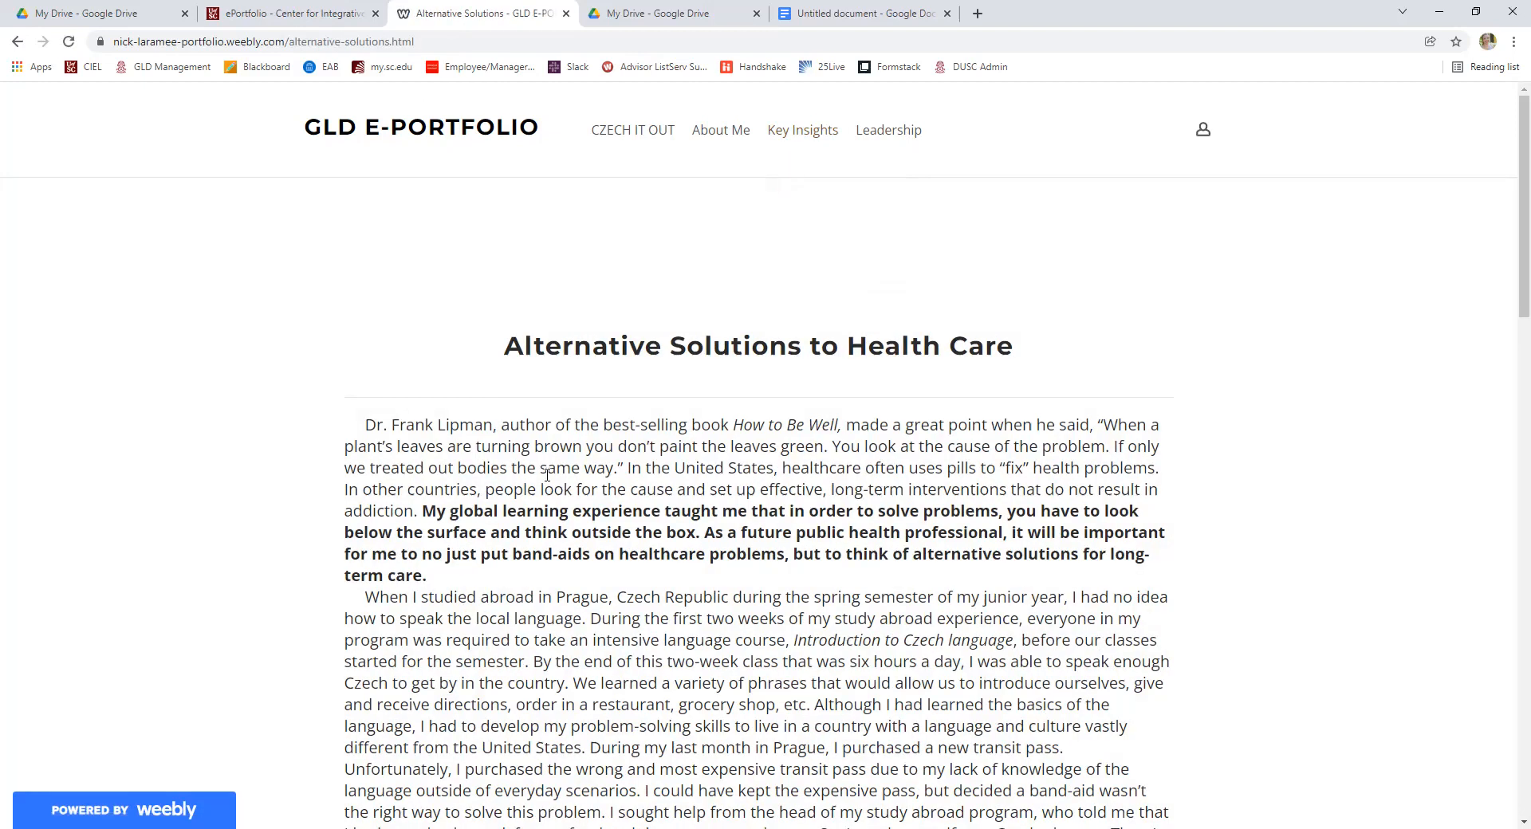
scroll(down, 3)
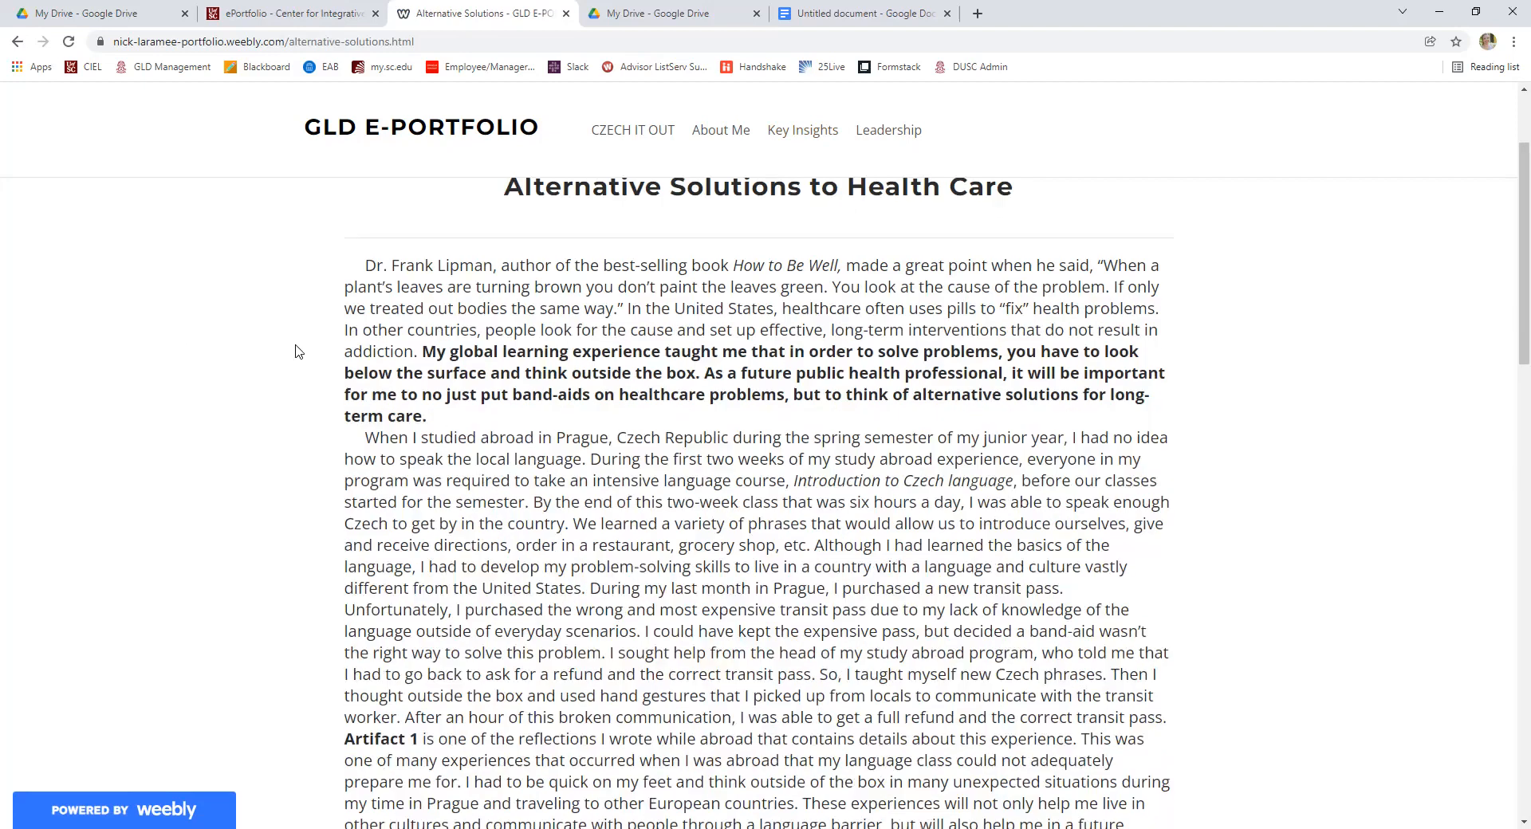
mouse_move(489, 429)
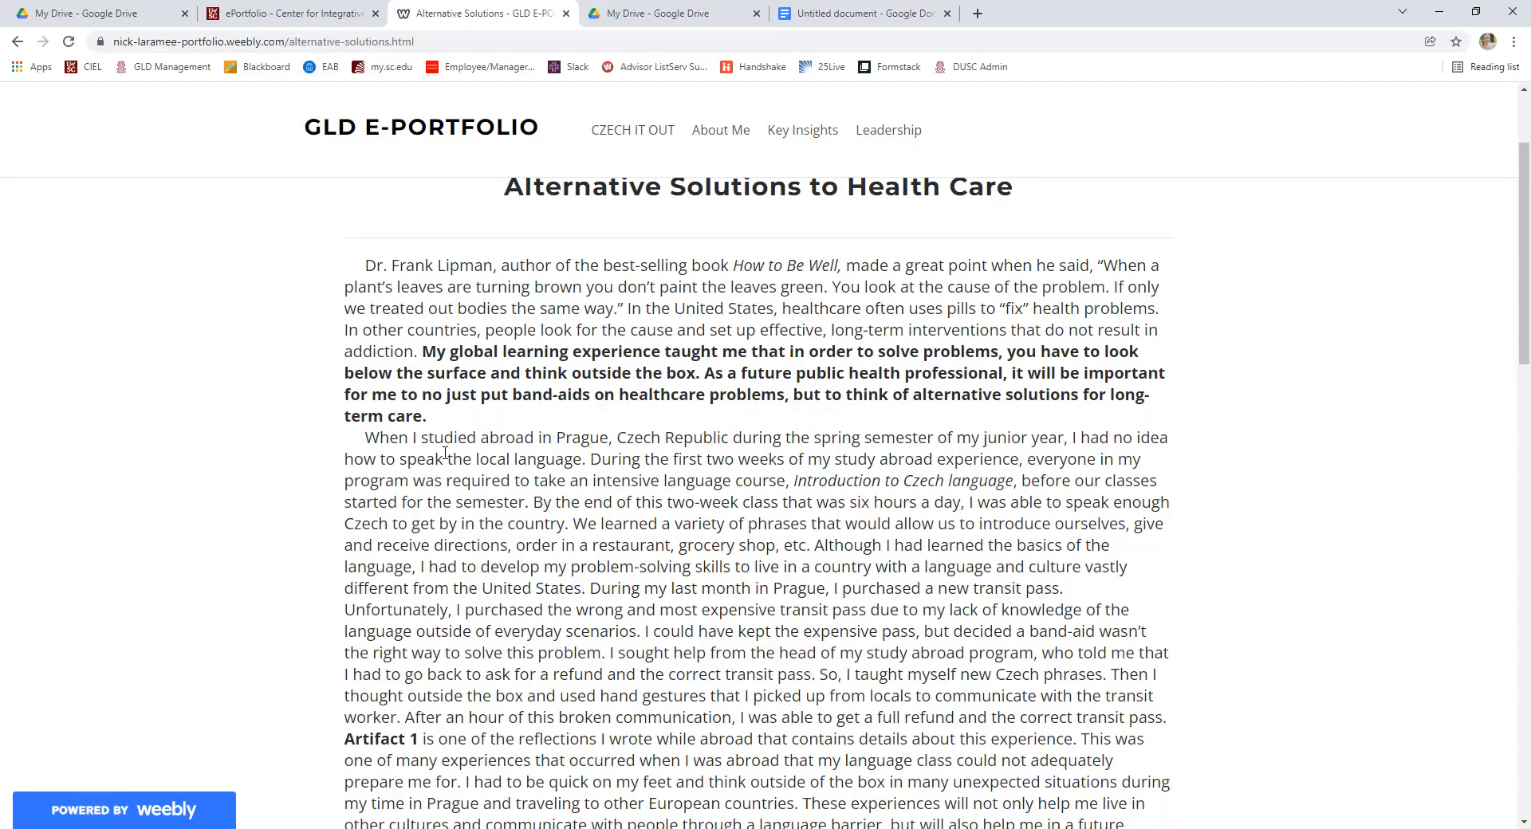
mouse_move(832, 488)
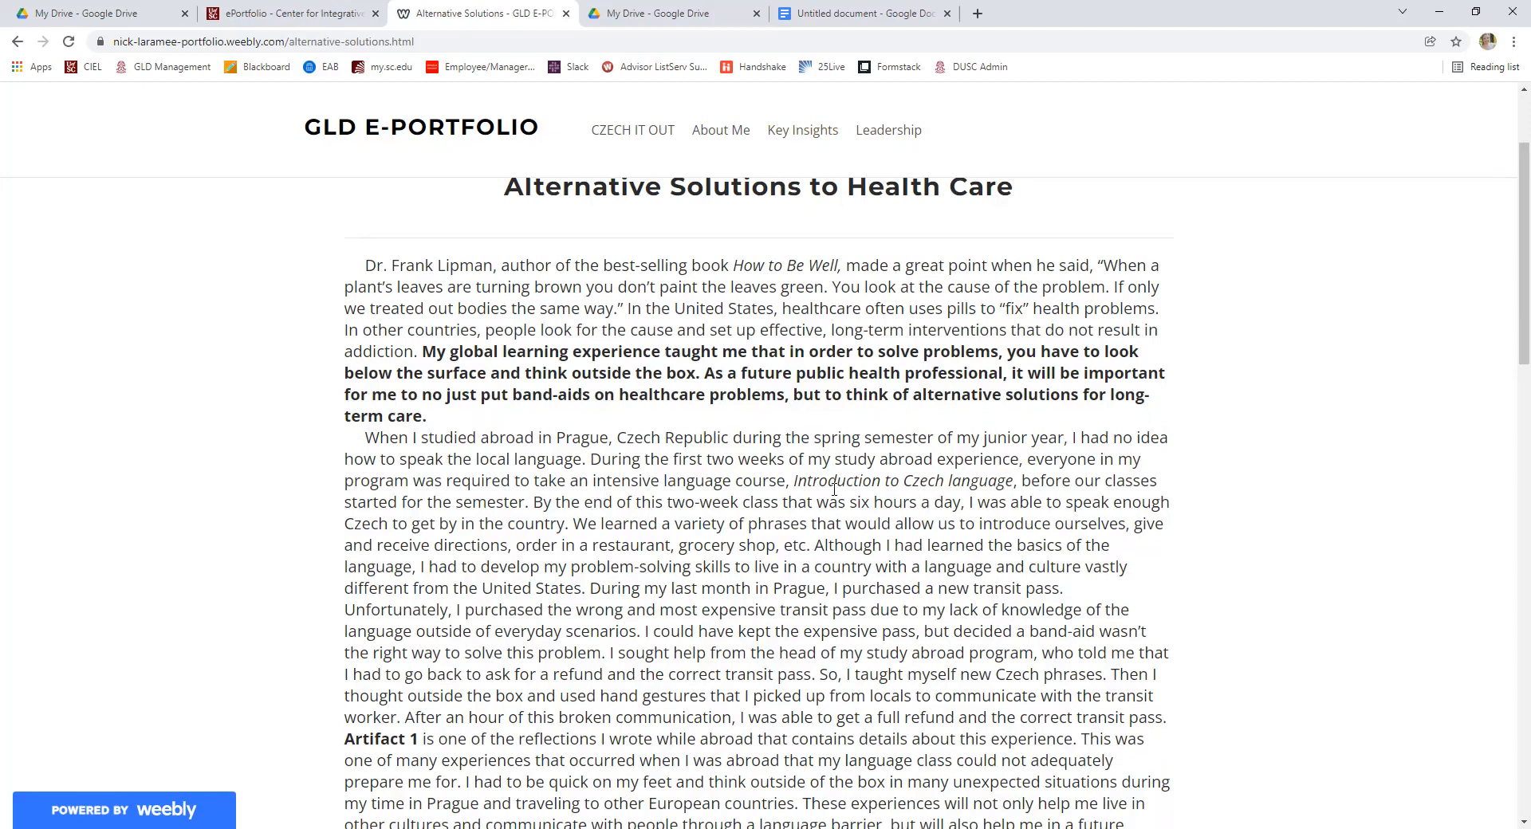
scroll(down, 3)
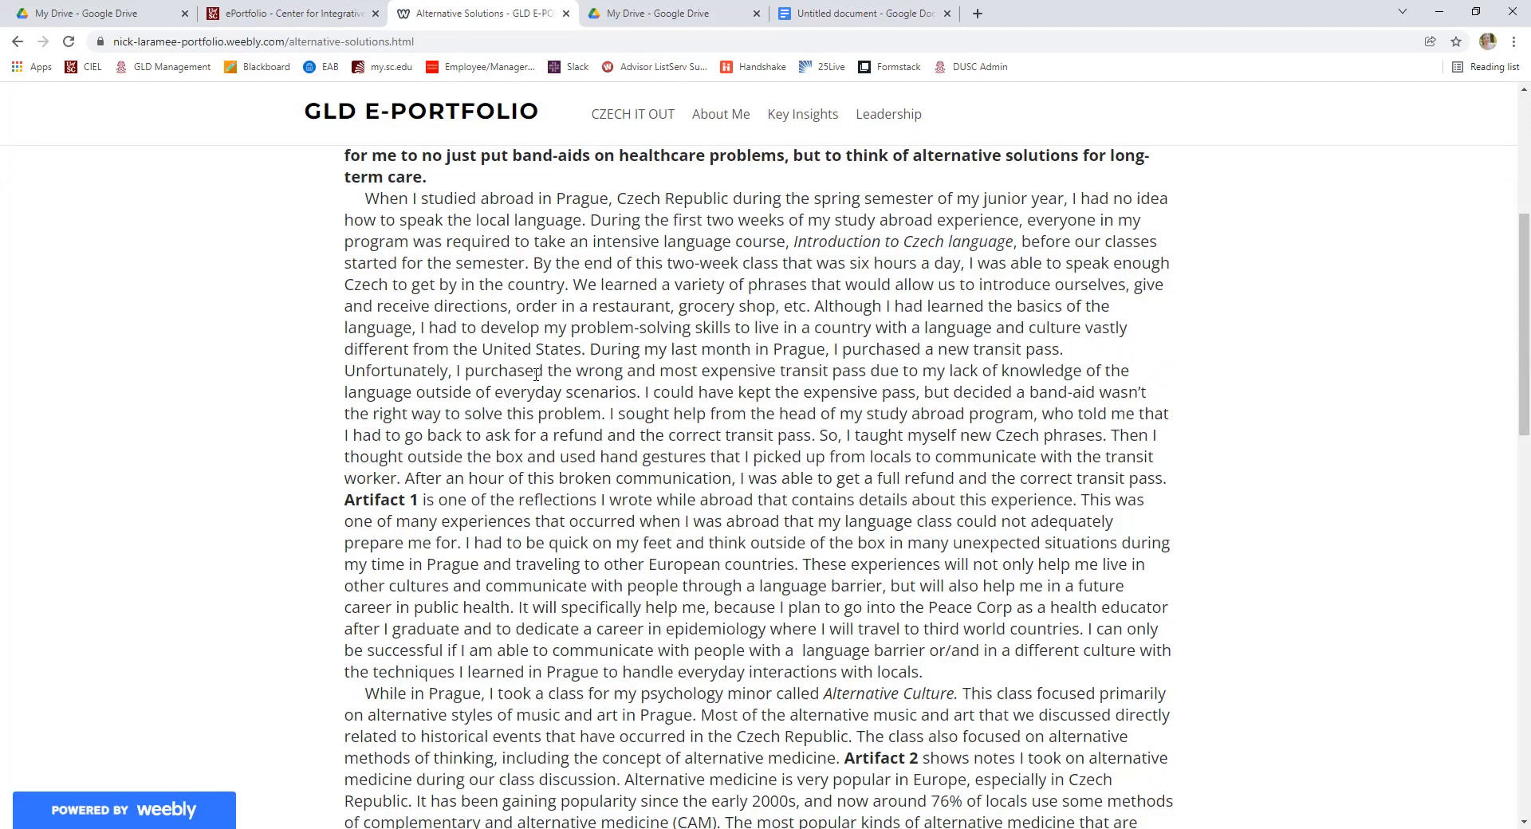
mouse_move(550, 286)
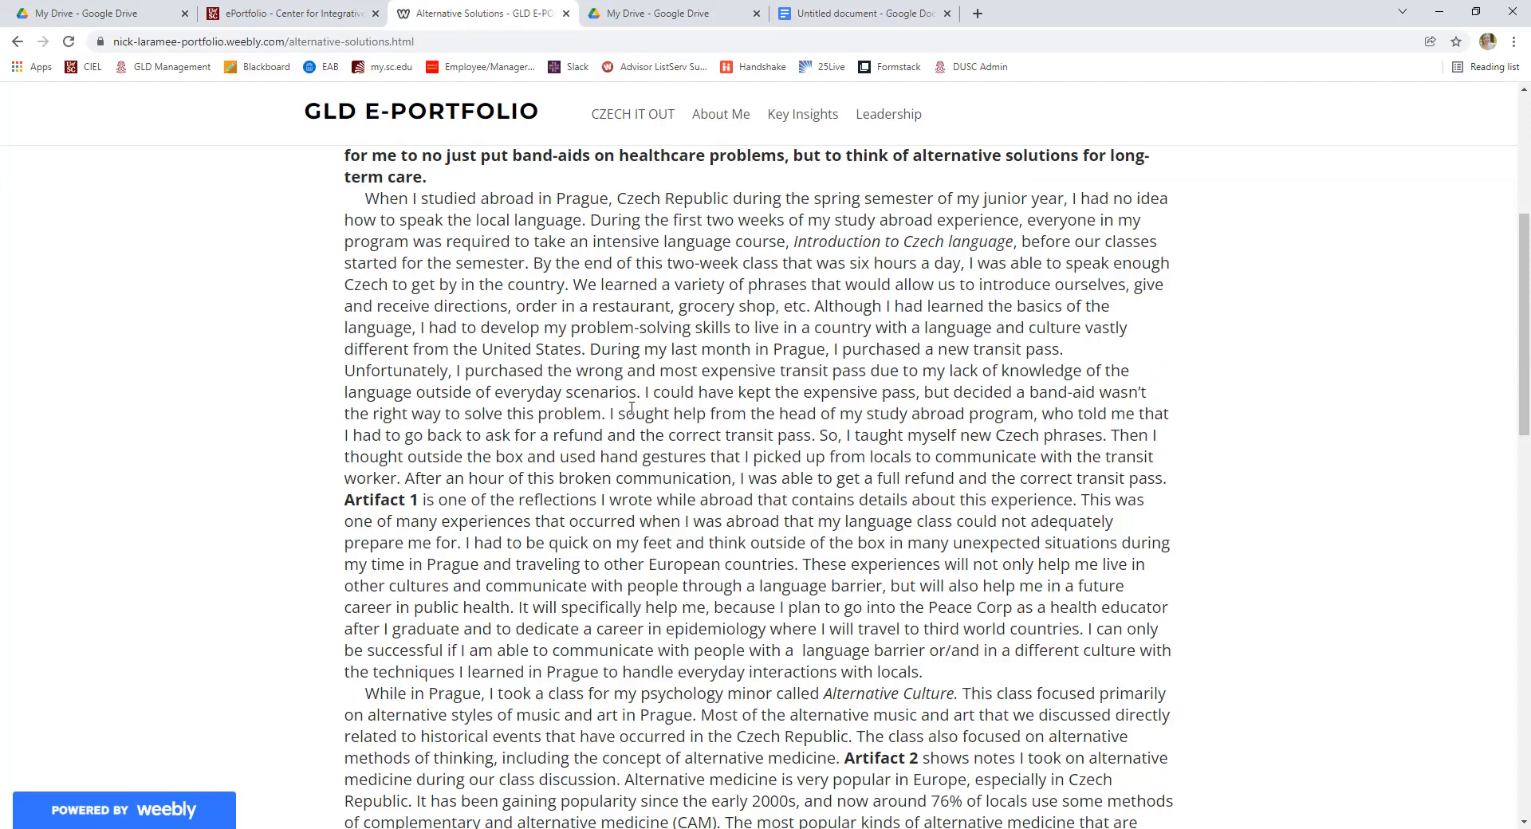
scroll(down, 3)
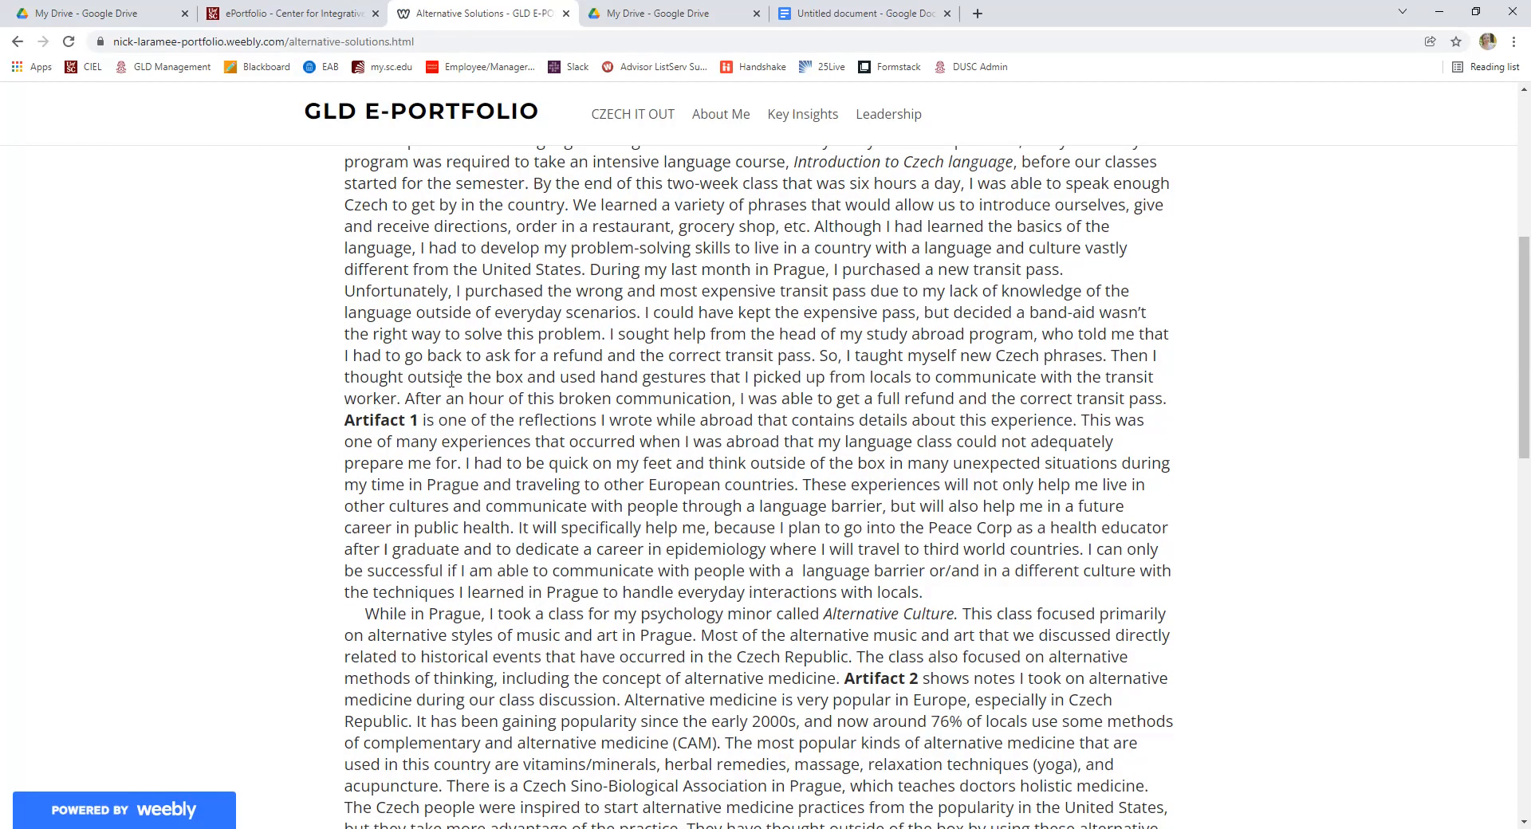
mouse_move(782, 385)
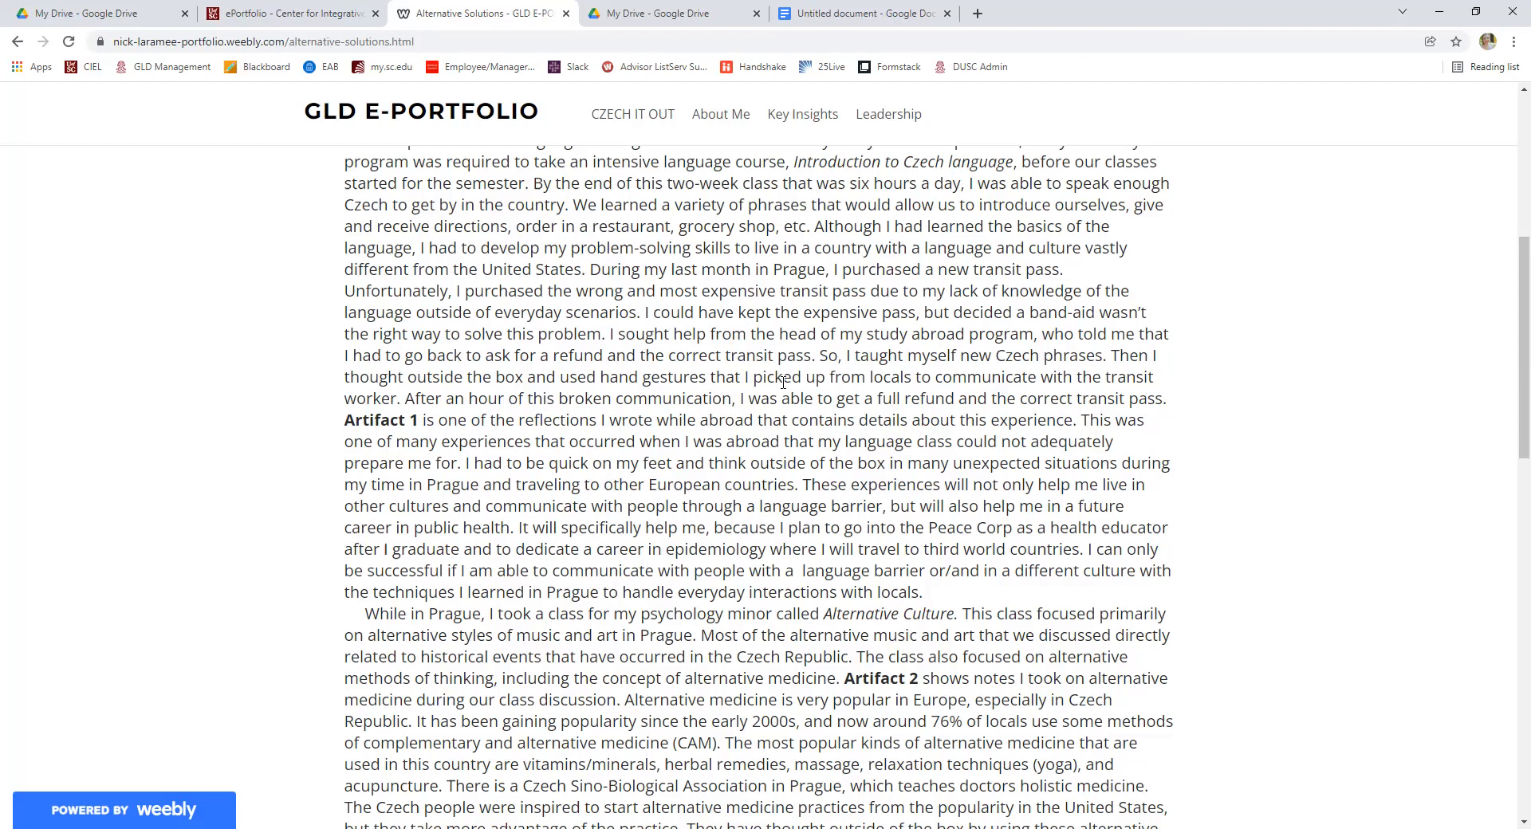
scroll(down, 3)
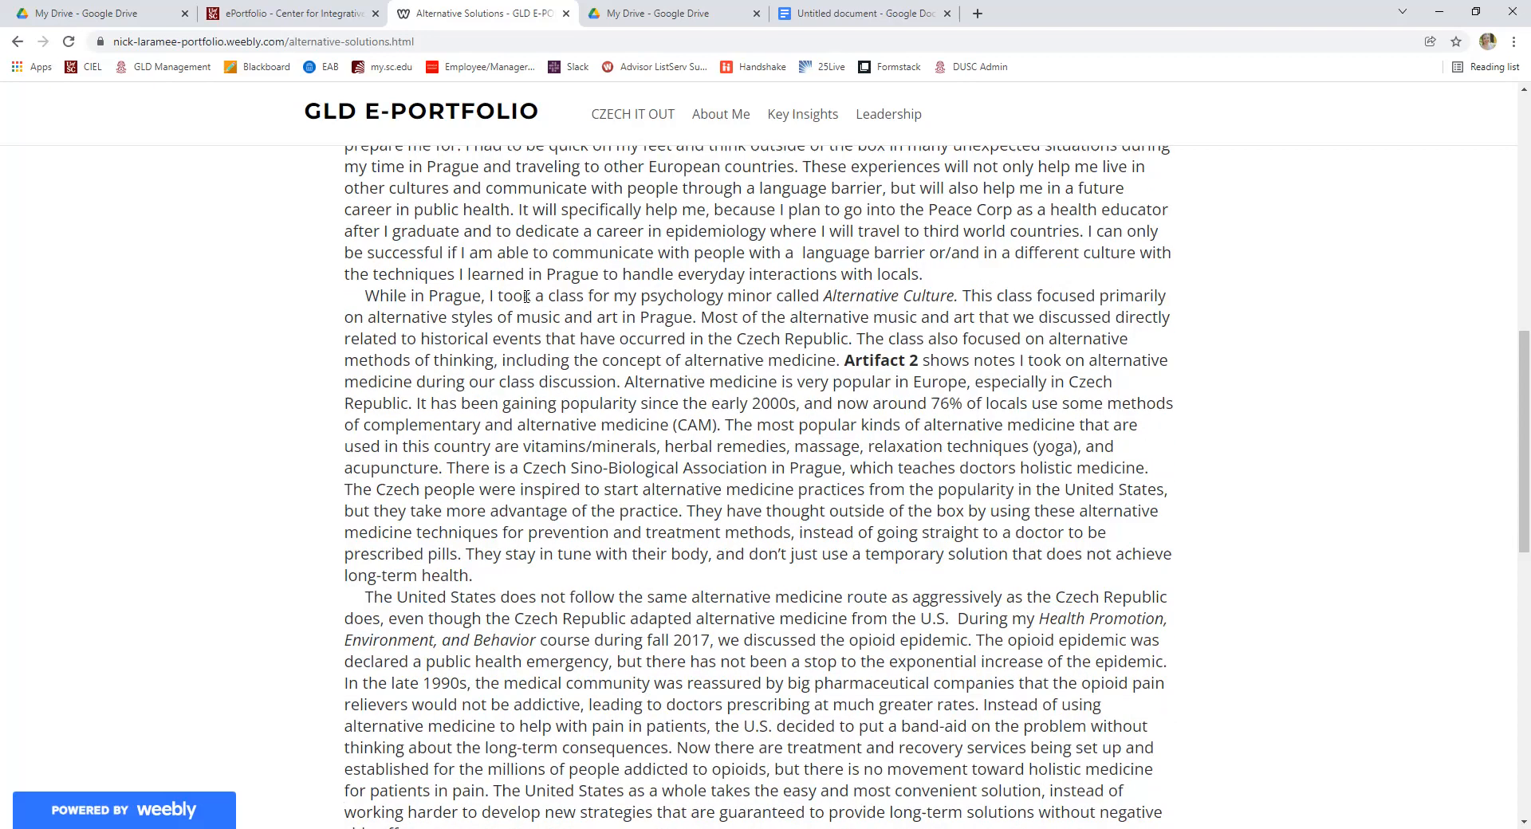
scroll(down, 3)
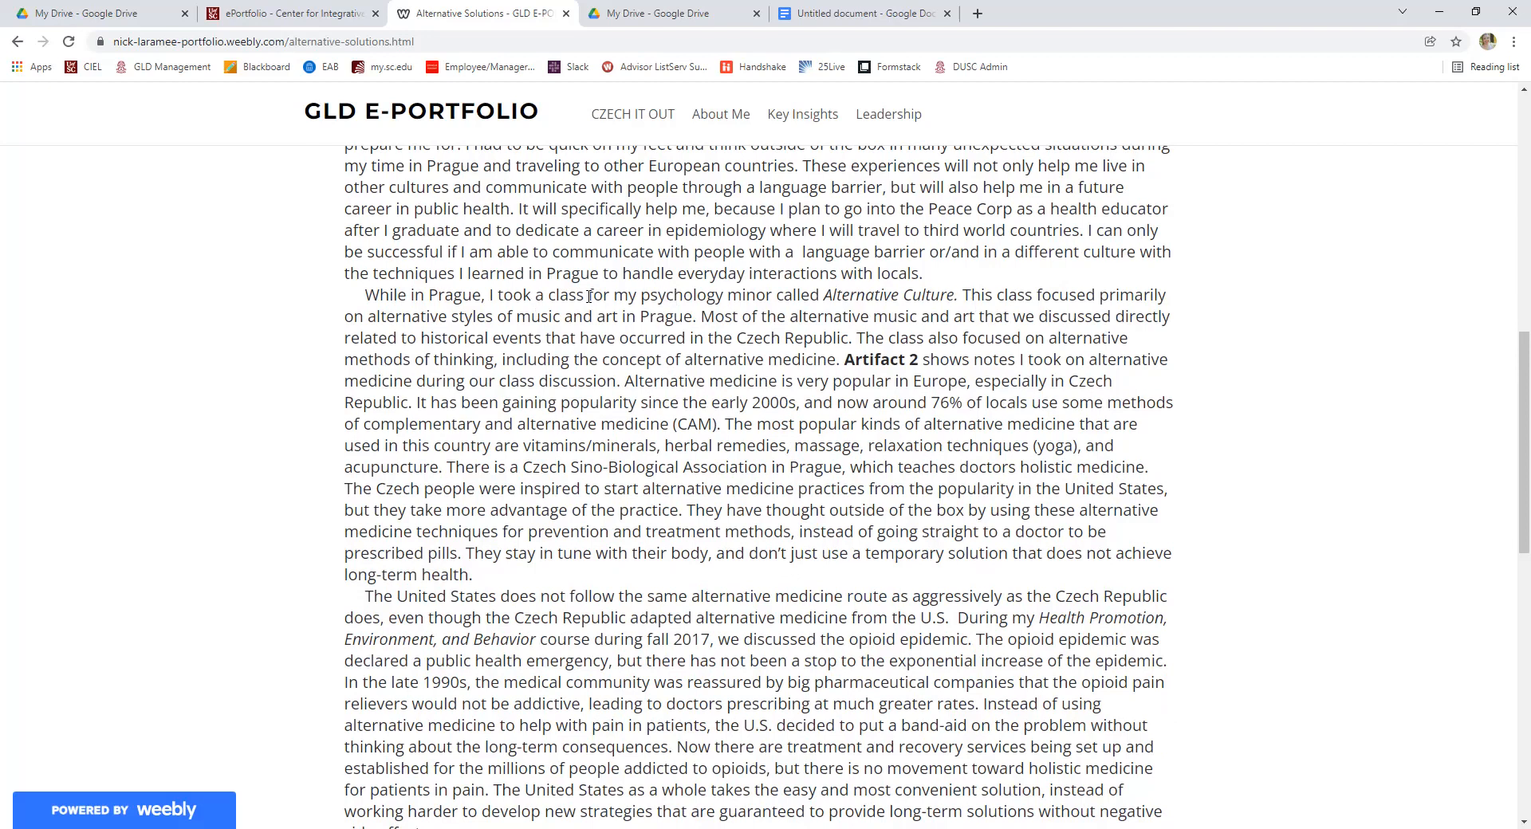
mouse_move(847, 350)
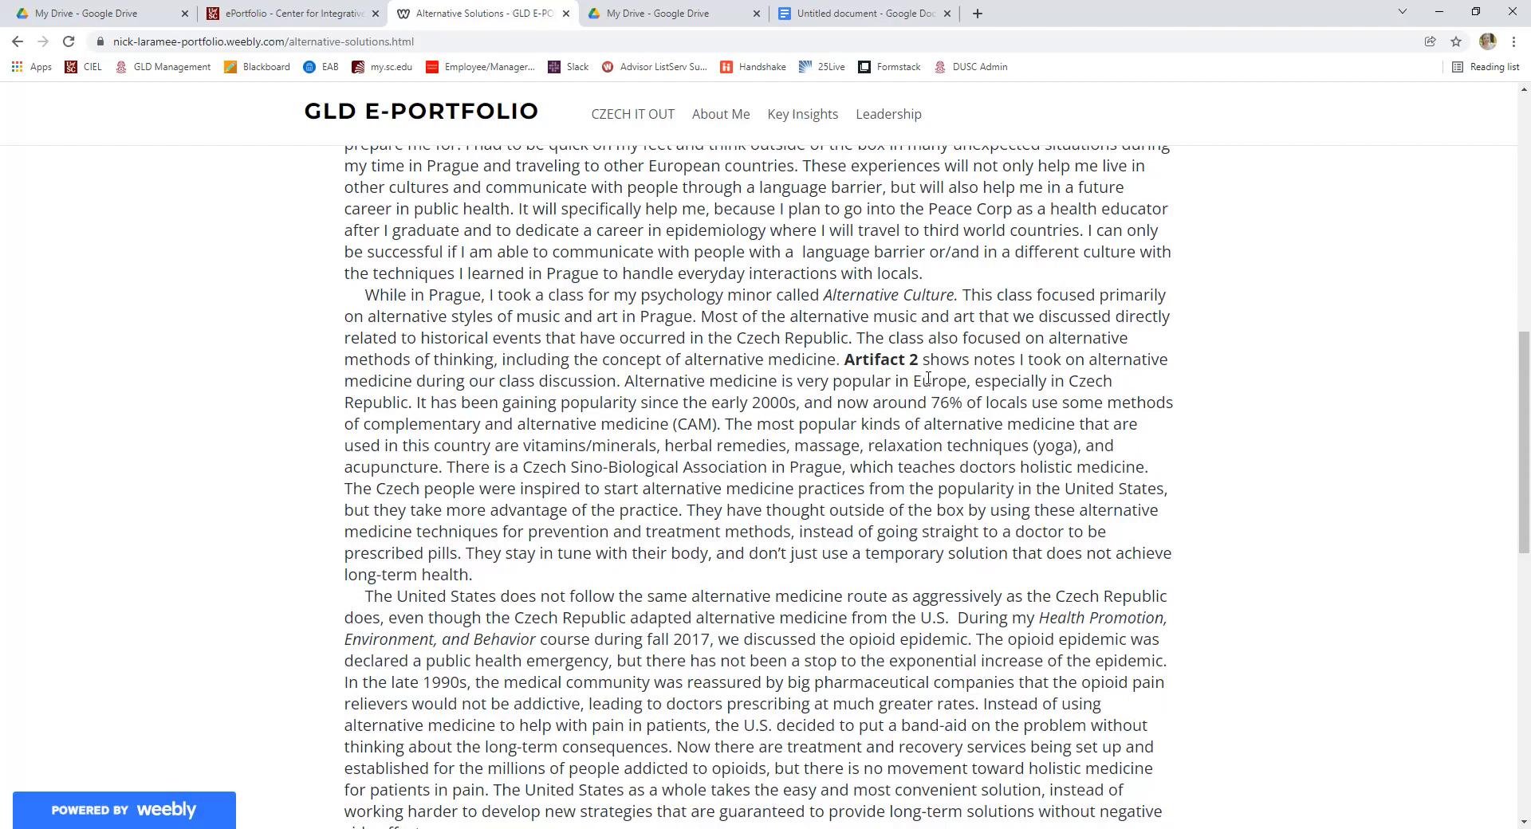
mouse_move(745, 452)
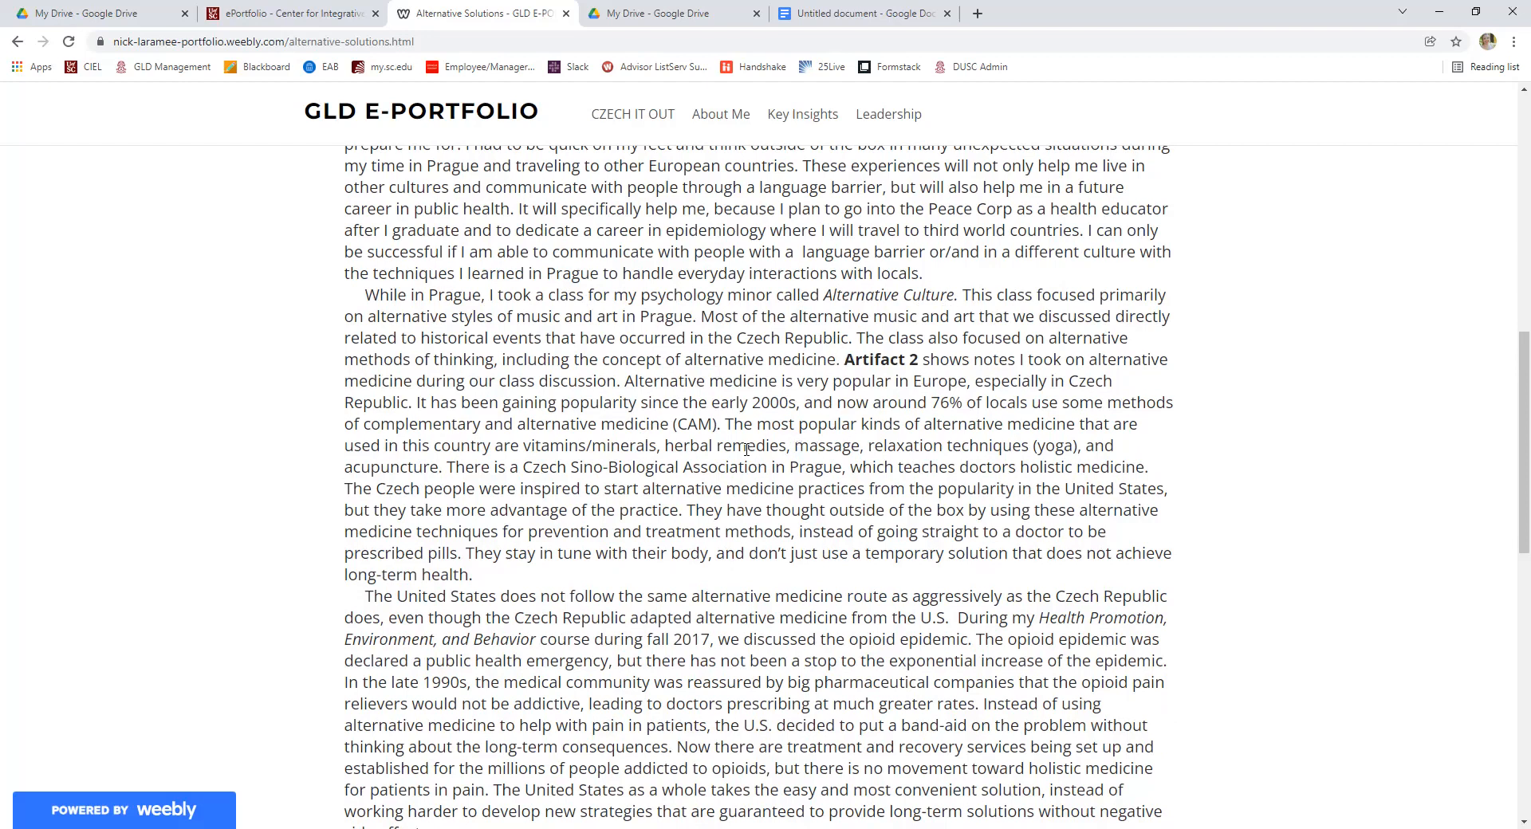
scroll(down, 3)
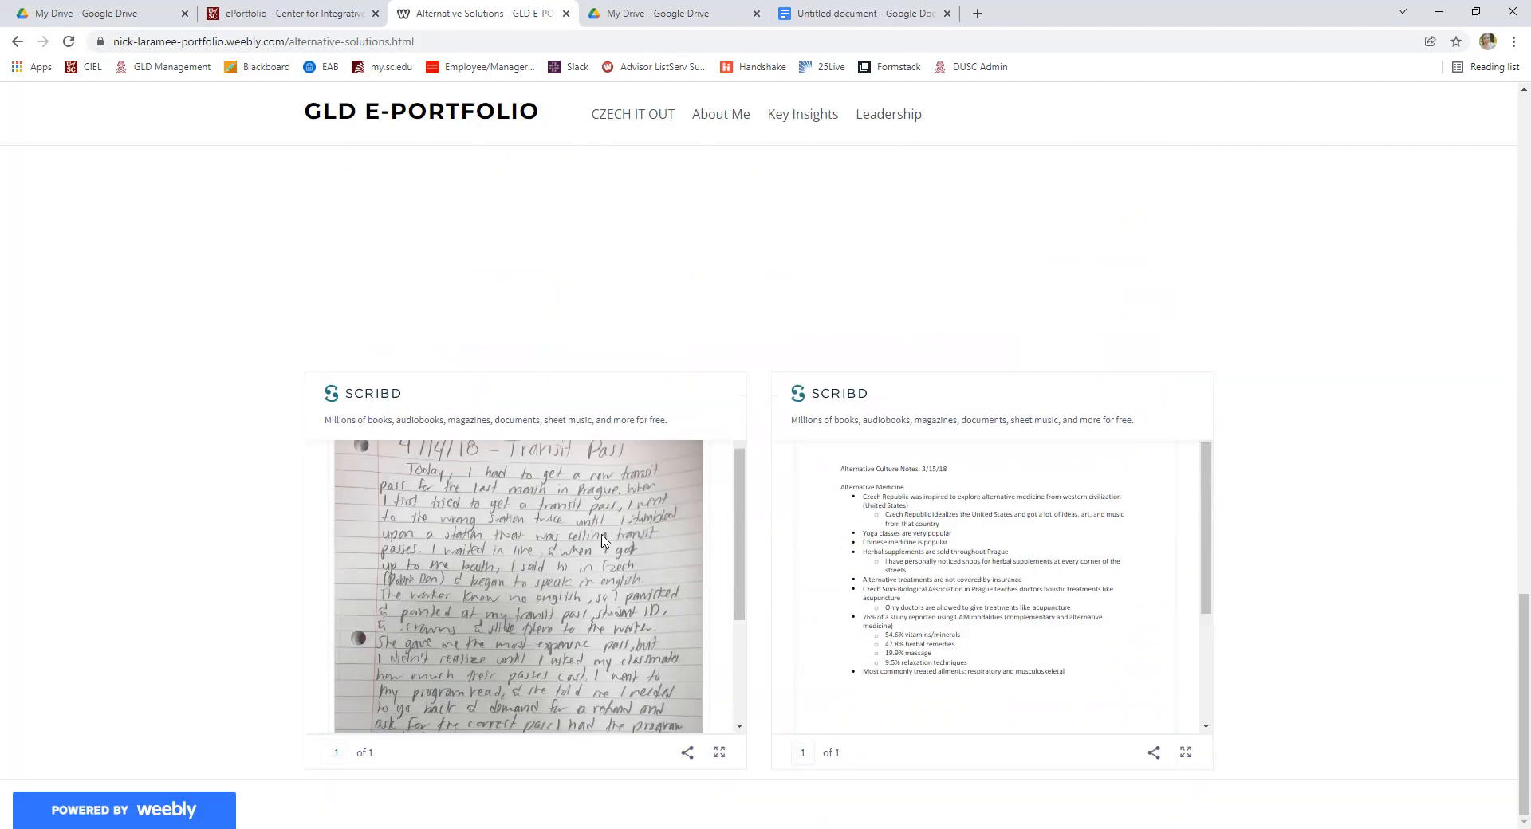
Scroll the embedded documents, return to the top and go to the Leadership page.
scroll(down, 3)
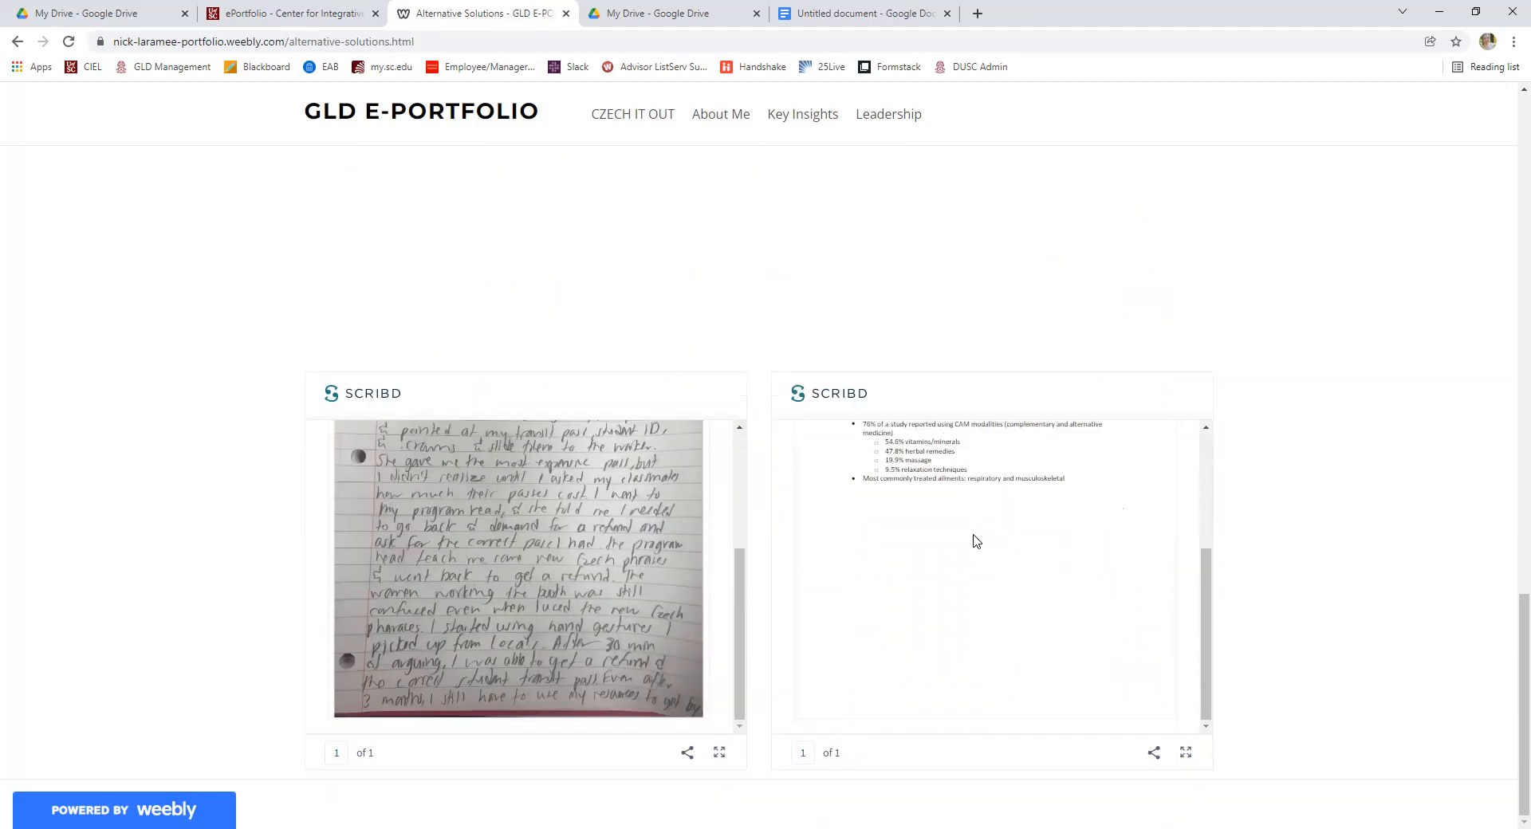
scroll(up, 3)
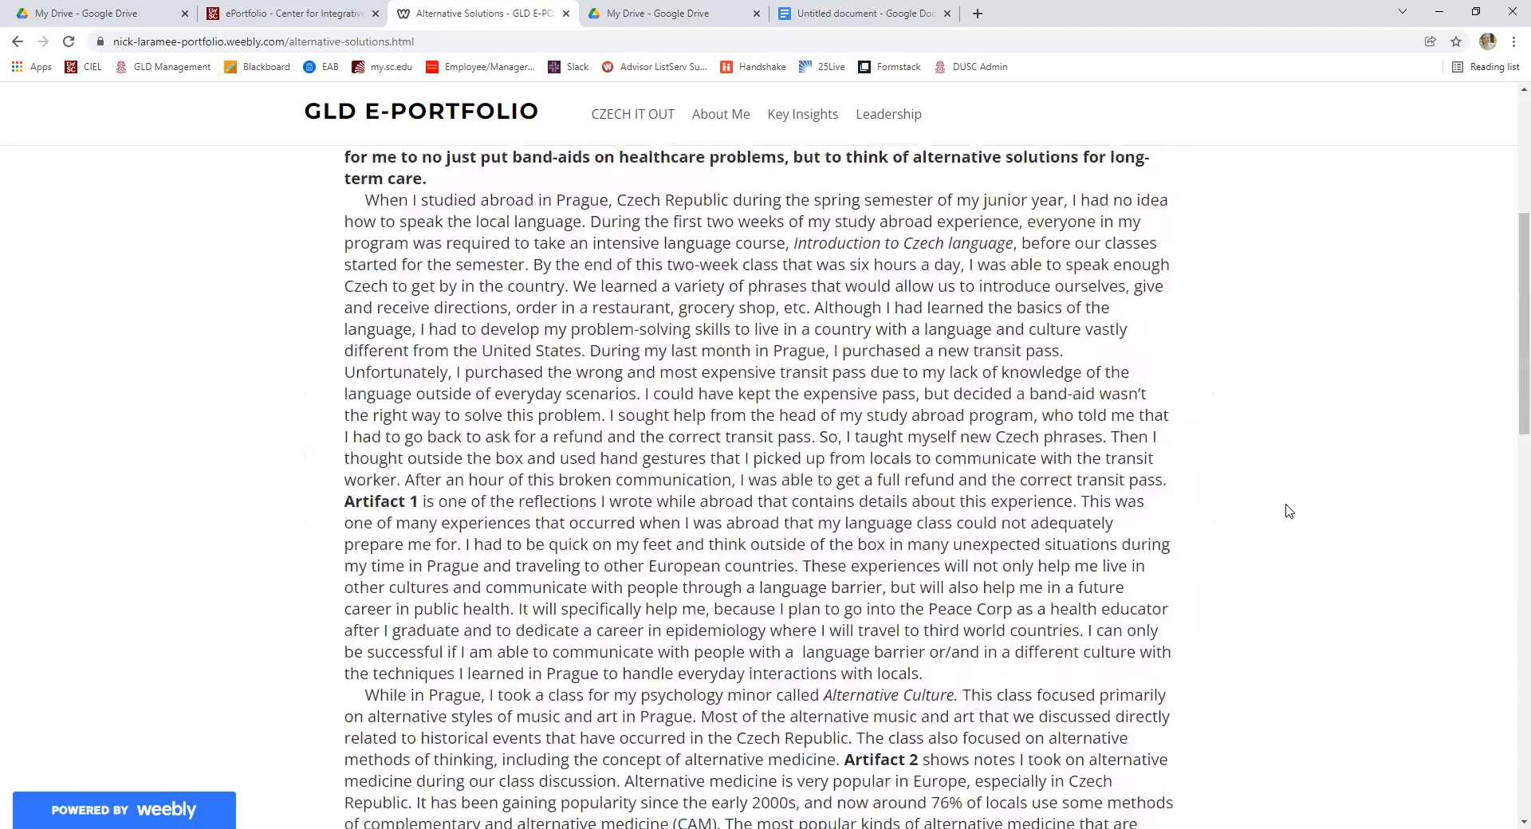
scroll(up, 3)
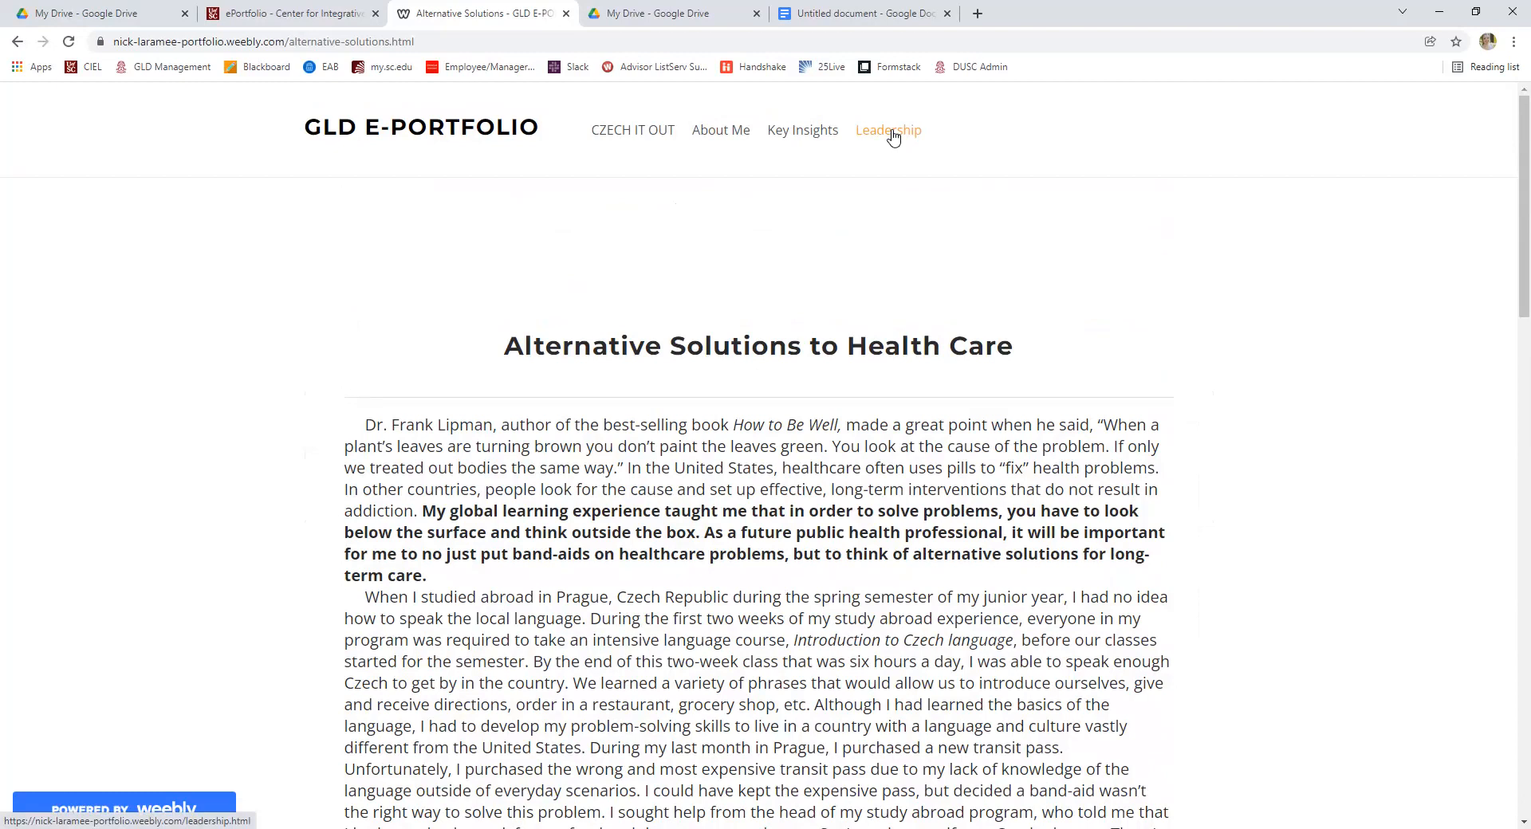
click(889, 129)
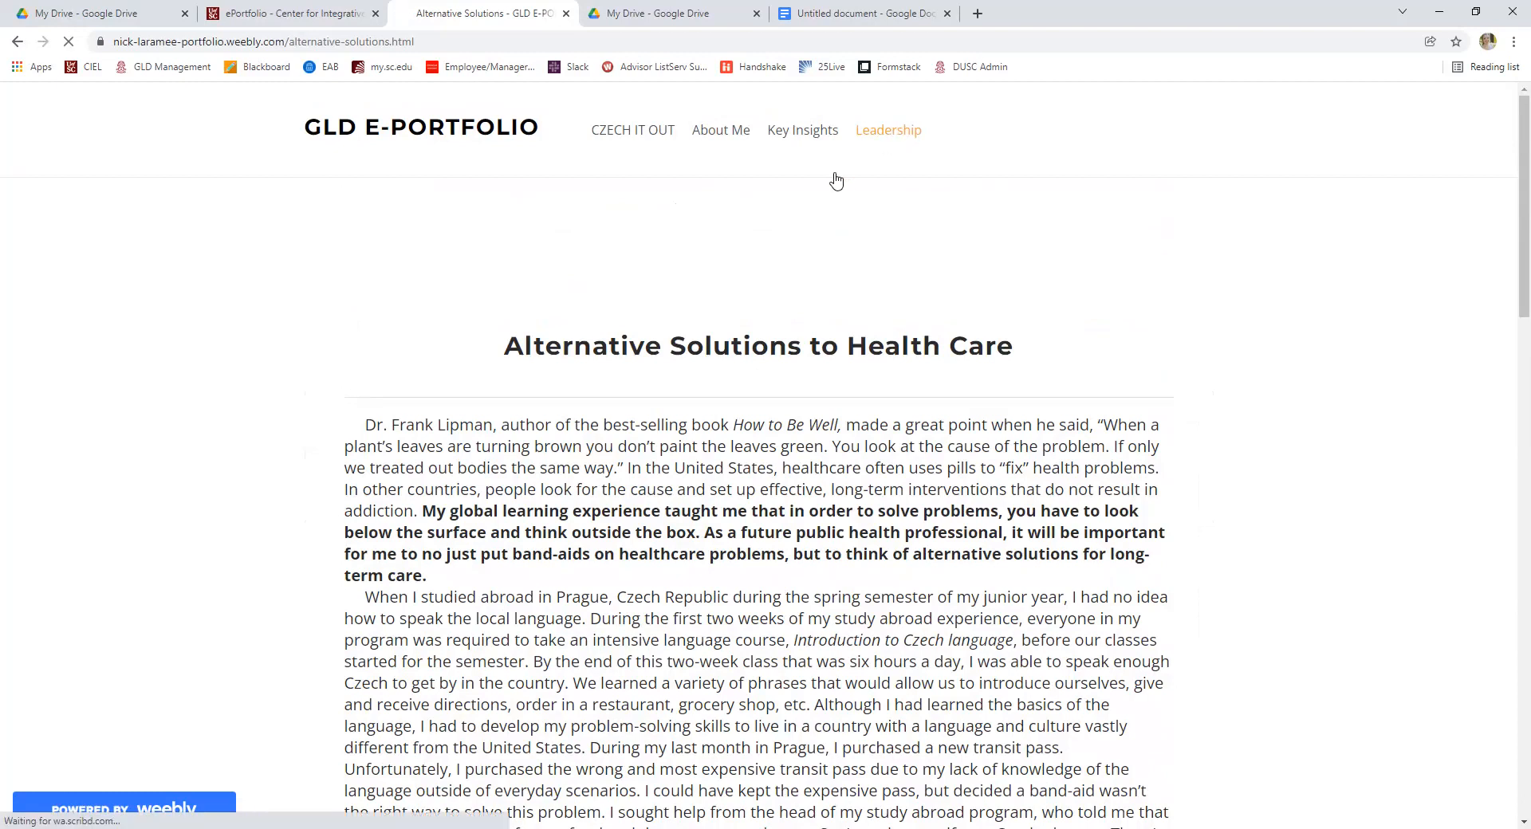
Read the Richland County HIV/AIDS Intervention page from its heading down through the initiative statement.
click(886, 129)
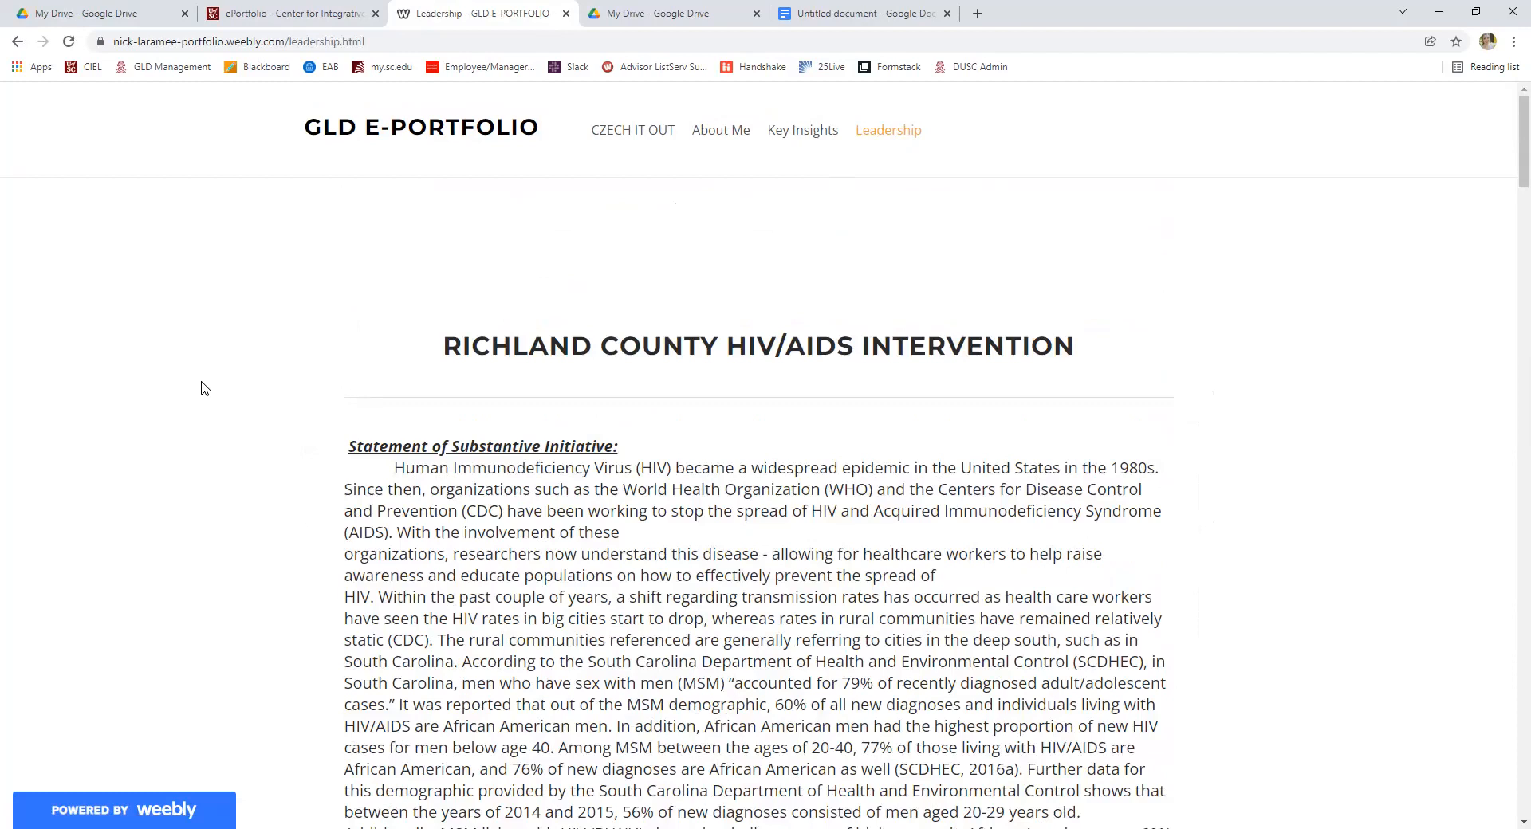
scroll(down, 3)
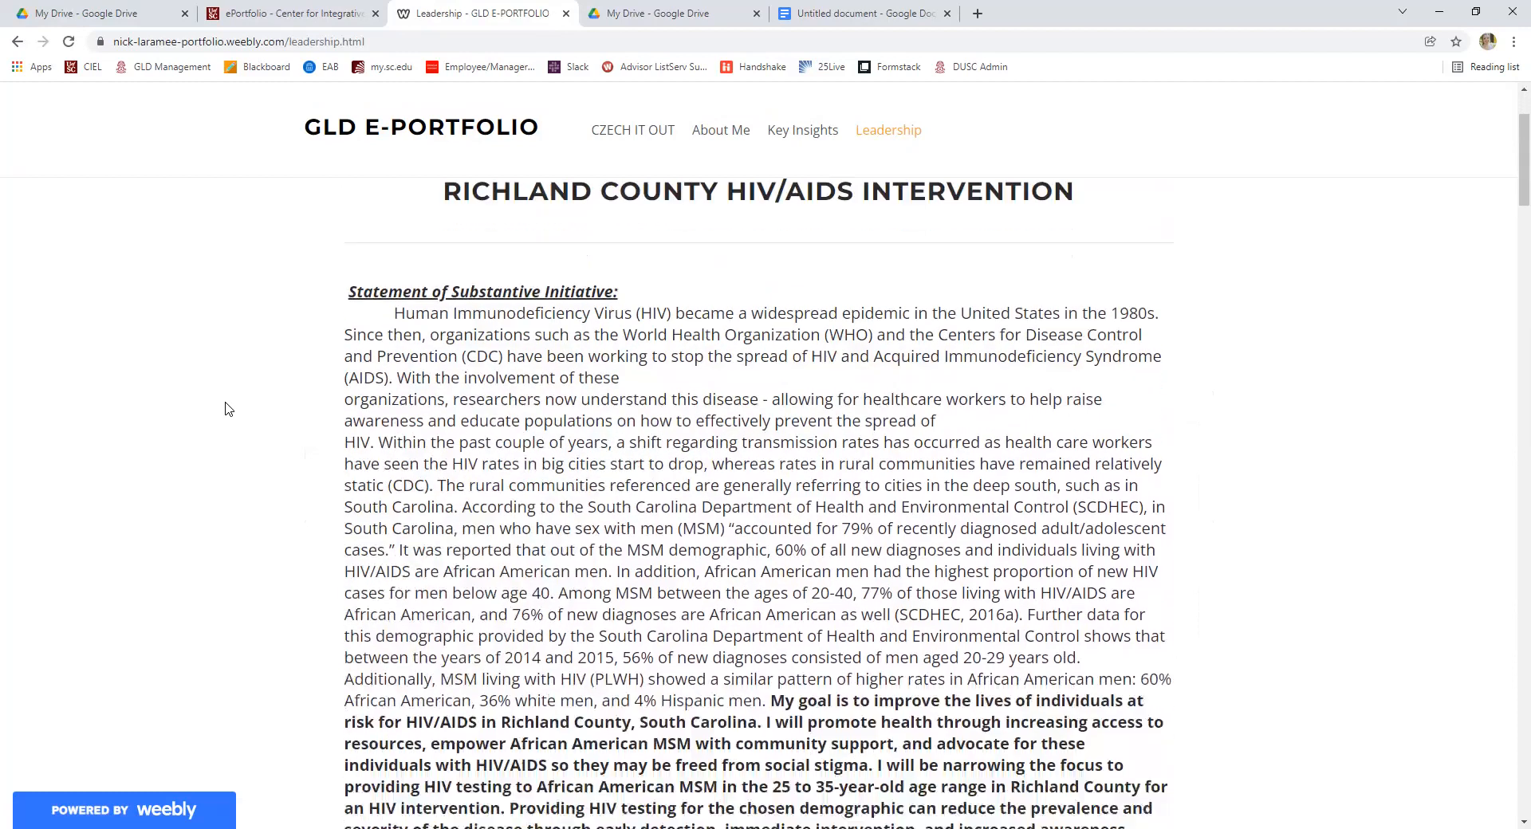
scroll(up, 3)
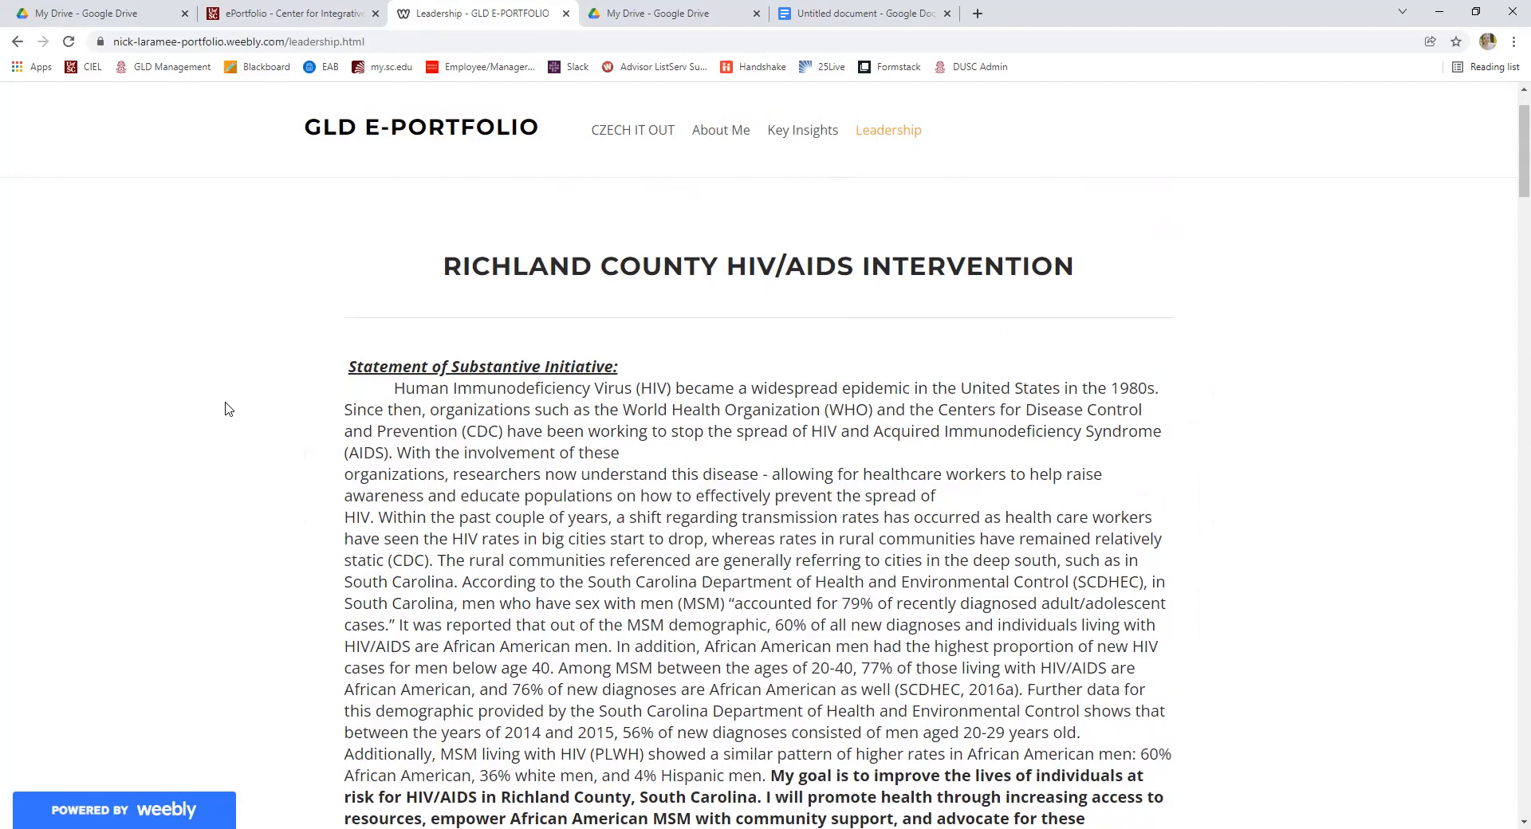
mouse_move(166, 392)
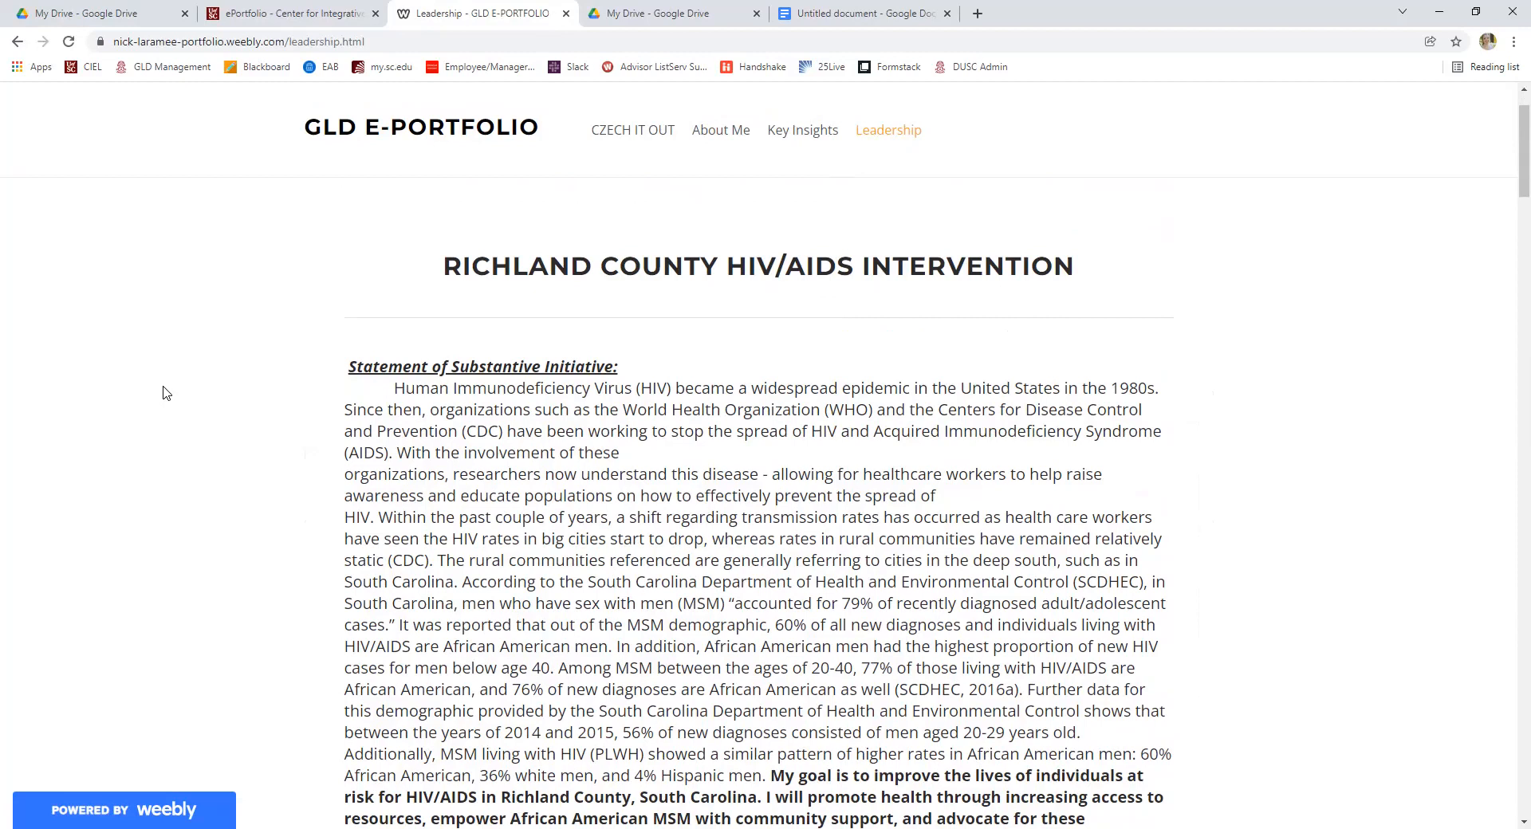
mouse_move(209, 407)
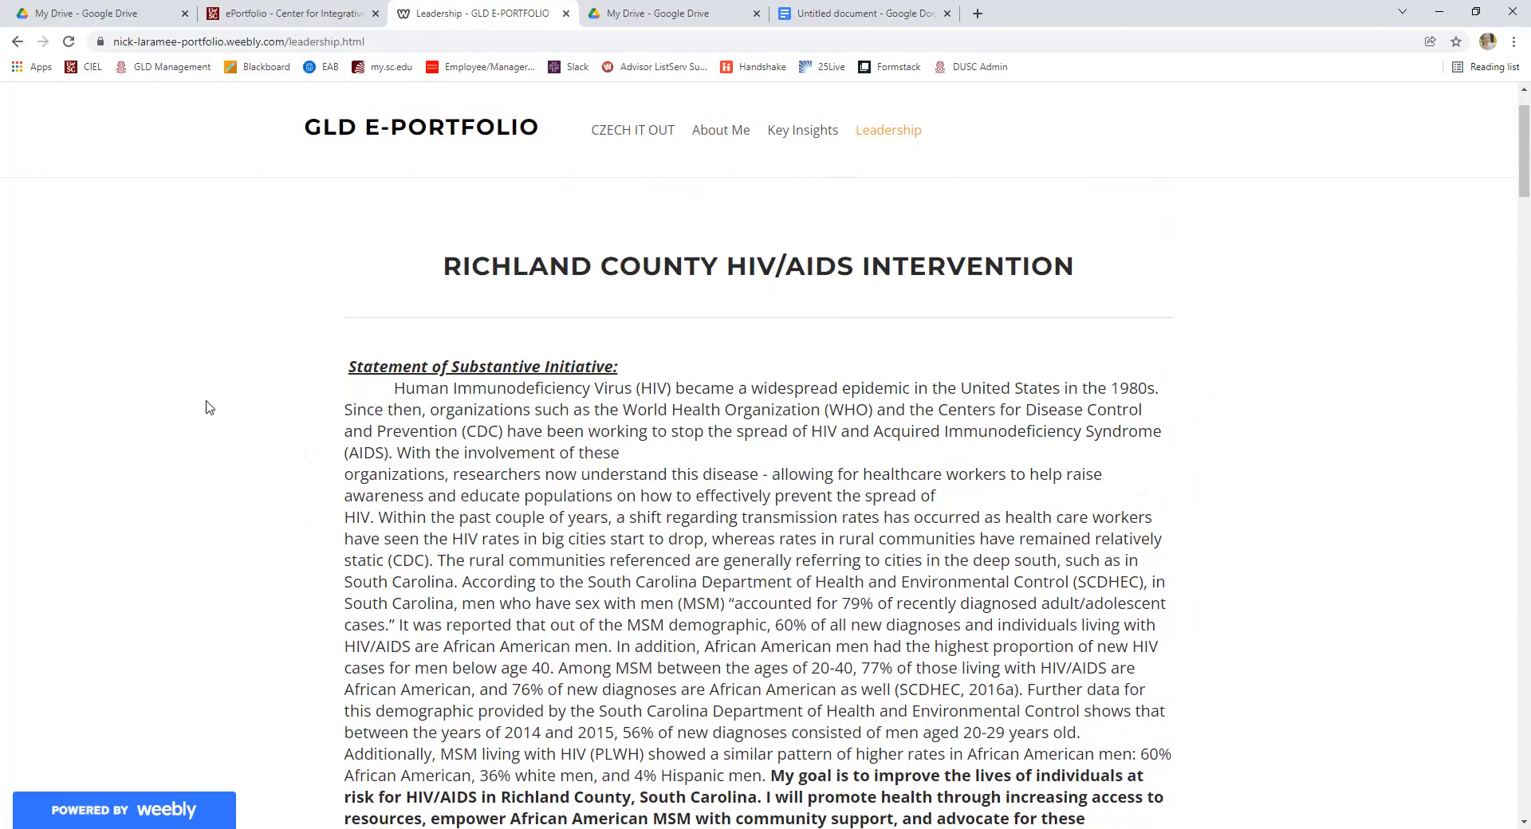
mouse_move(196, 404)
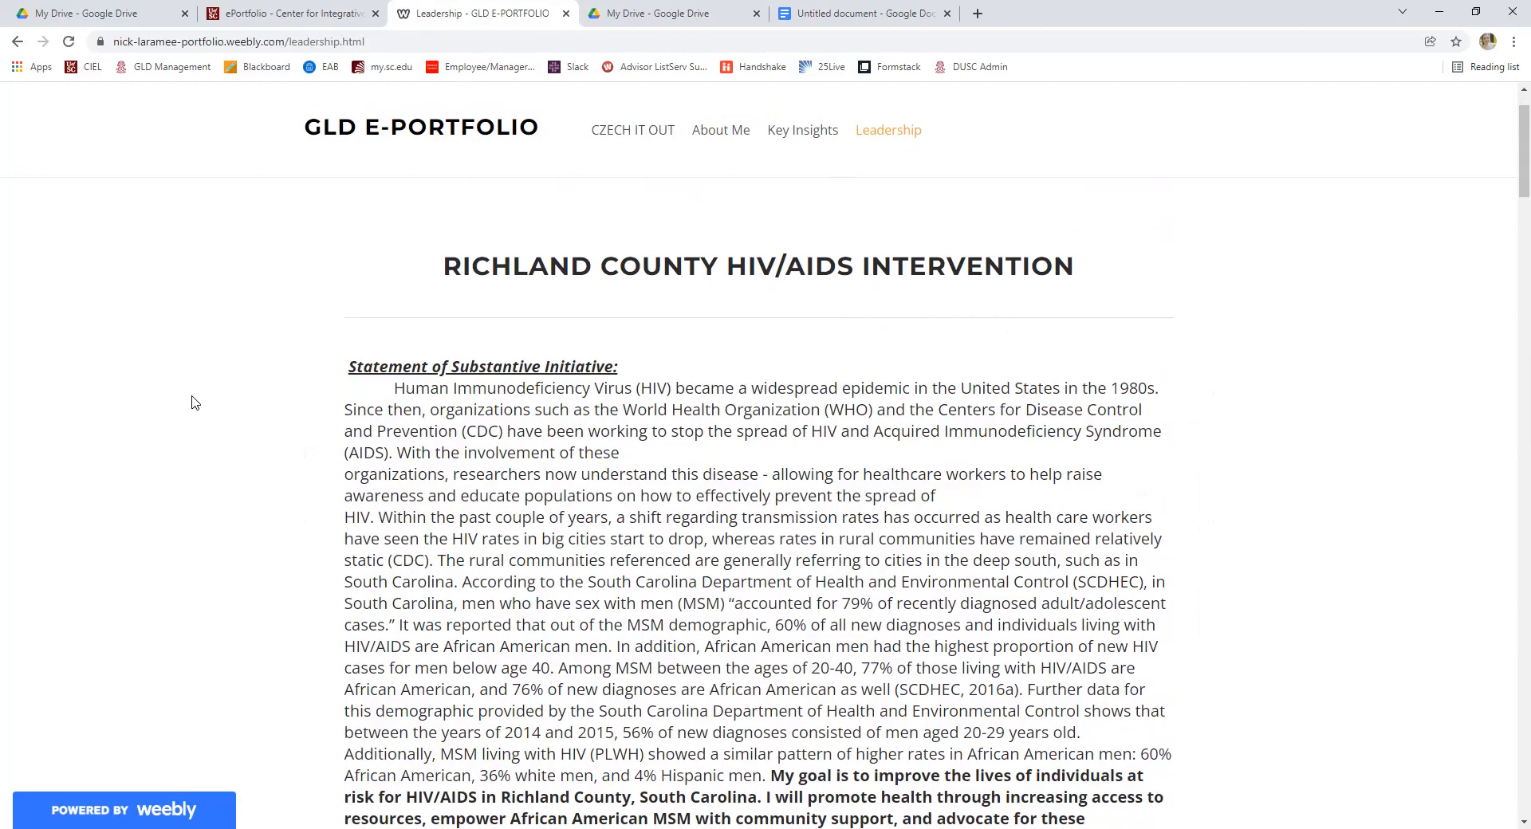
scroll(down, 3)
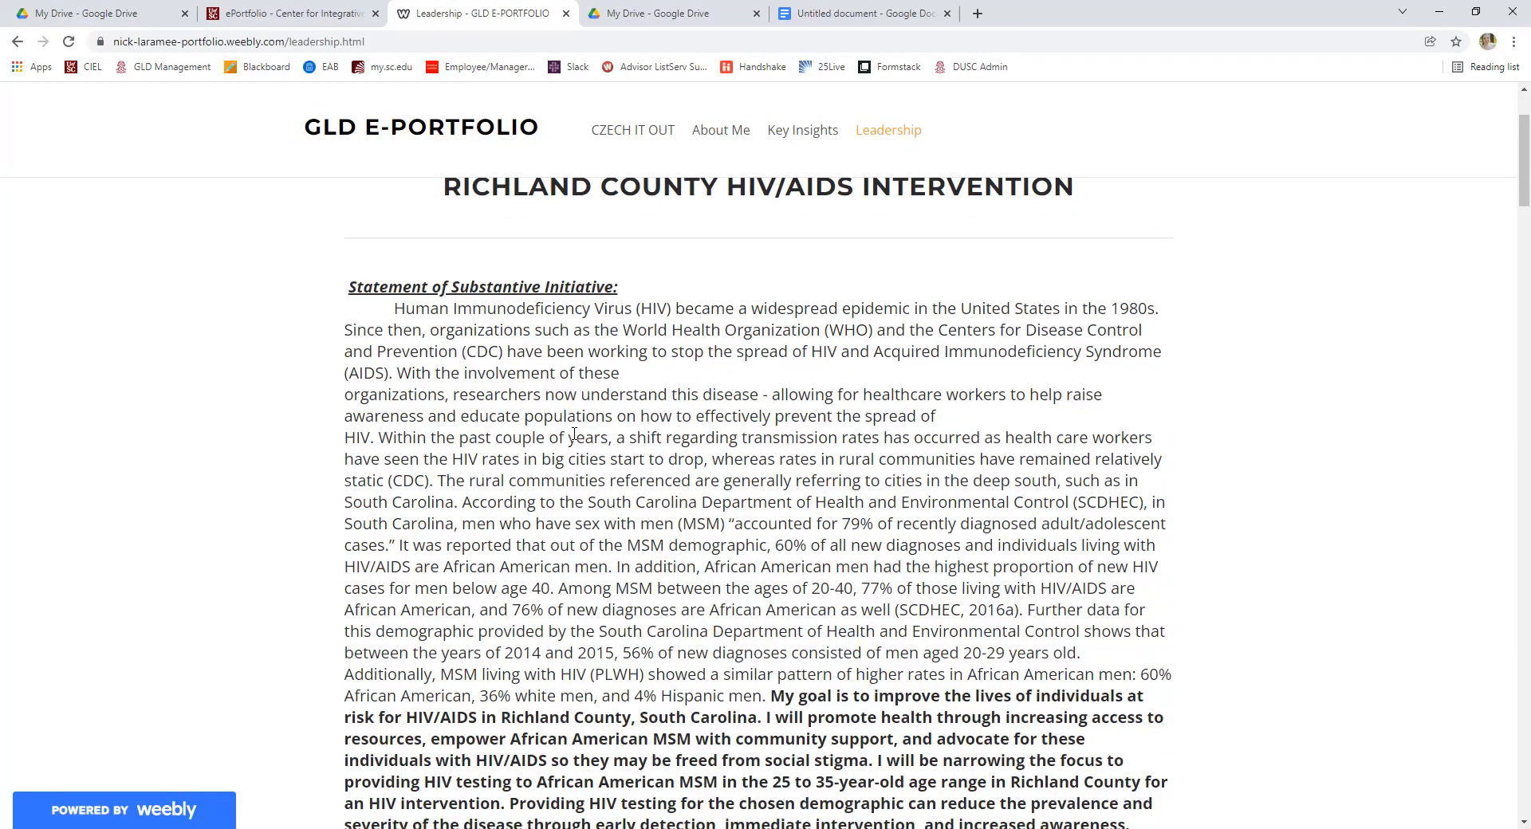
scroll(down, 3)
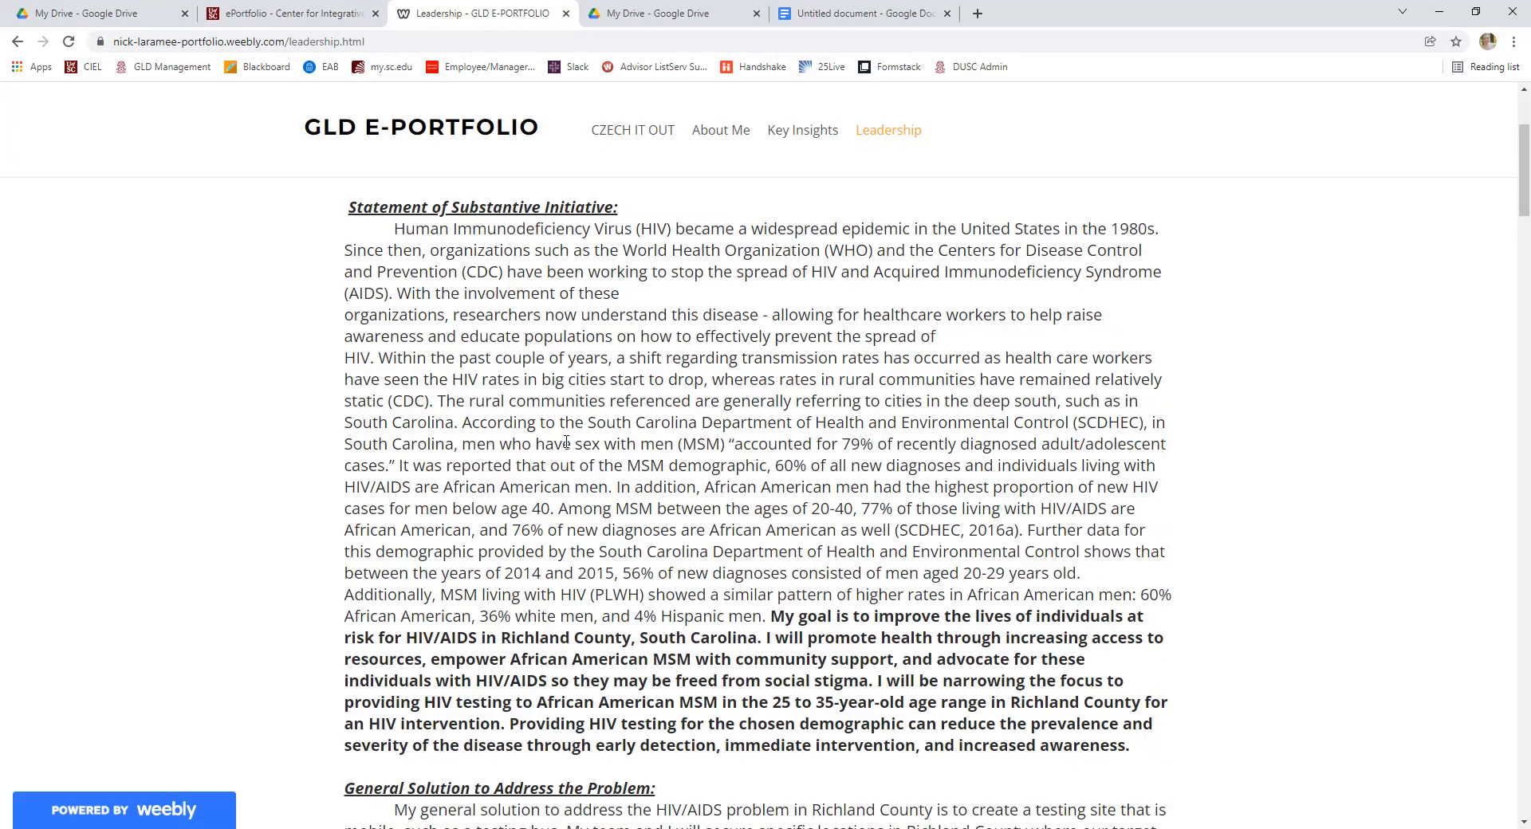
scroll(down, 3)
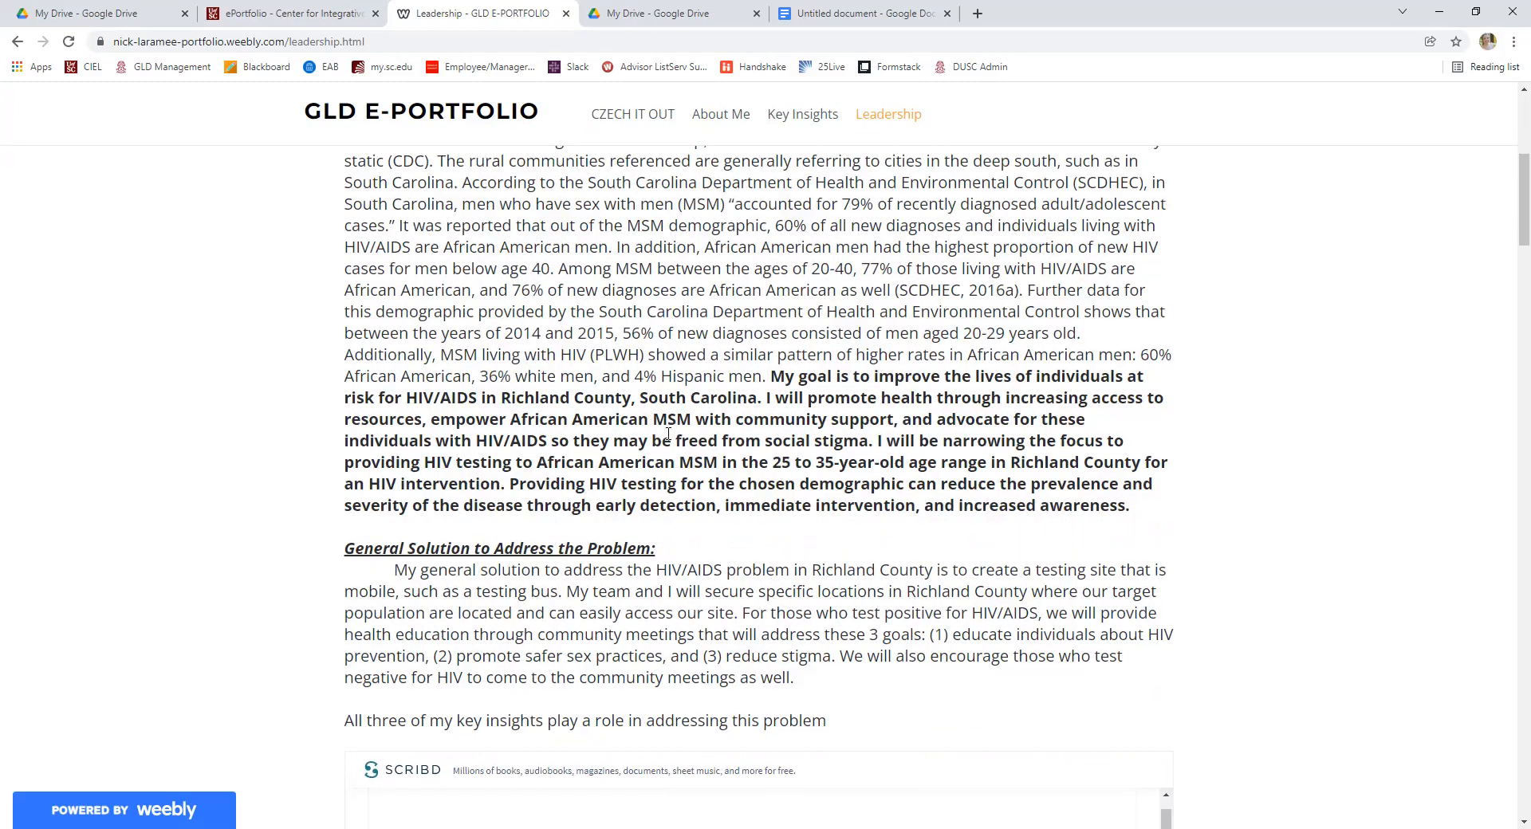
Bring the General Solution section and the start of the embedded key-insights table into view.
scroll(down, 3)
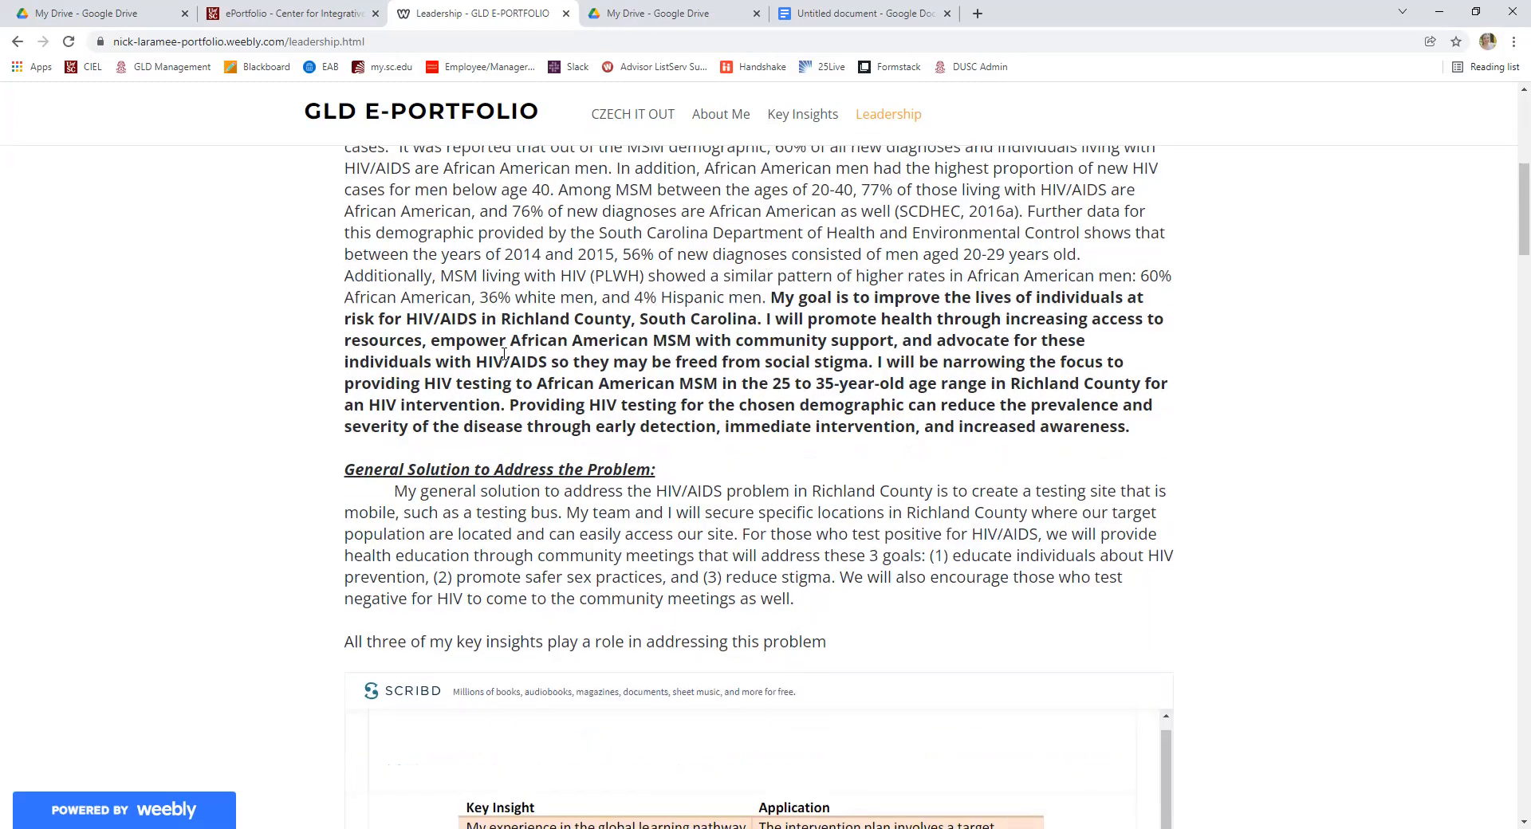
scroll(down, 3)
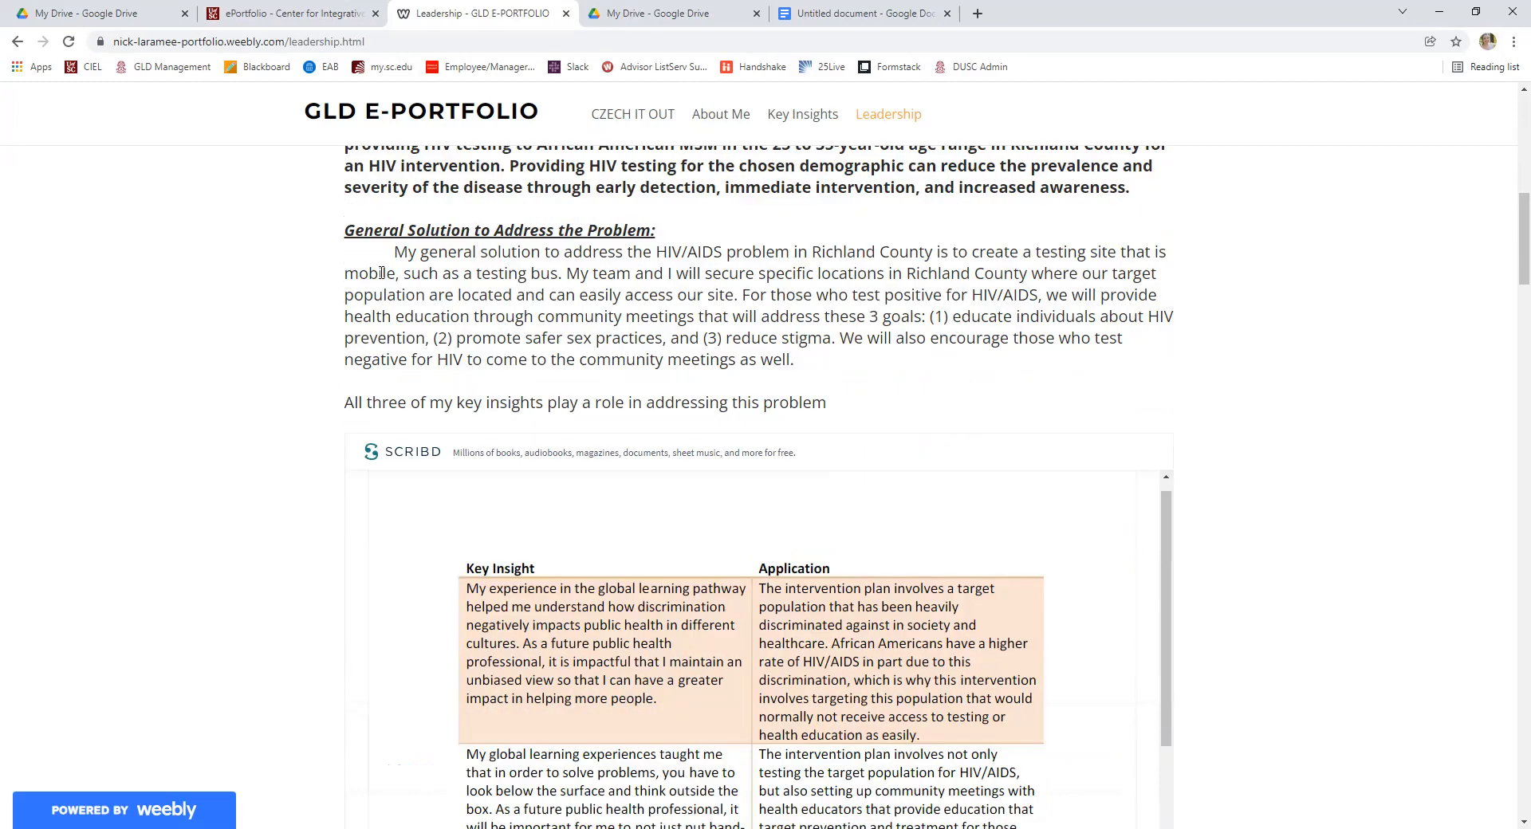
mouse_move(105, 434)
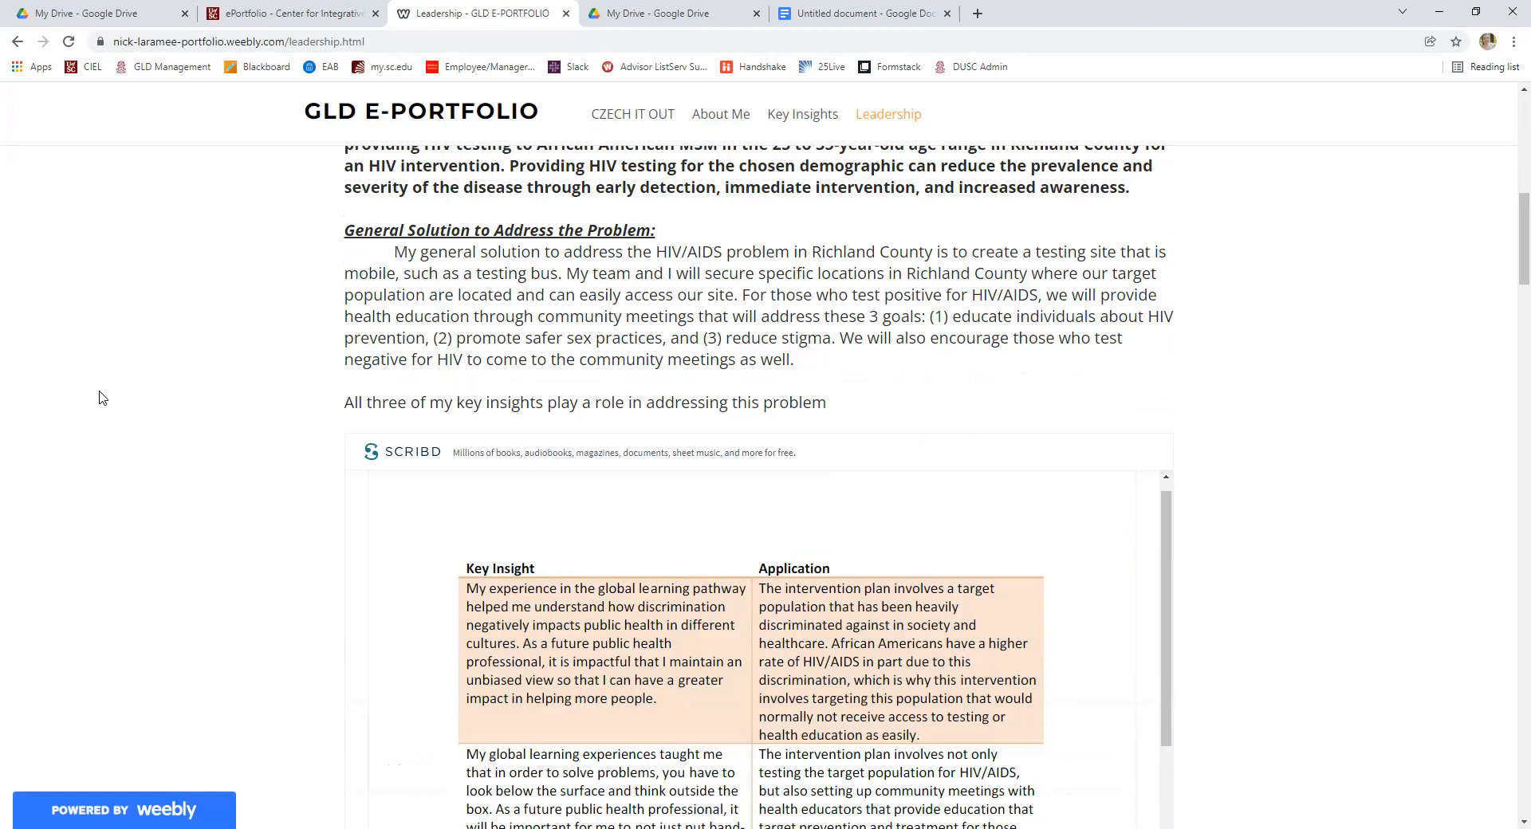
mouse_move(158, 437)
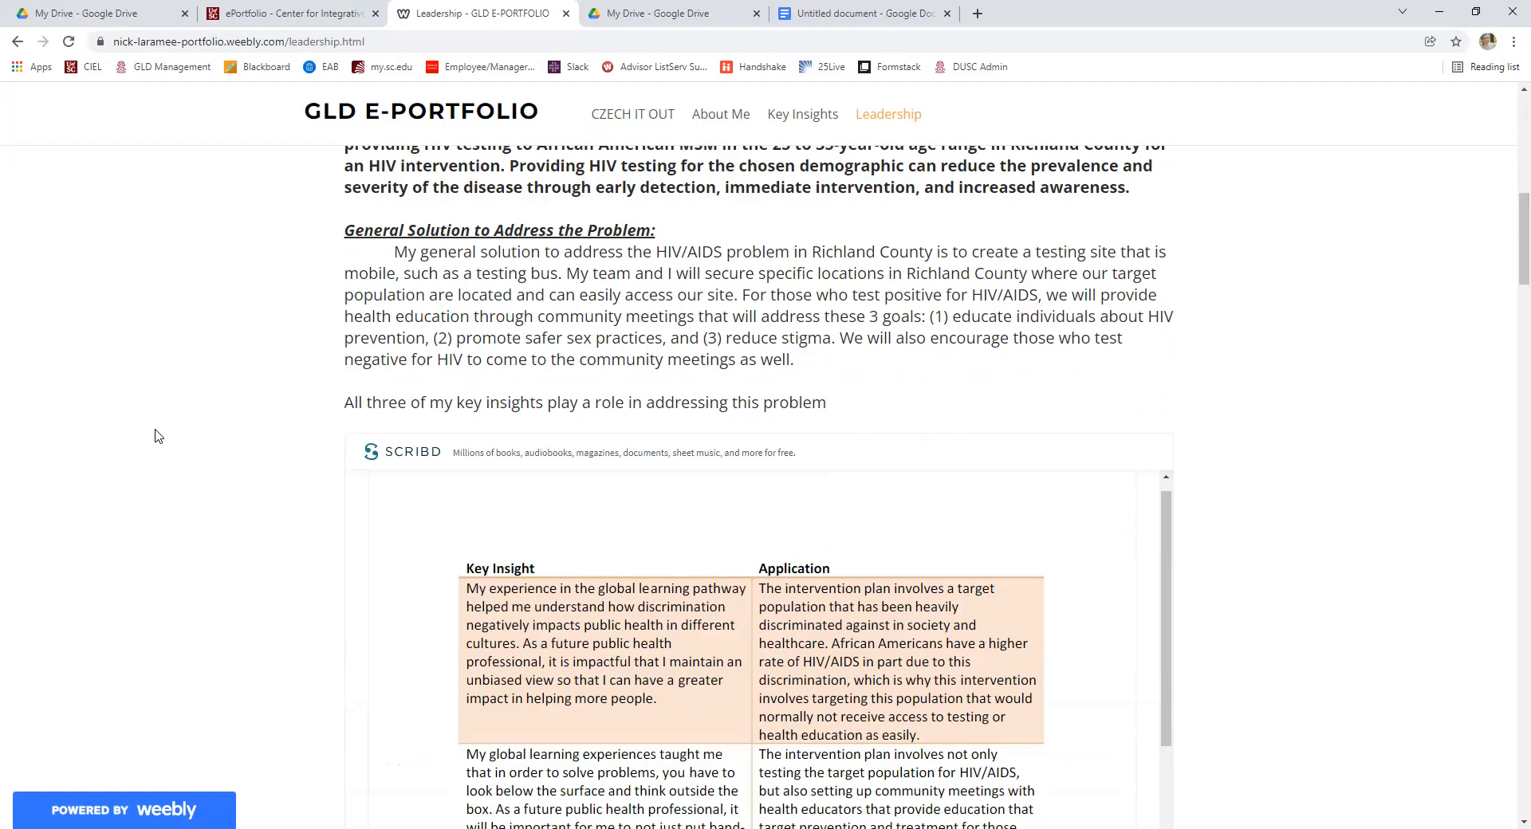
mouse_move(146, 395)
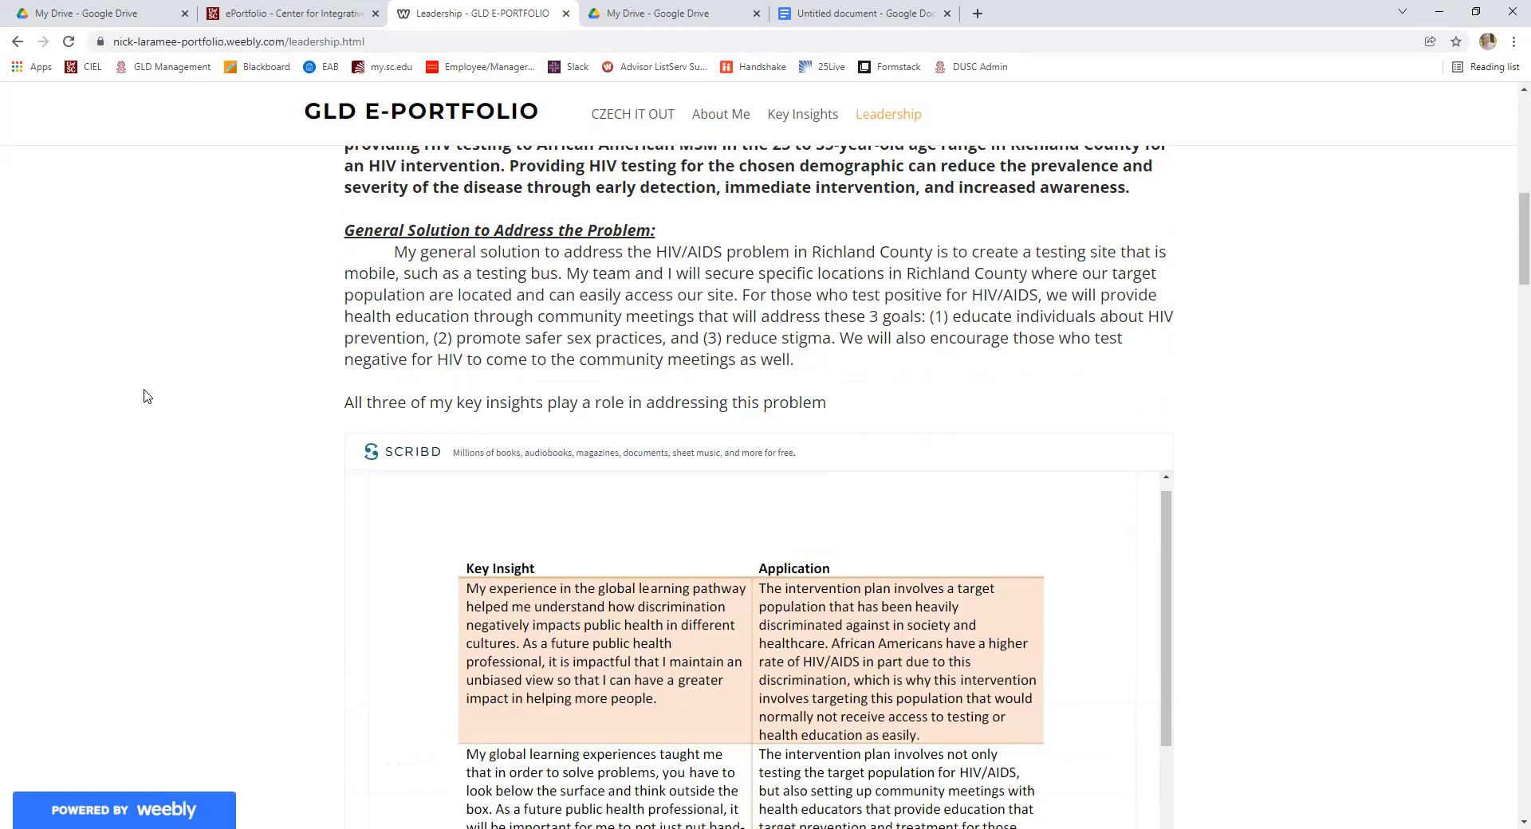
mouse_move(641, 378)
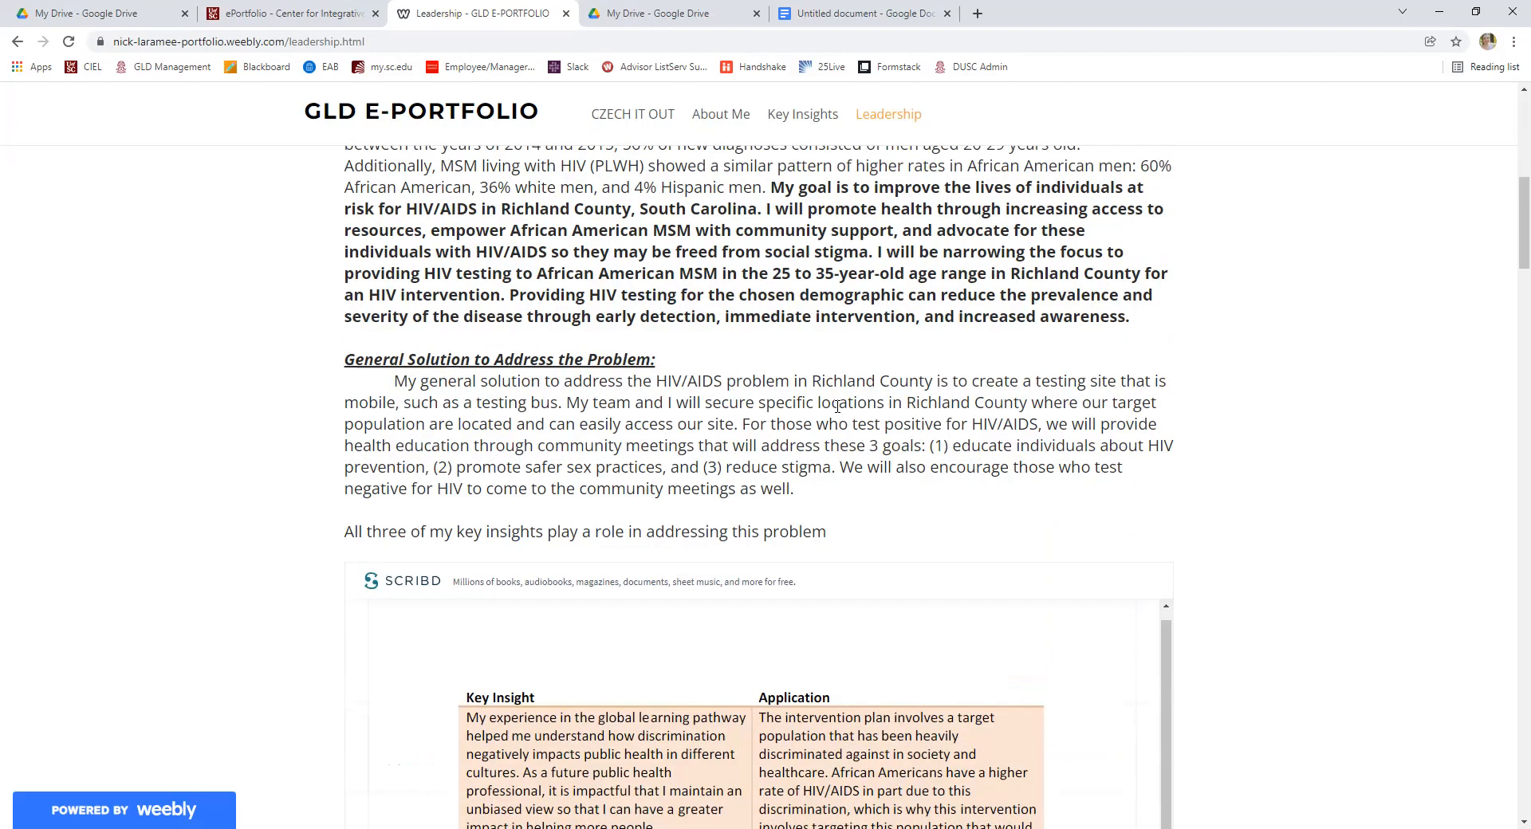
scroll(up, 3)
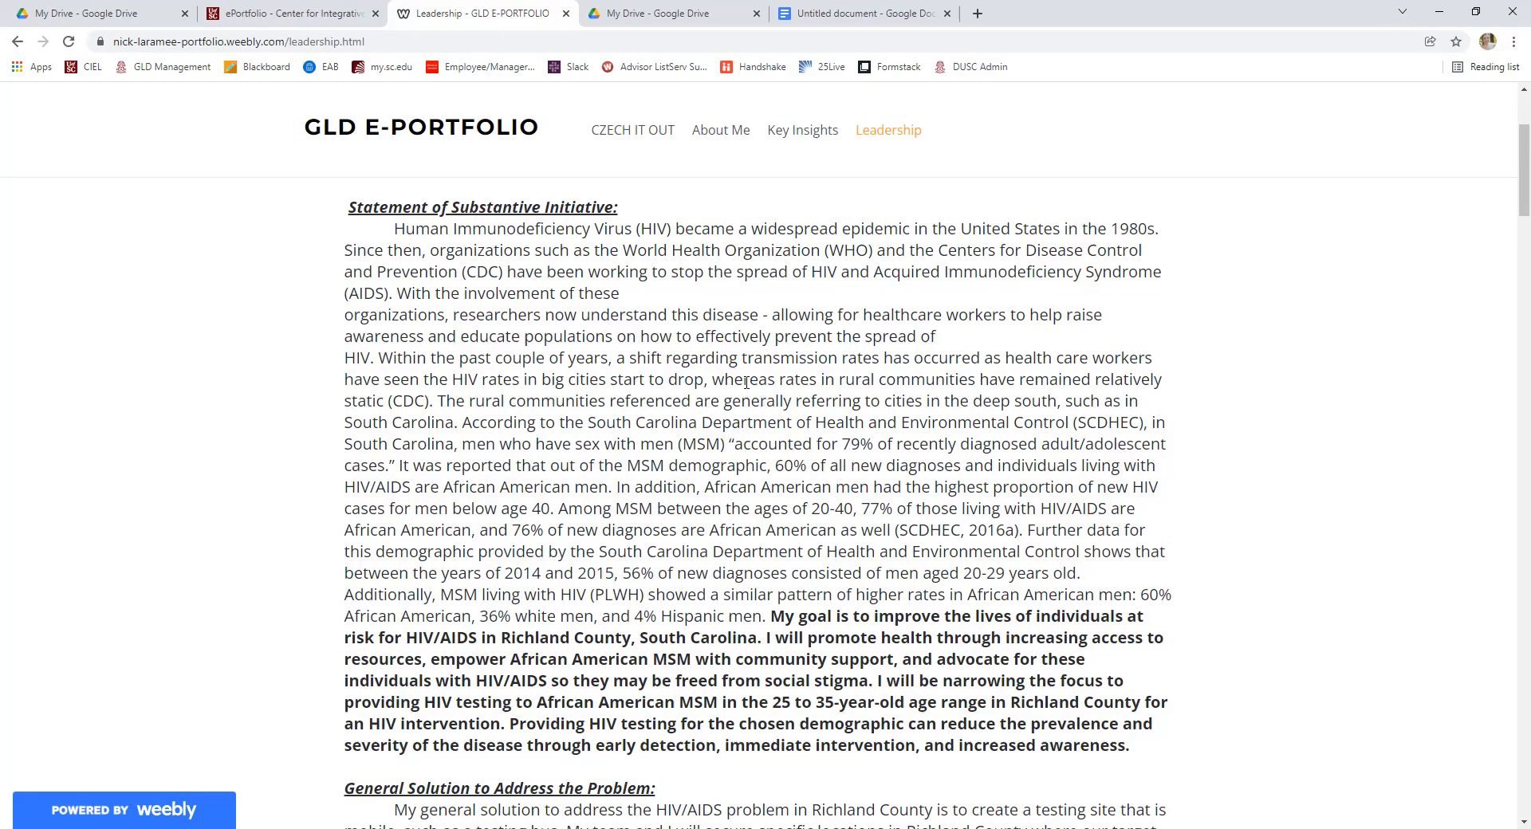
scroll(up, 3)
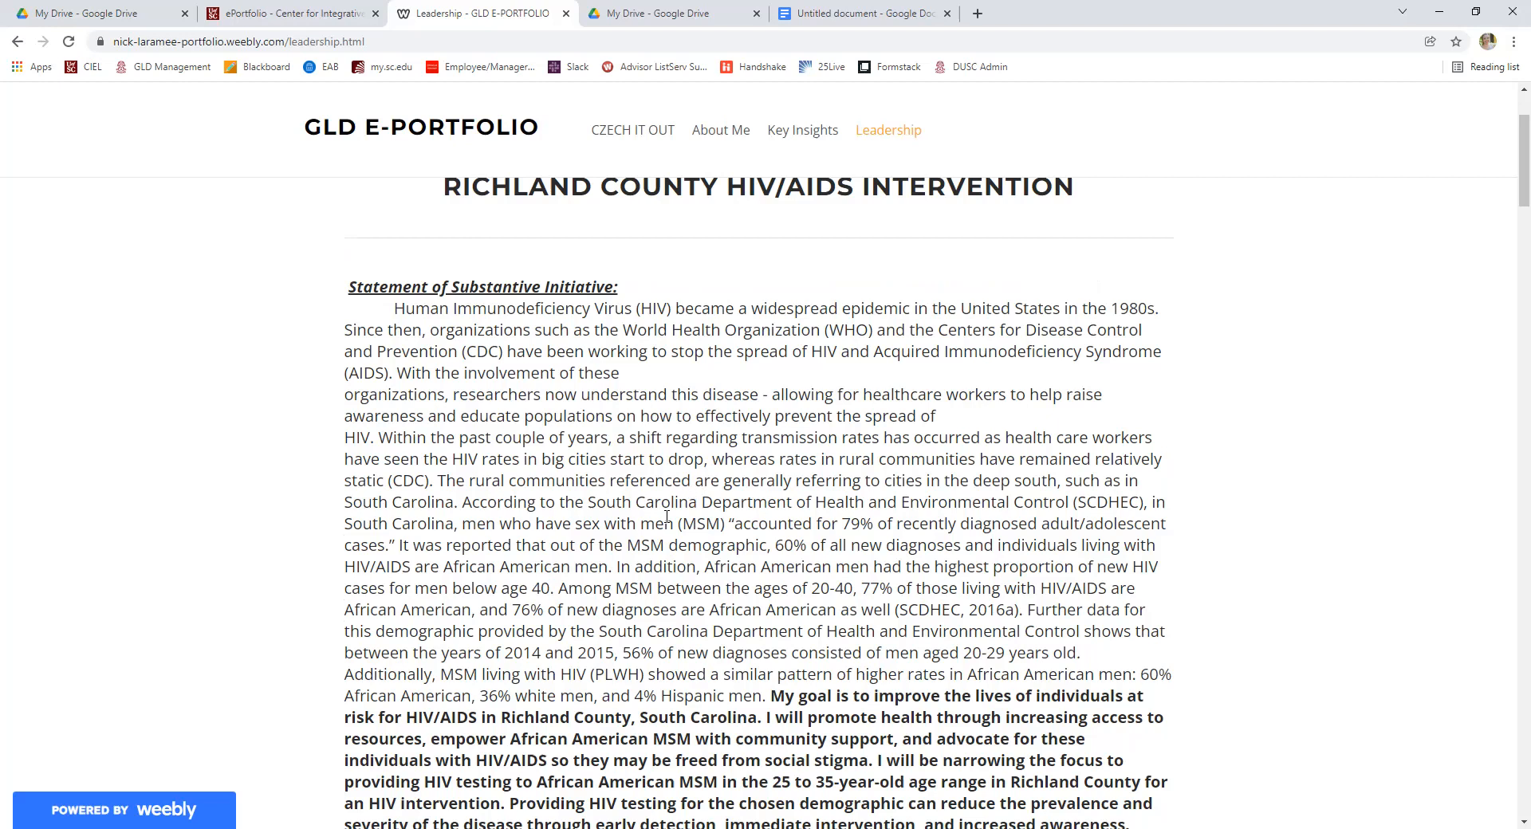
scroll(down, 3)
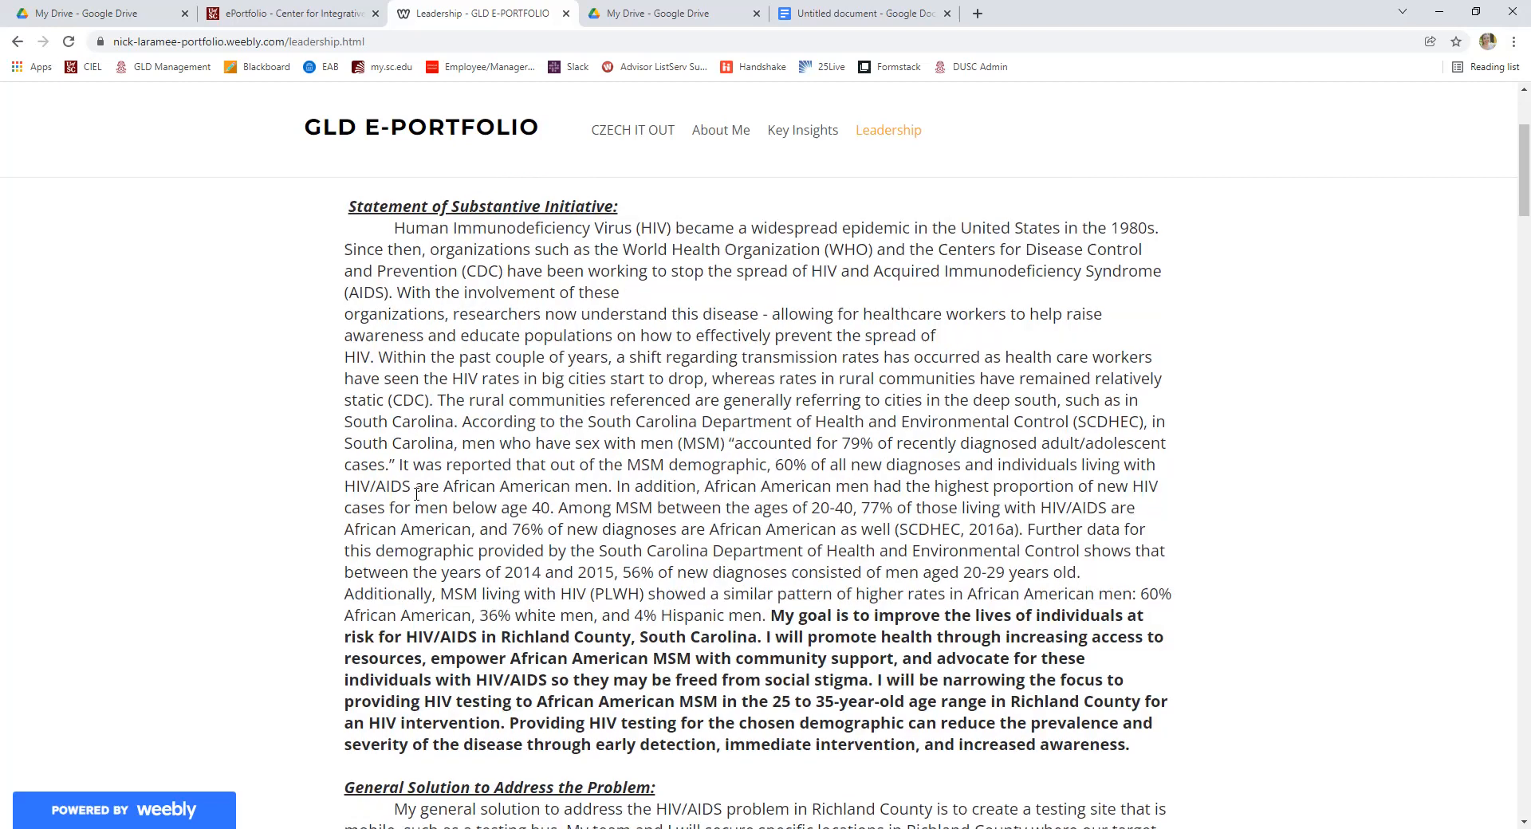
scroll(down, 3)
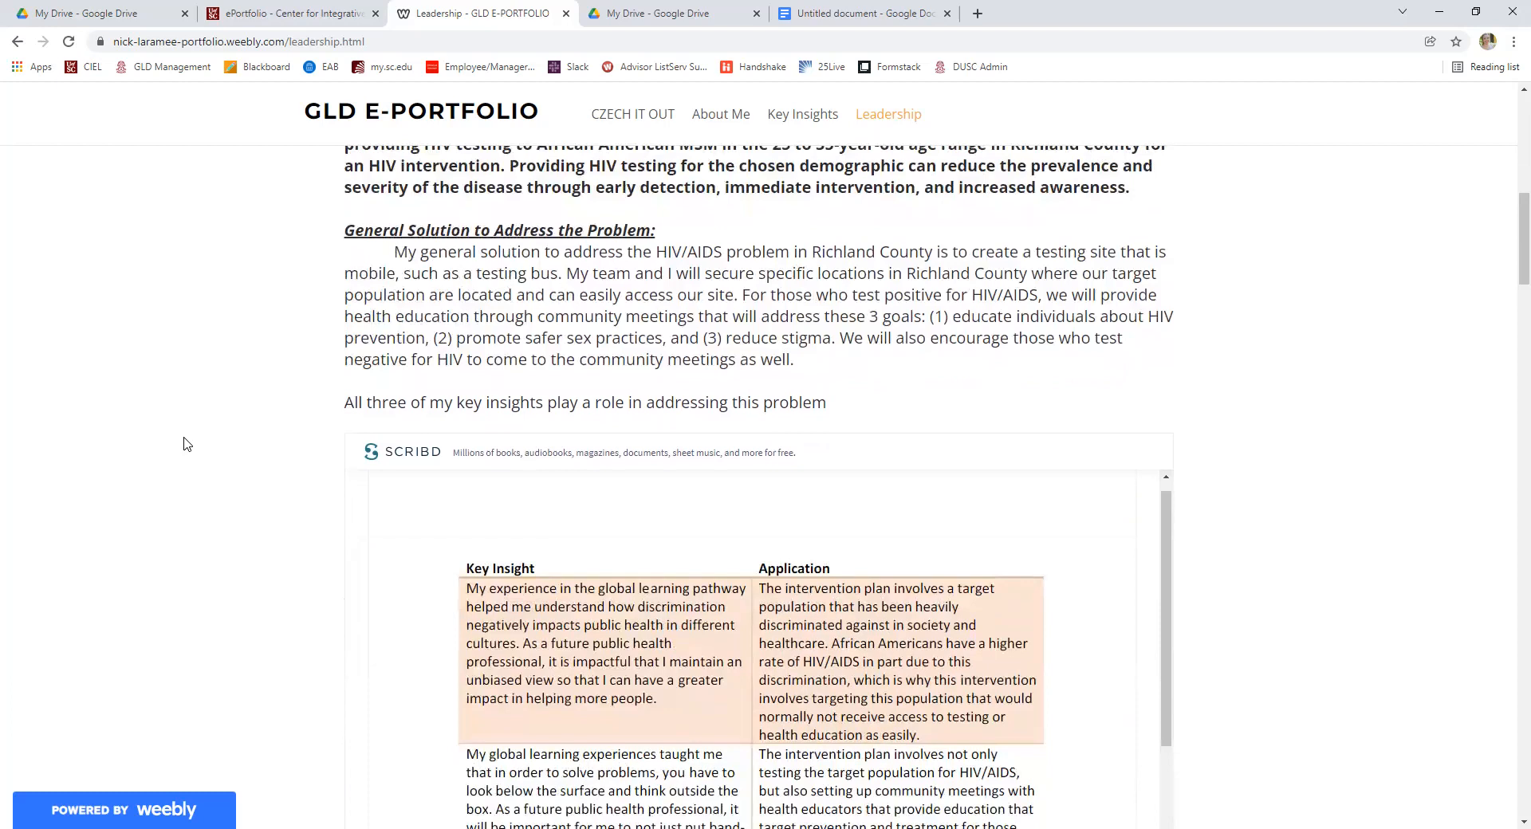
mouse_move(169, 436)
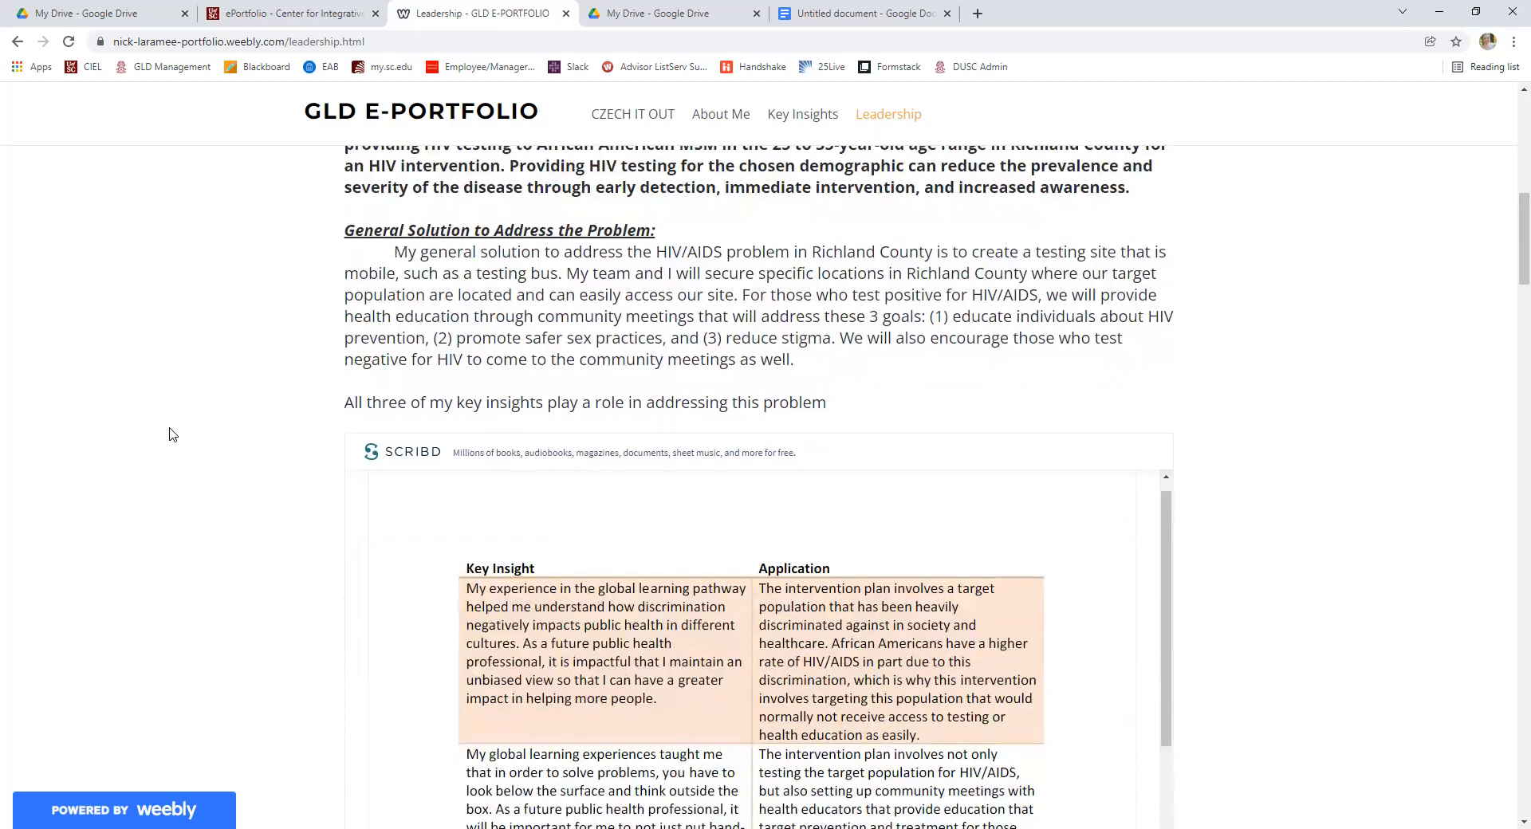
mouse_move(159, 374)
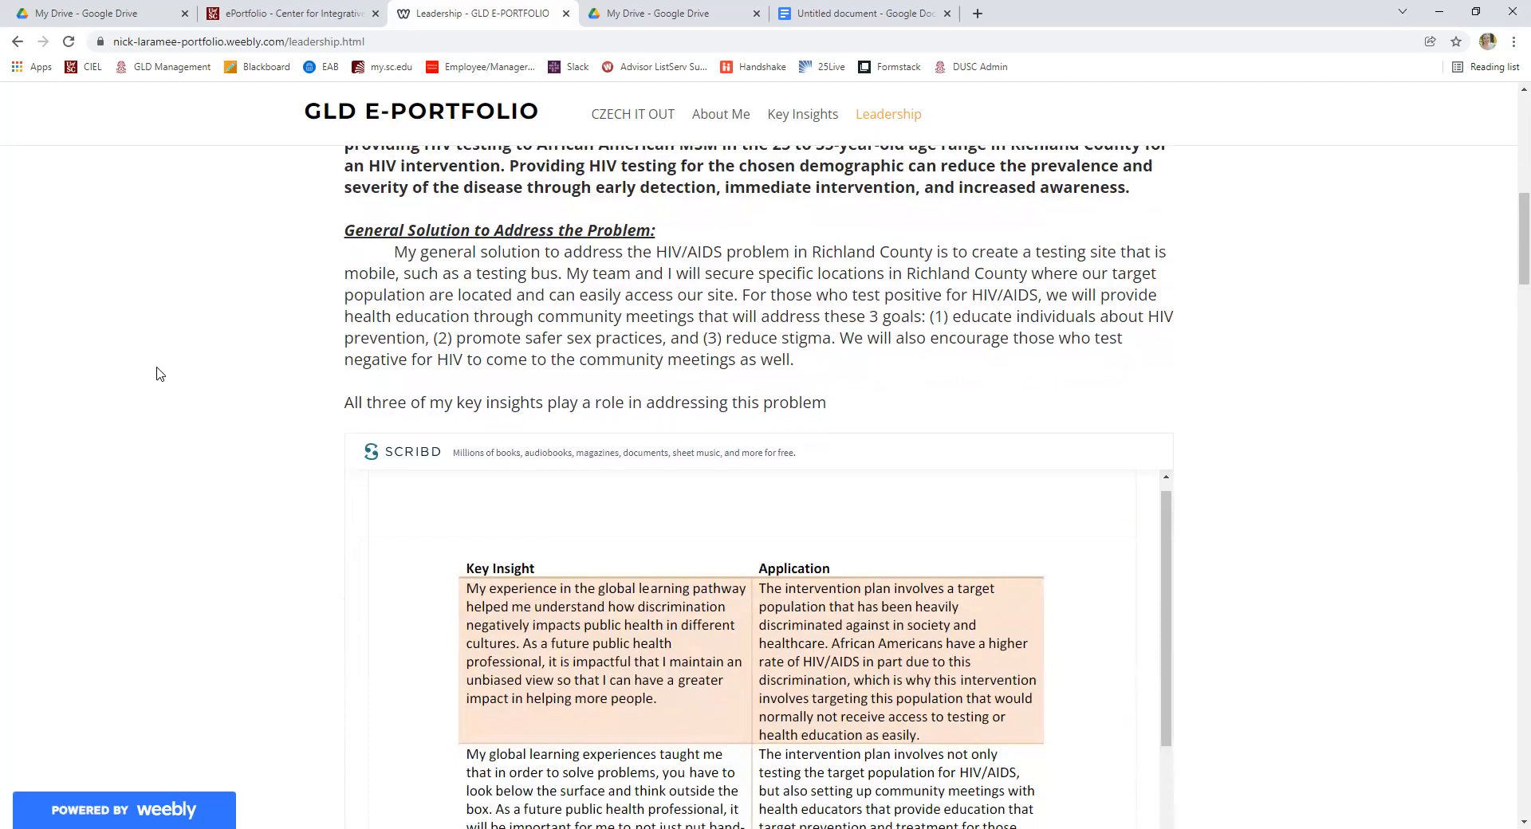
mouse_move(153, 349)
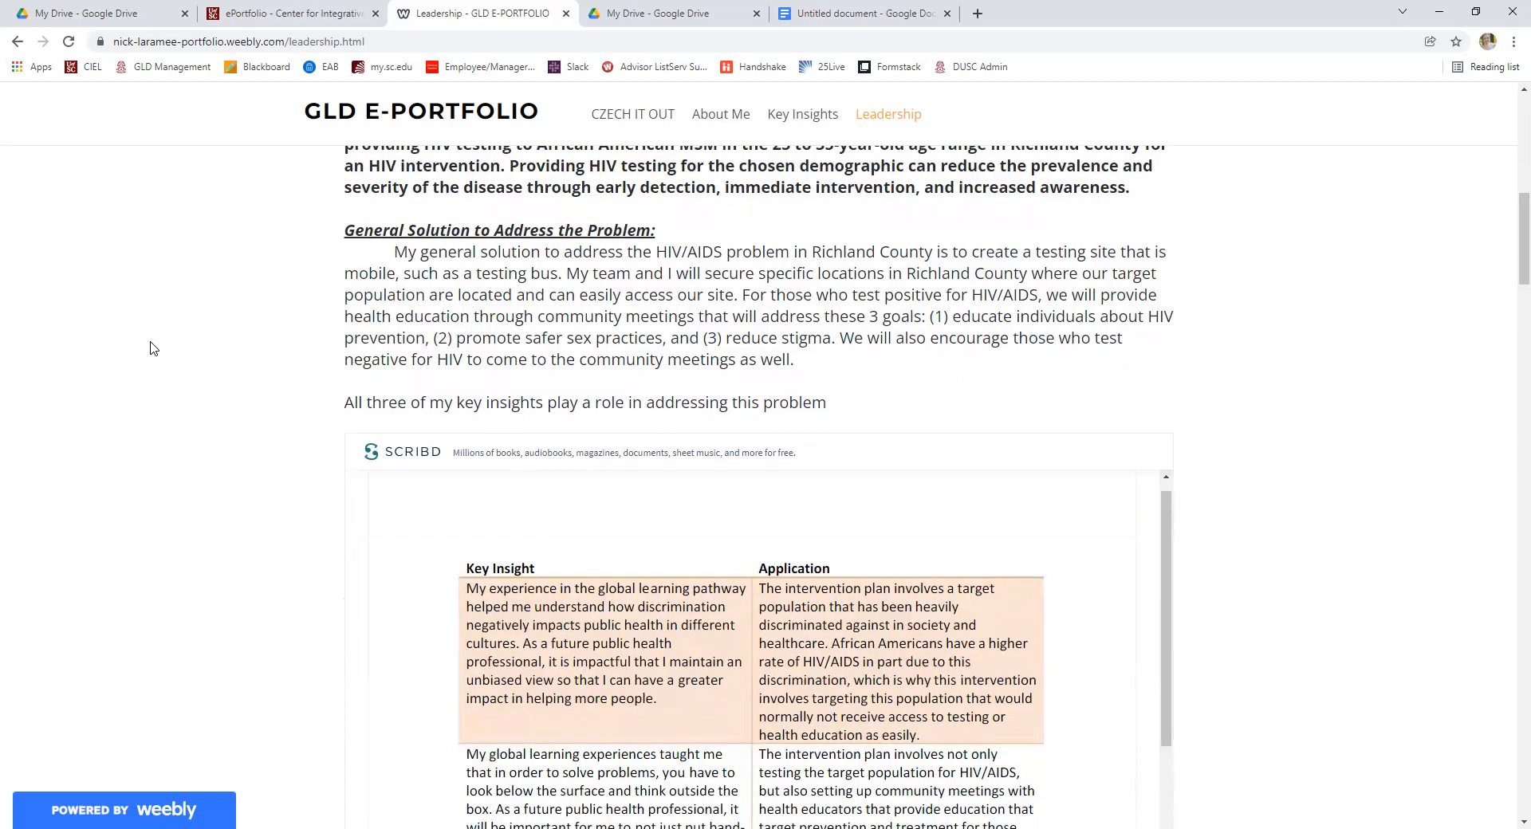
Read the Key Insight and Application table to its last row, then reach Detailed Plan: Intervention.
scroll(down, 3)
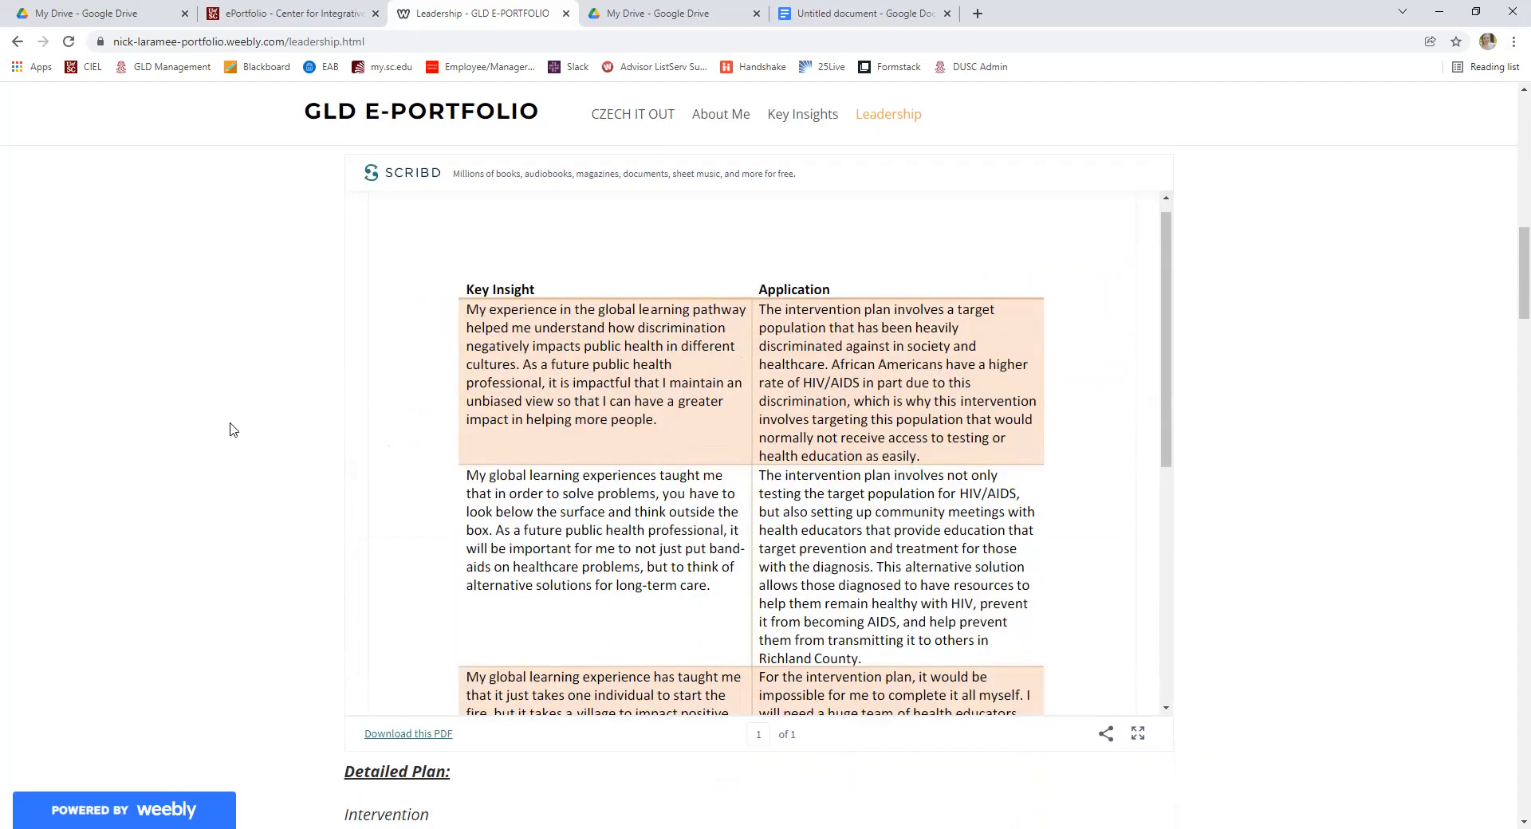
scroll(down, 3)
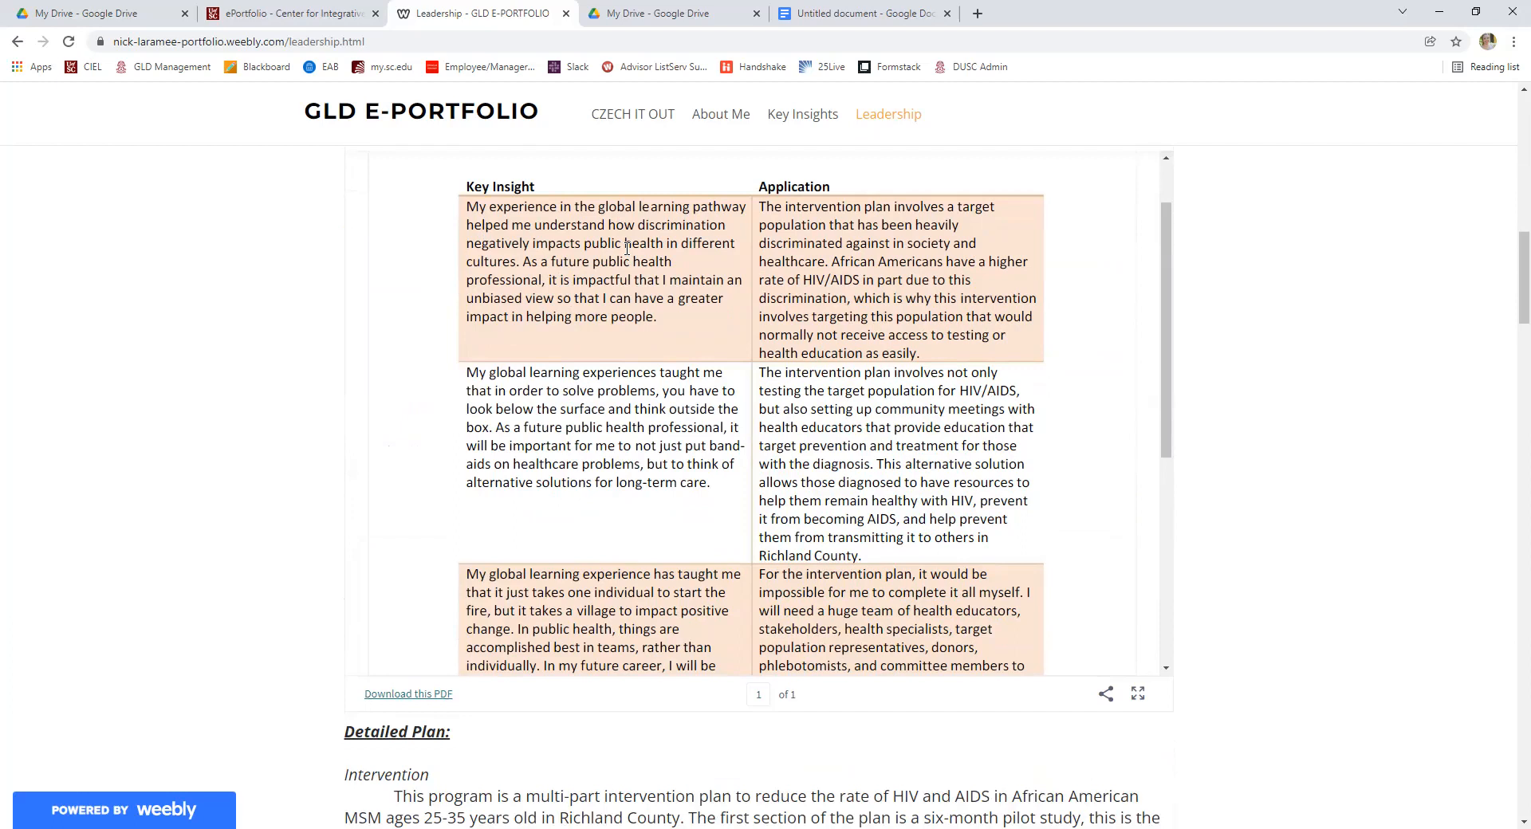
mouse_move(773, 488)
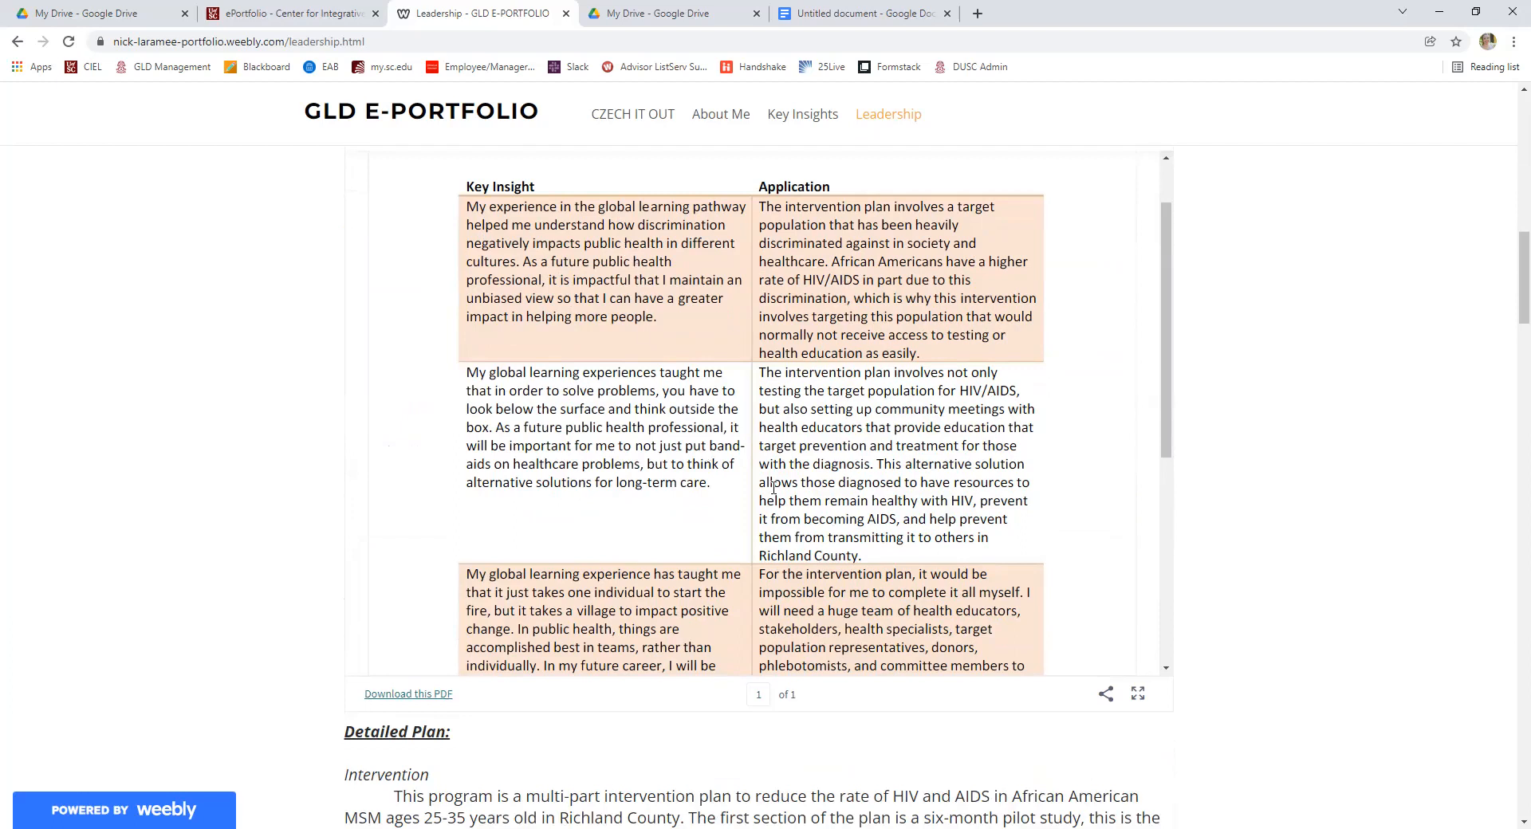
scroll(down, 3)
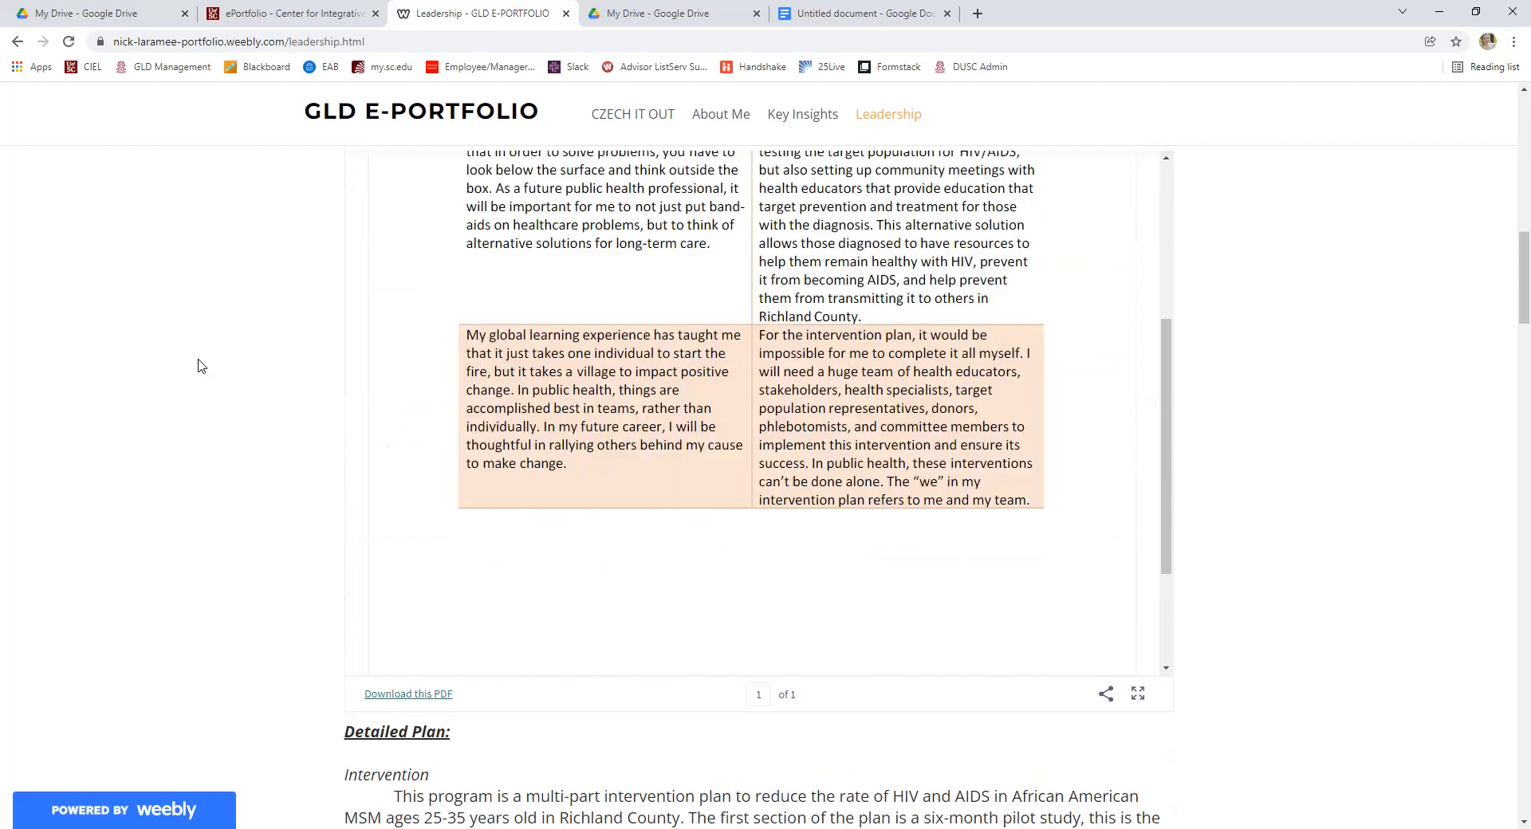
mouse_move(164, 388)
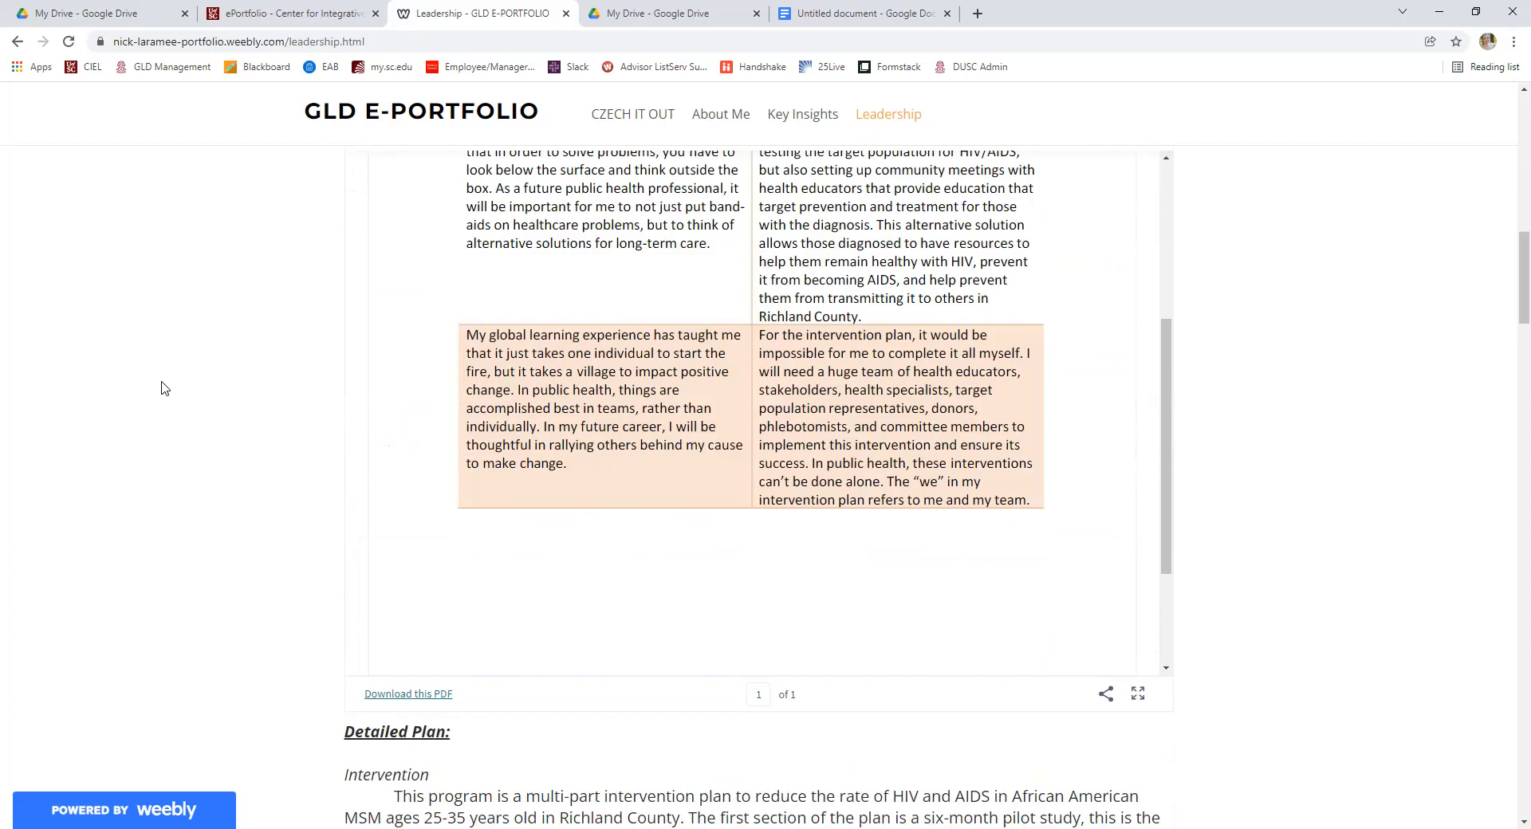
scroll(up, 3)
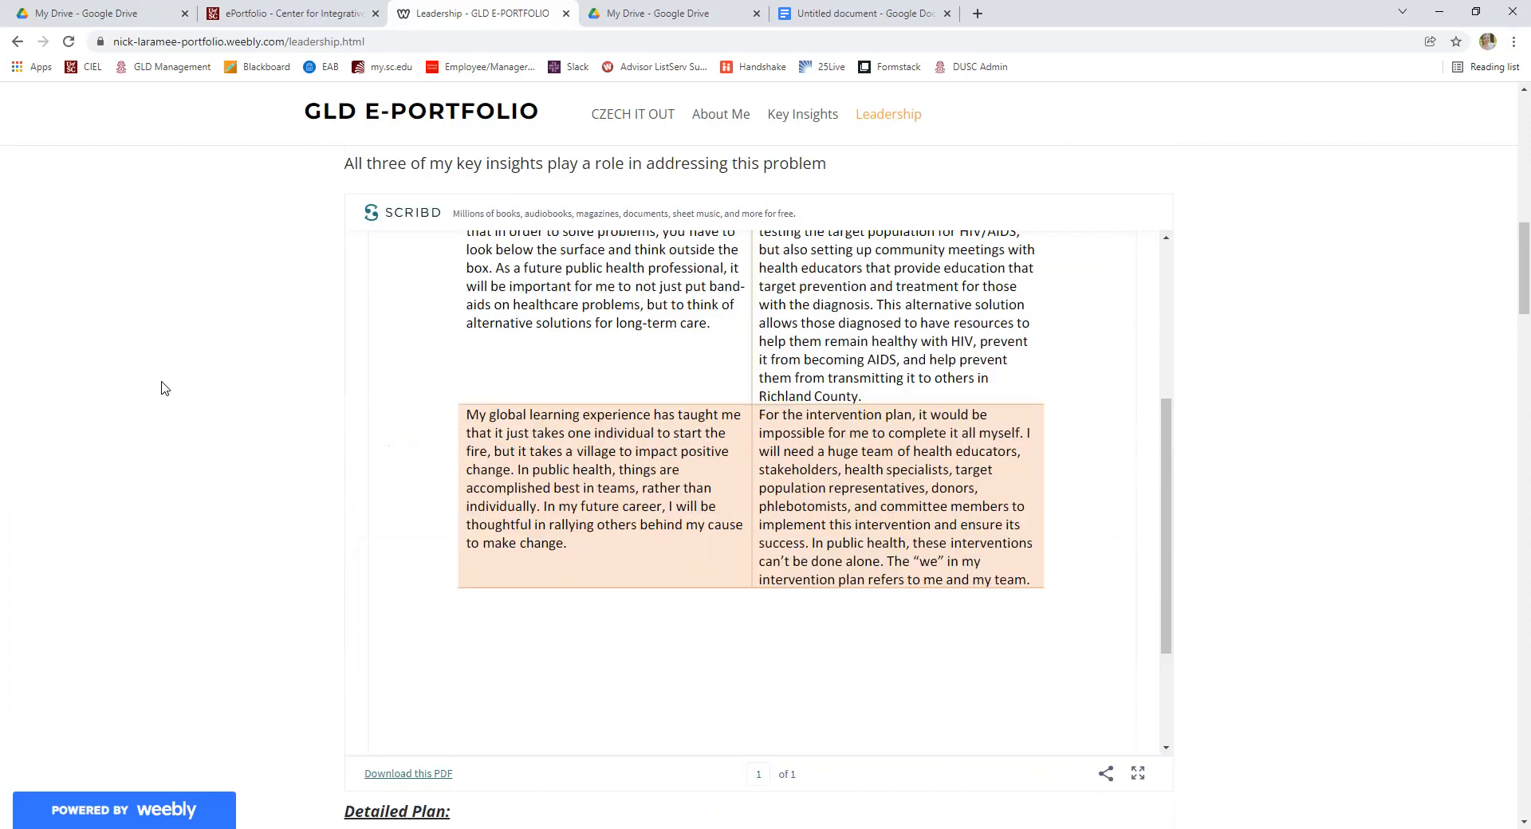
scroll(down, 3)
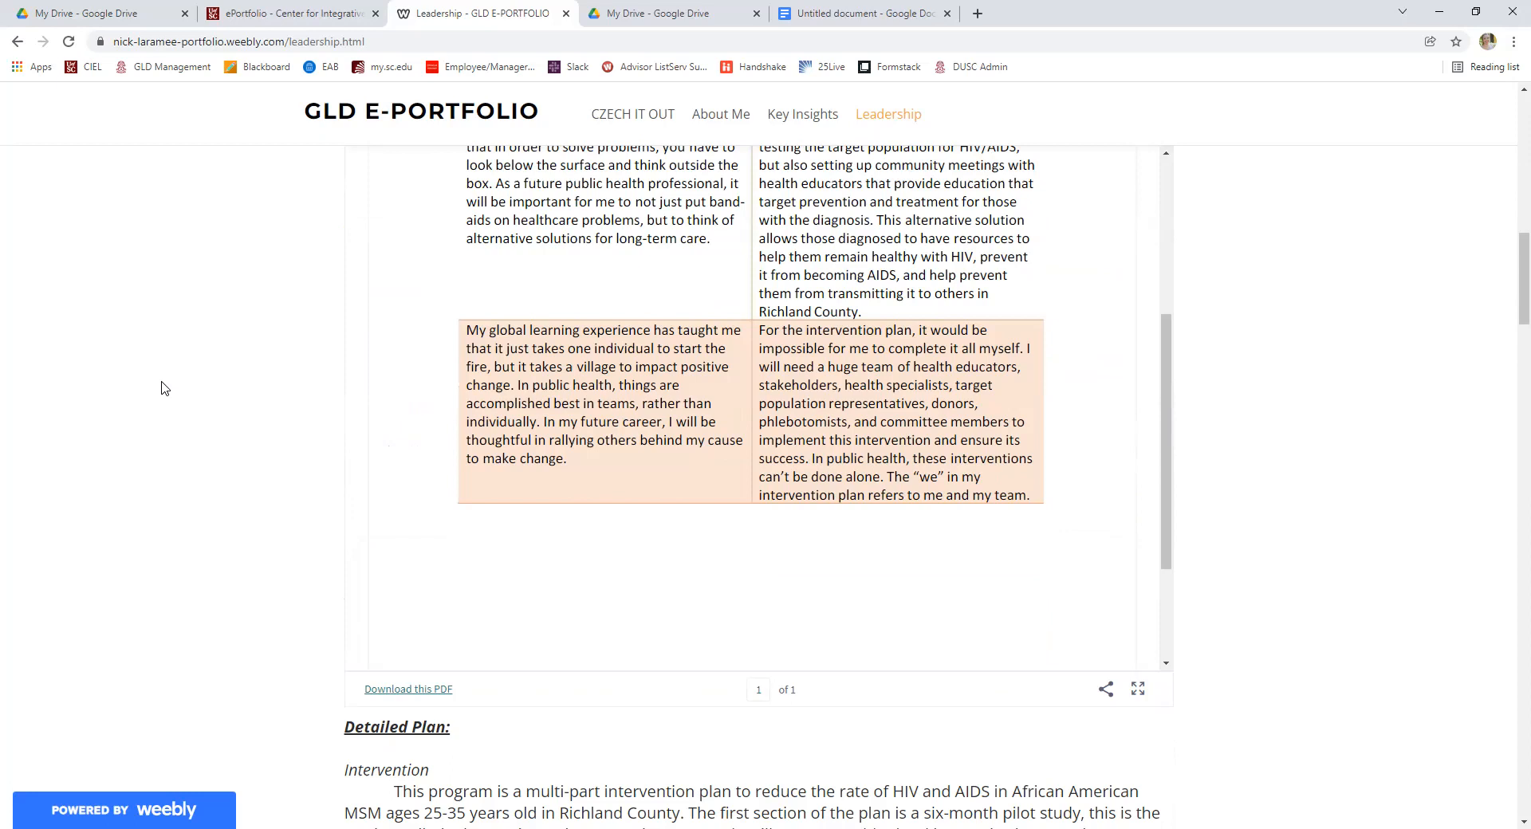
scroll(down, 3)
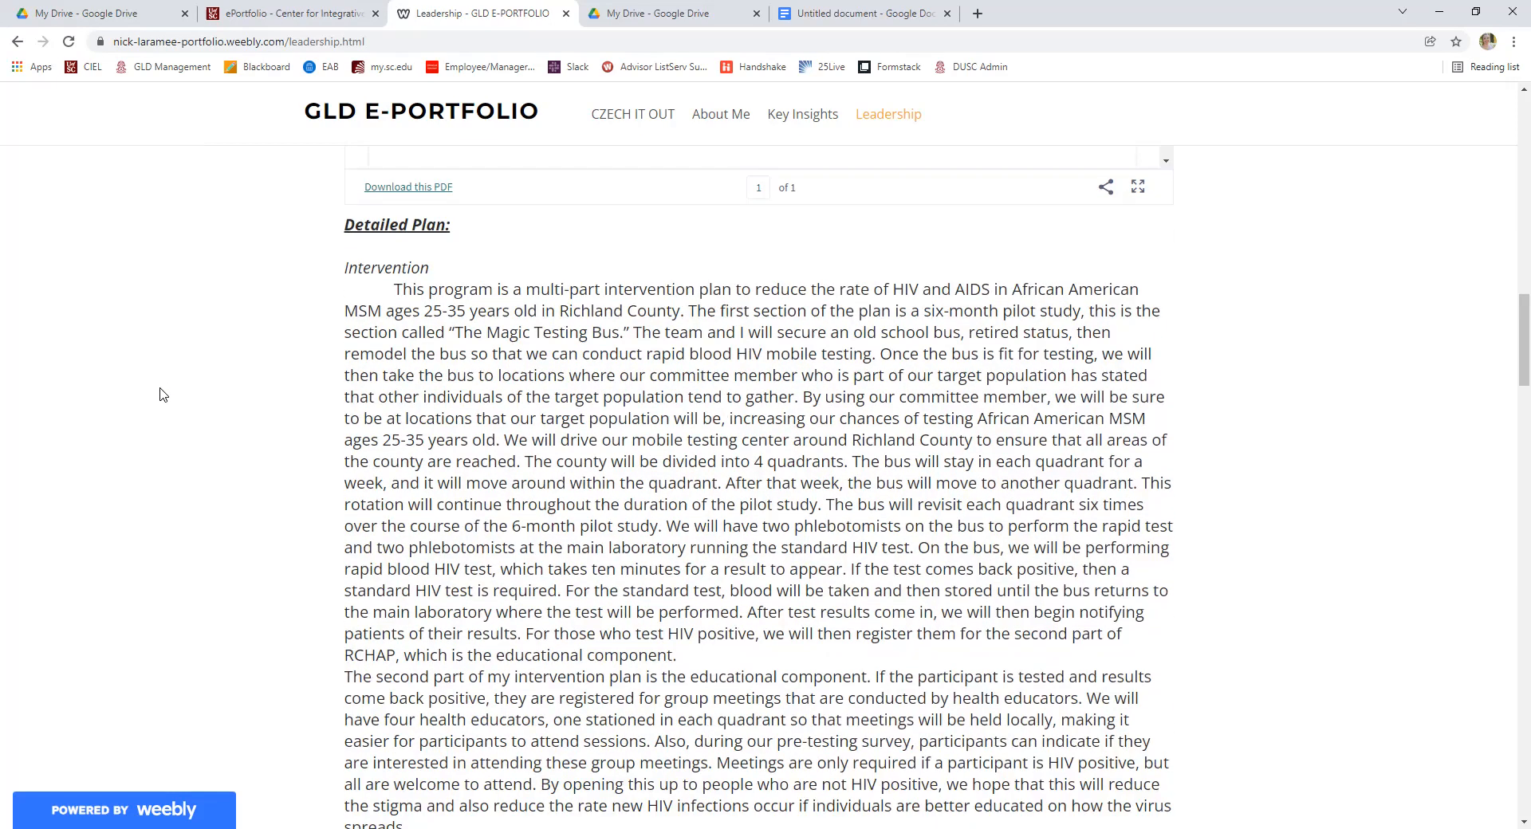
Read the Intervention paragraphs until the Project Timeline Scribd embed appears.
scroll(down, 3)
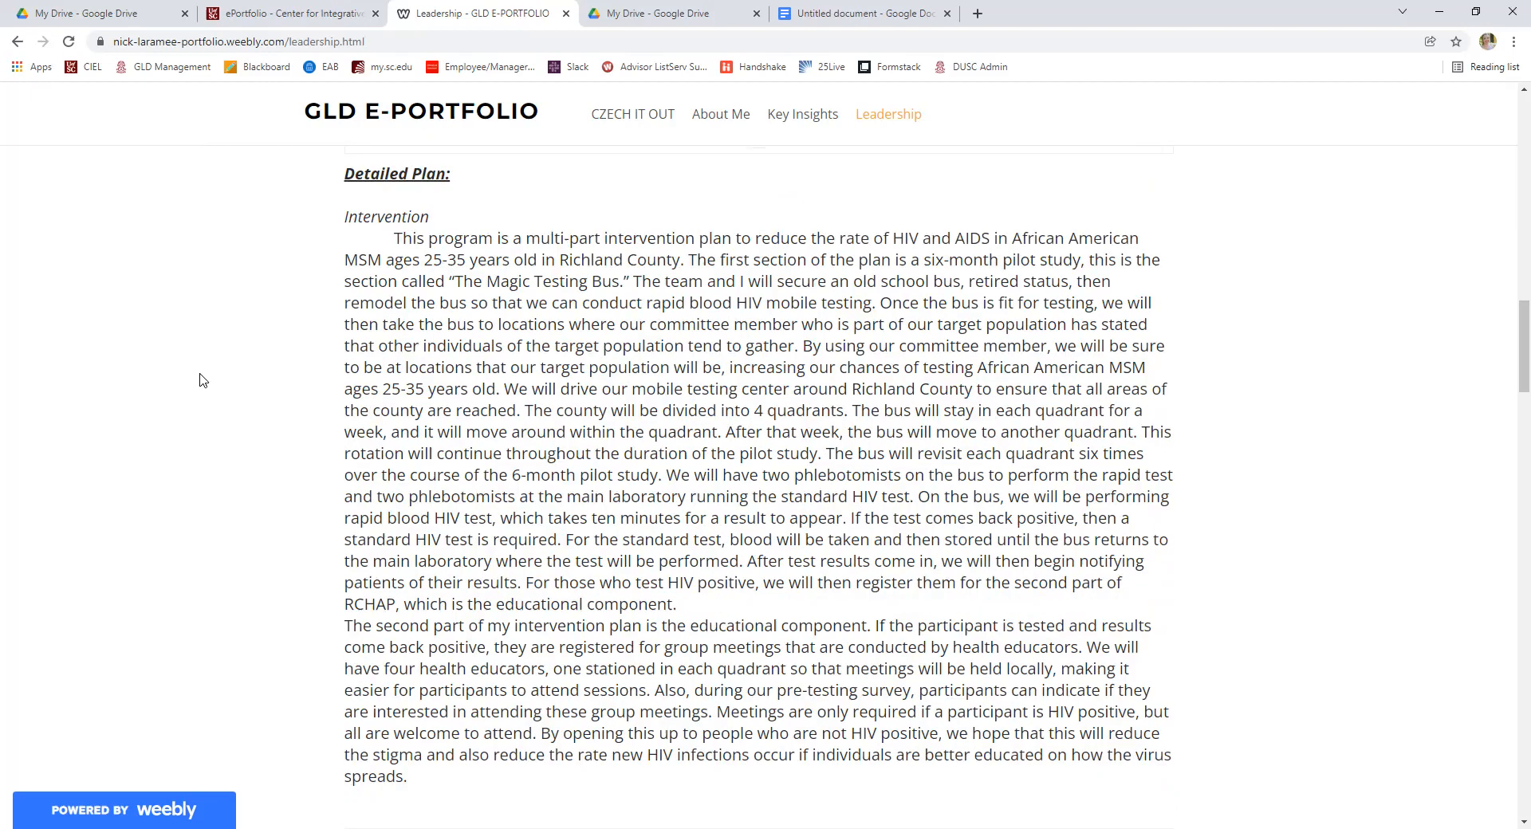
mouse_move(235, 394)
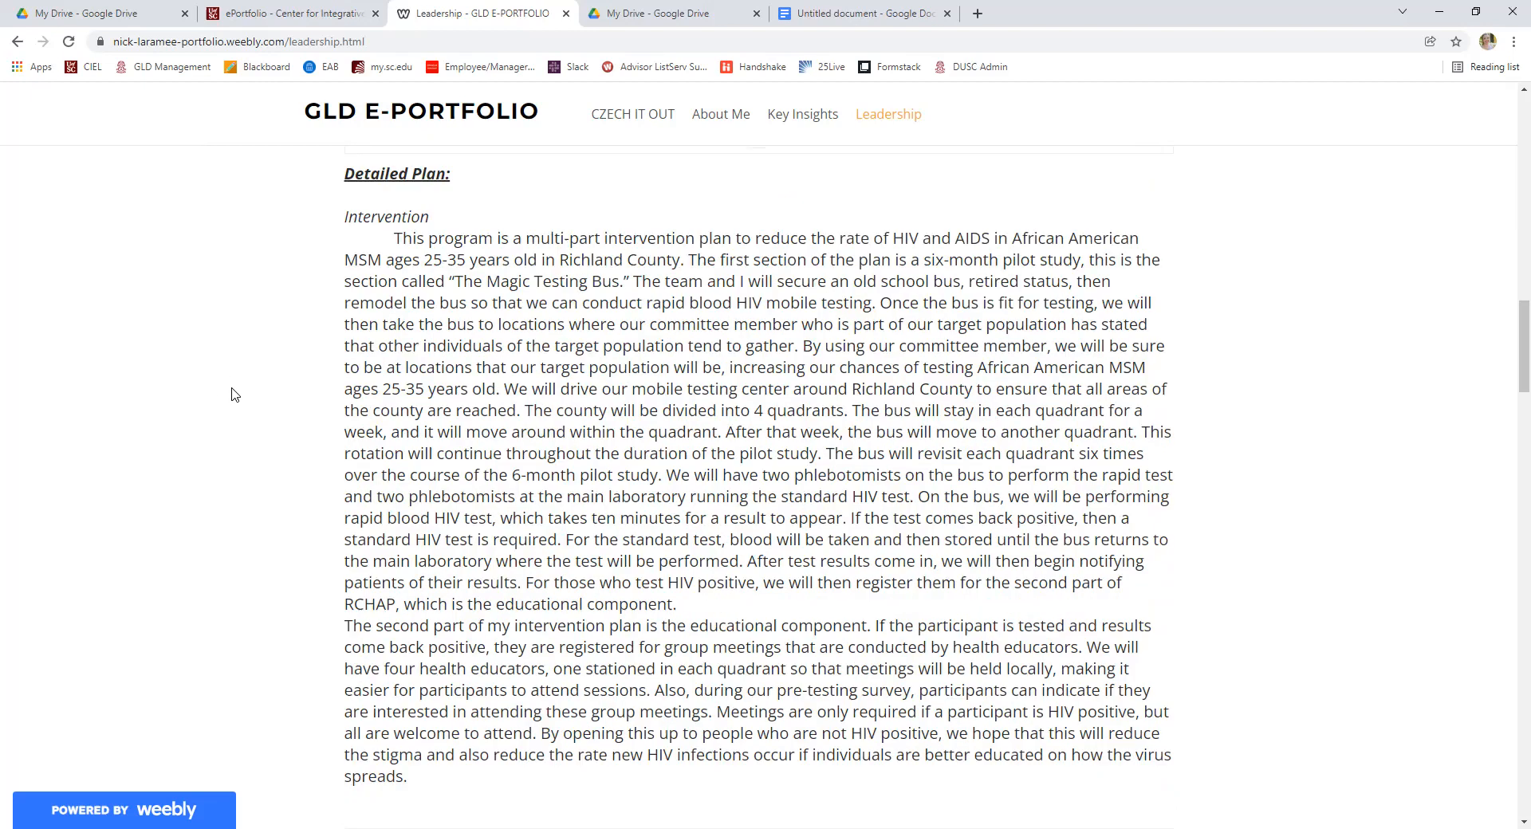
mouse_move(362, 381)
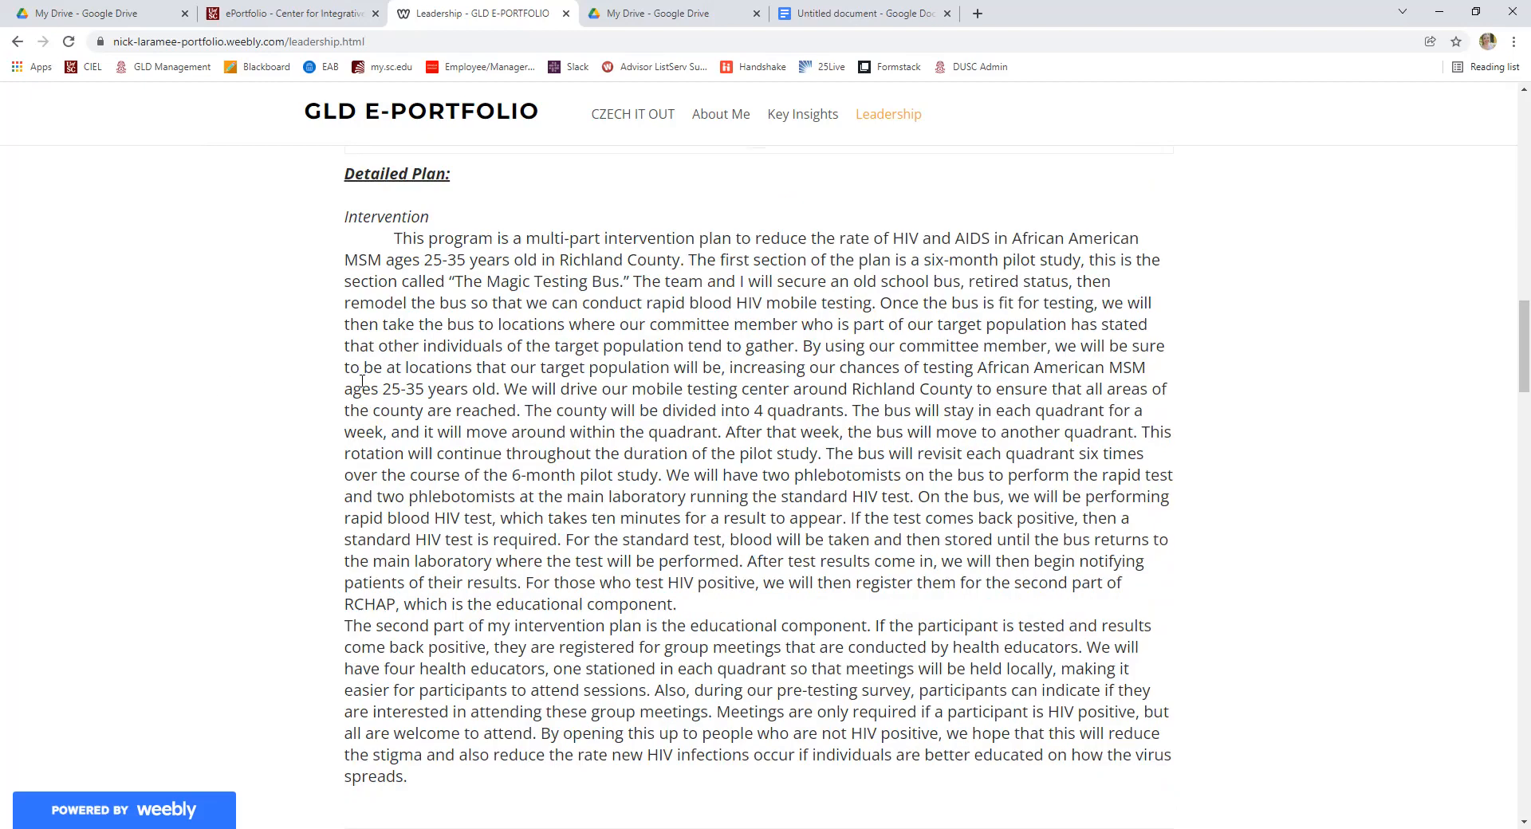
scroll(down, 3)
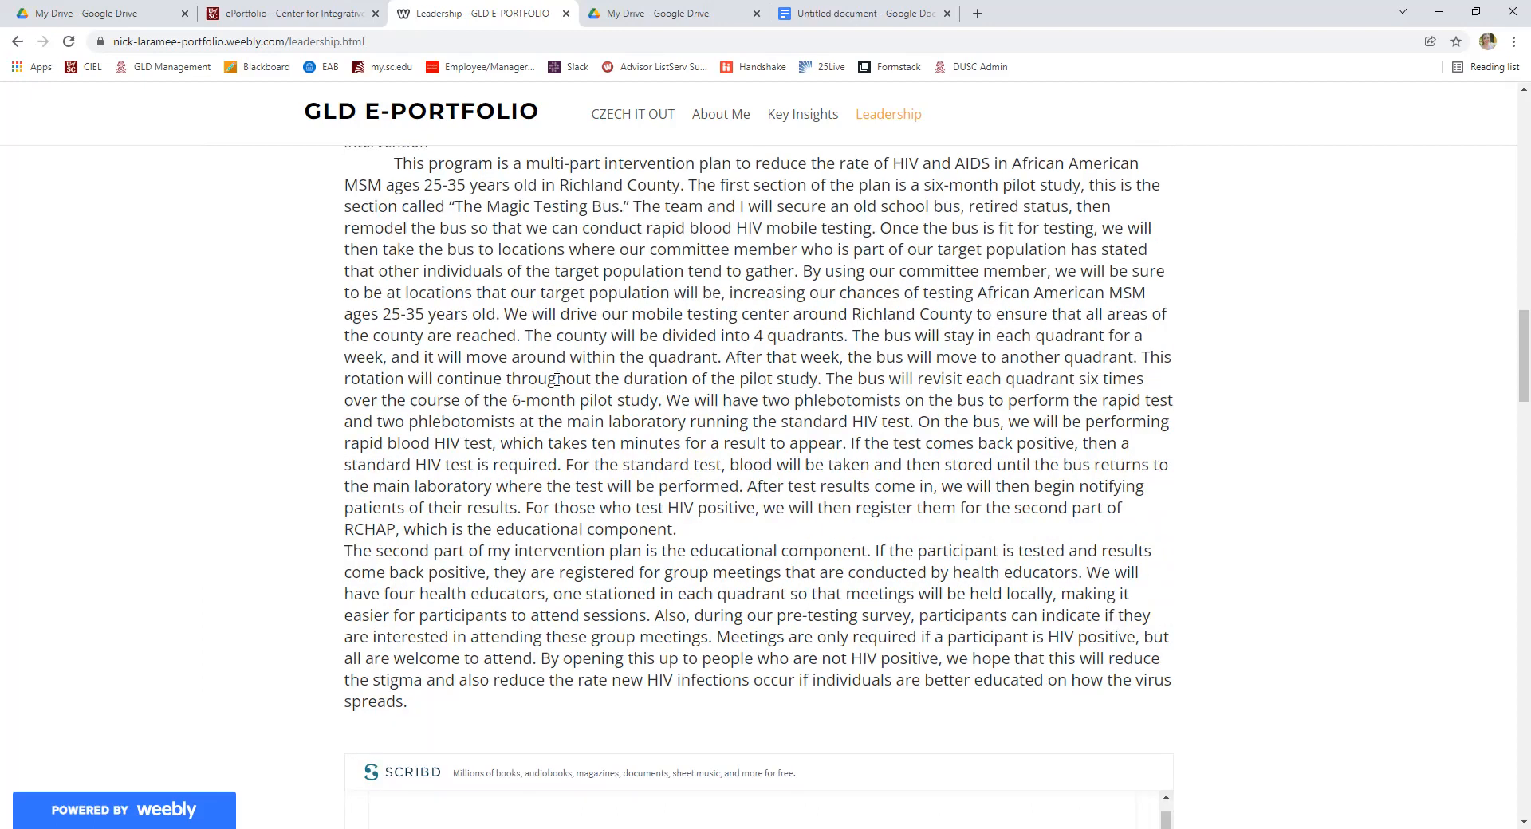
scroll(up, 3)
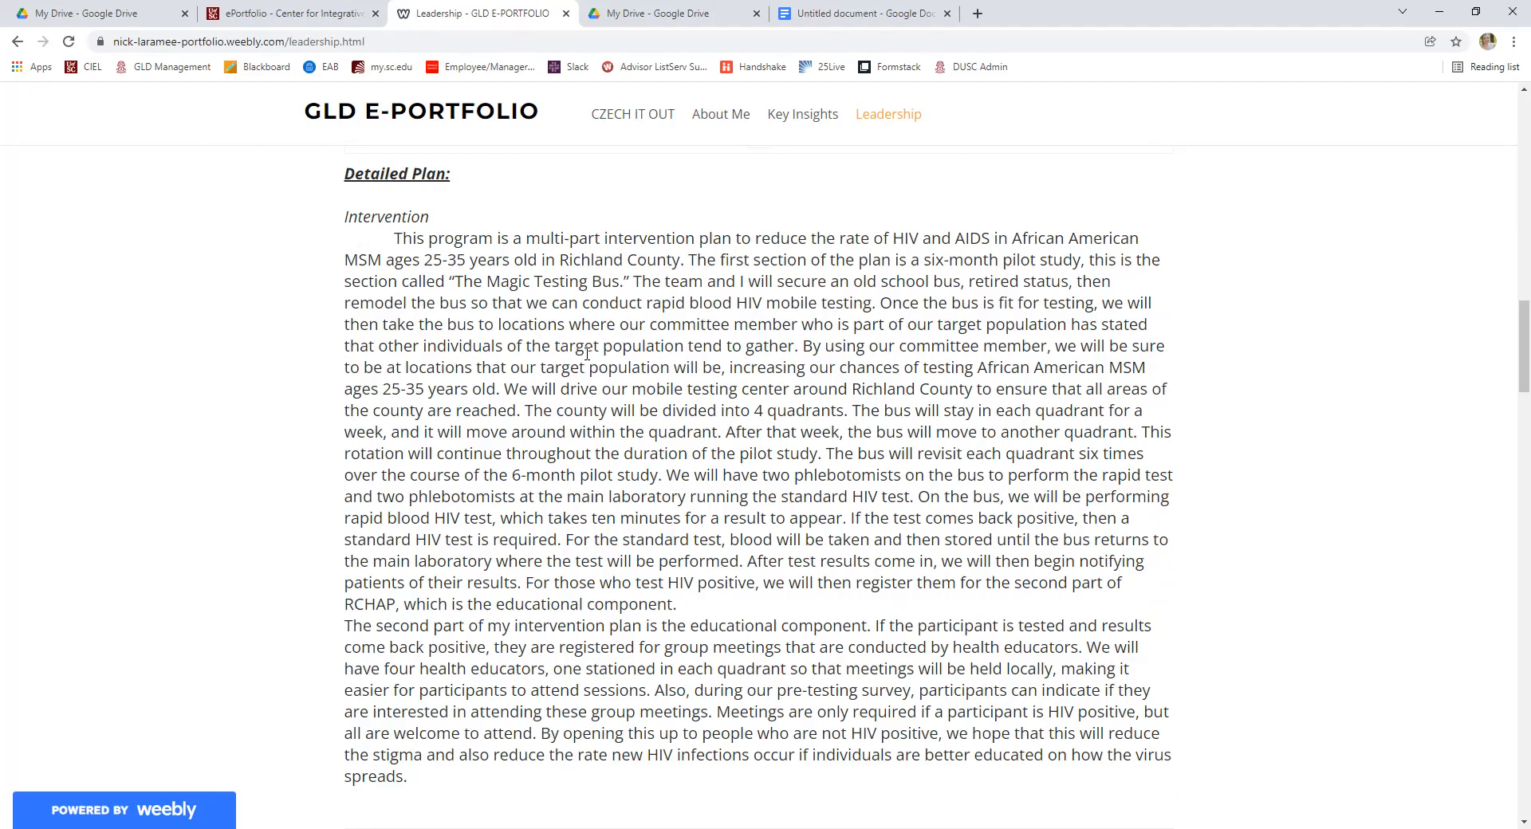
scroll(down, 3)
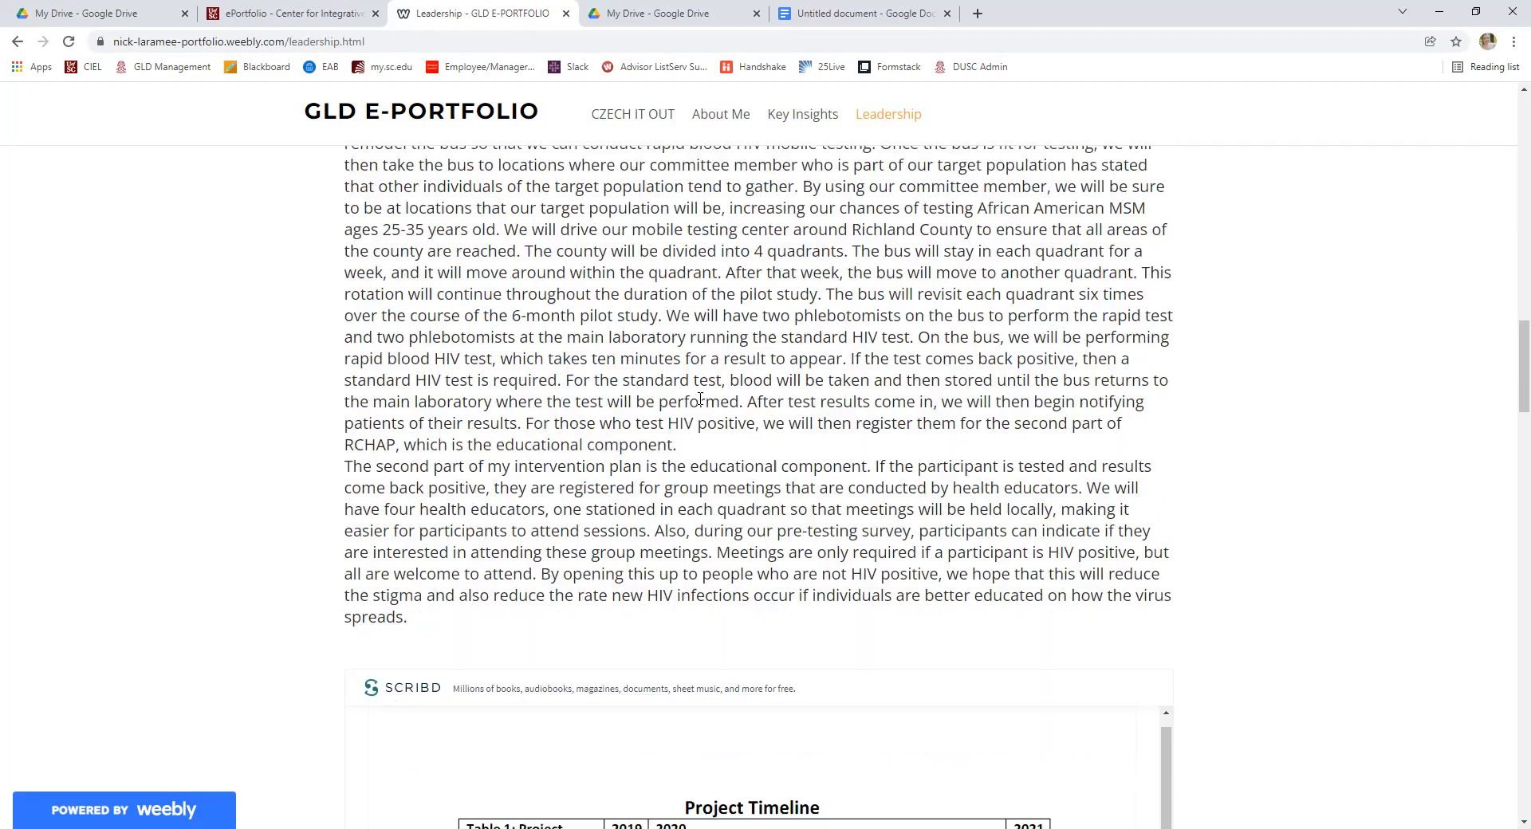
Scroll the Leadership page through the Scribd budget tables and Evaluation section to the References list.
scroll(down, 3)
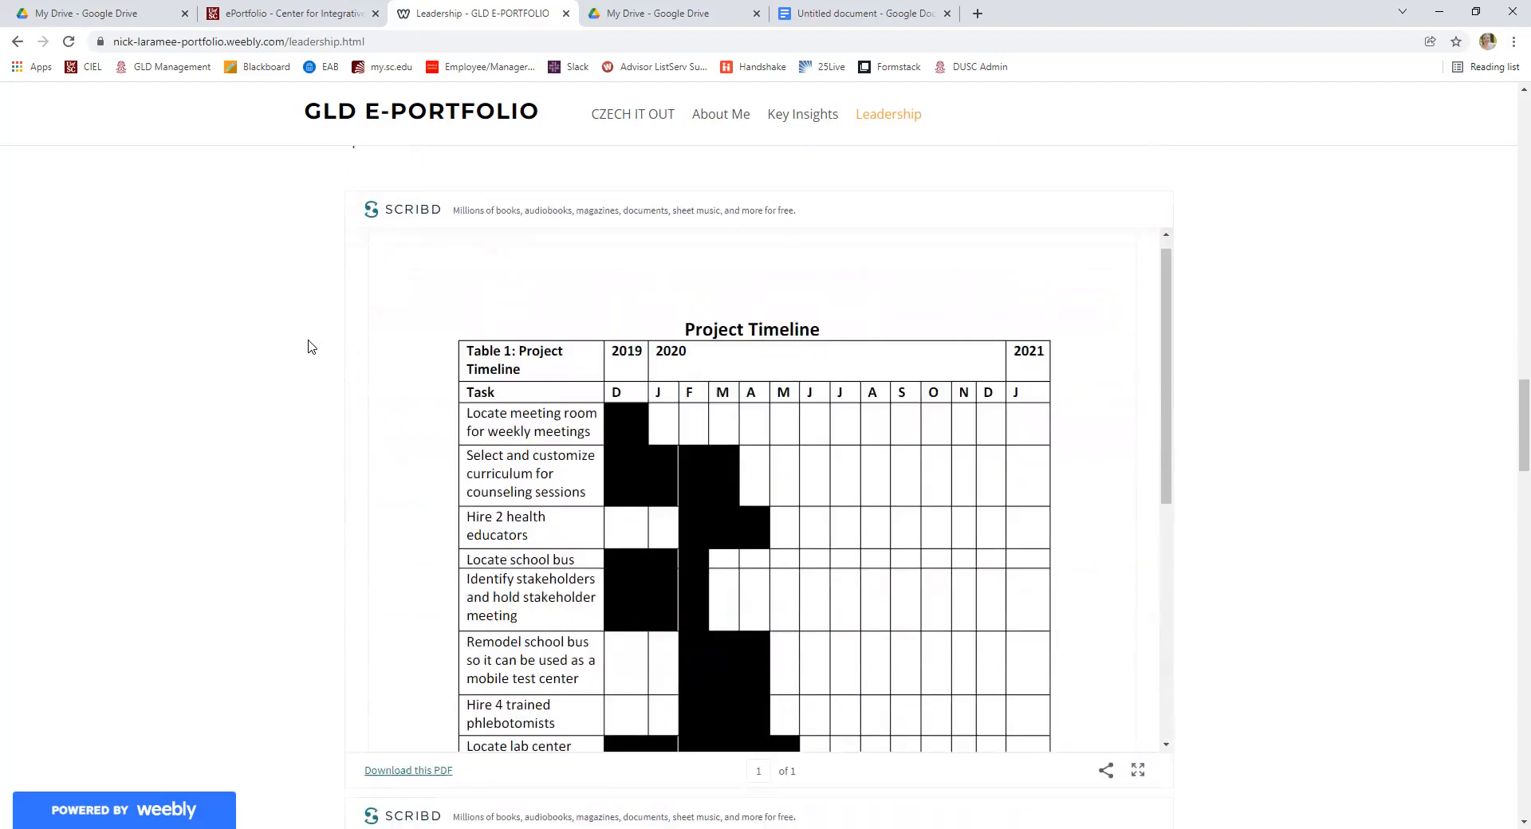
mouse_move(215, 391)
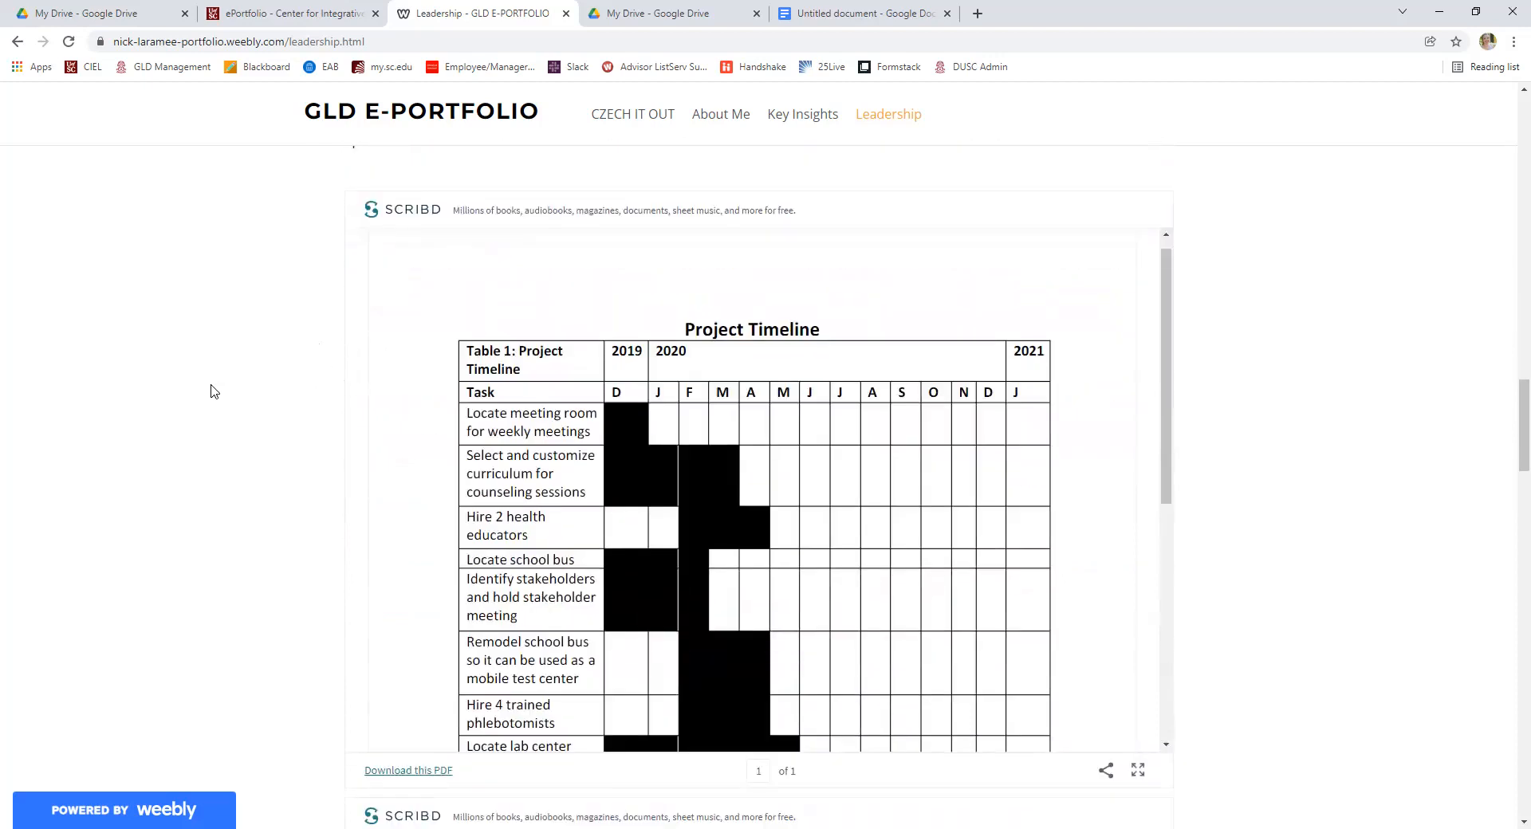
scroll(down, 3)
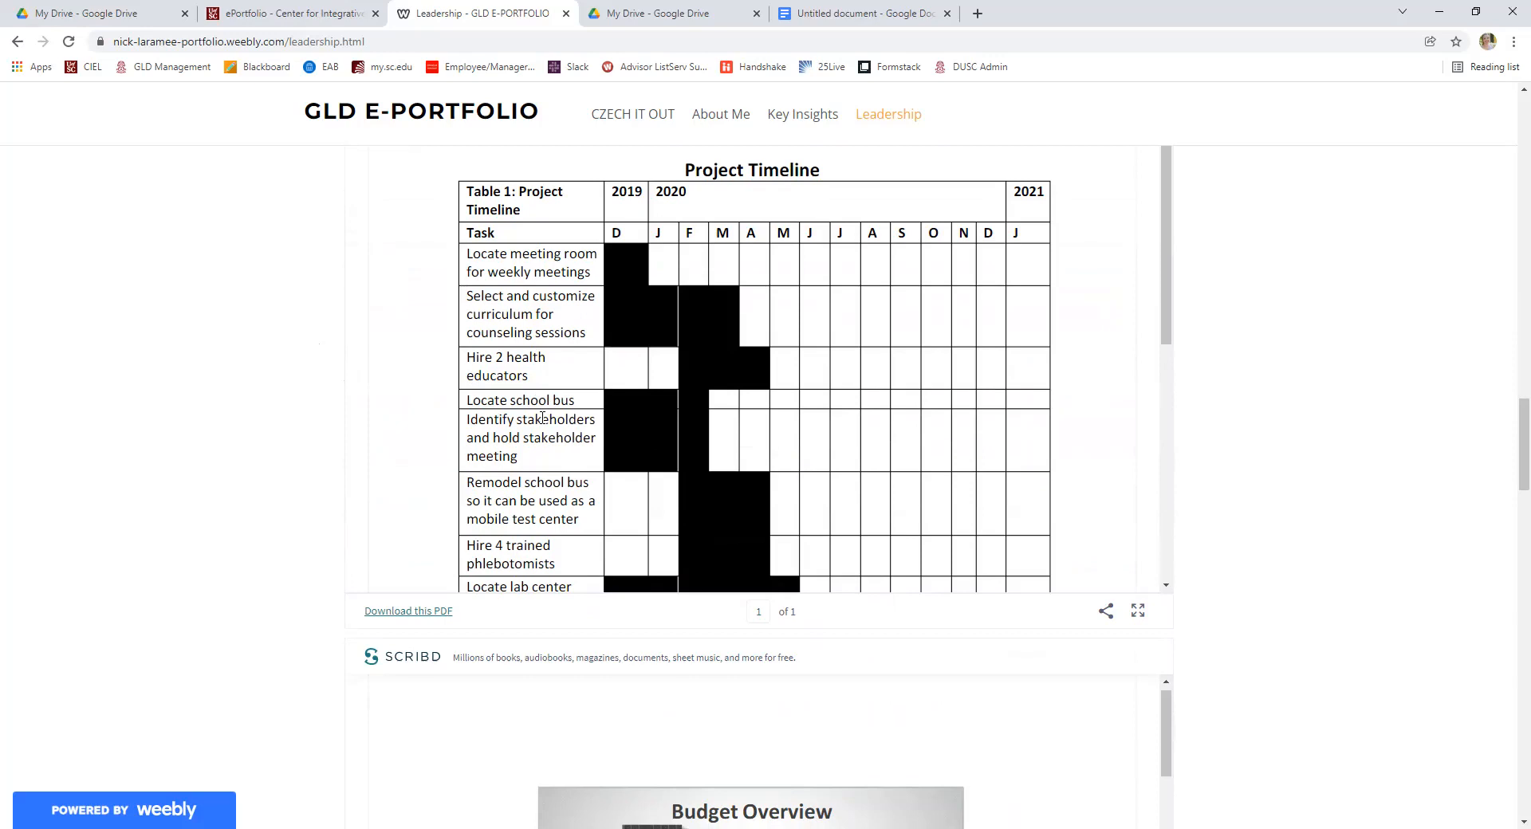
scroll(down, 3)
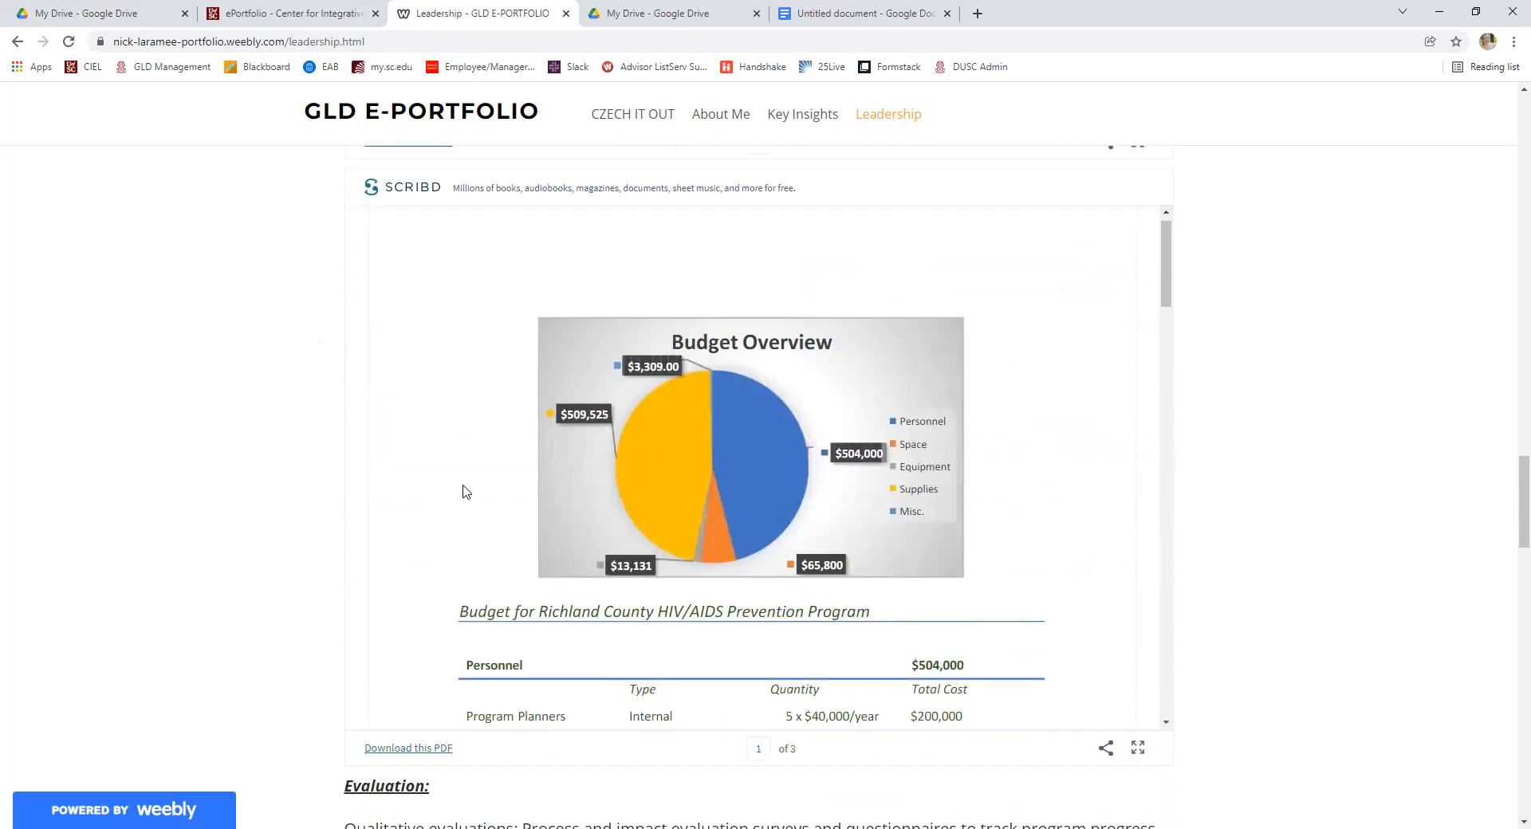
scroll(down, 3)
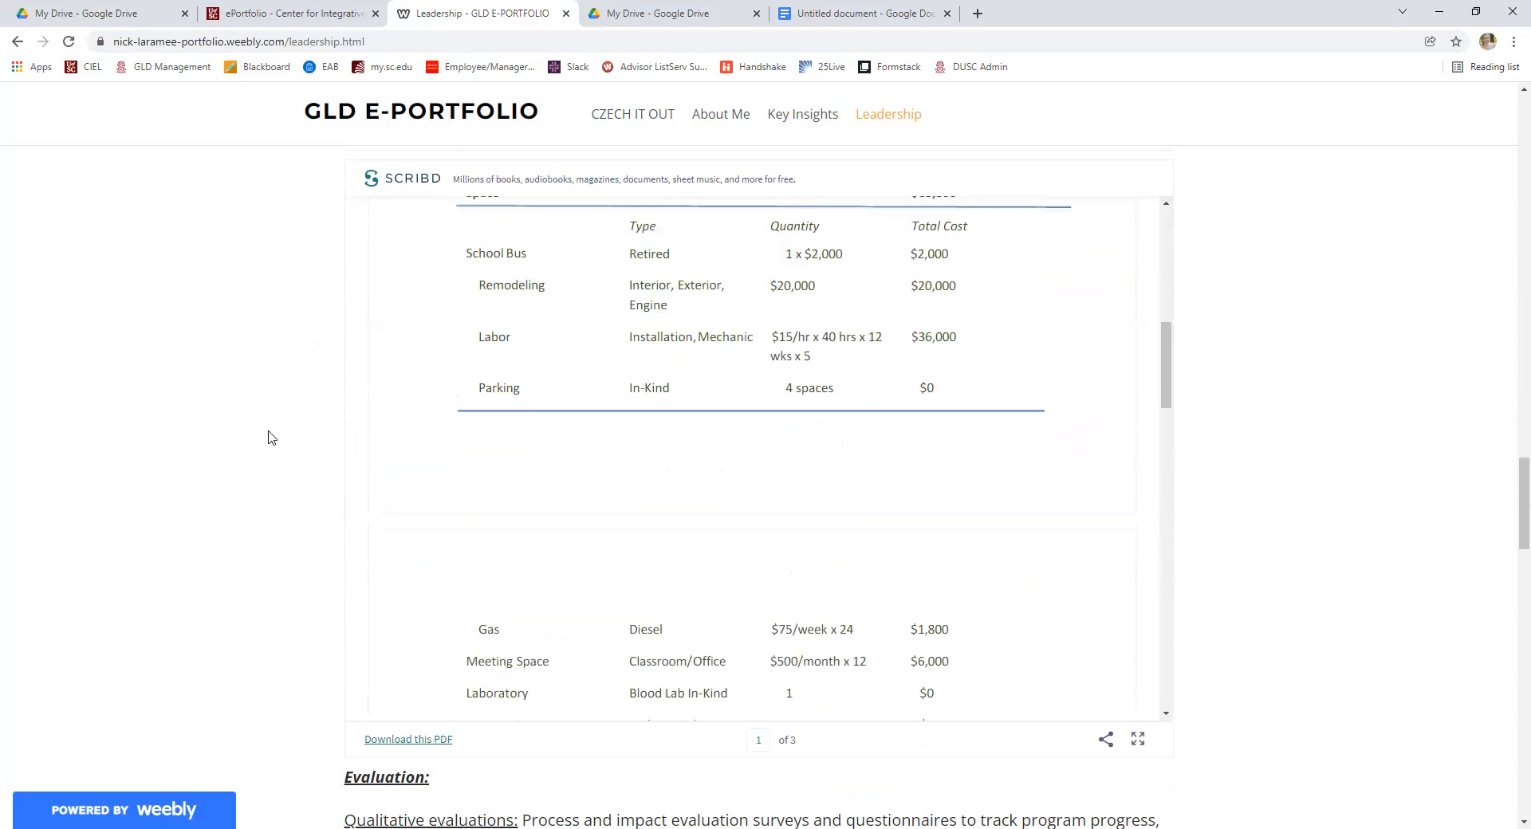
scroll(down, 3)
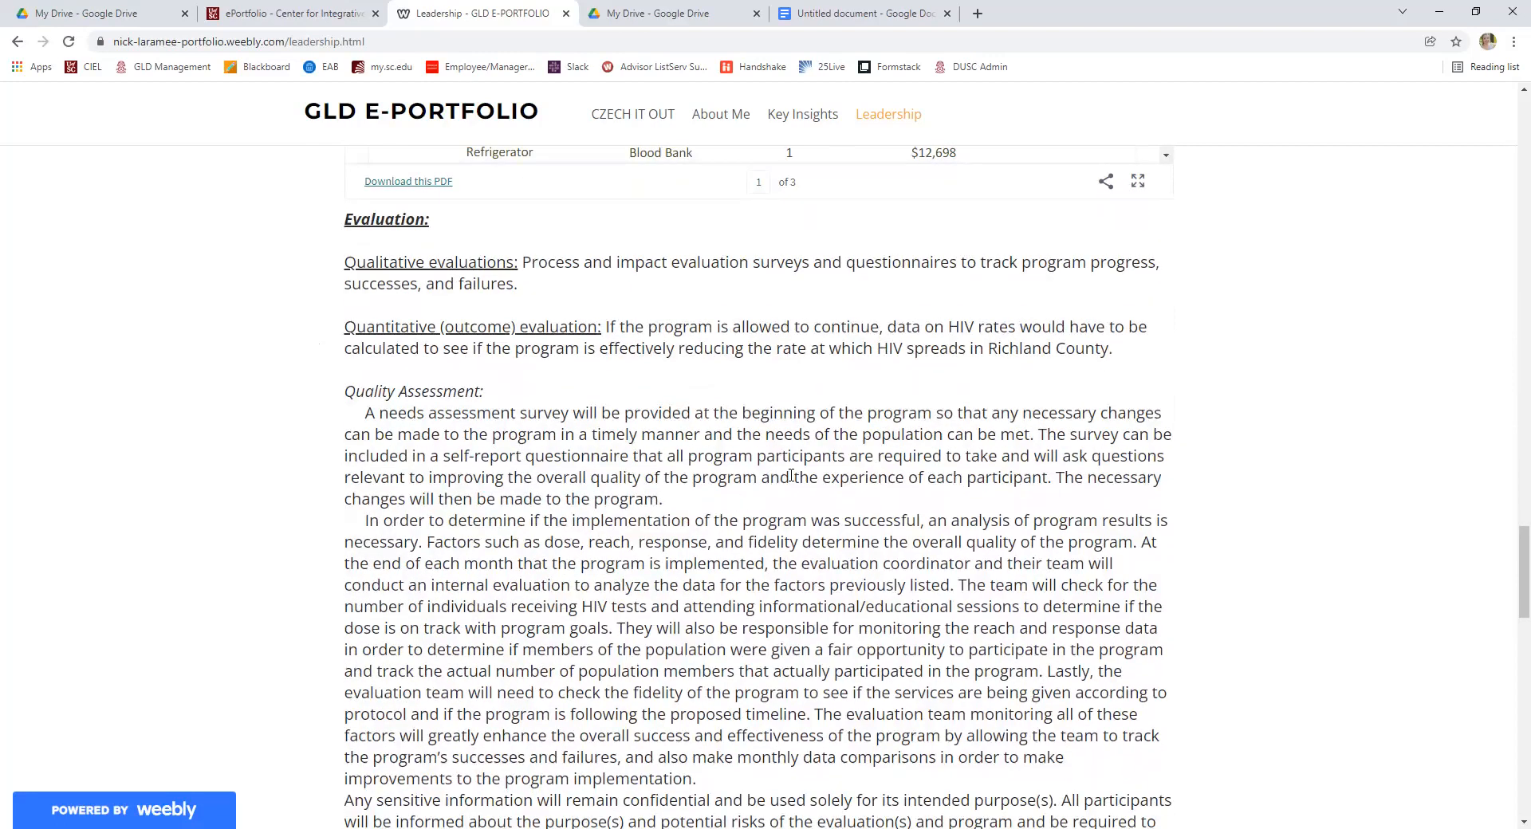
scroll(down, 3)
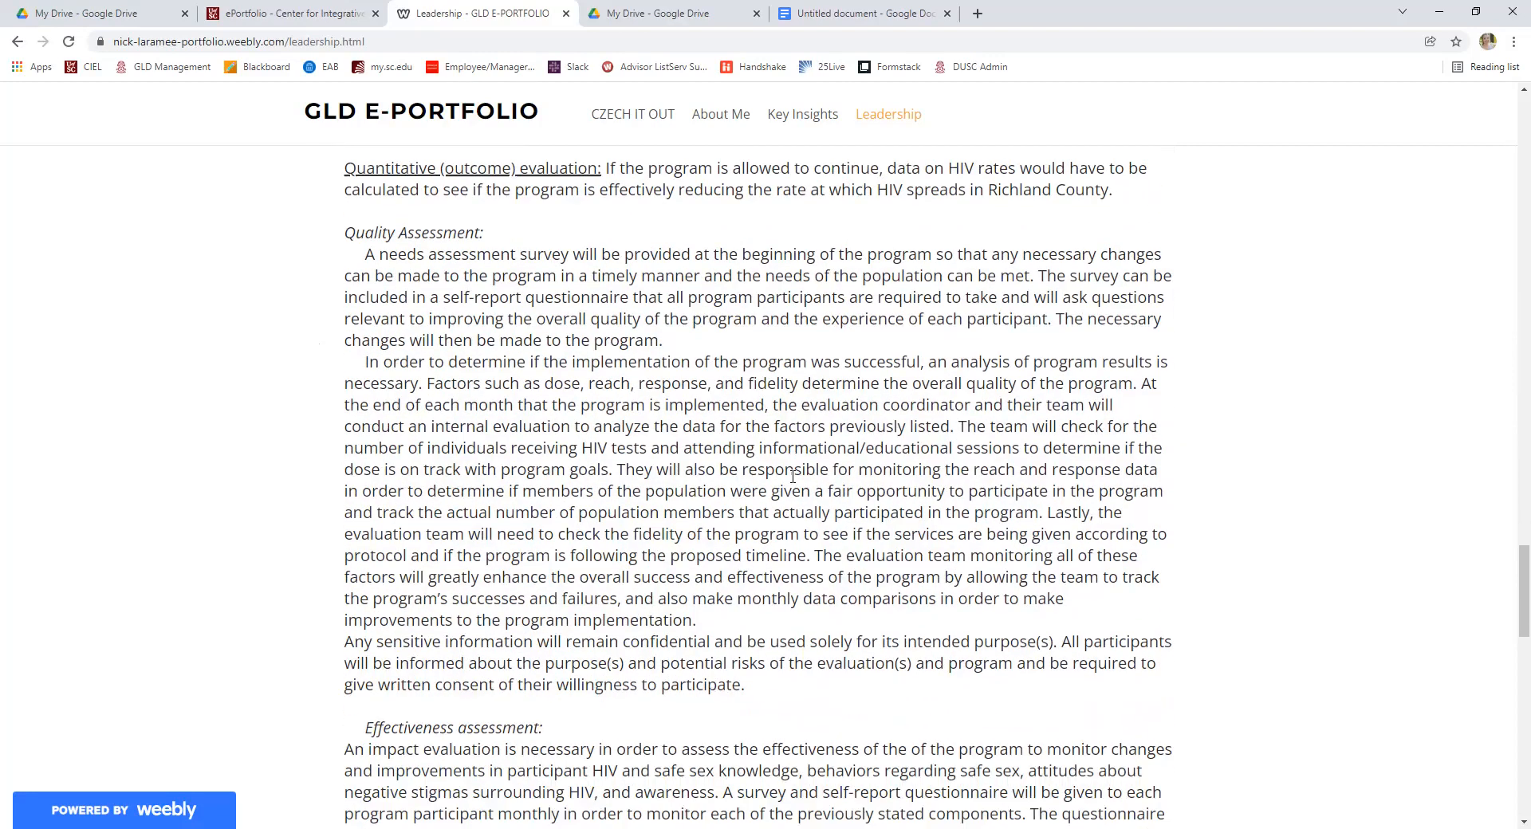
scroll(down, 3)
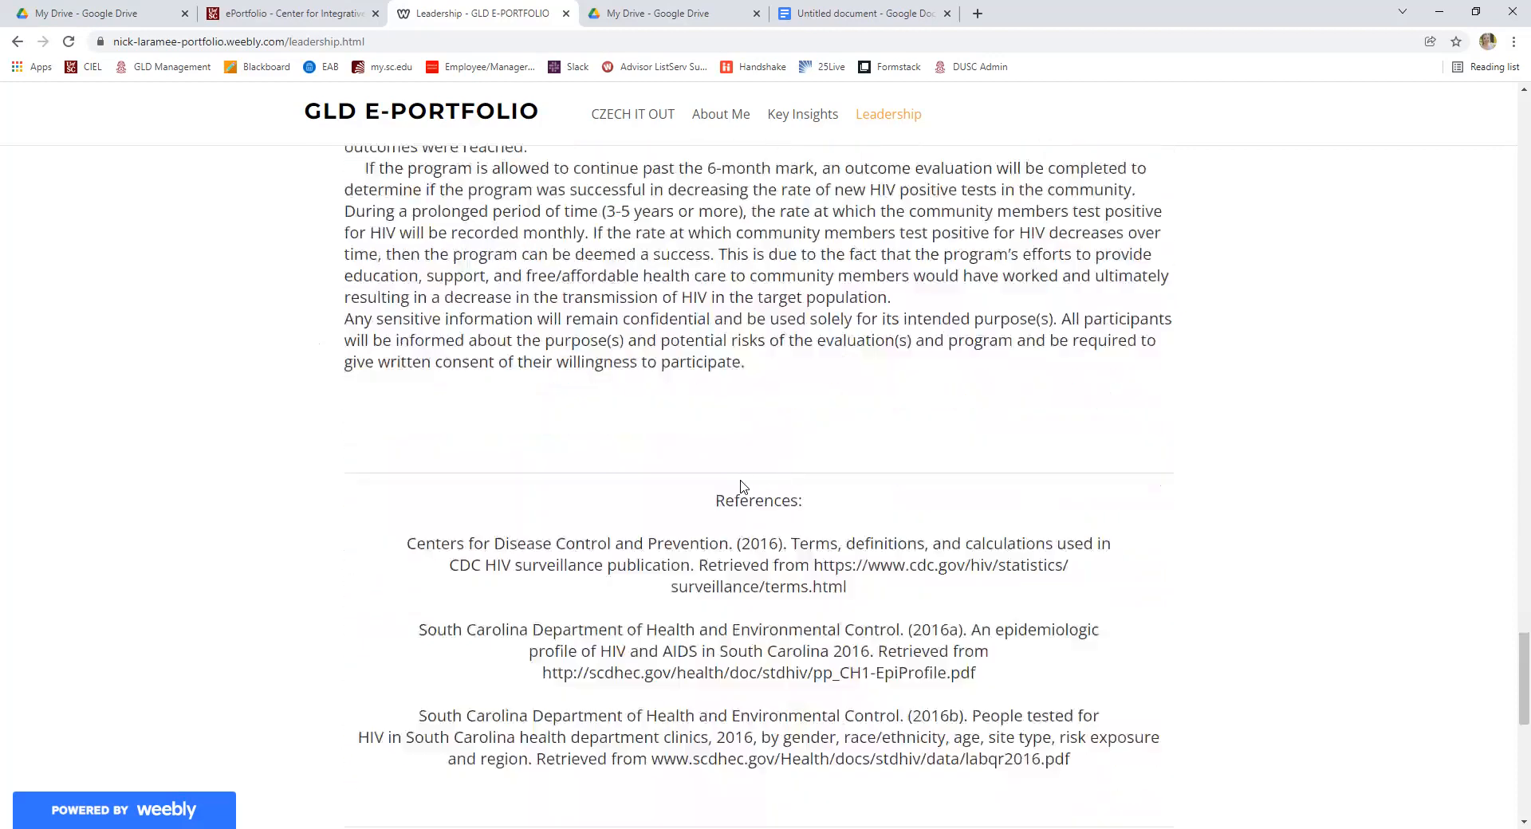
scroll(down, 3)
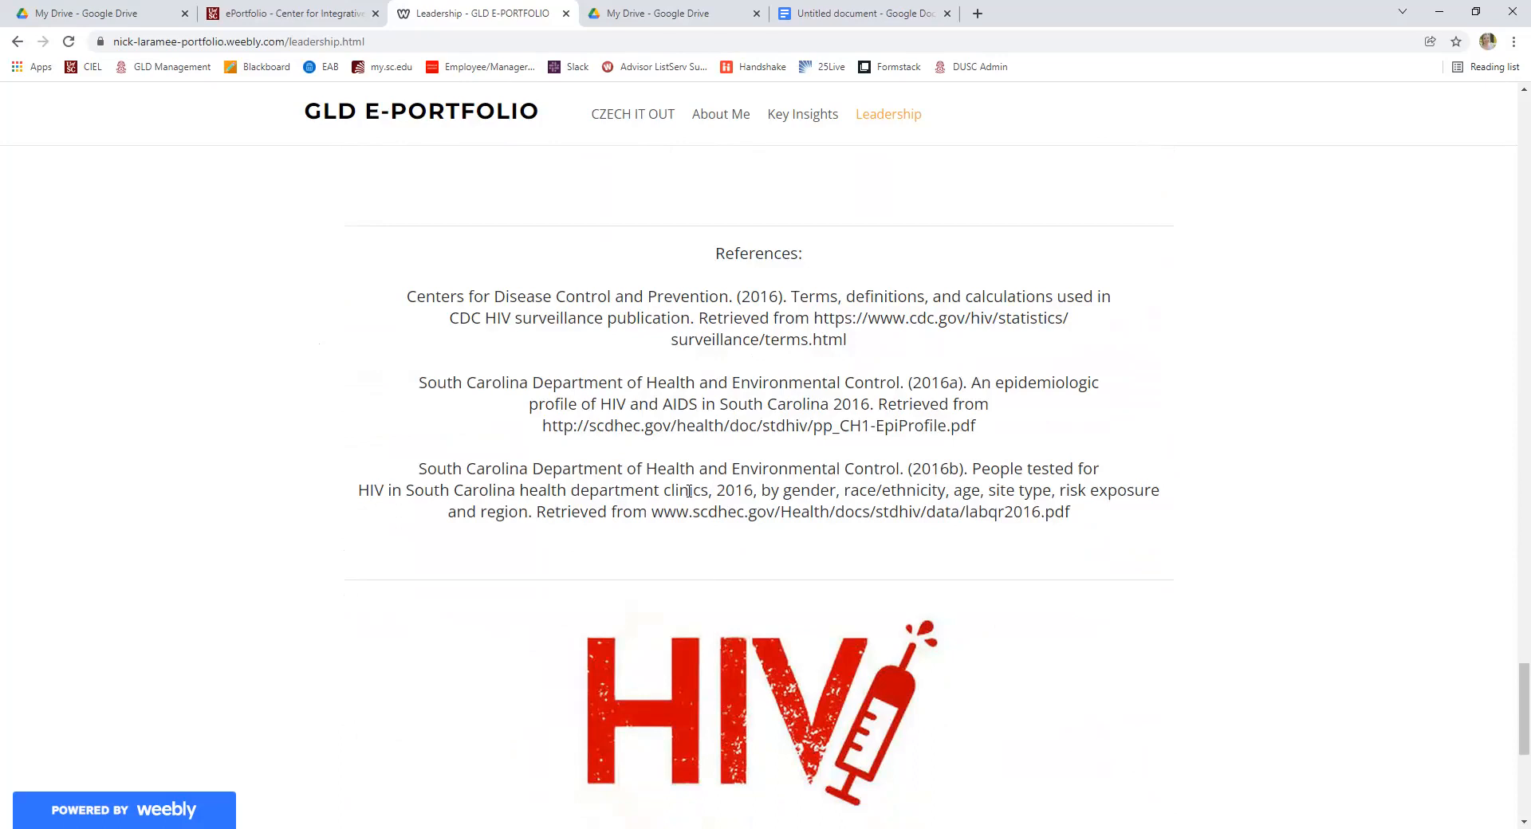
mouse_move(773, 556)
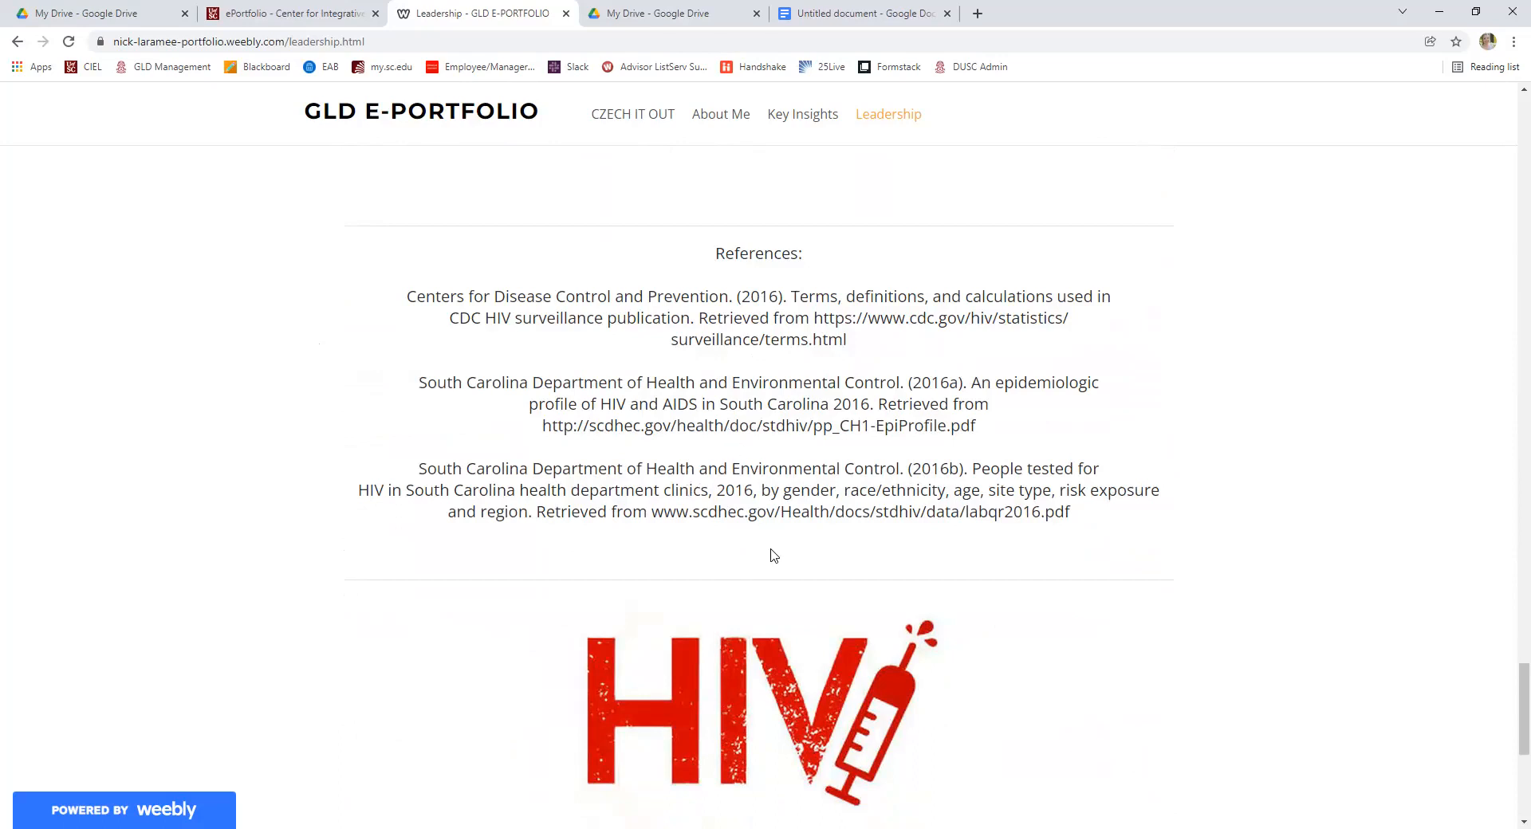
mouse_move(713, 602)
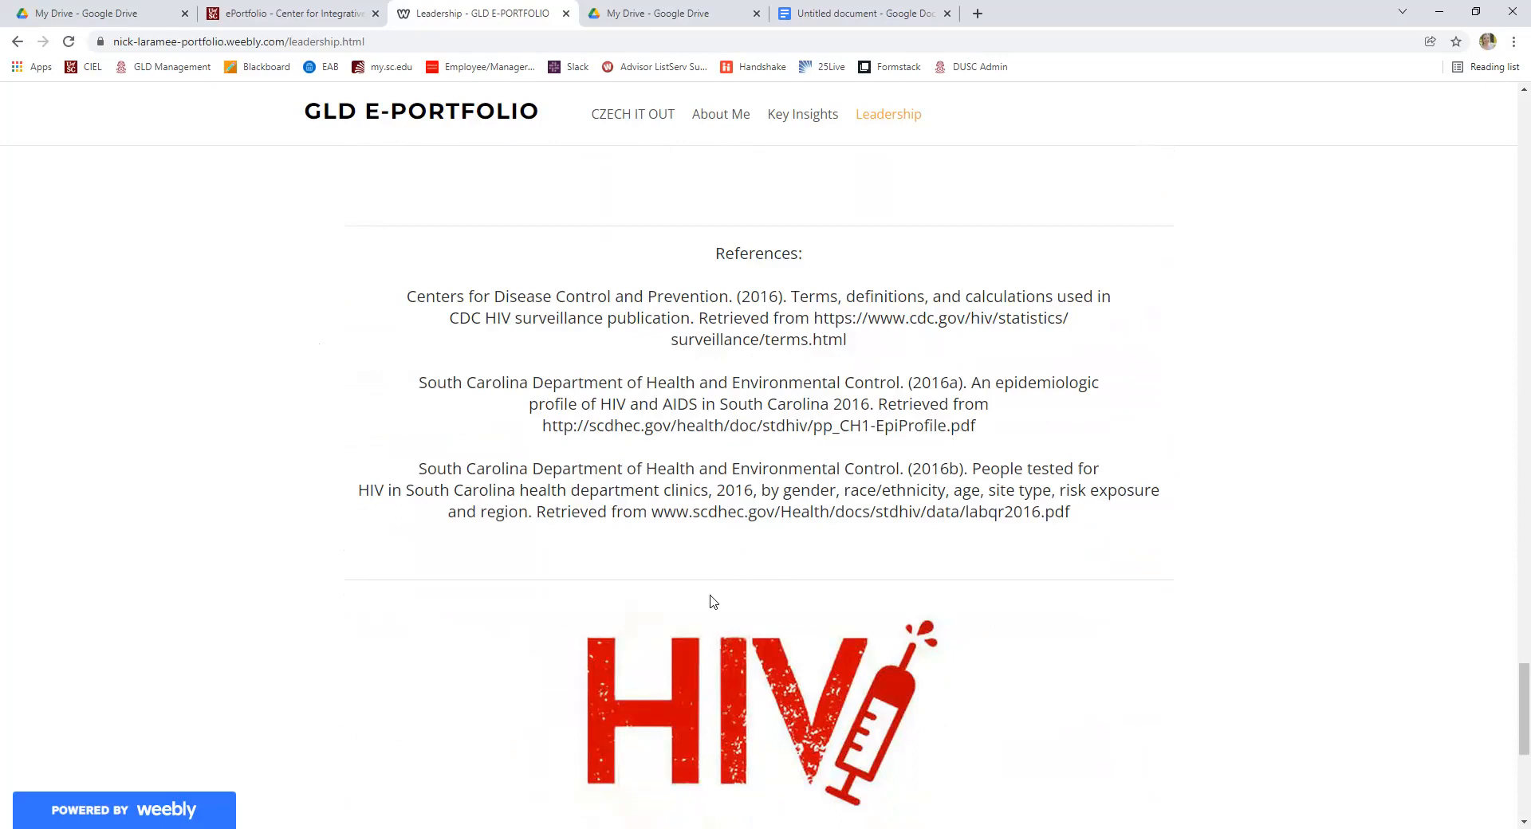
mouse_move(876, 646)
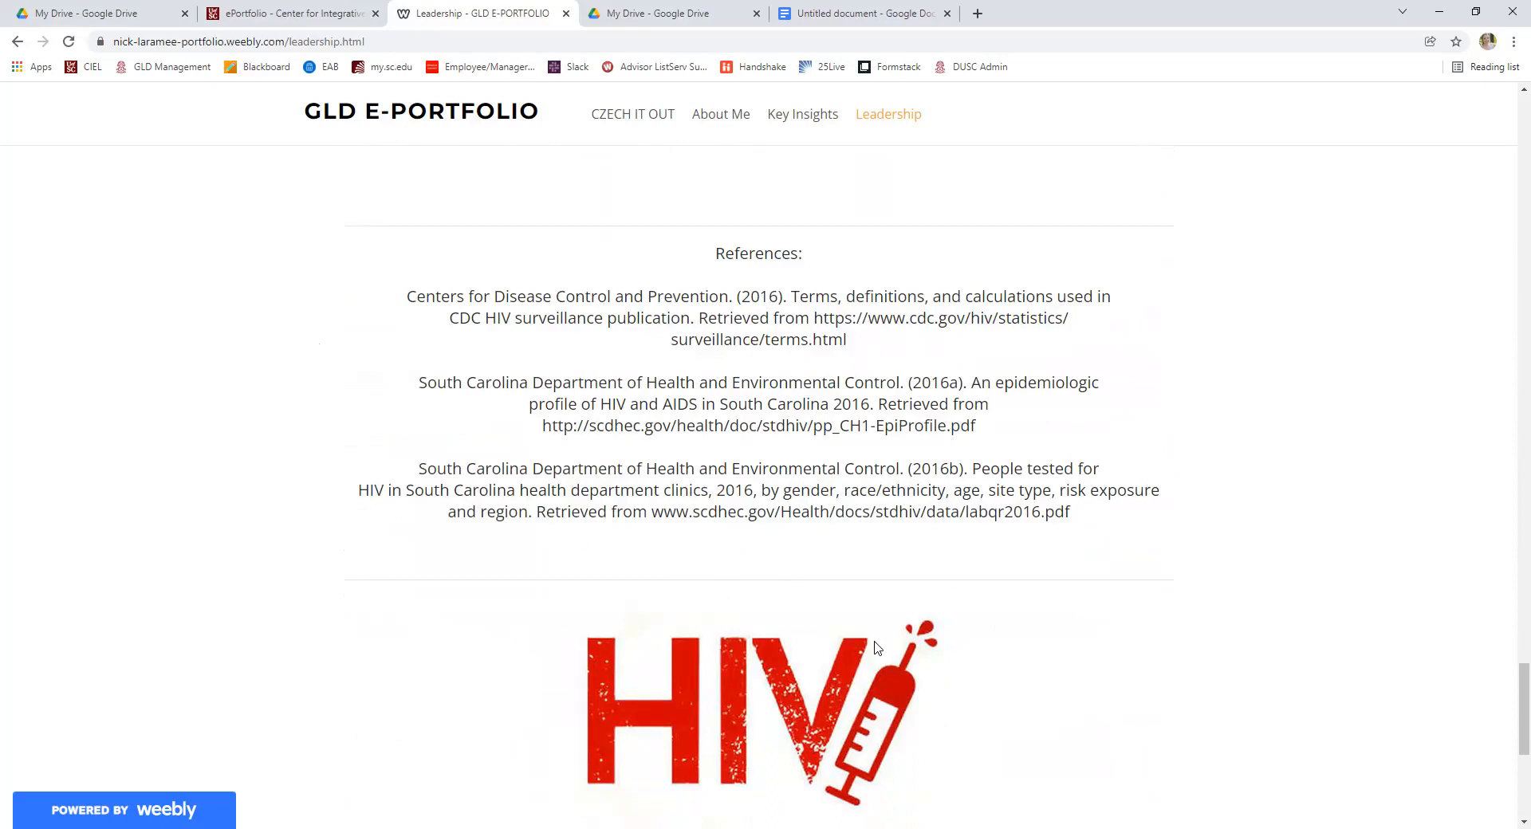
mouse_move(700, 285)
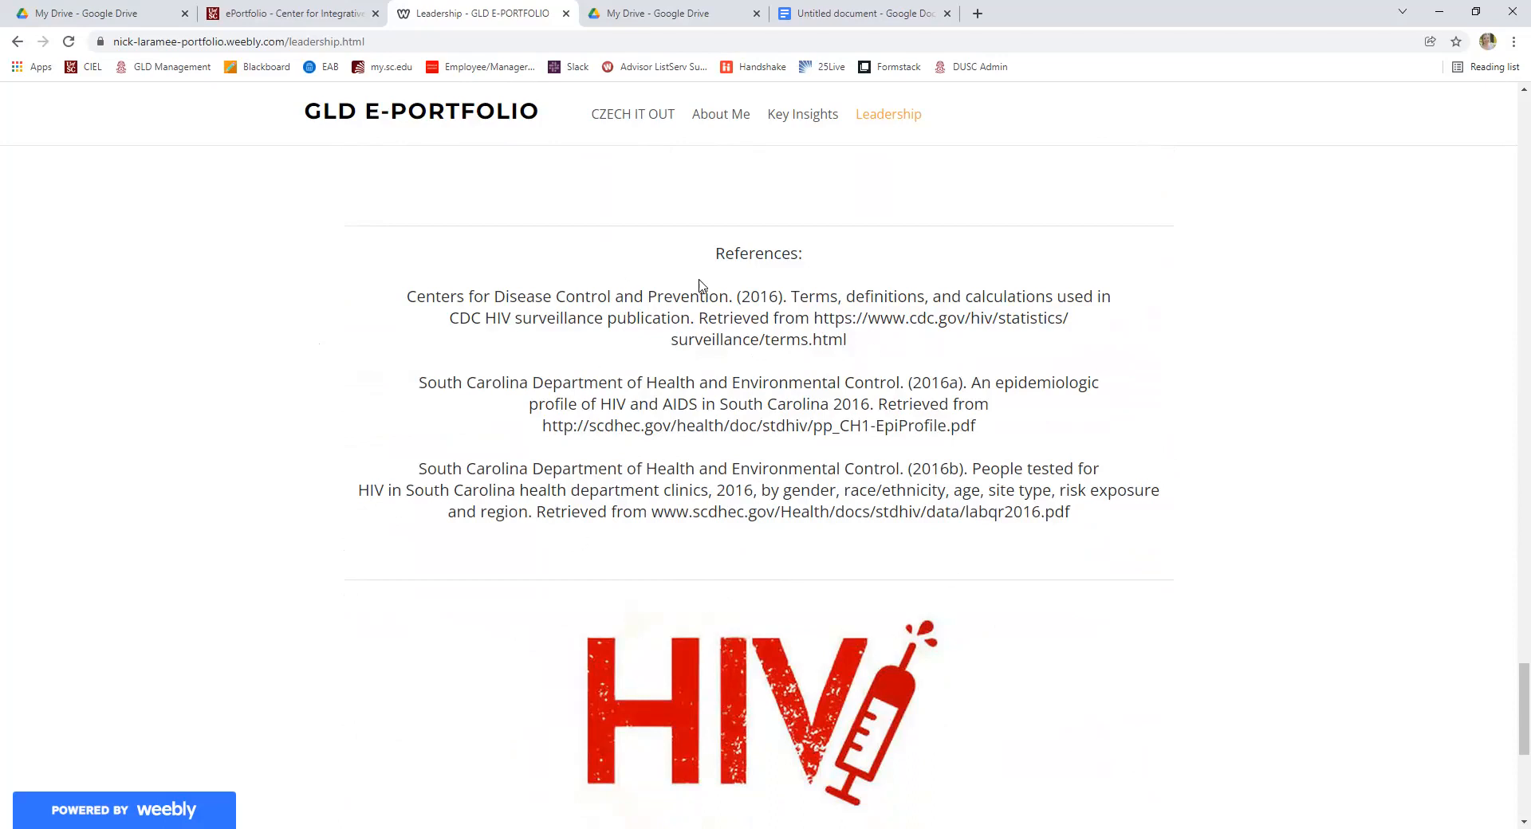
mouse_move(681, 459)
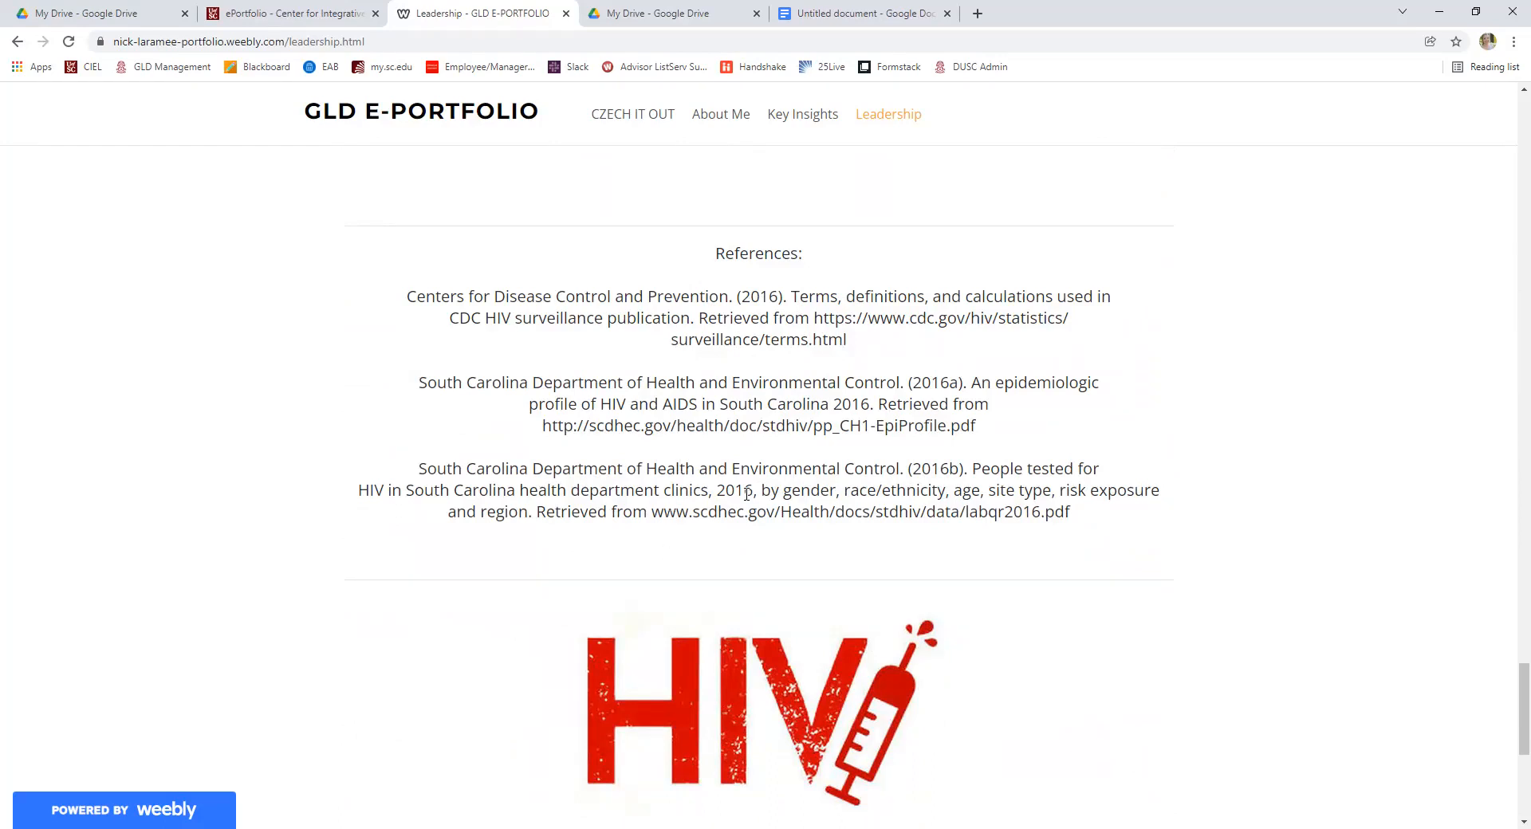
Read past the HIV graphic at the bottom of the Leadership page and return toward the top.
scroll(down, 3)
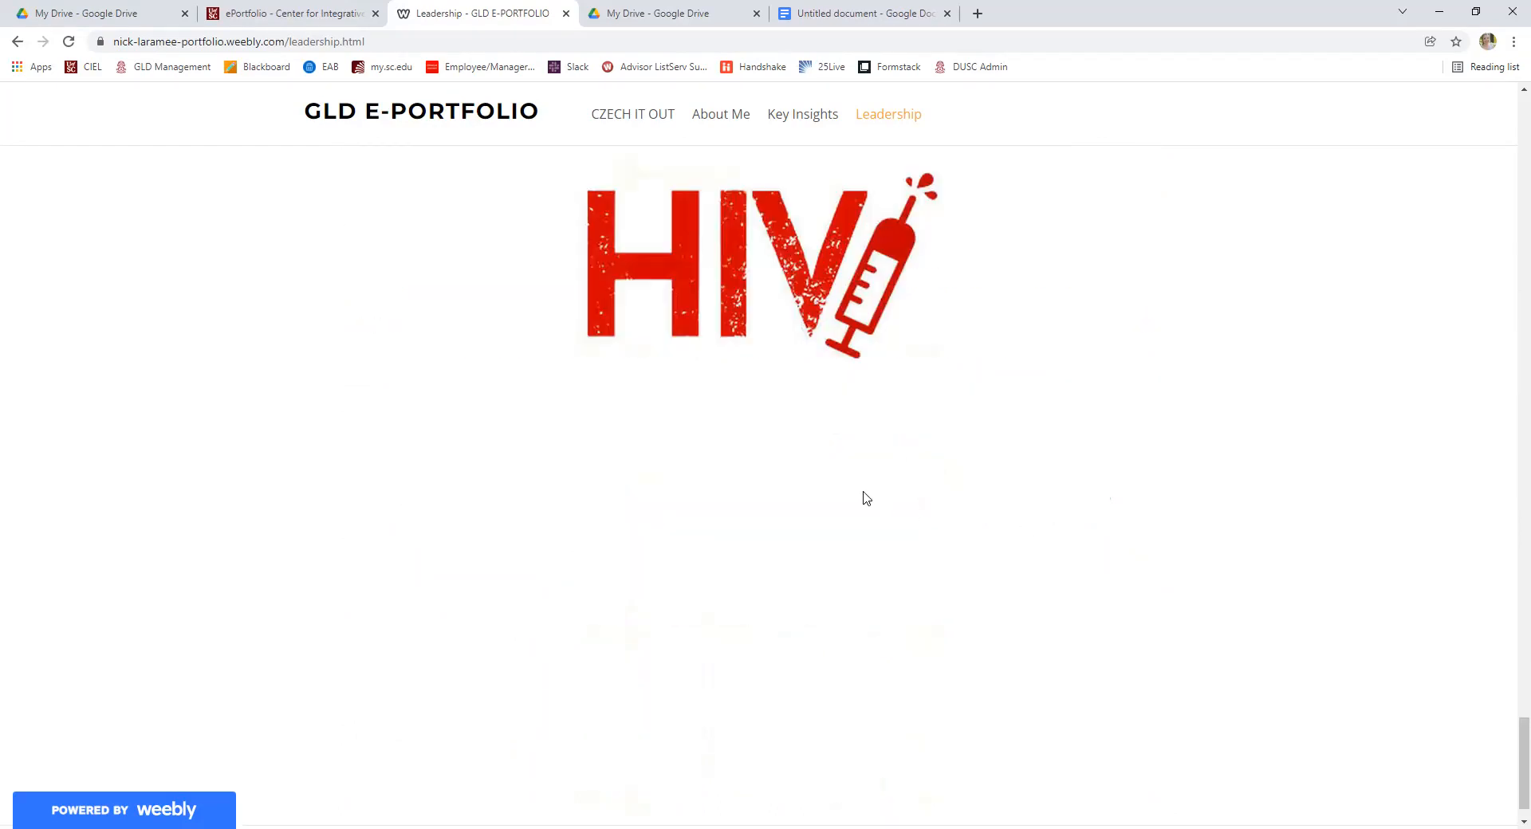
scroll(down, 3)
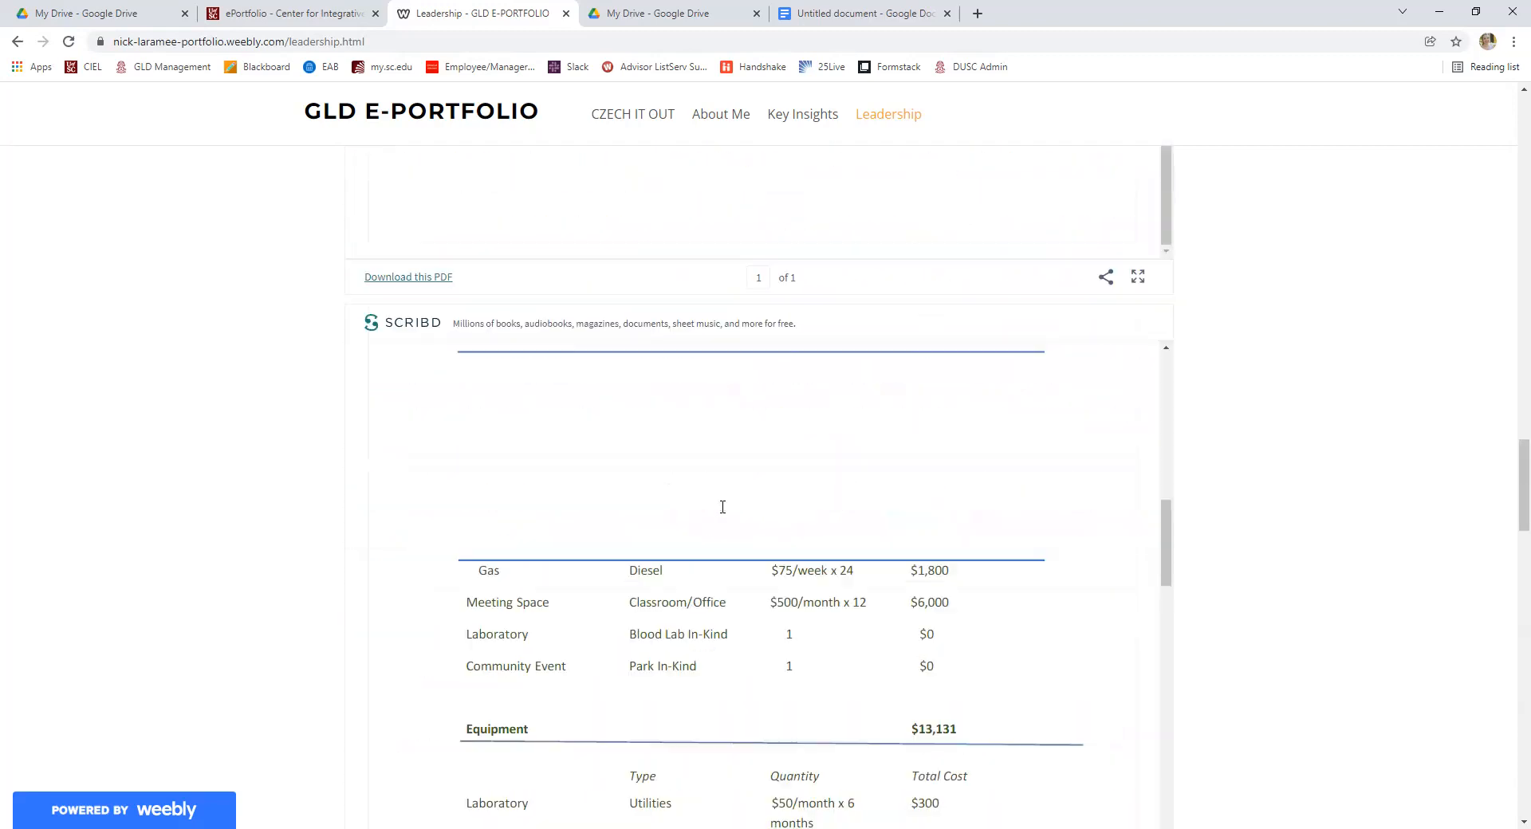
scroll(up, 3)
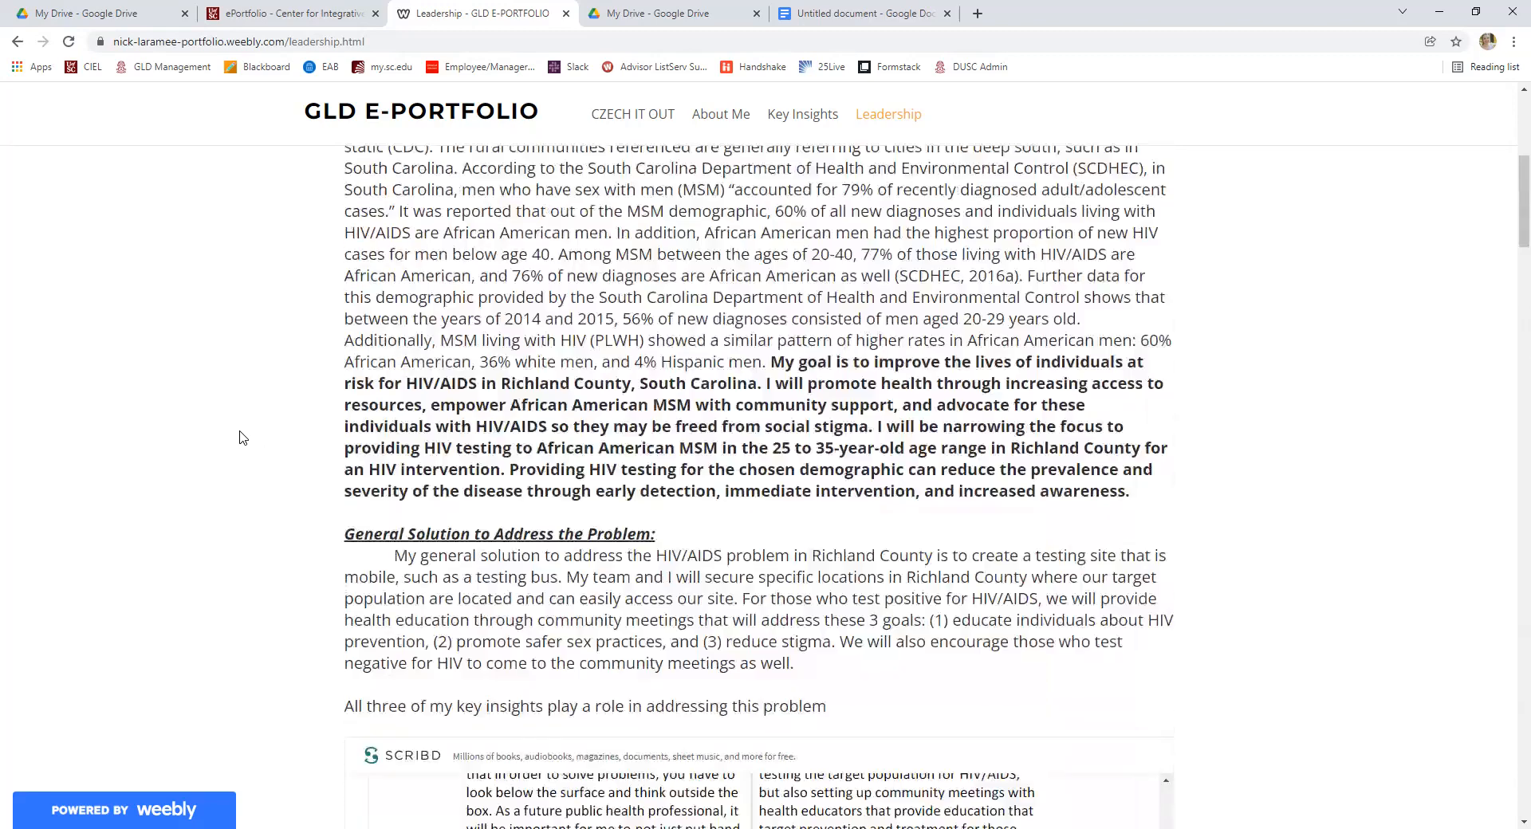
scroll(up, 3)
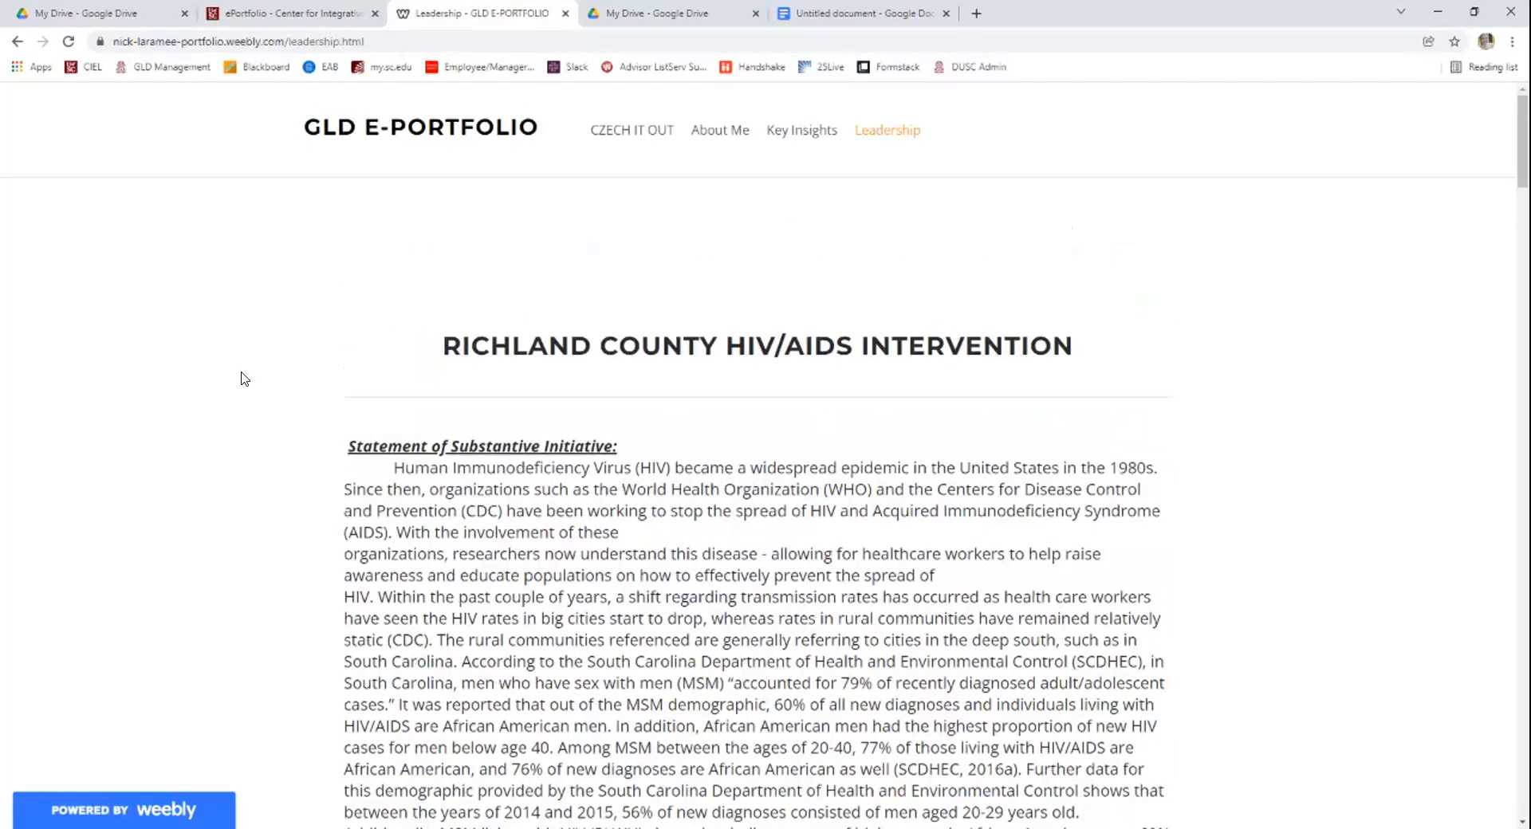
mouse_move(250, 367)
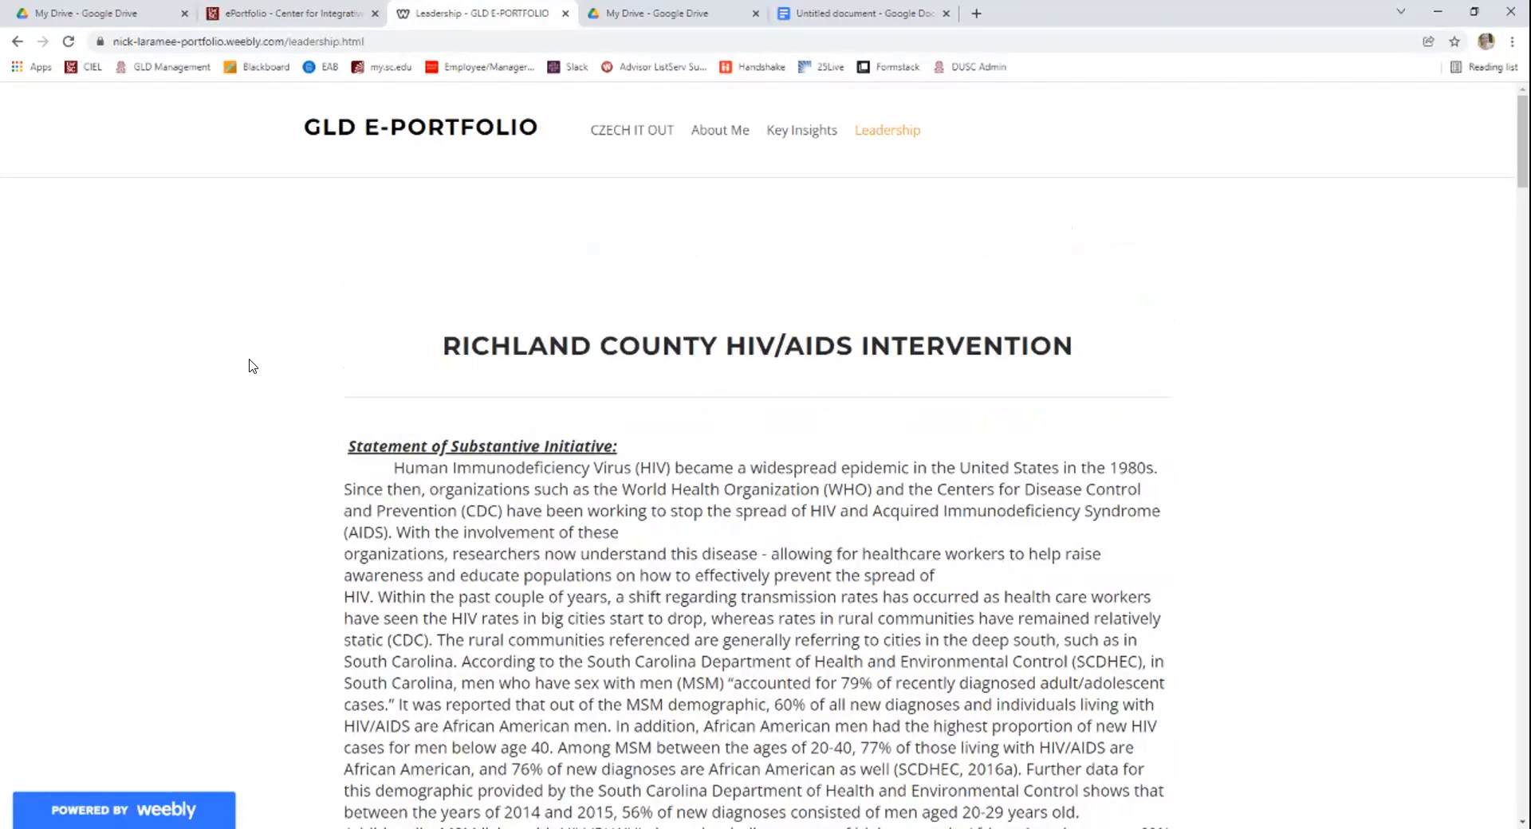
mouse_move(160, 298)
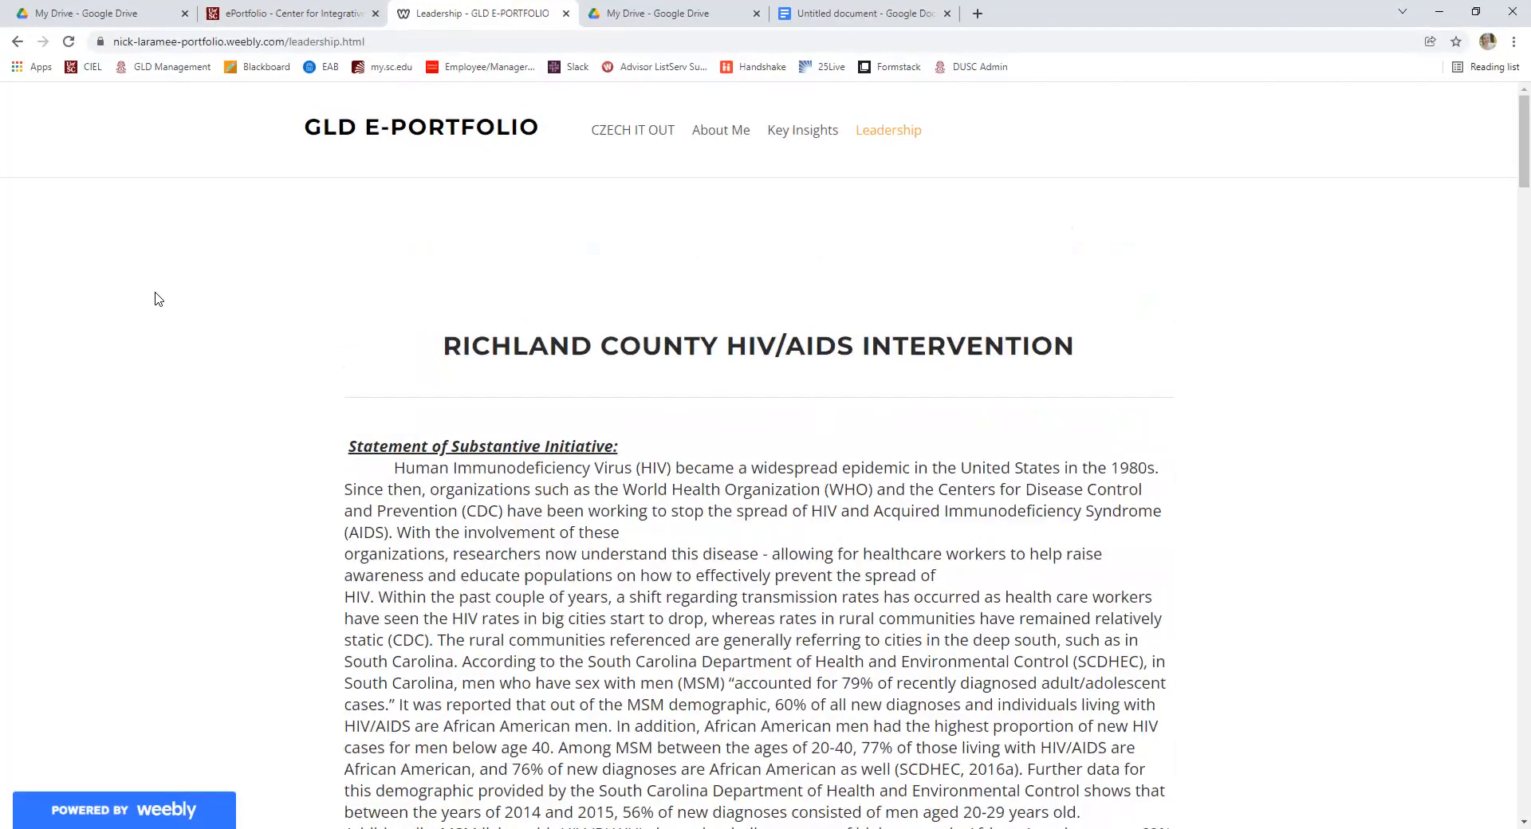
mouse_move(404, 185)
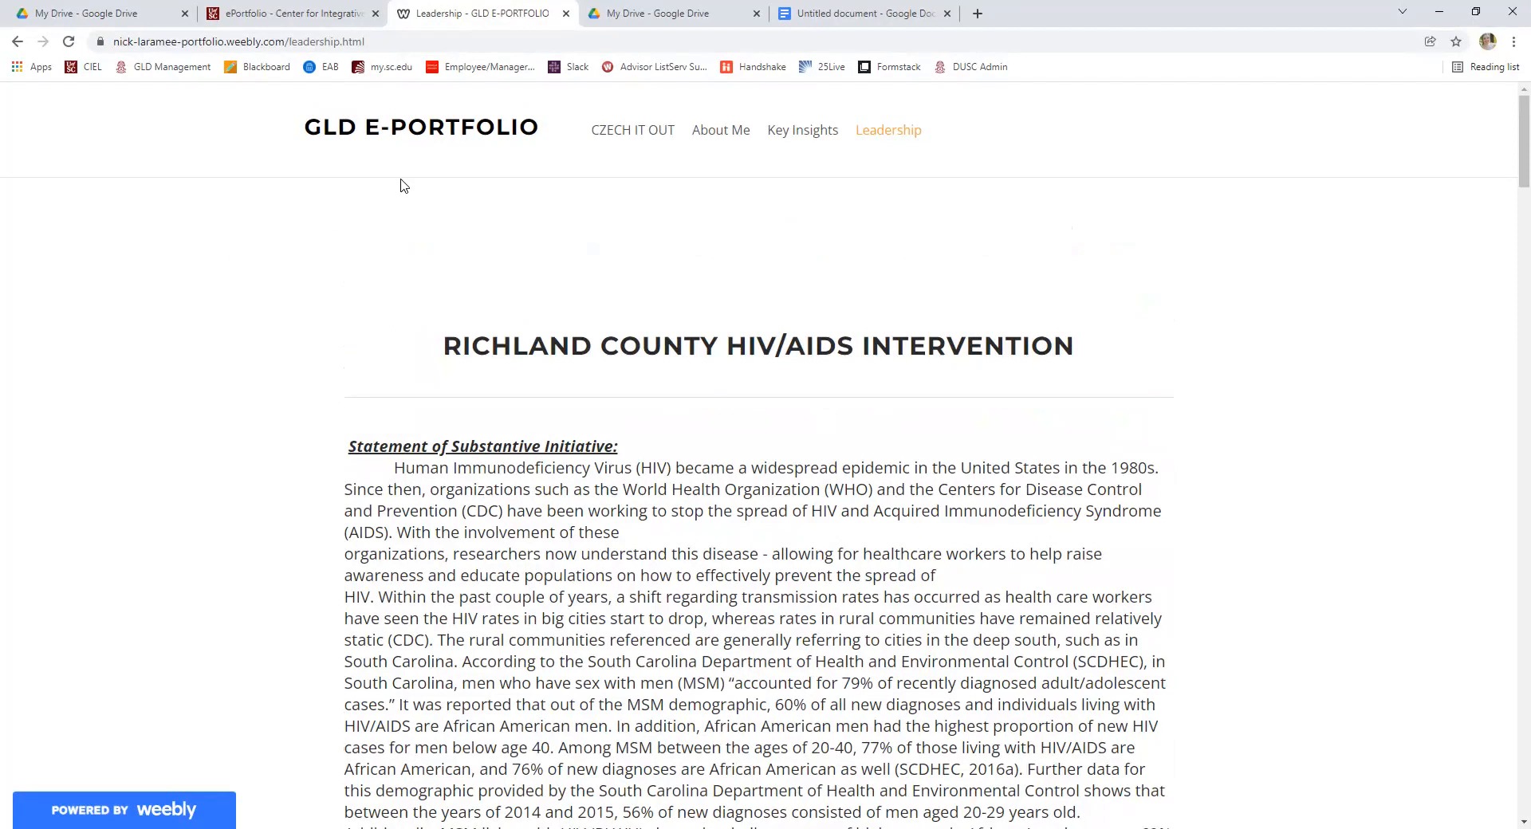
mouse_move(291, 10)
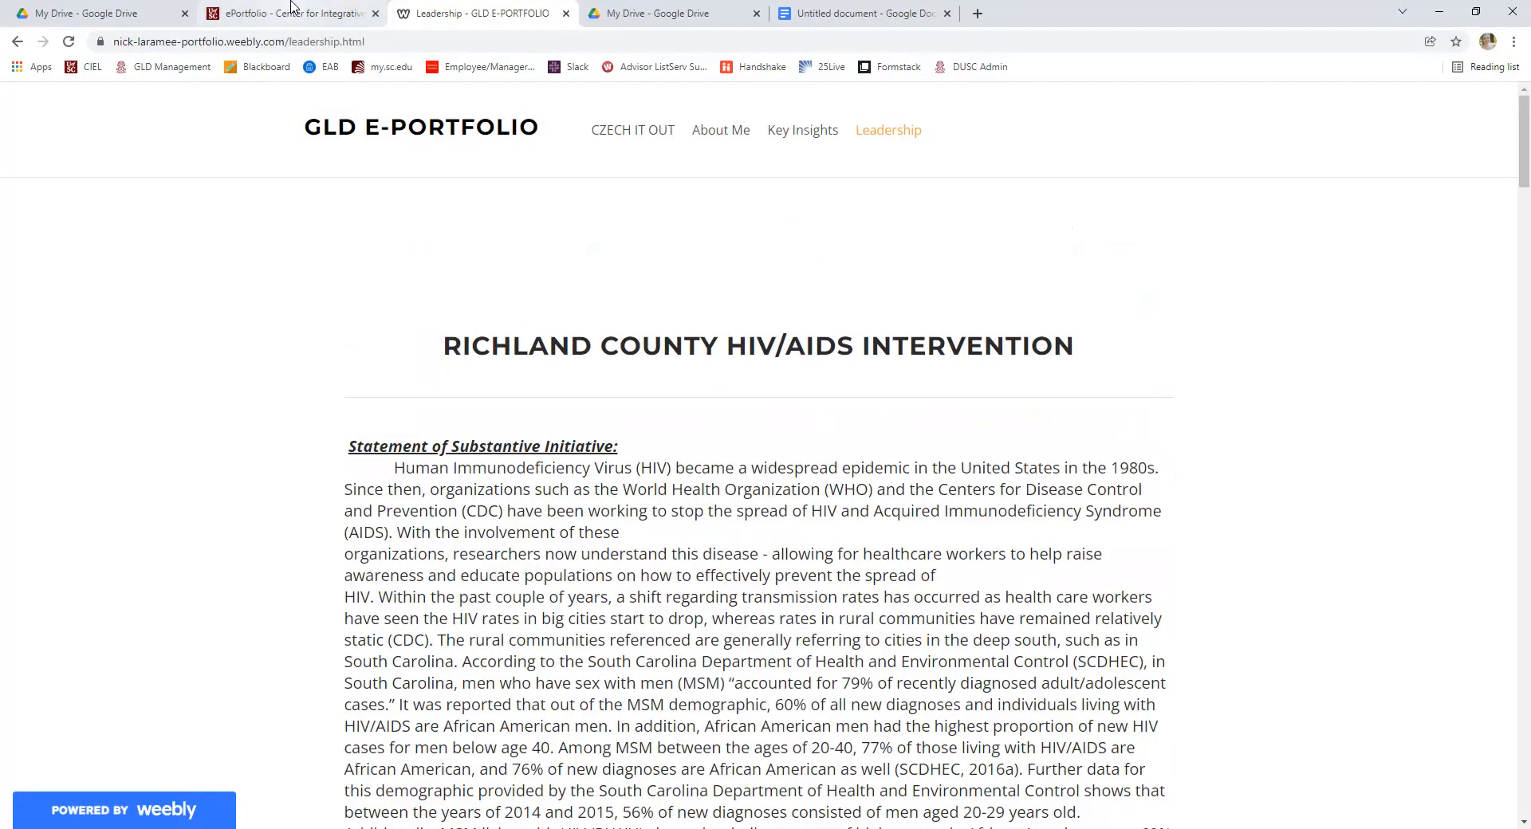
Switch to the CIEL ePortfolio tab and scroll up to its Resources section with the content guide and rubric.
click(289, 13)
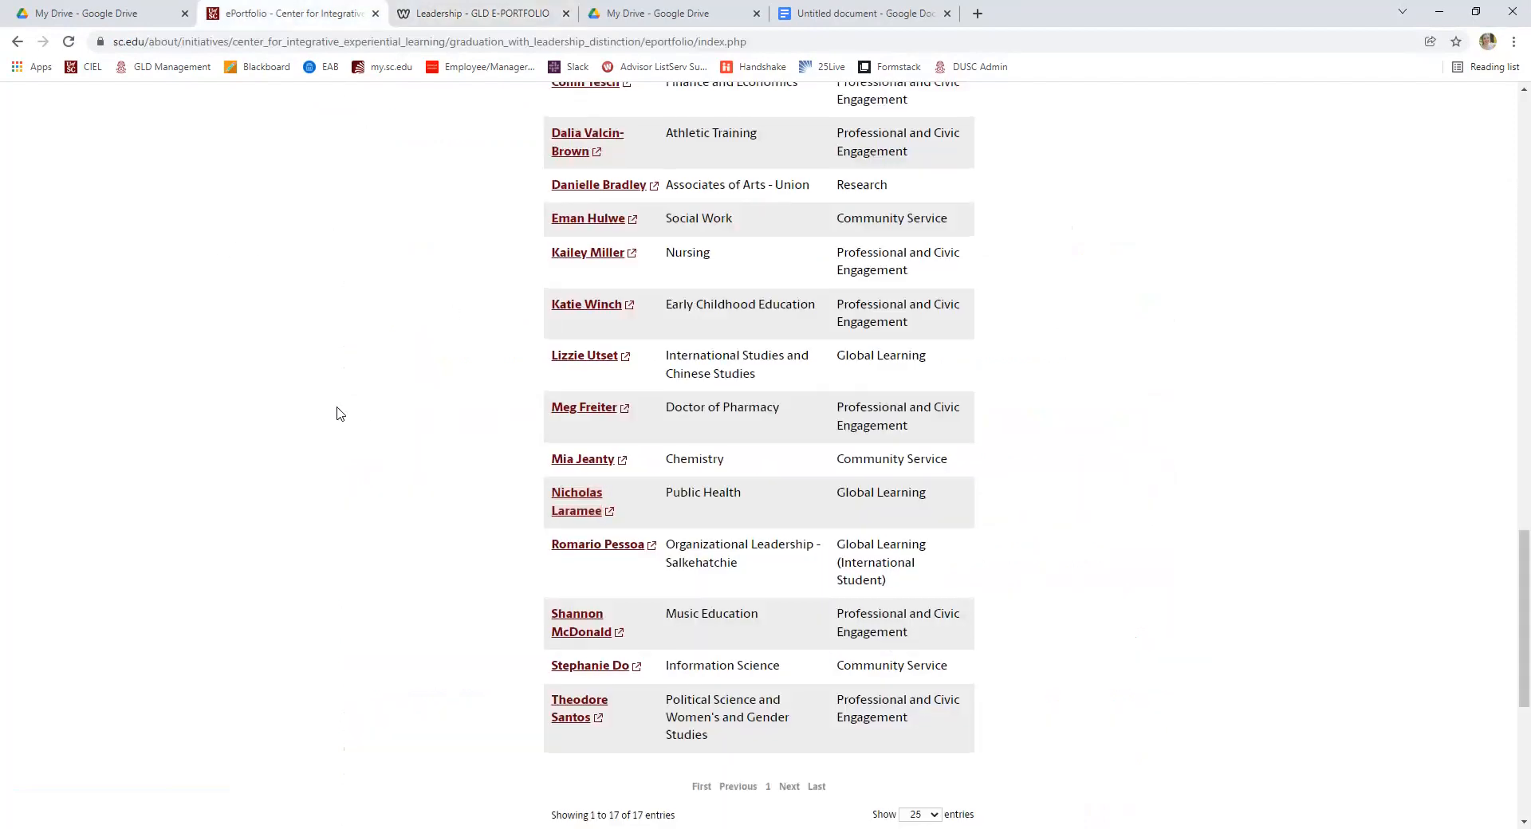
scroll(up, 3)
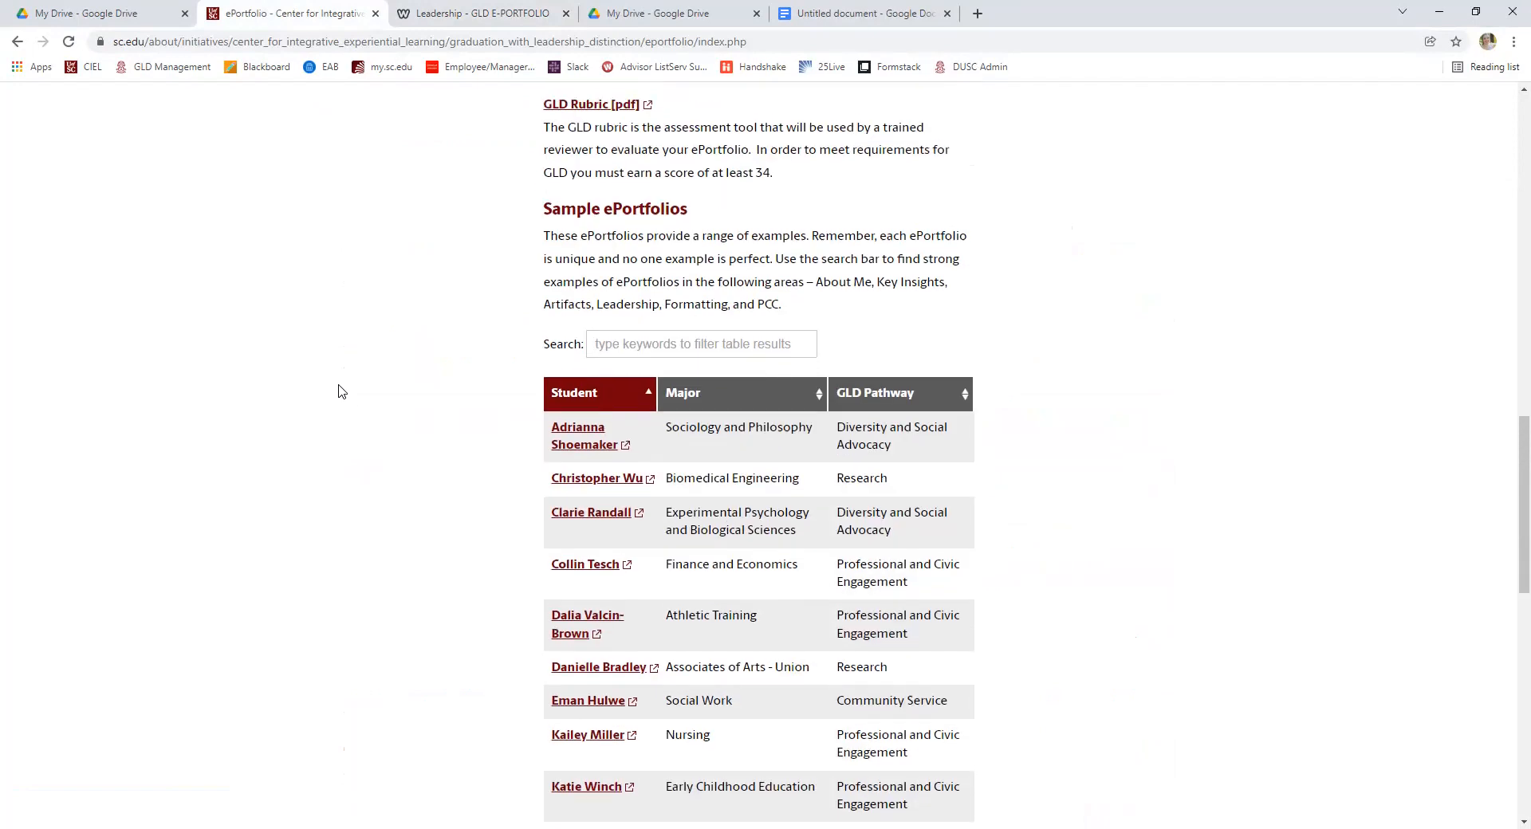
scroll(up, 3)
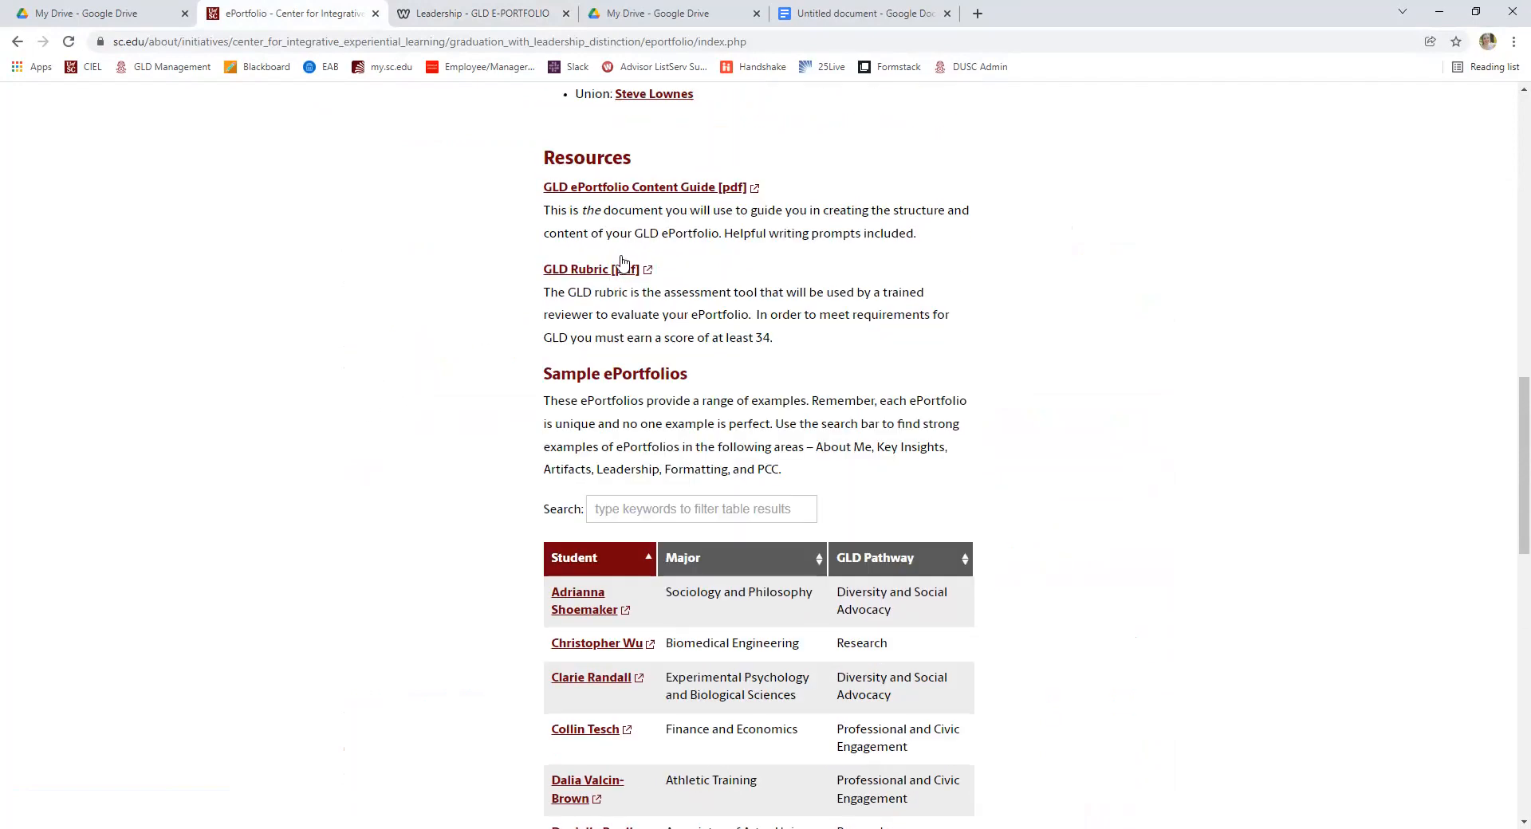
Open the GLD ePortfolio Content Guide PDF and read its overview and grading section on page 2.
click(630, 186)
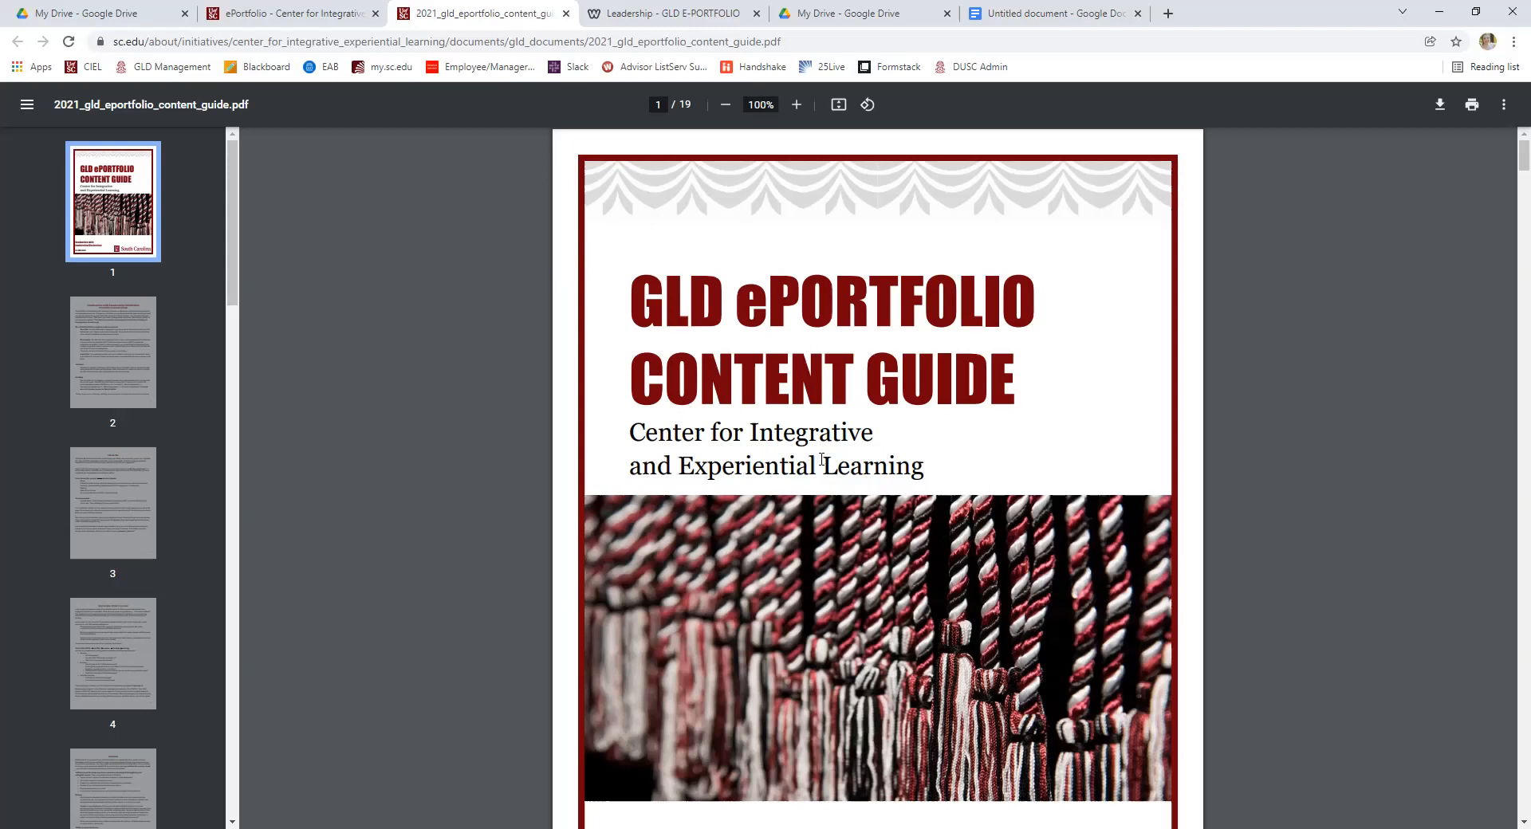
scroll(down, 3)
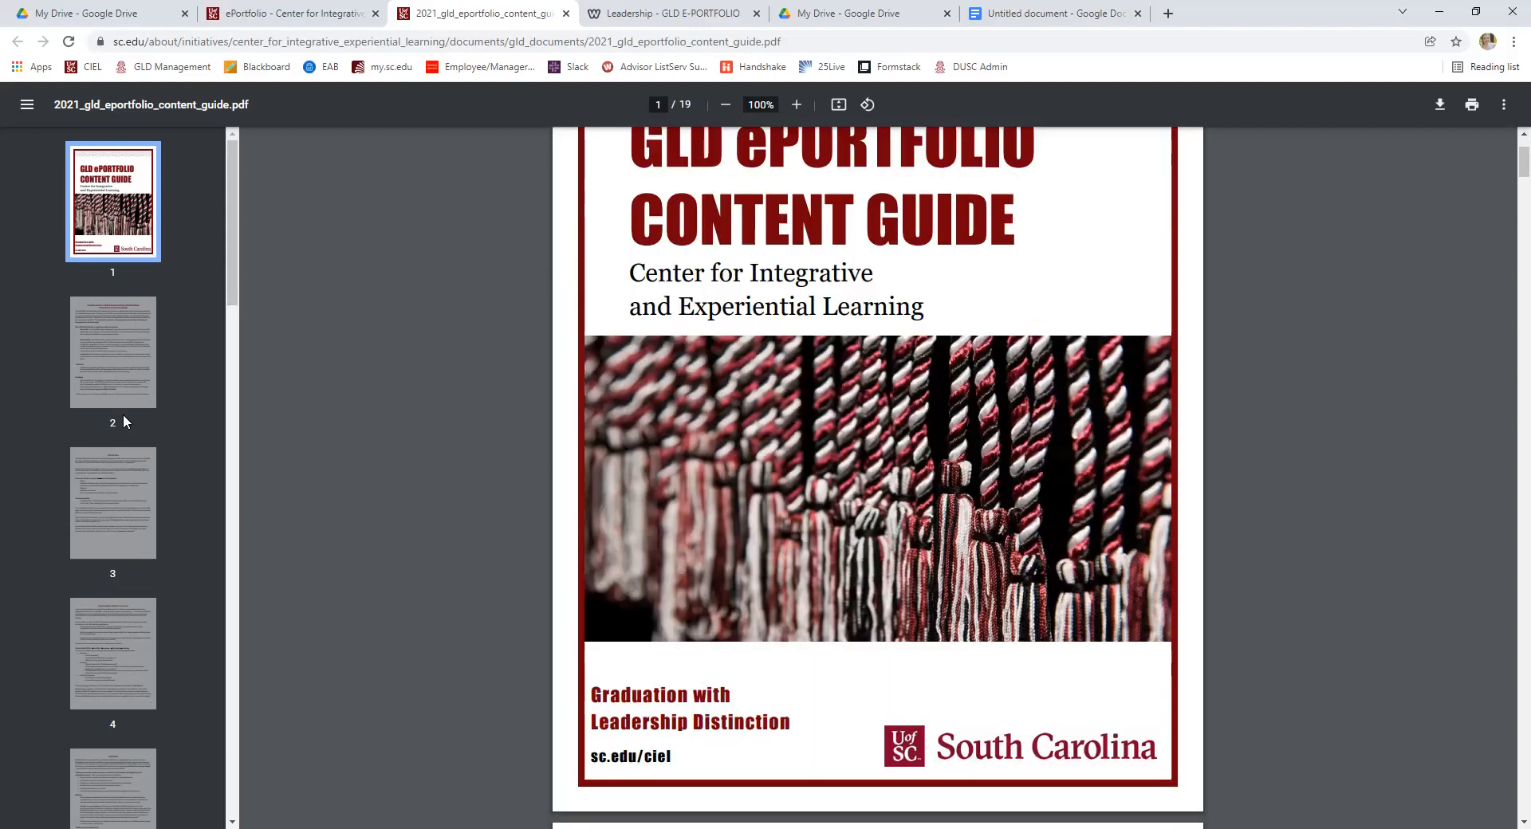
scroll(down, 3)
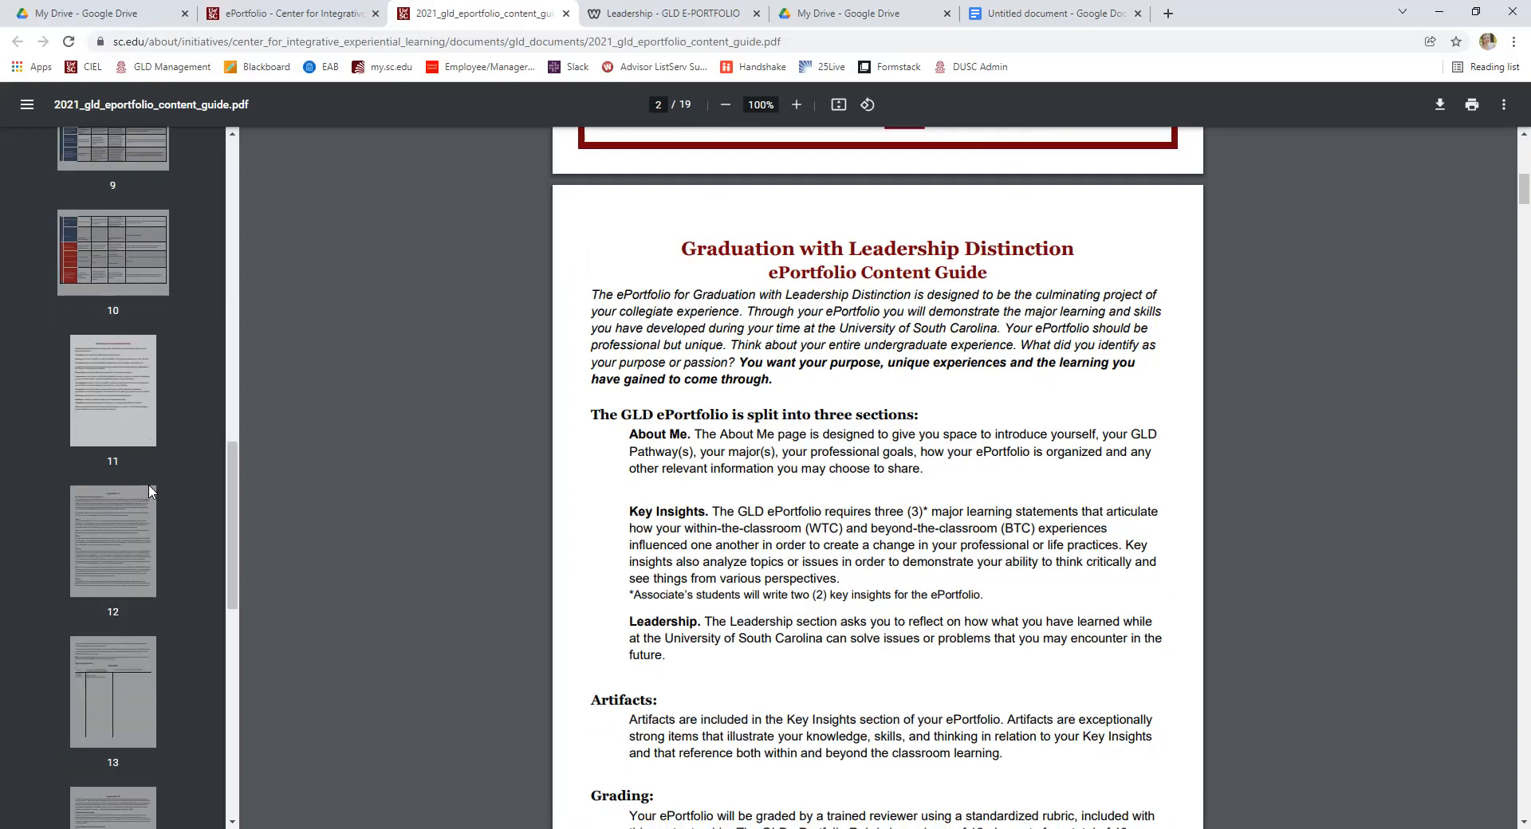
scroll(down, 3)
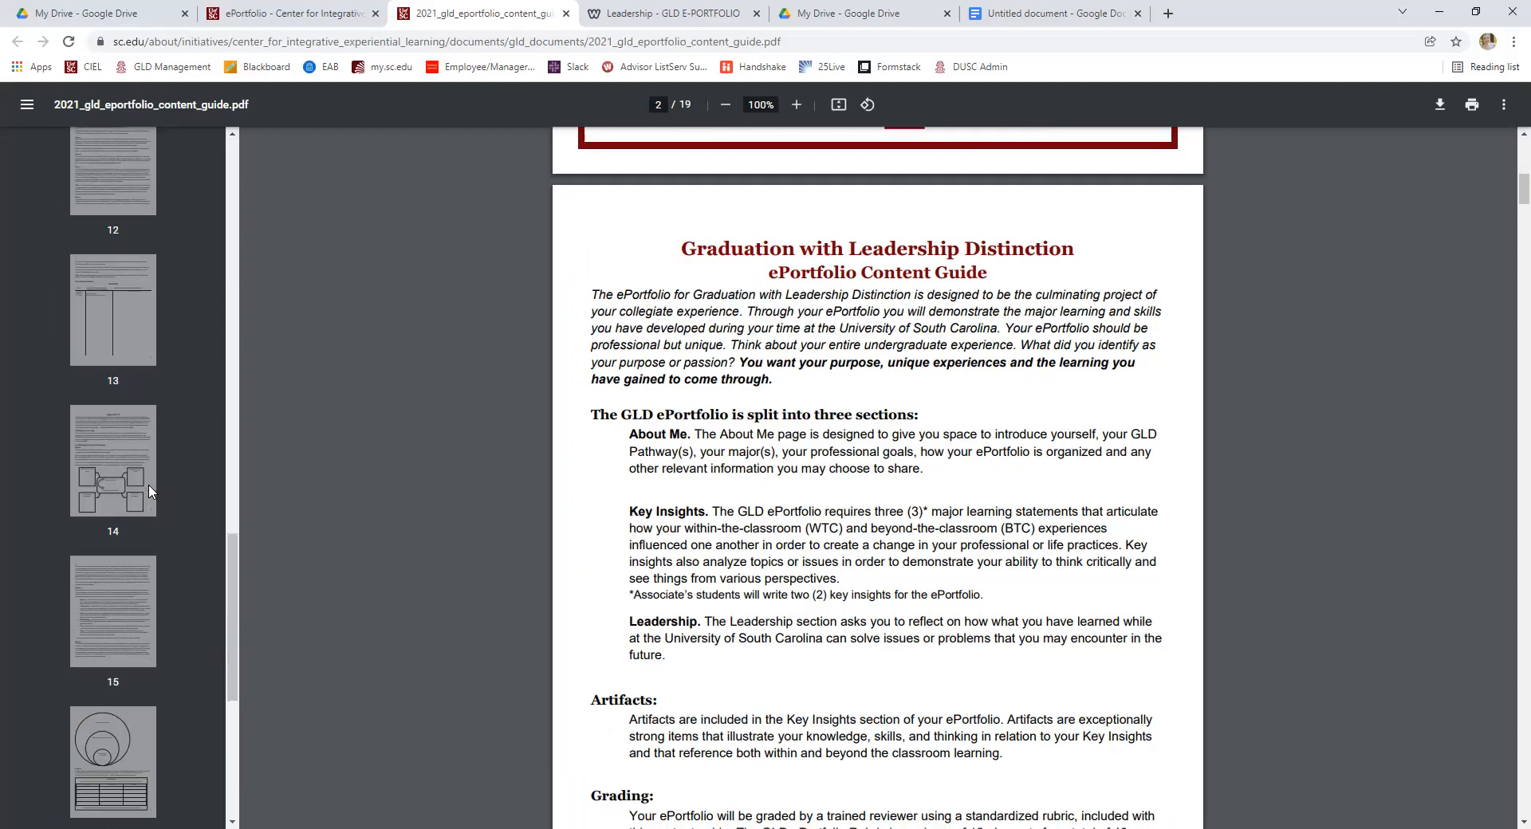
scroll(up, 3)
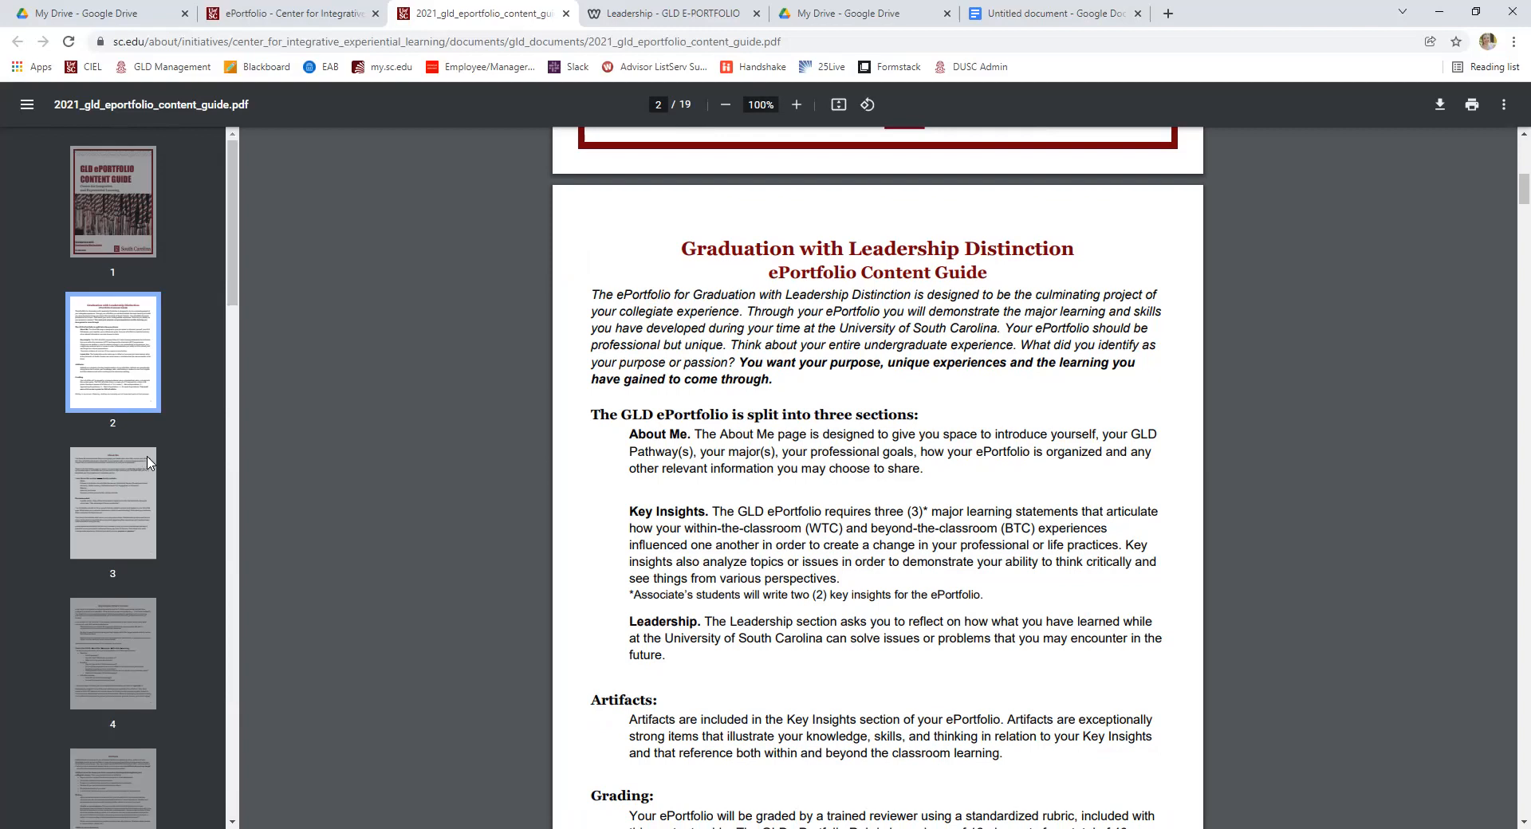
mouse_move(181, 451)
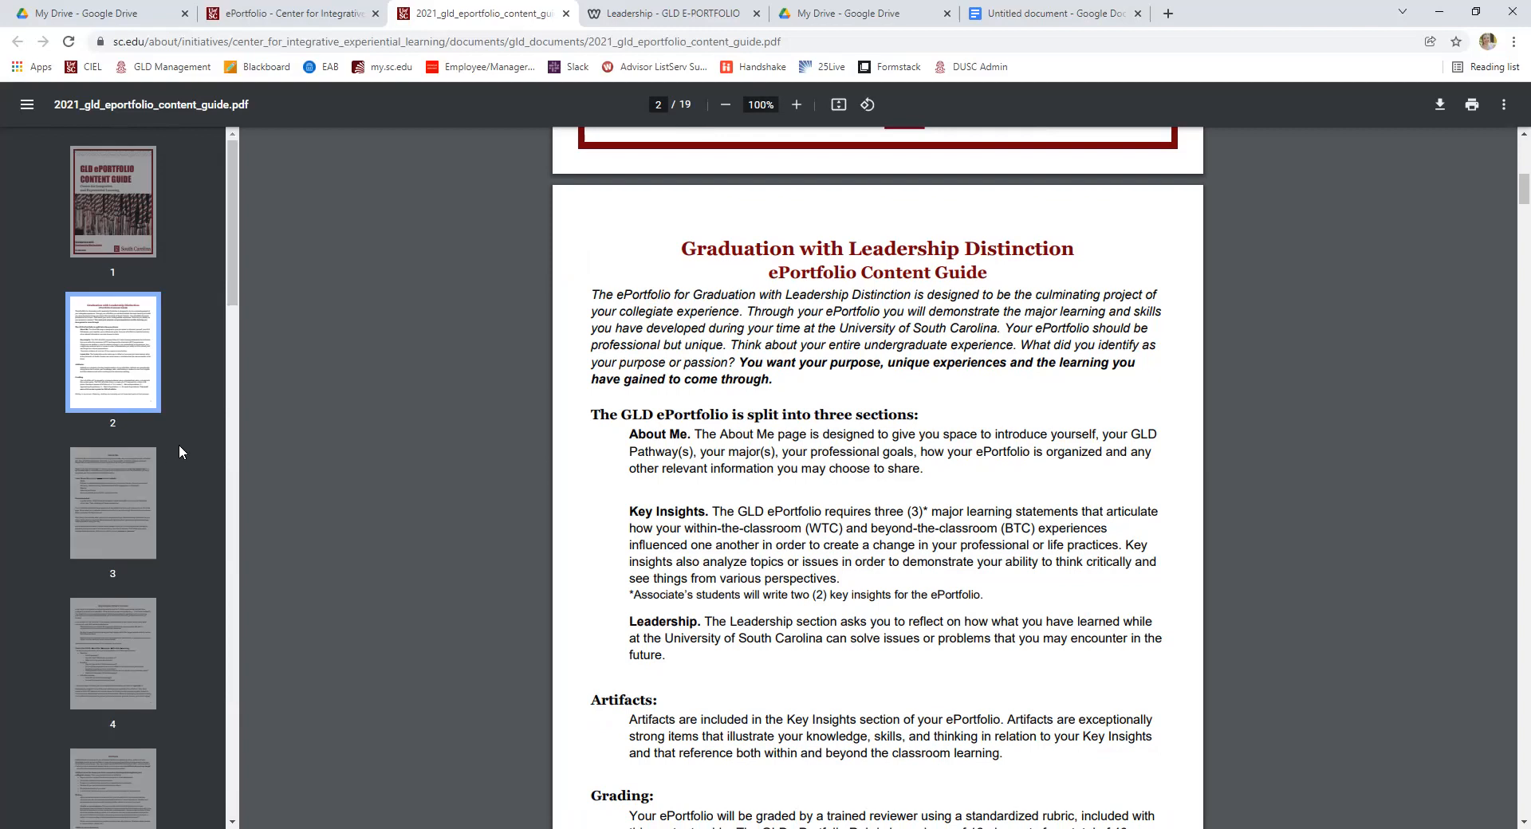
mouse_move(868, 432)
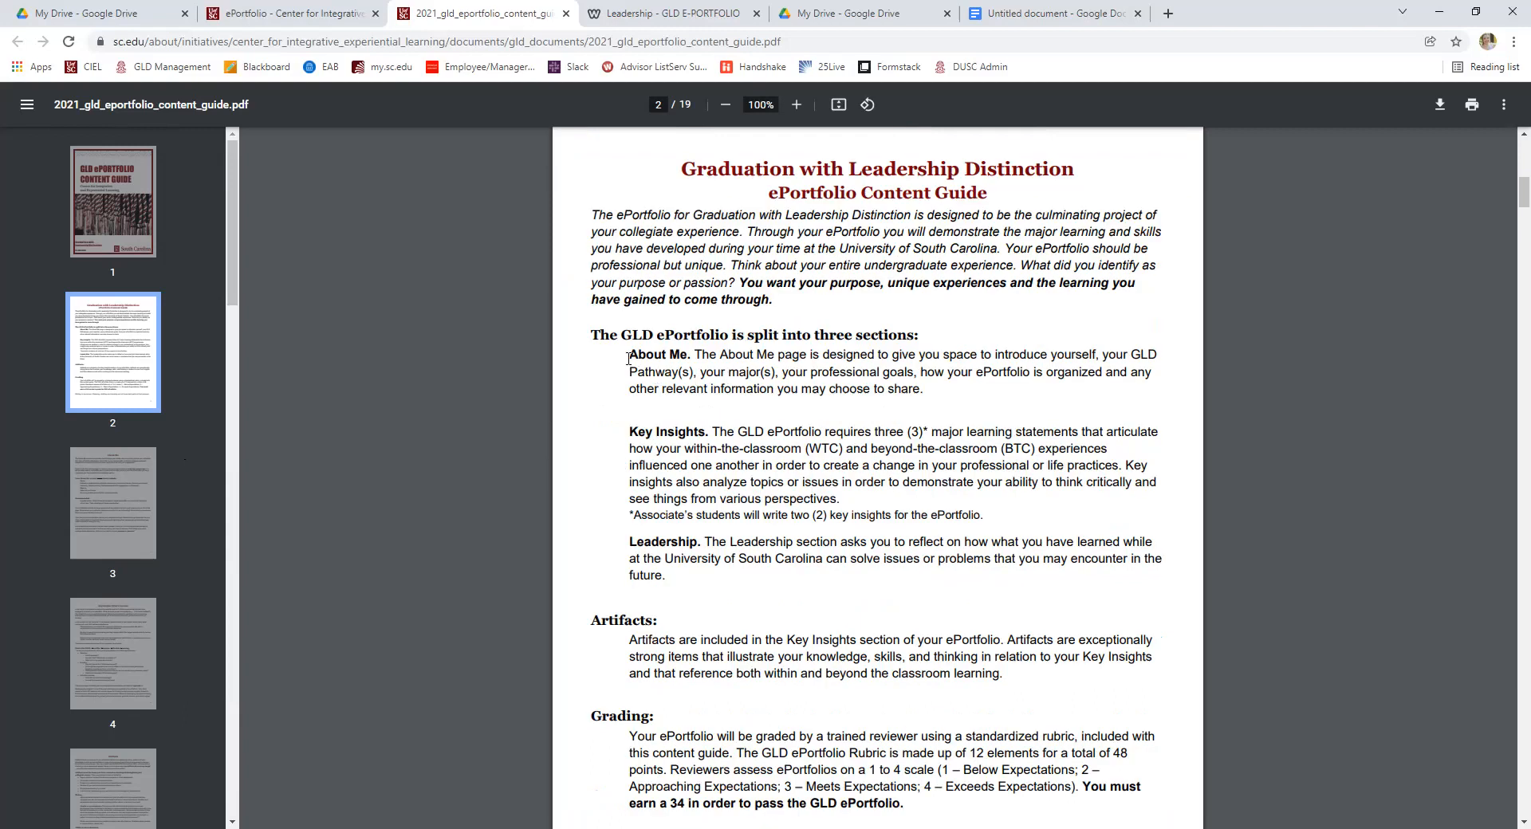
mouse_move(800, 464)
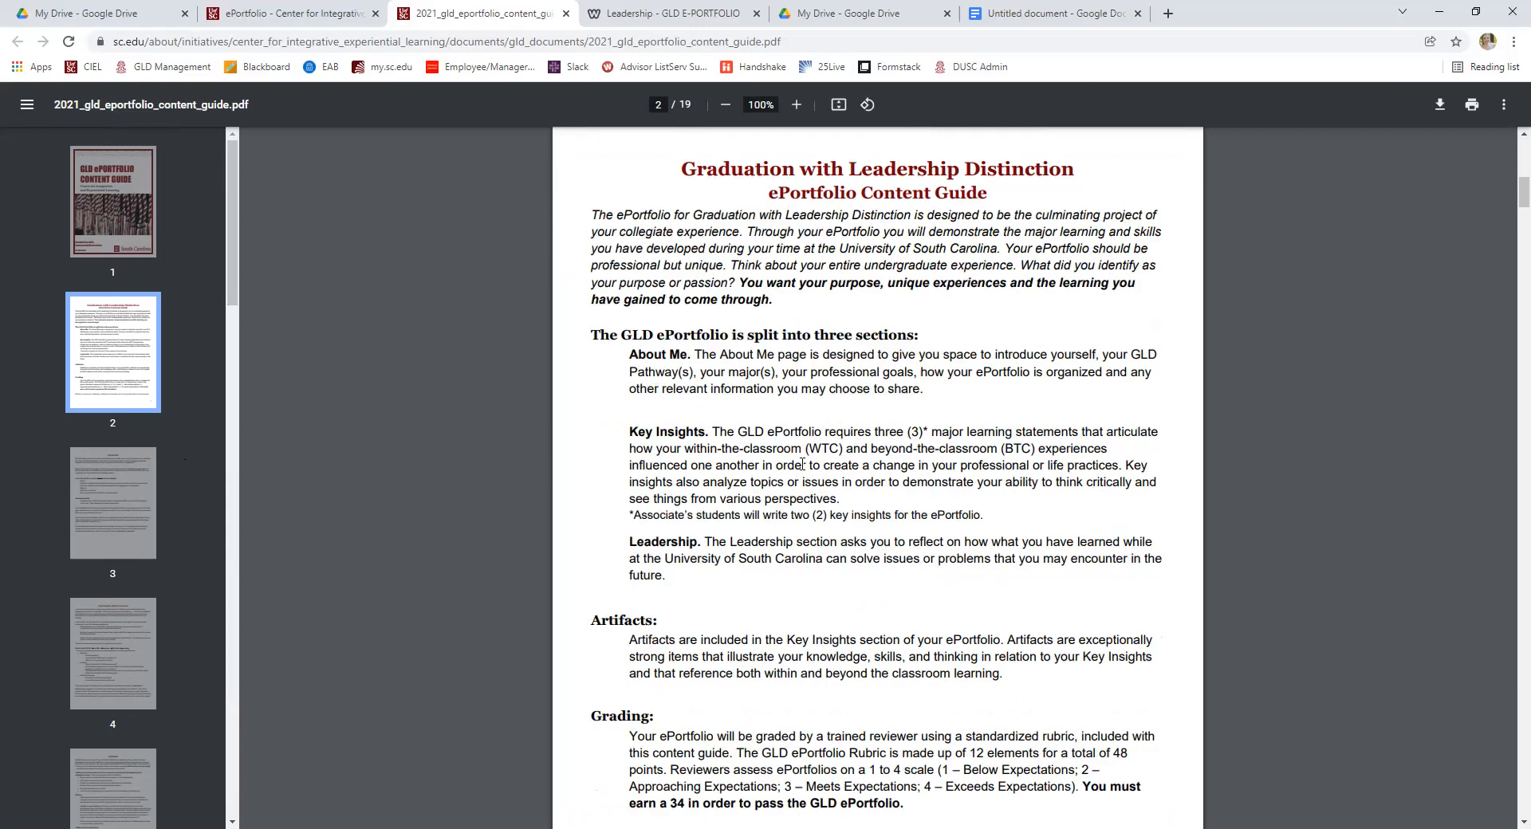
mouse_move(745, 582)
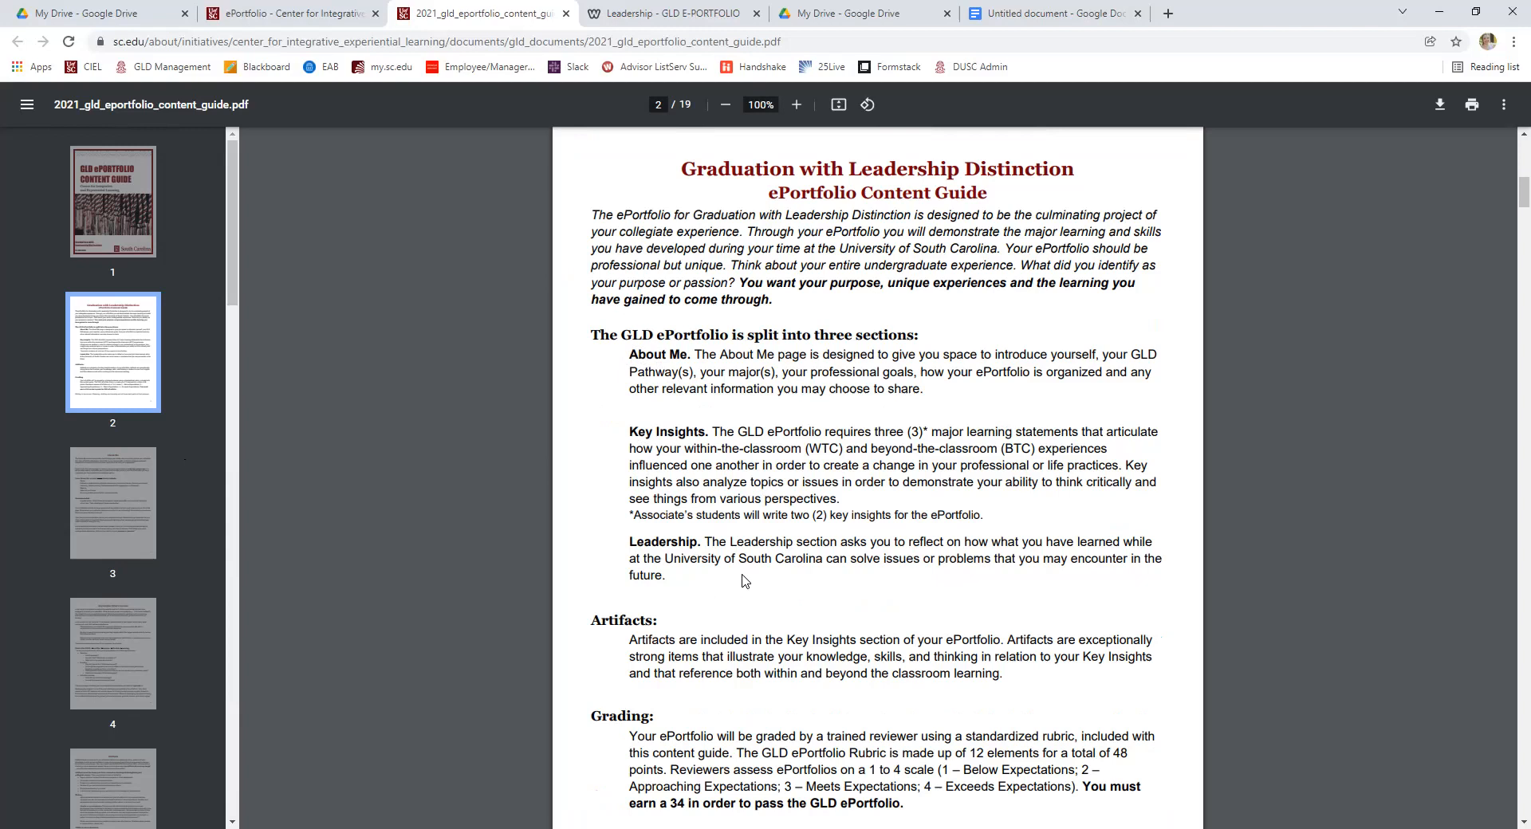
Continue down to page 3, the About Me section and its required contents.
scroll(down, 3)
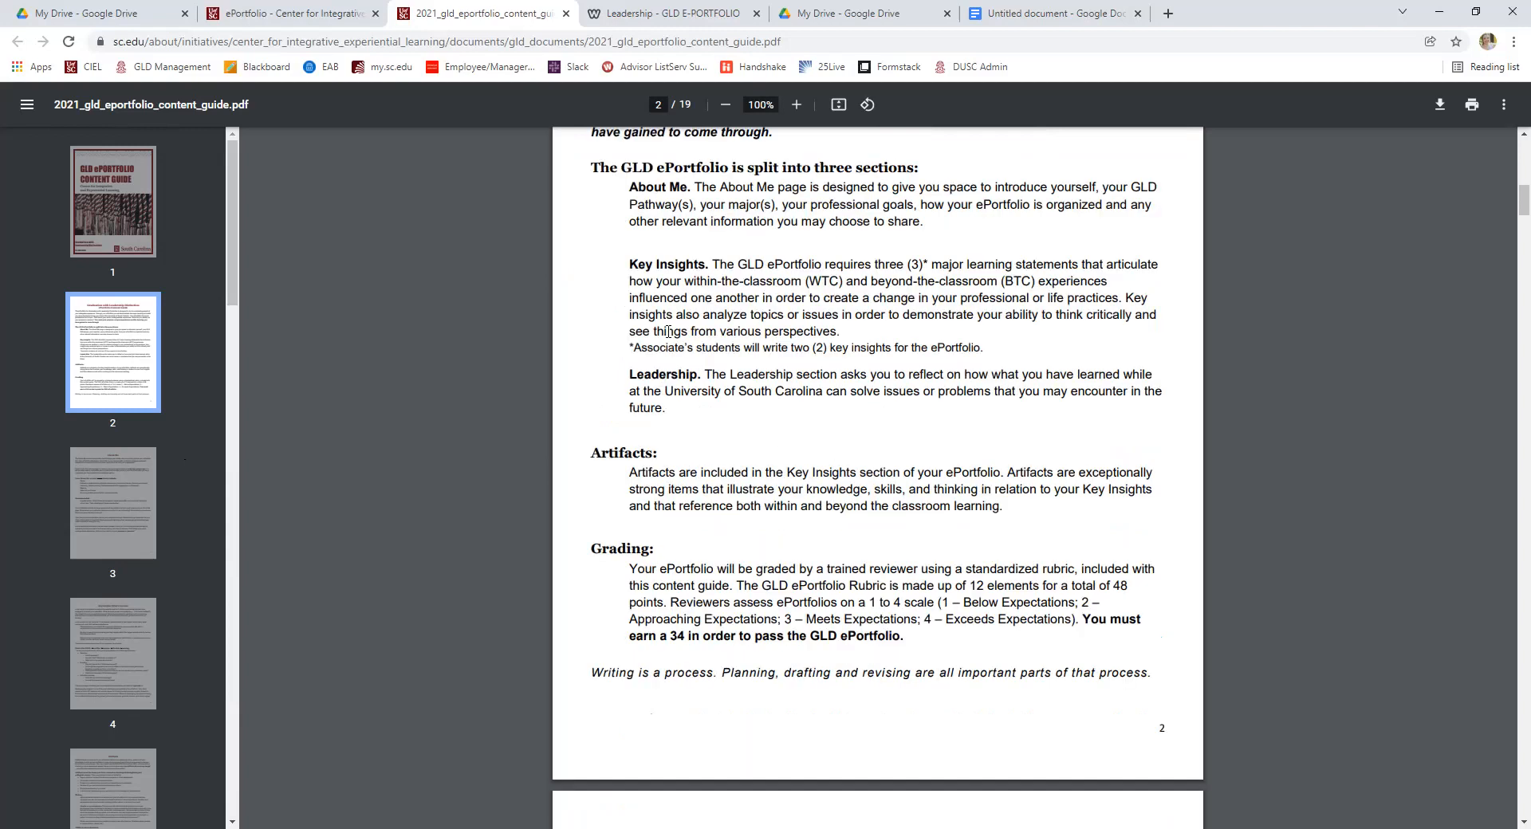
scroll(down, 3)
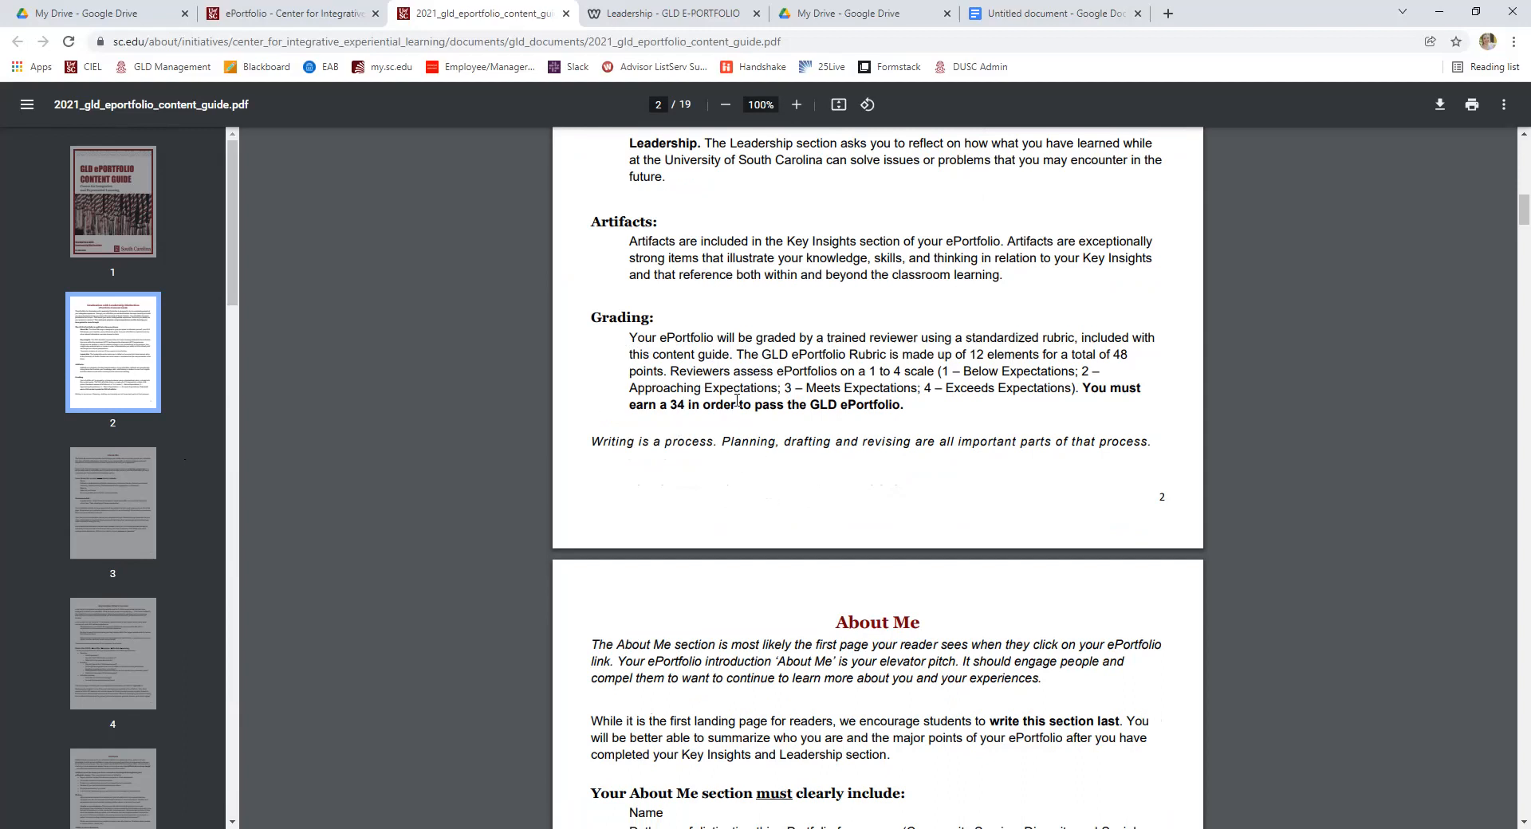
scroll(down, 3)
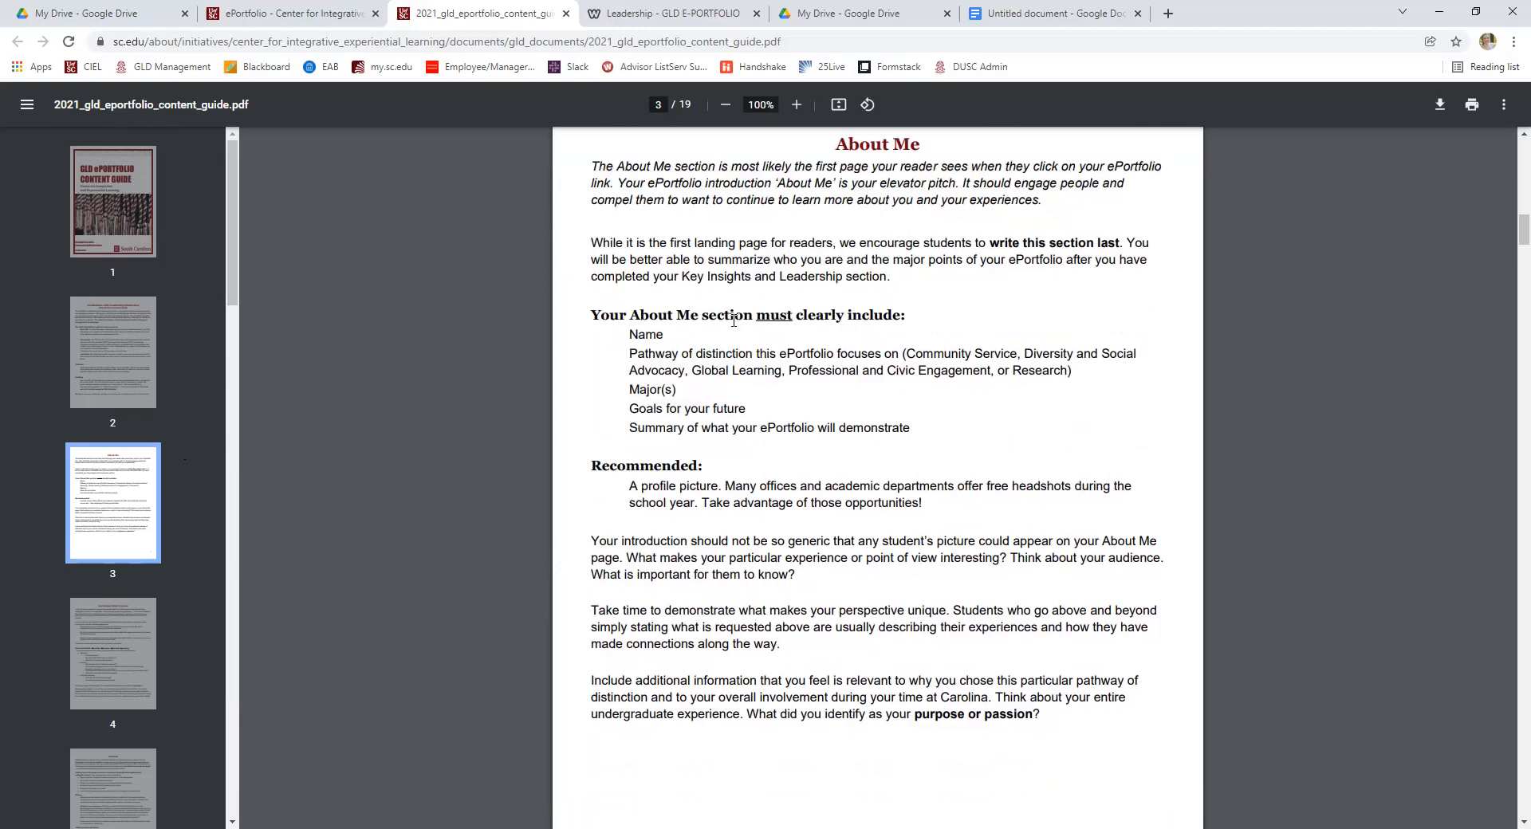
mouse_move(862, 405)
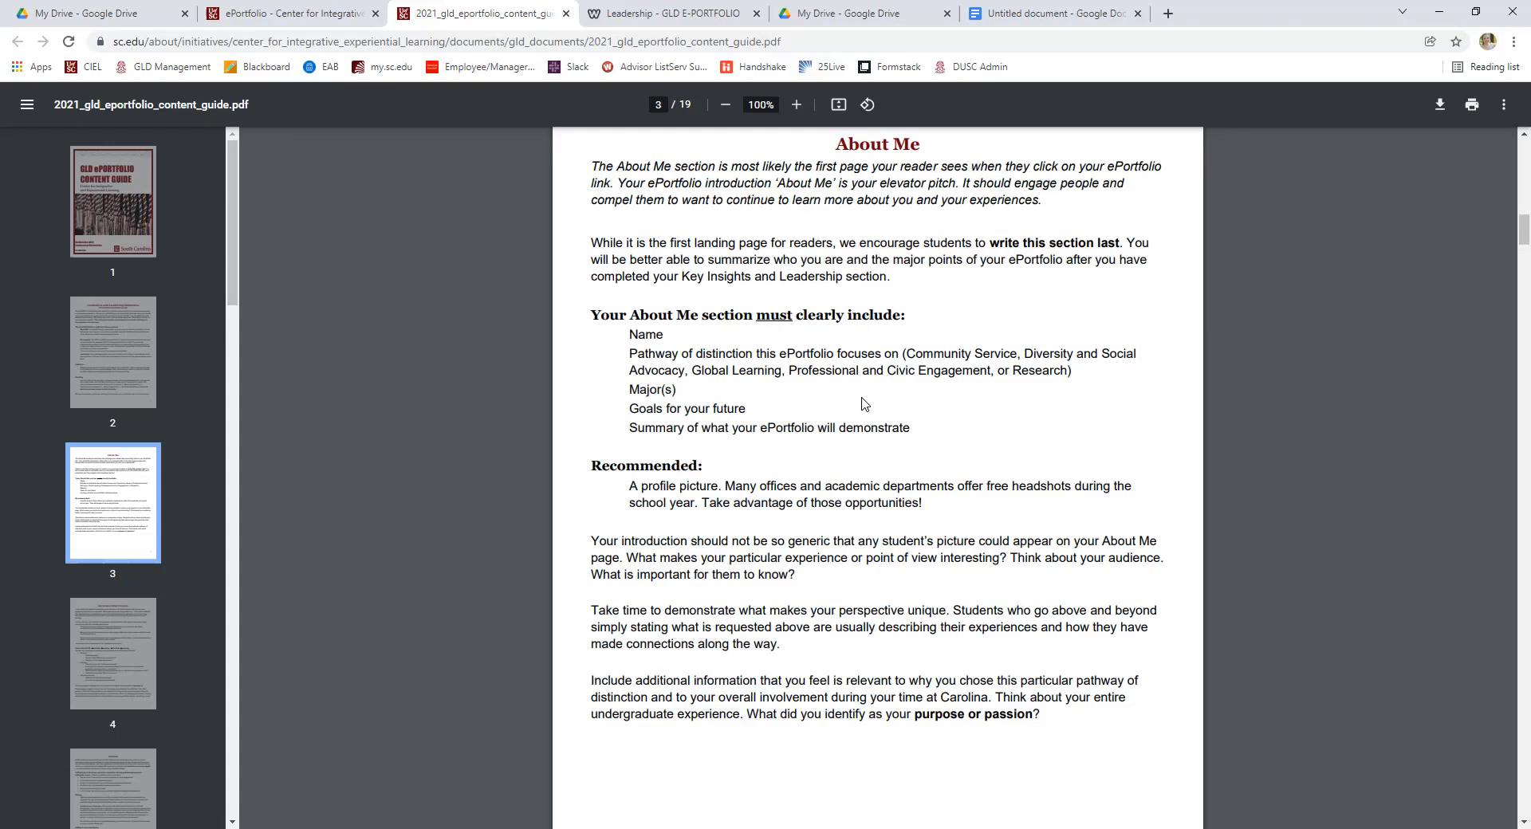
mouse_move(864, 450)
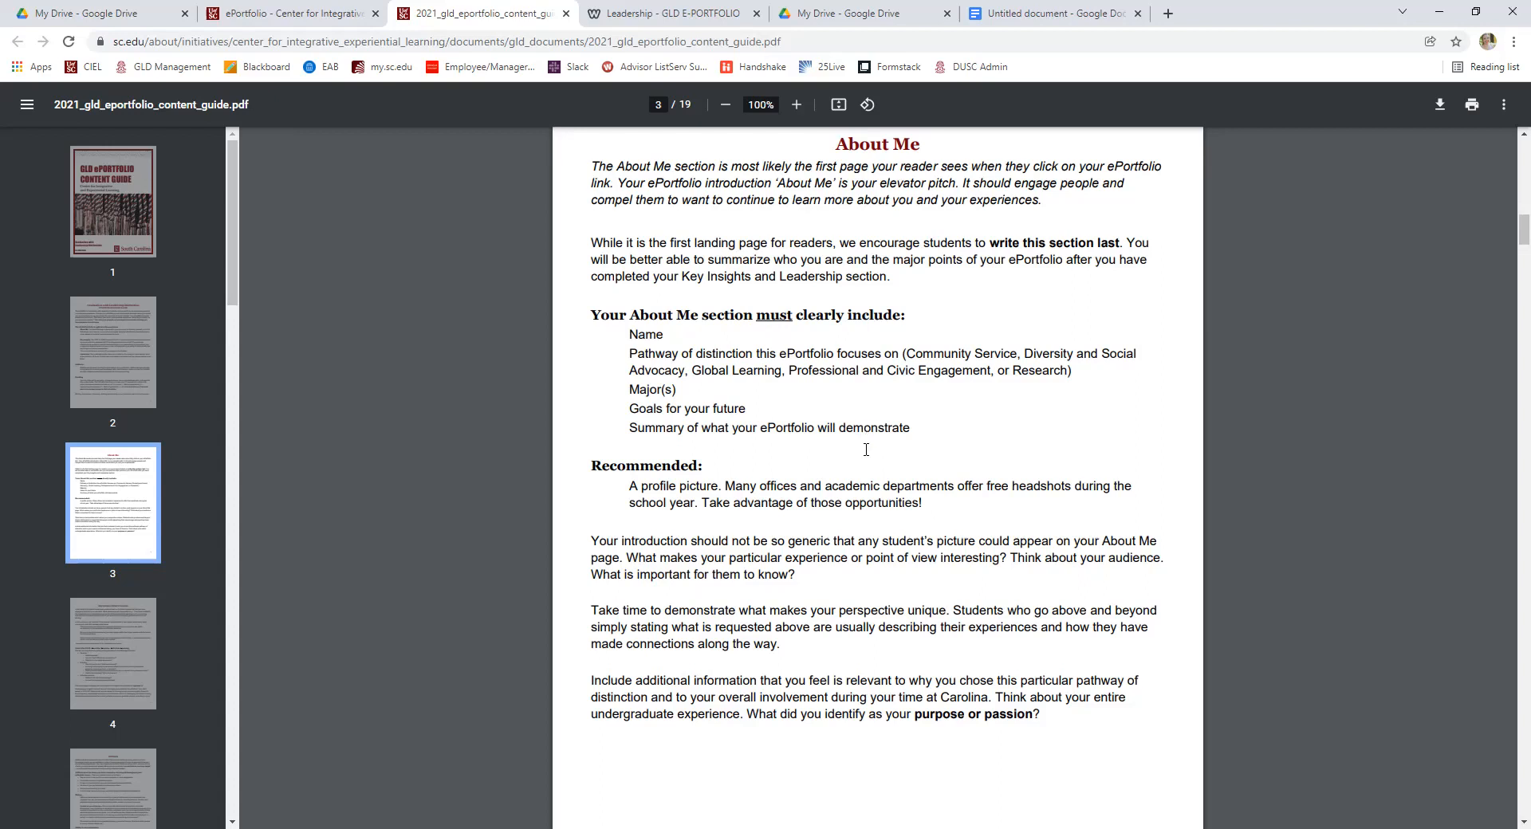
Scroll through the Key Insights and Artifacts pages to page 6's examples of placing artifacts.
scroll(down, 3)
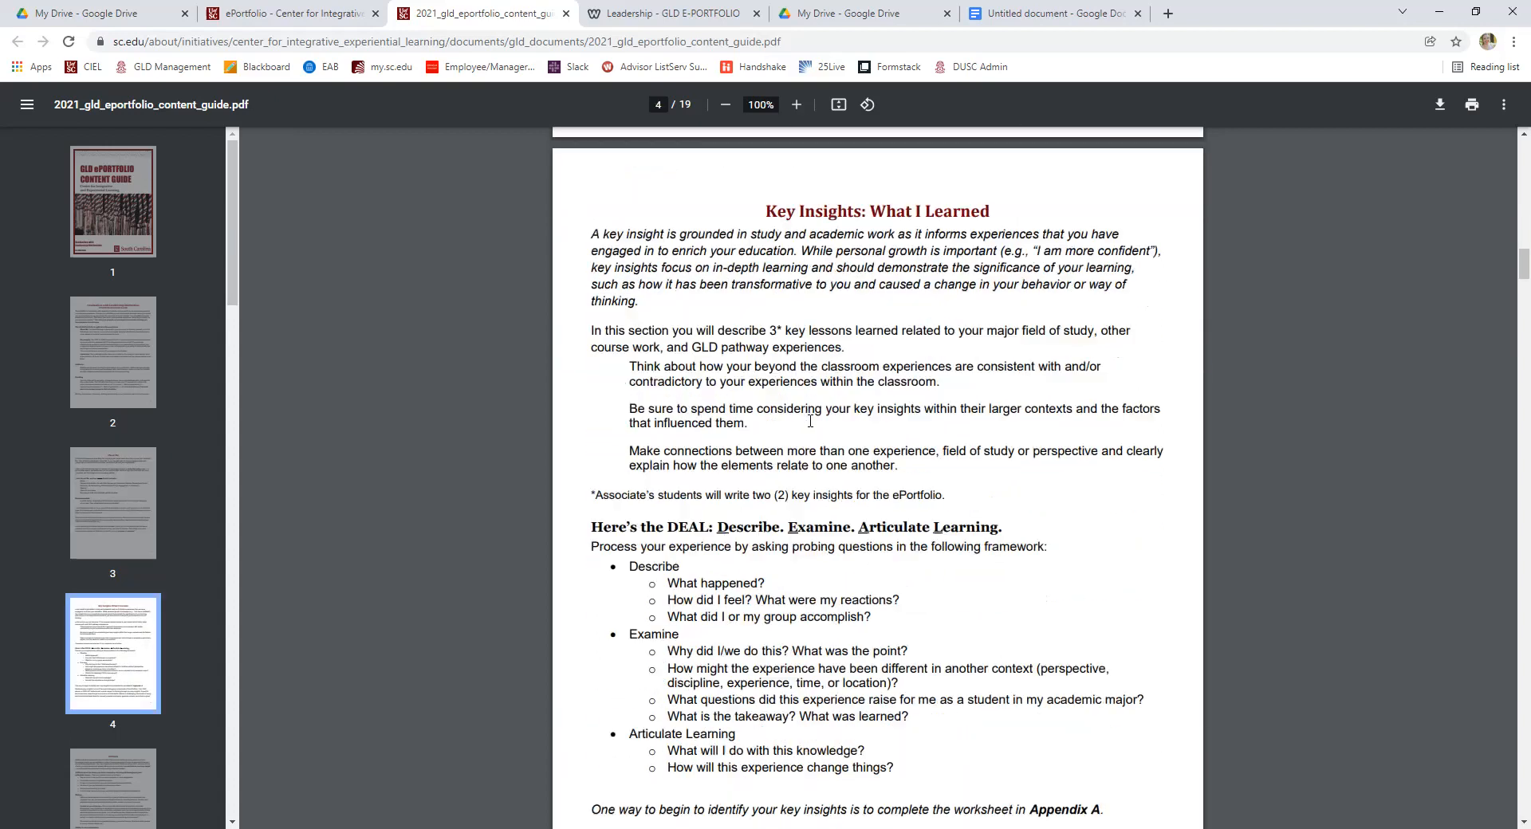
scroll(down, 3)
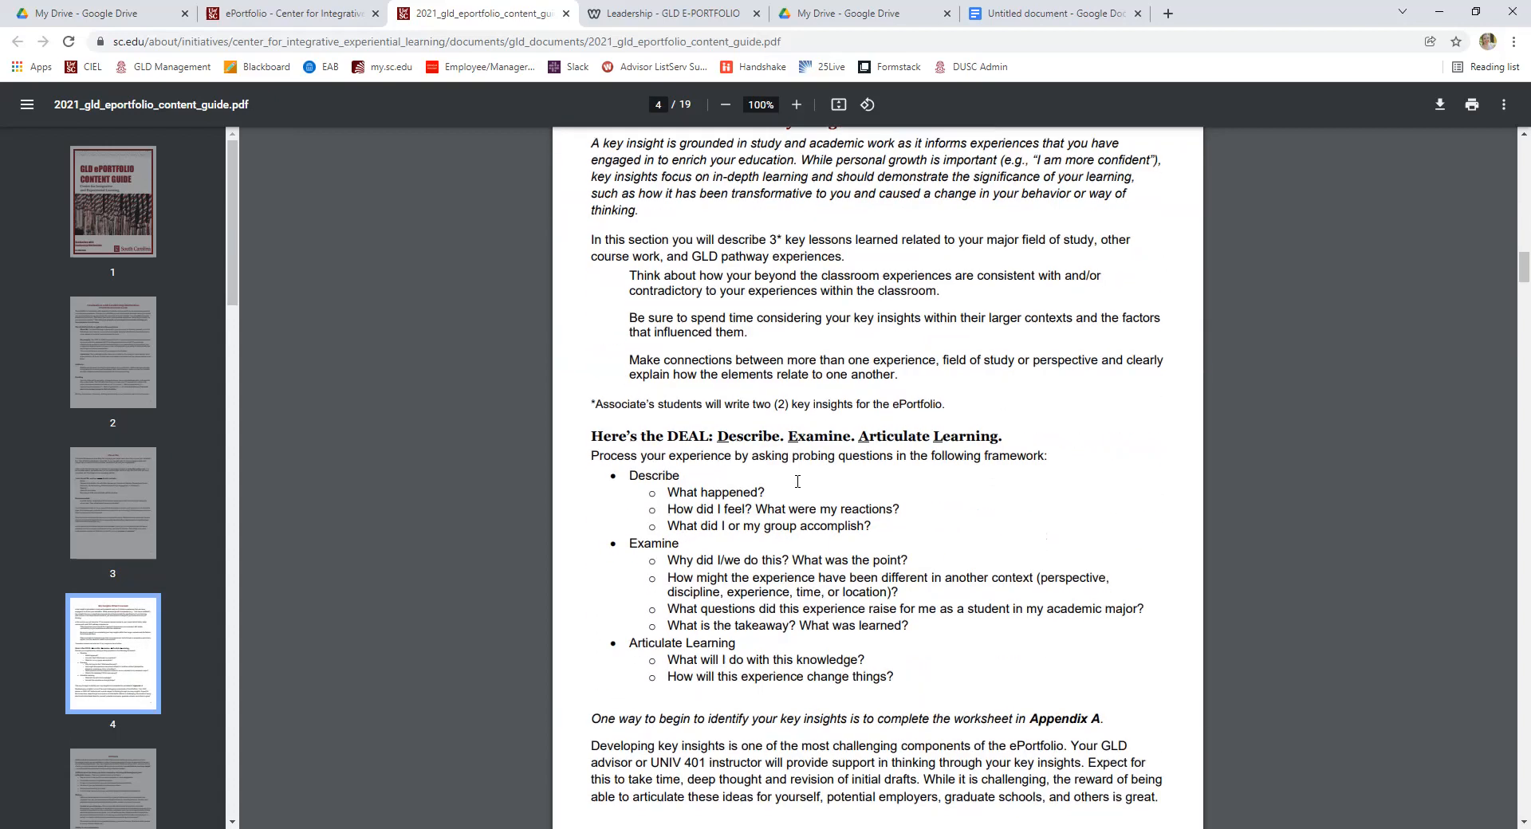
scroll(down, 3)
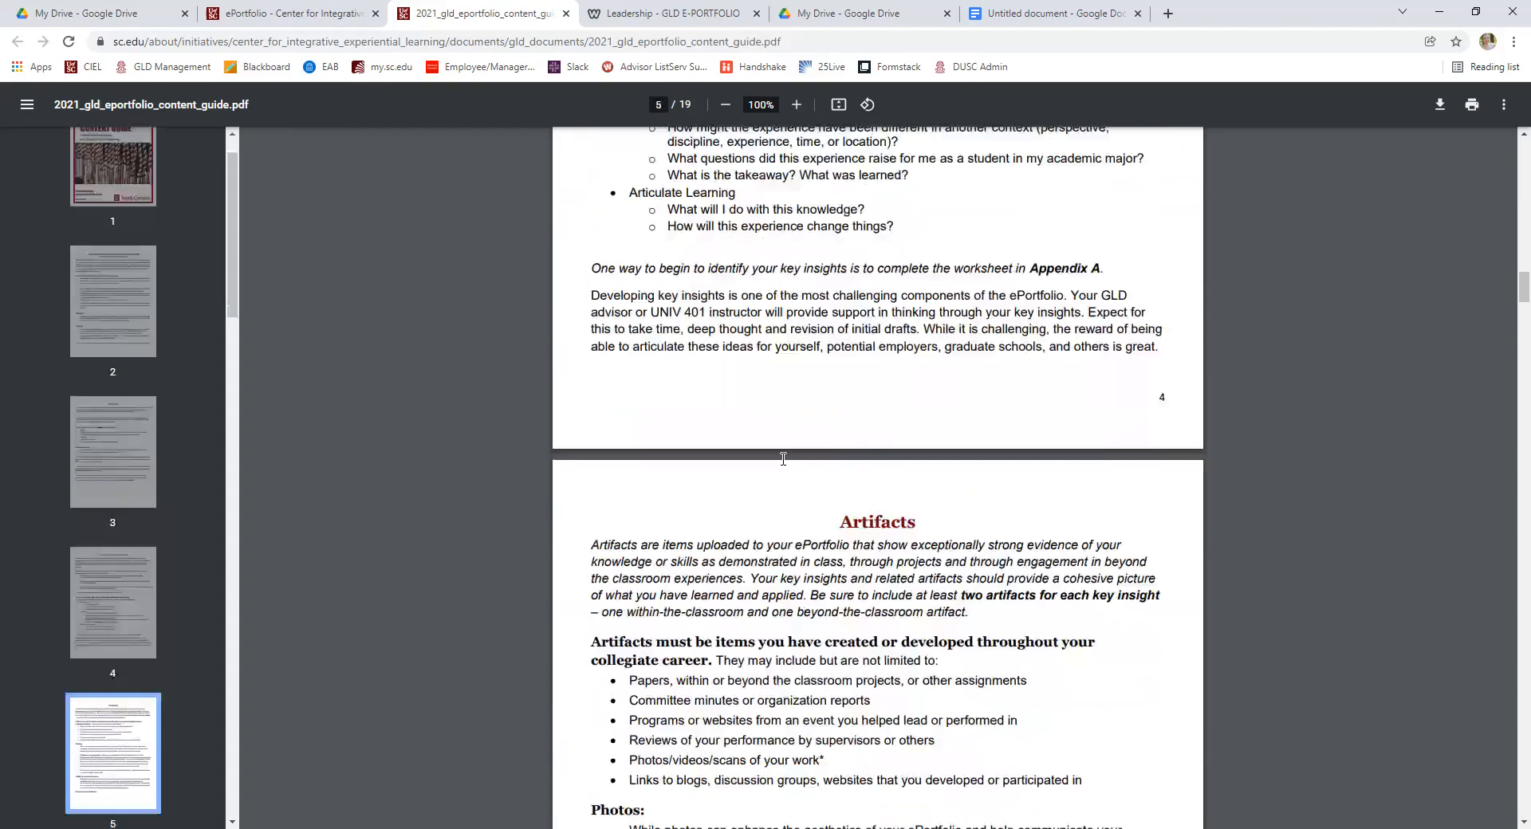
scroll(down, 3)
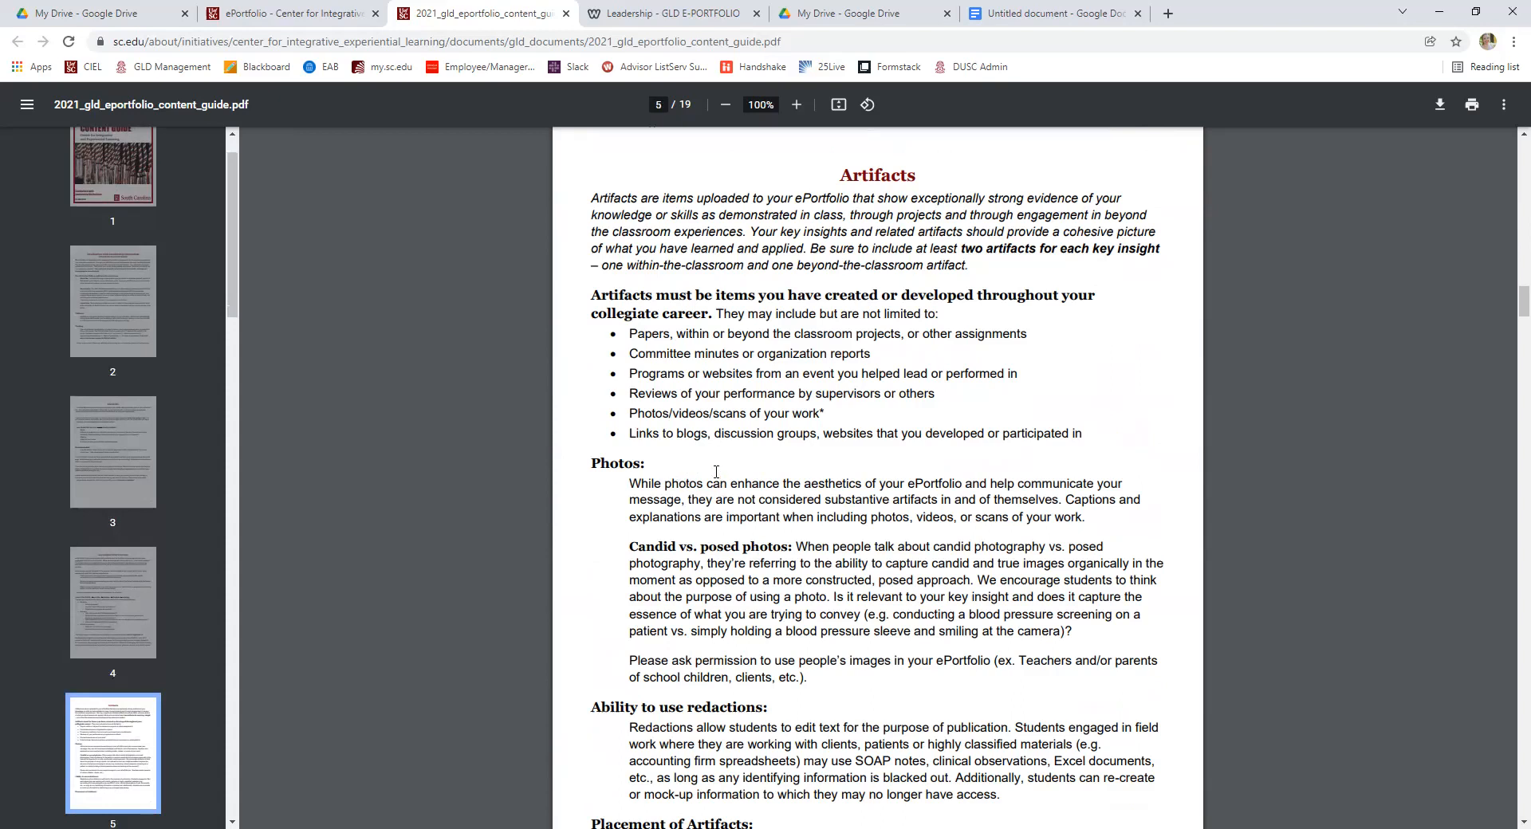
mouse_move(751, 501)
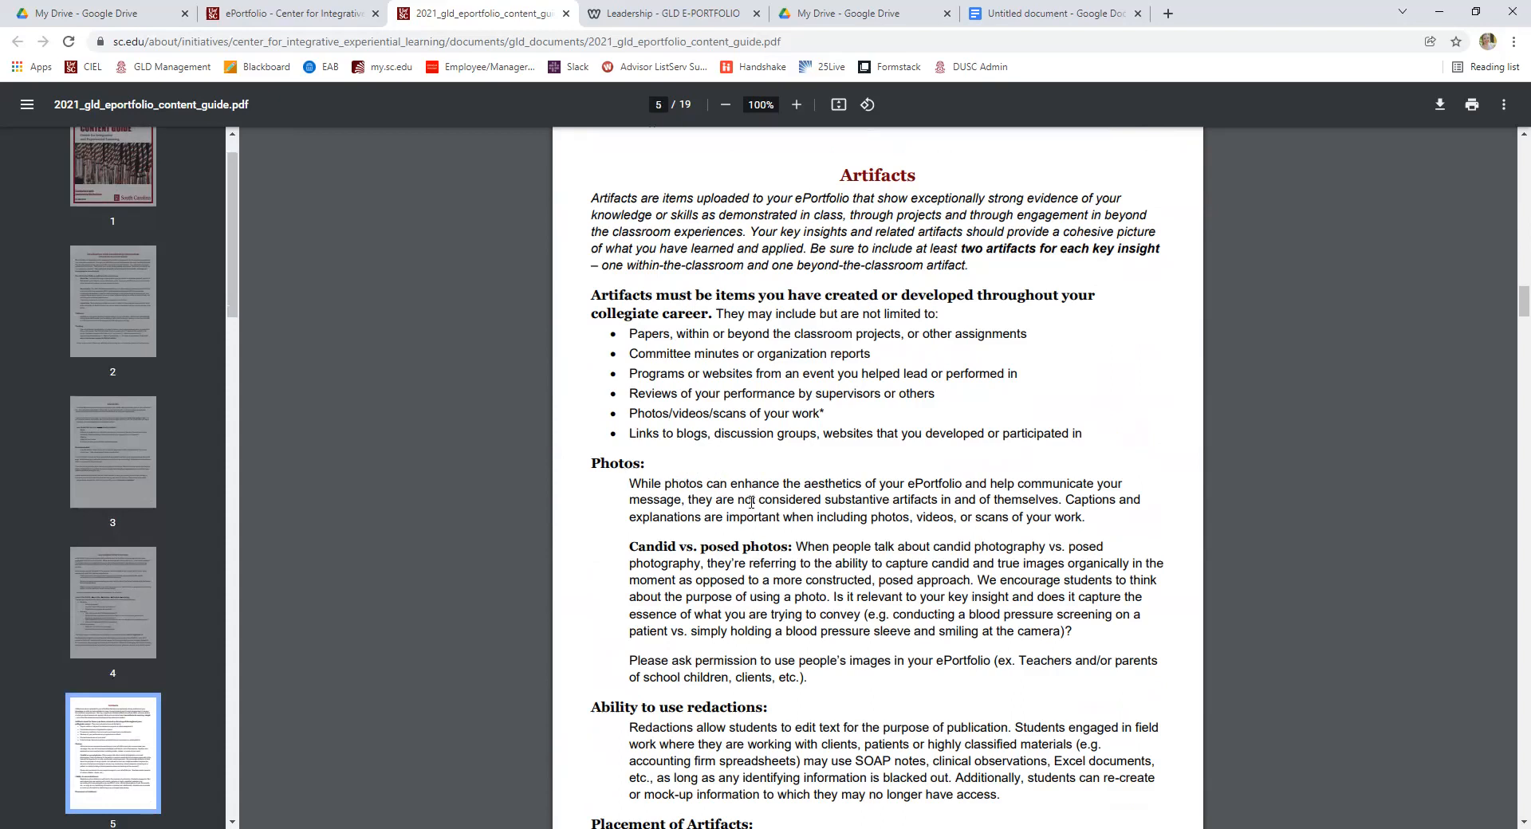
scroll(down, 3)
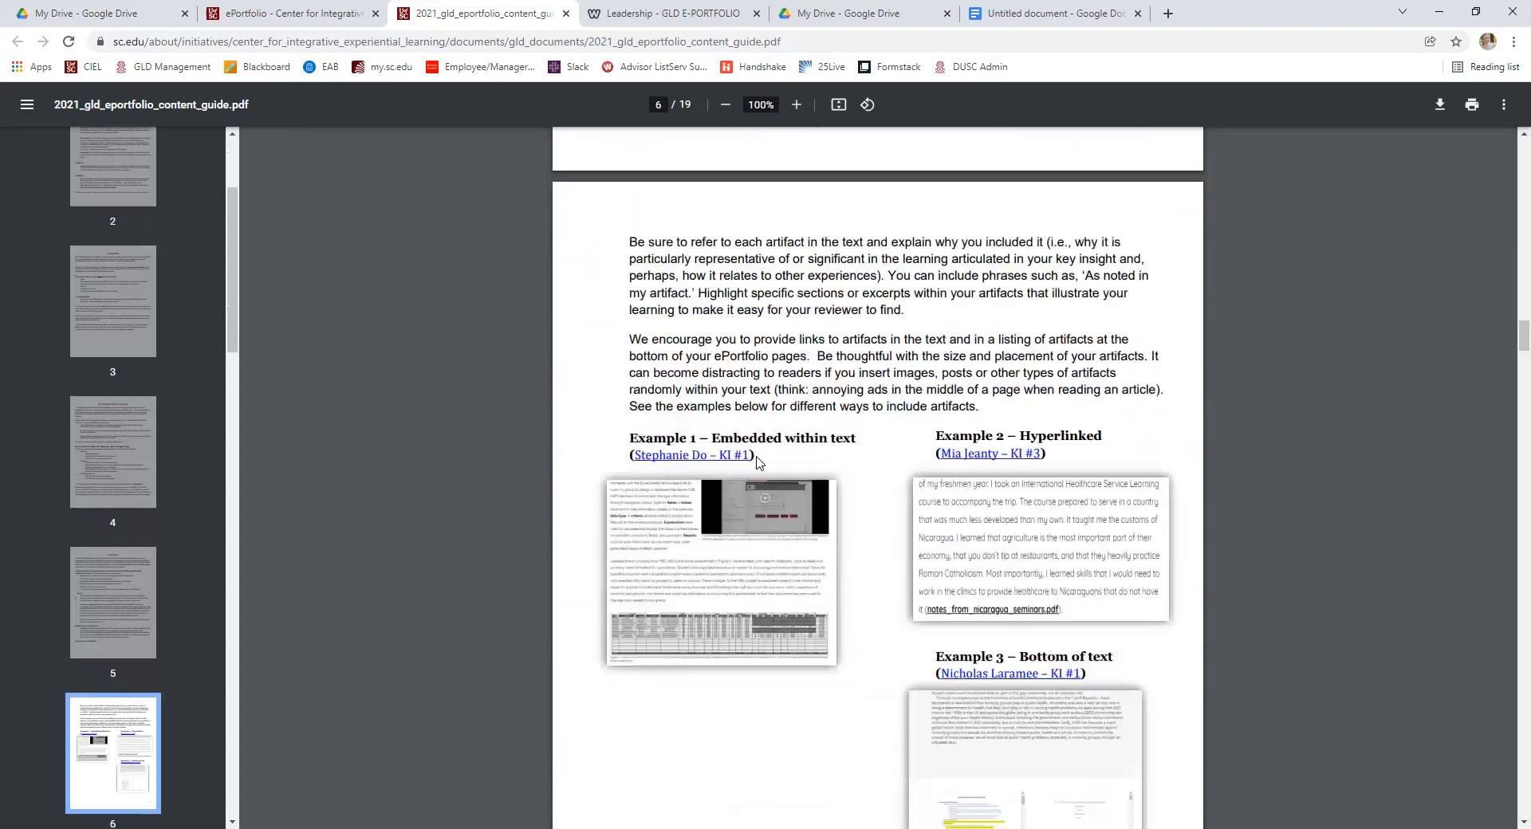
scroll(down, 3)
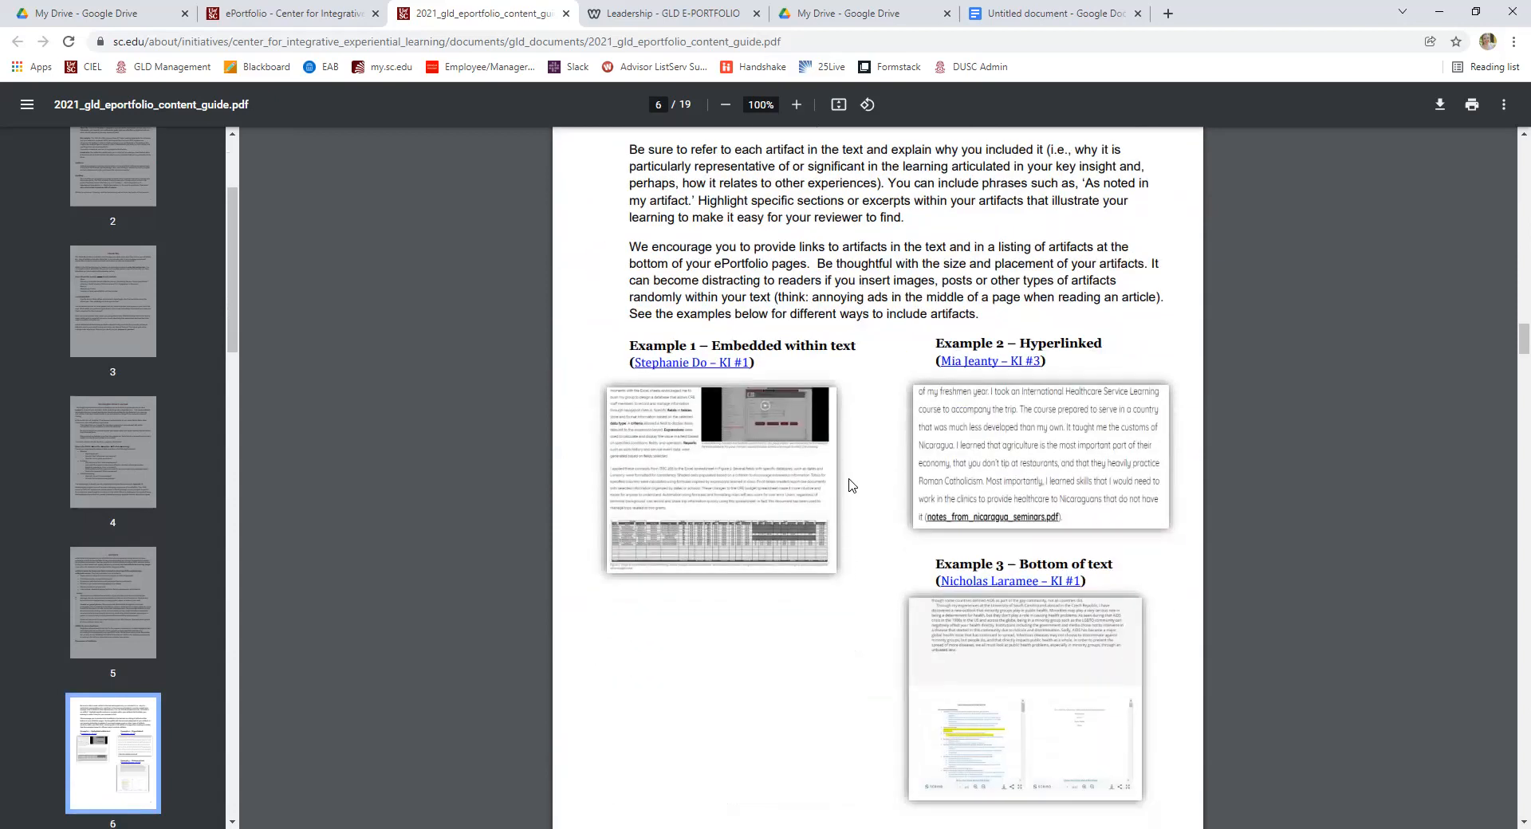
Scroll down the content guide to the GLD ePortfolio Rubric on page 9.
scroll(down, 3)
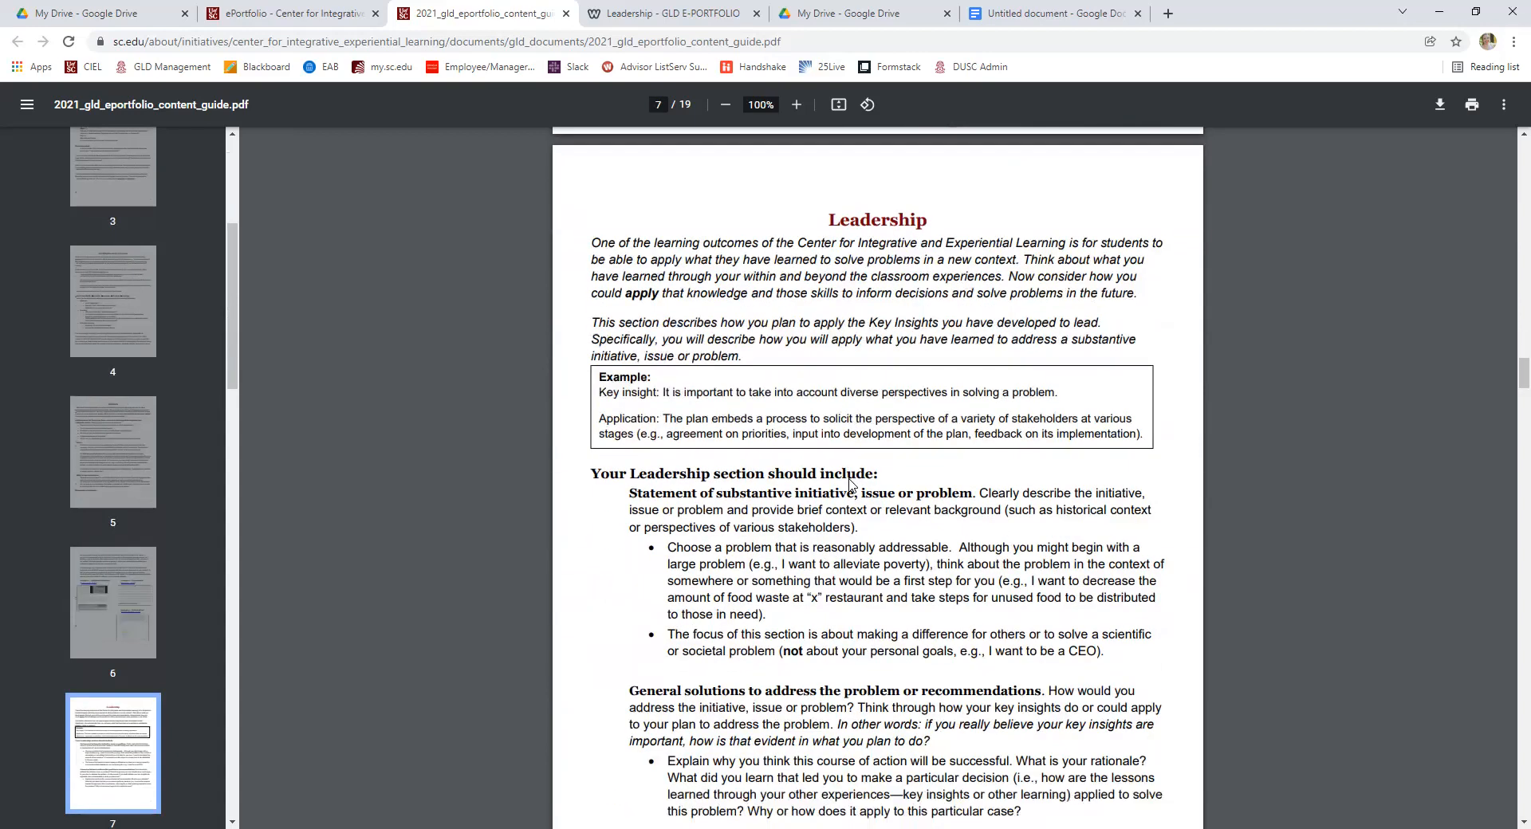
scroll(down, 3)
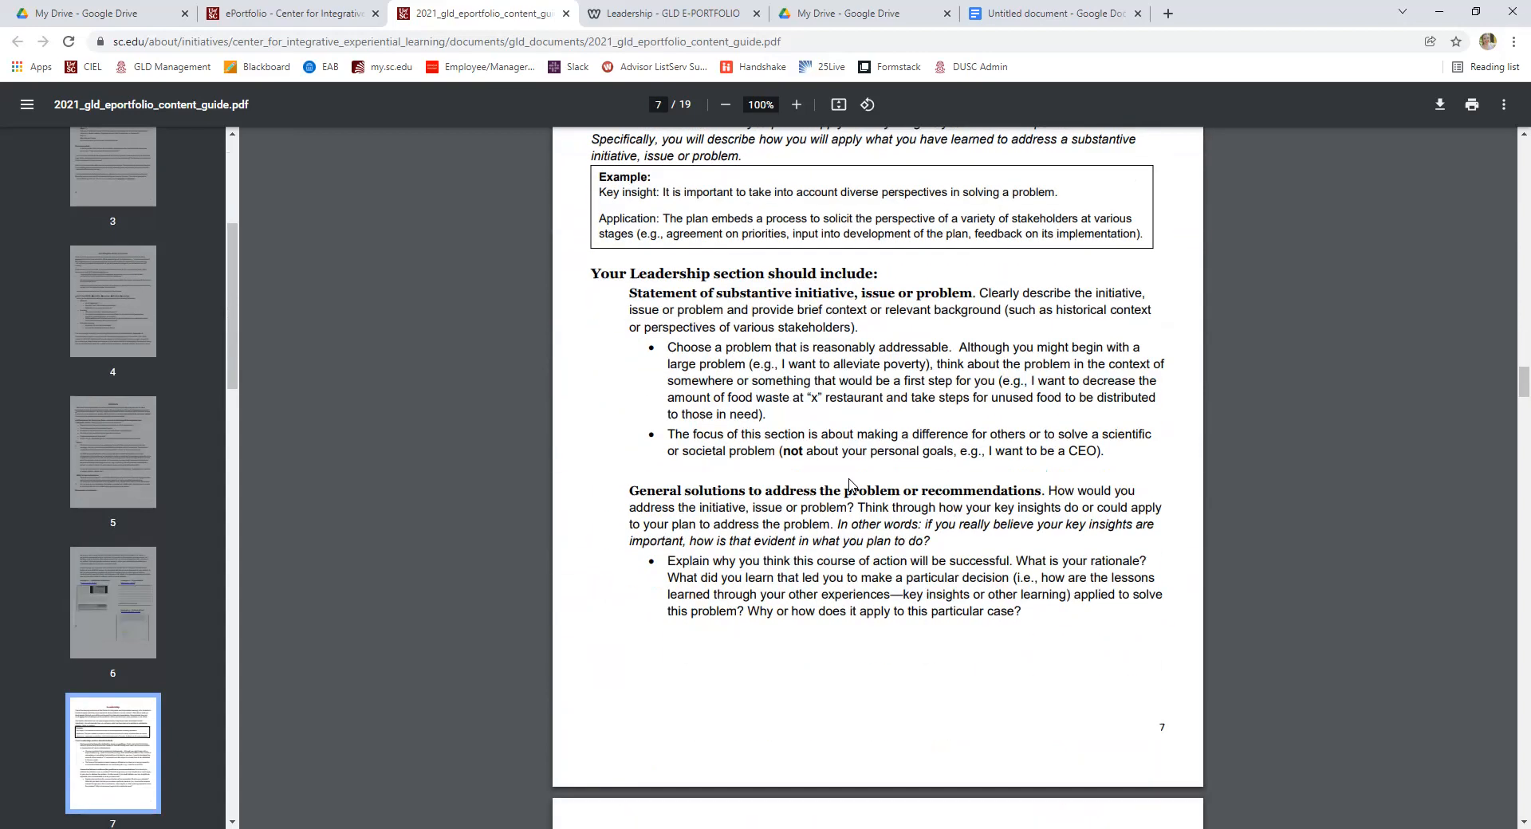
scroll(down, 3)
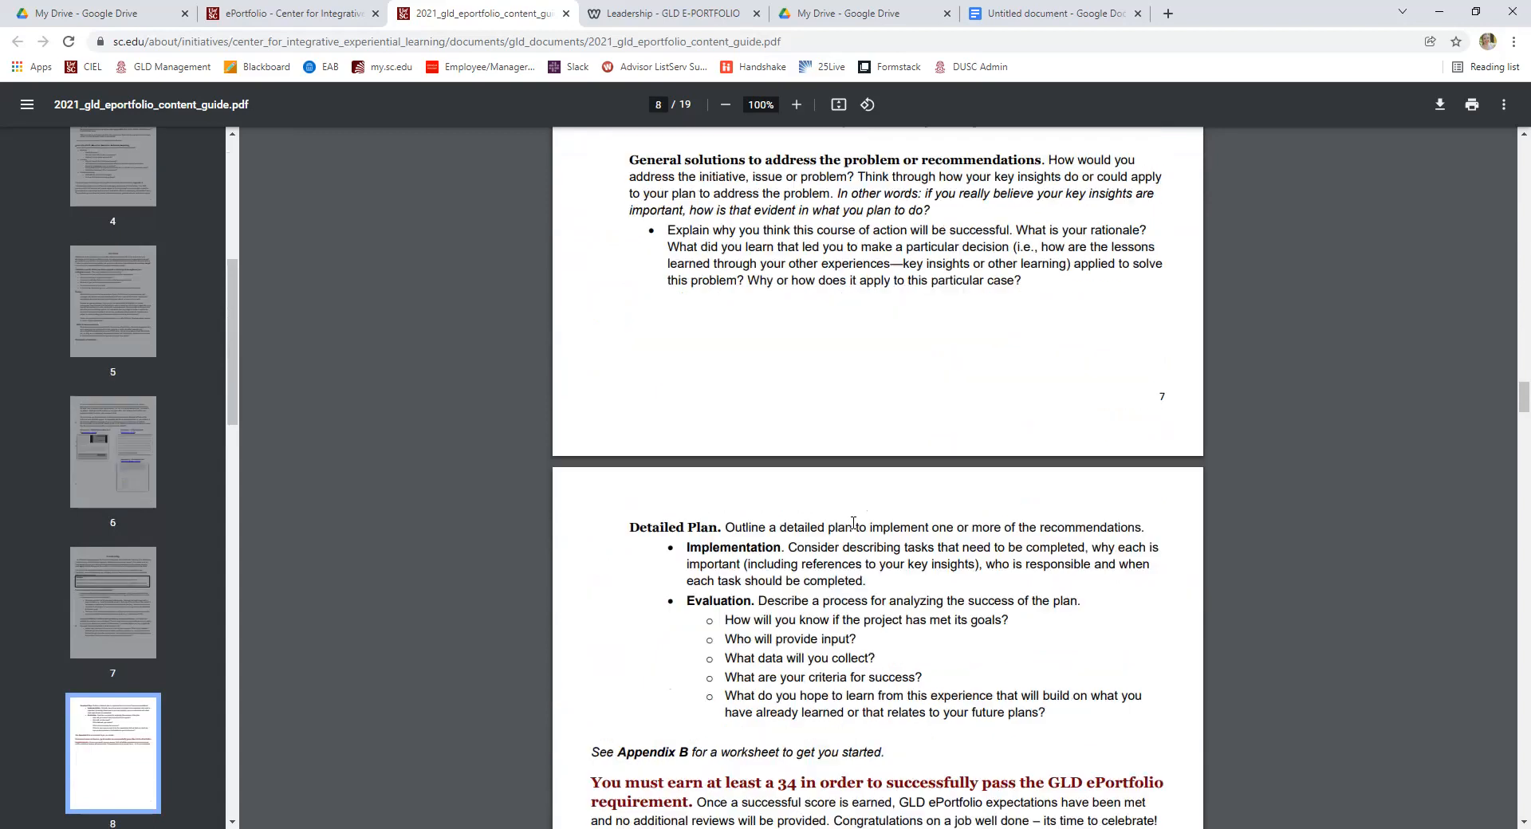
scroll(down, 3)
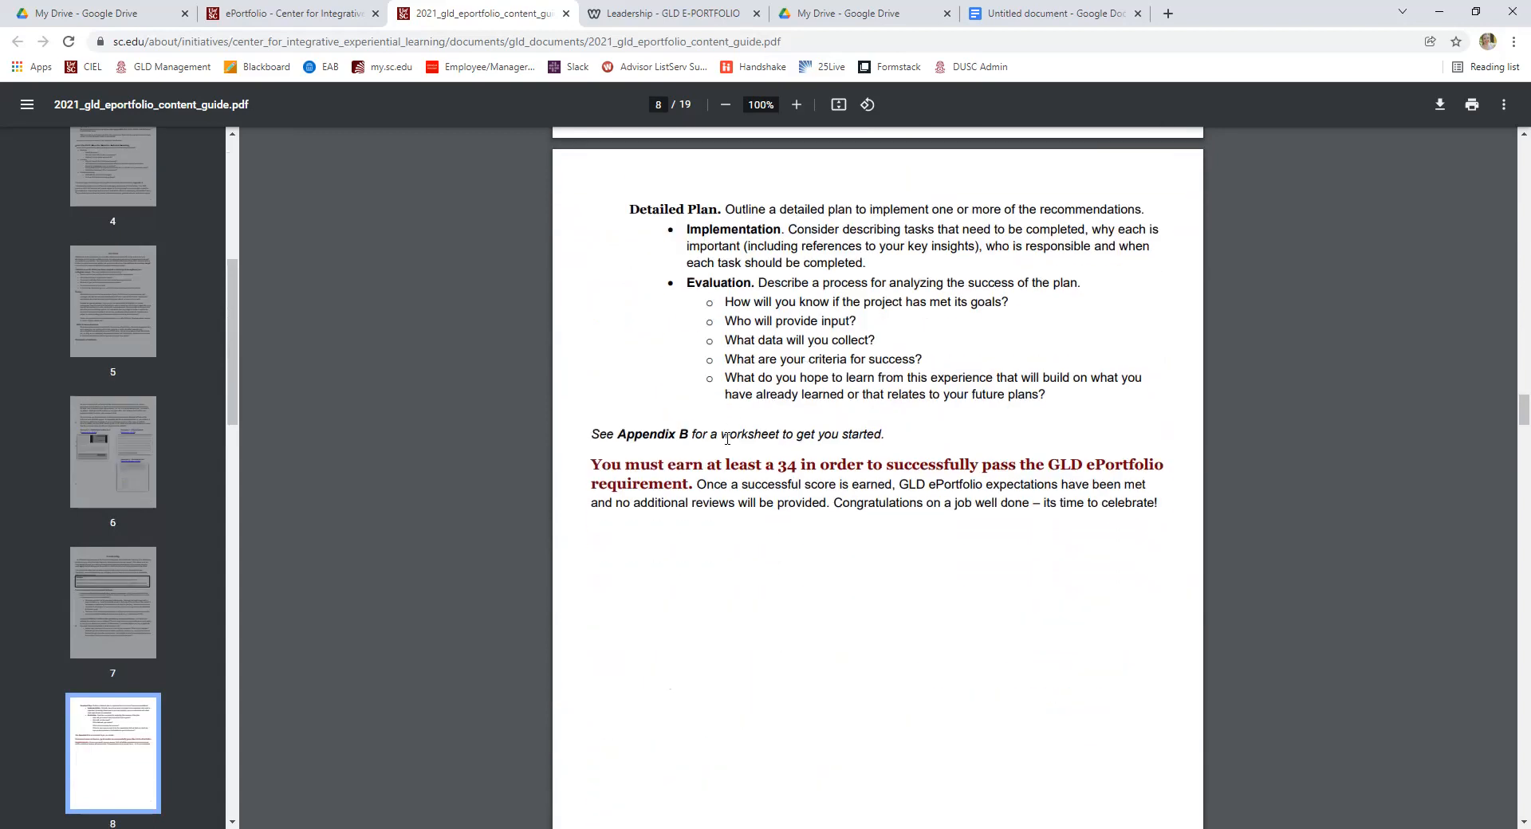
scroll(down, 3)
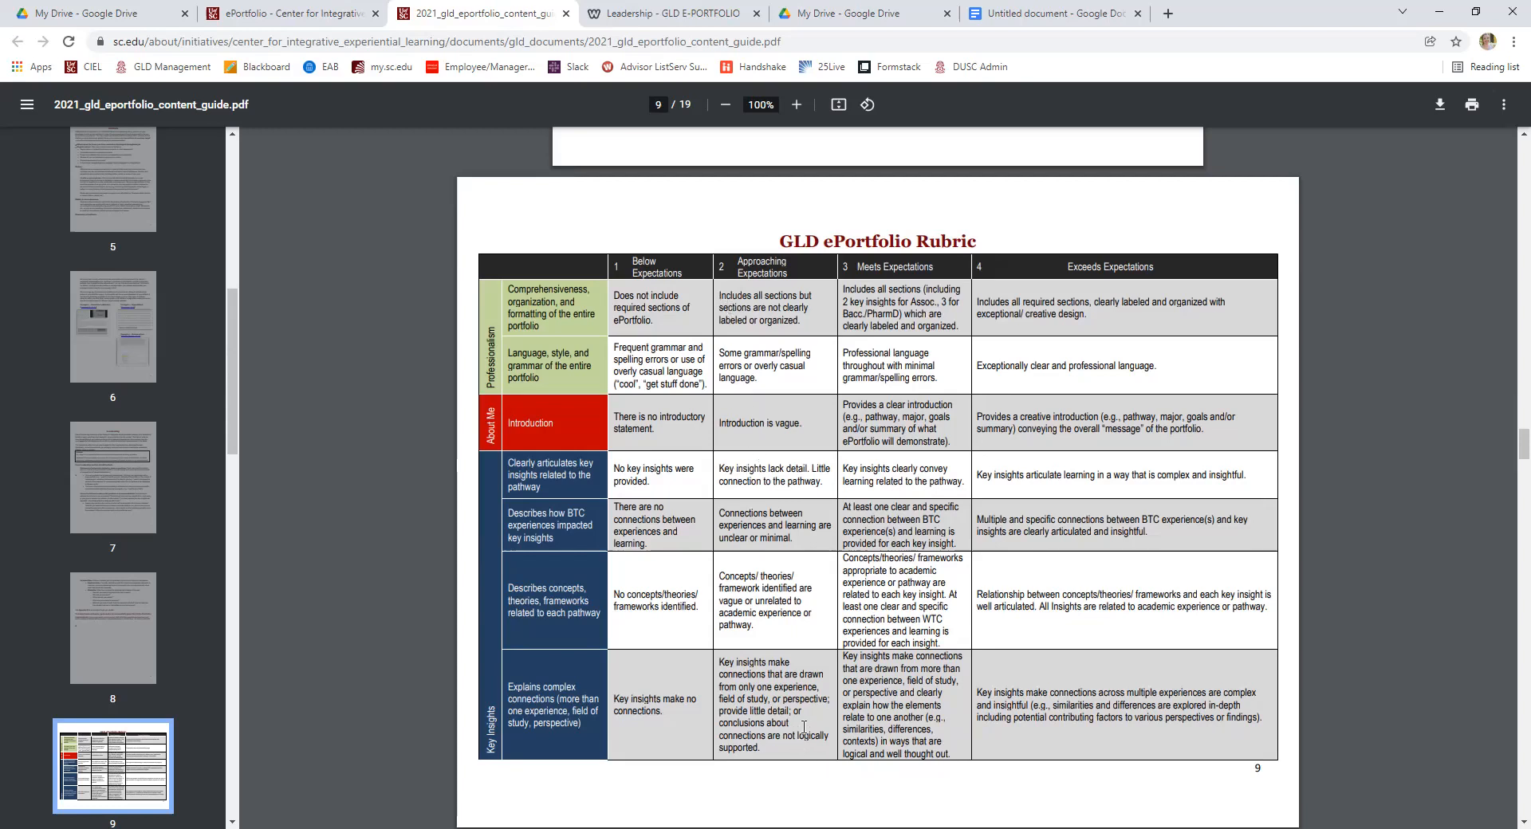
mouse_move(805, 552)
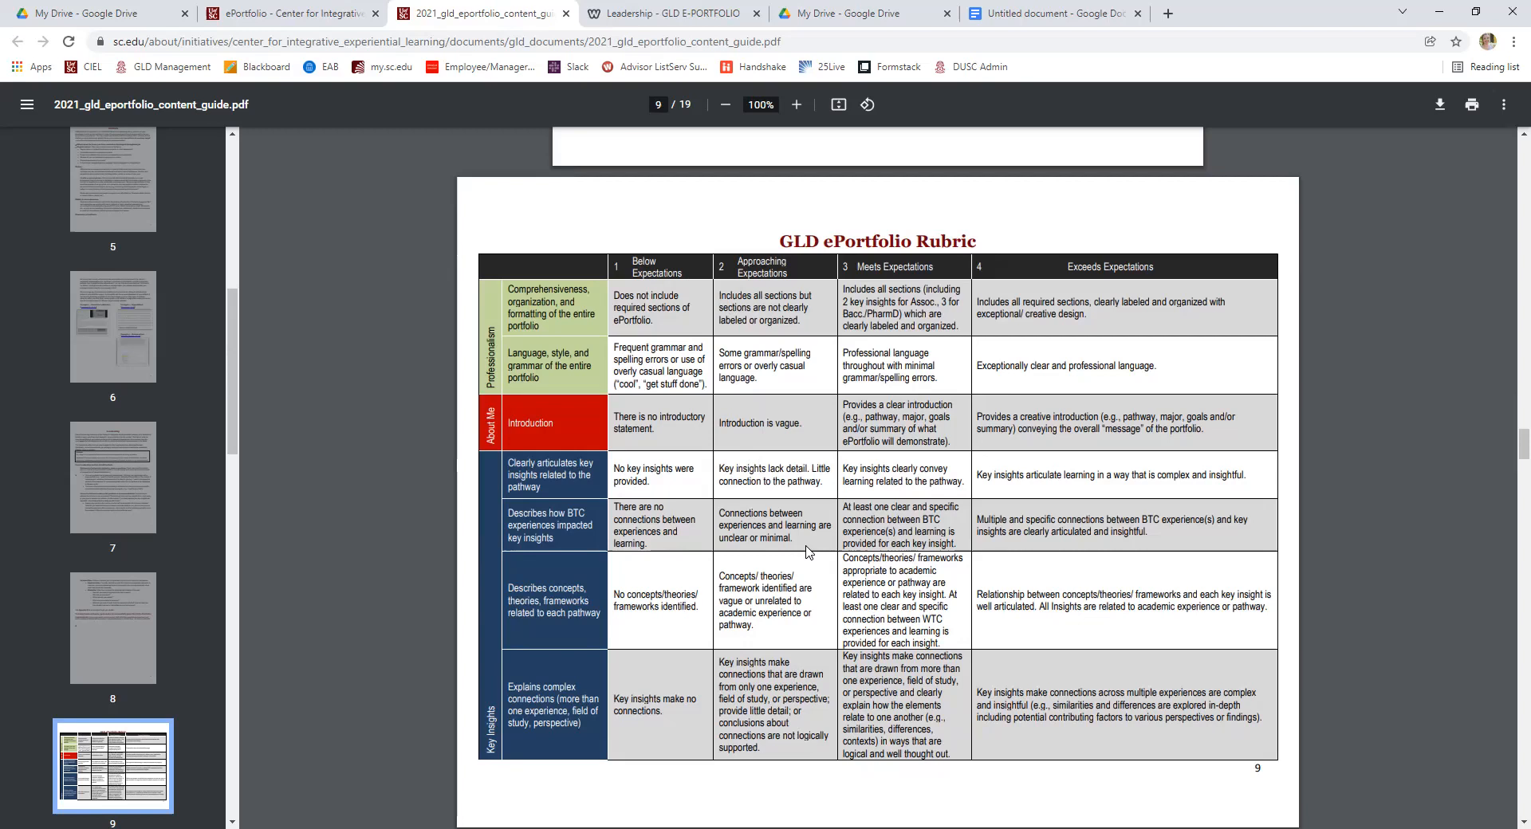
mouse_move(791, 469)
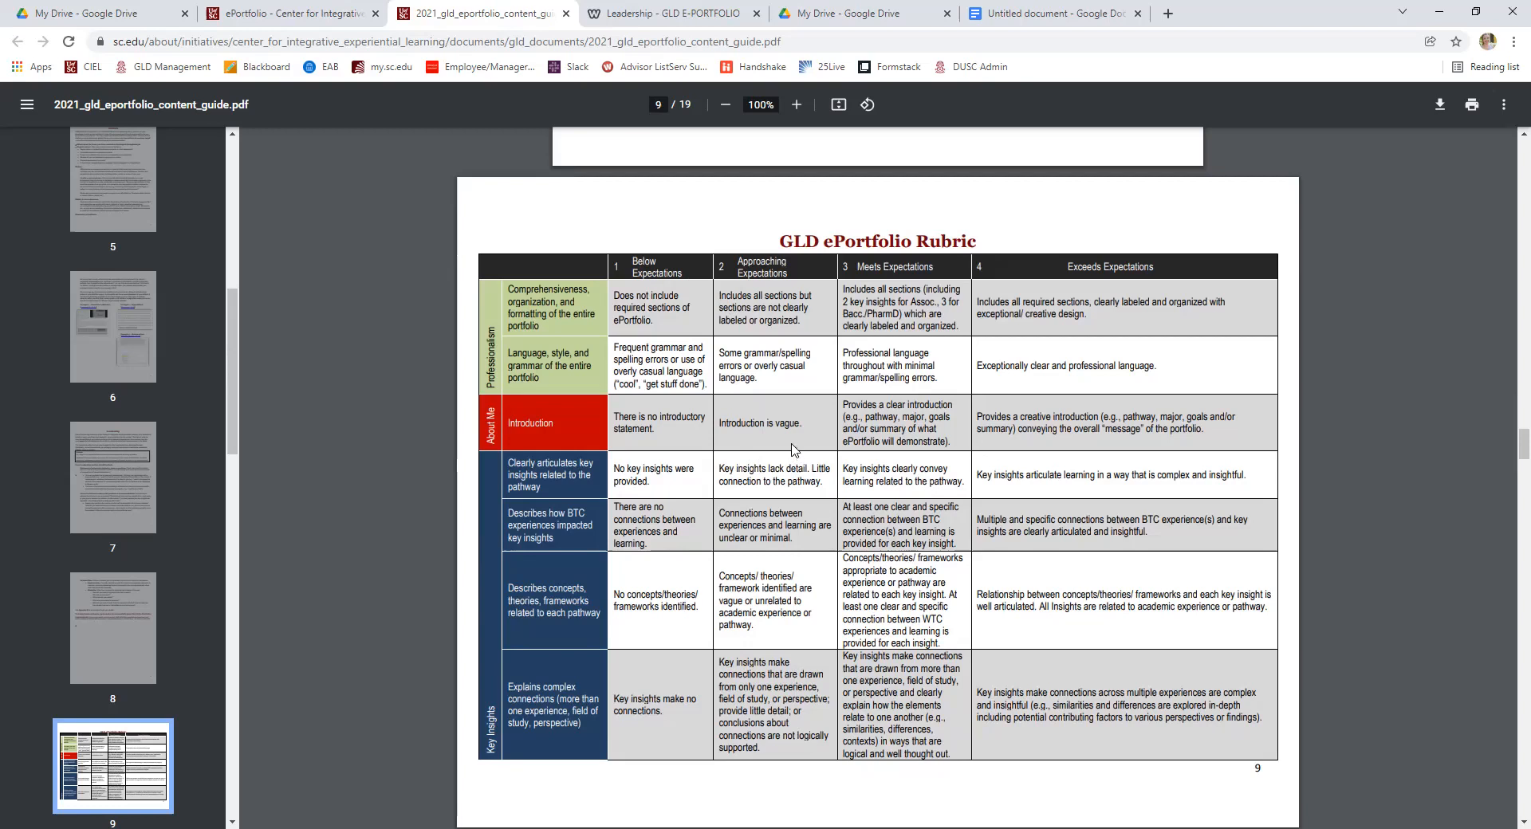
mouse_move(873, 266)
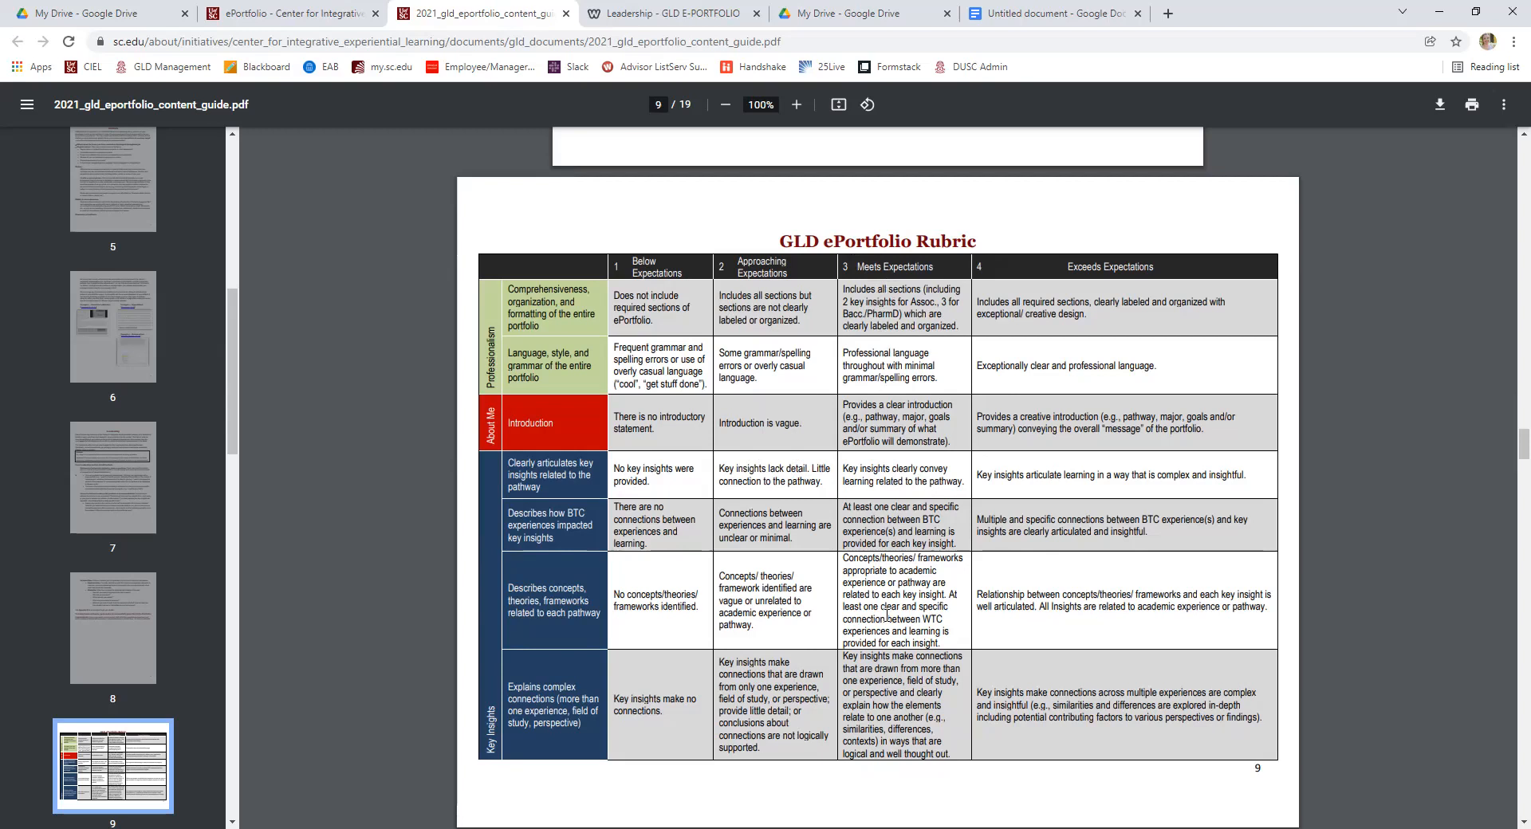
scroll(down, 3)
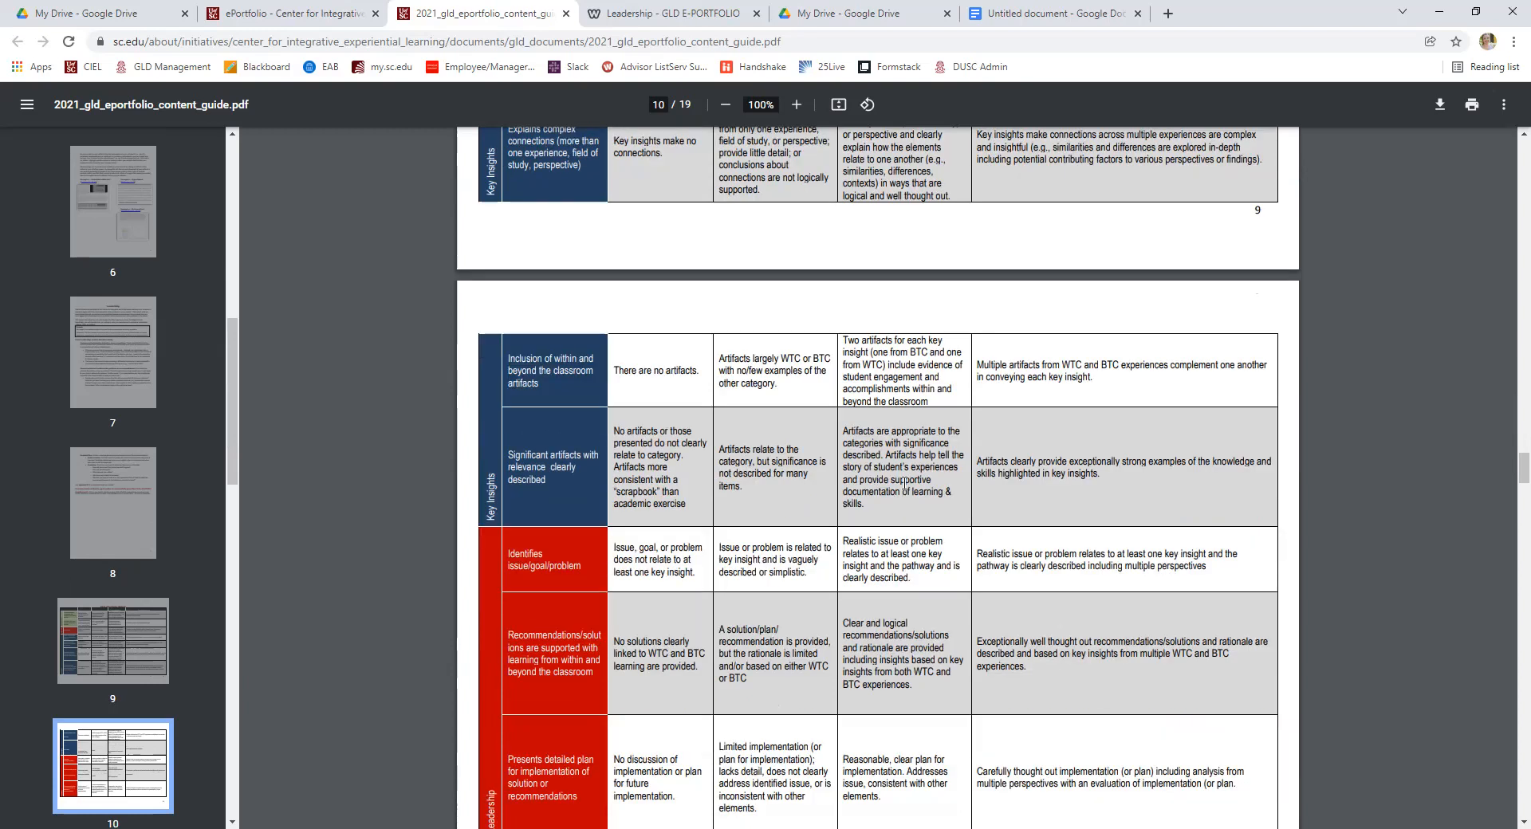
Read the rubric and bring page 10's Key Insights and Leadership criteria rows into view.
scroll(up, 3)
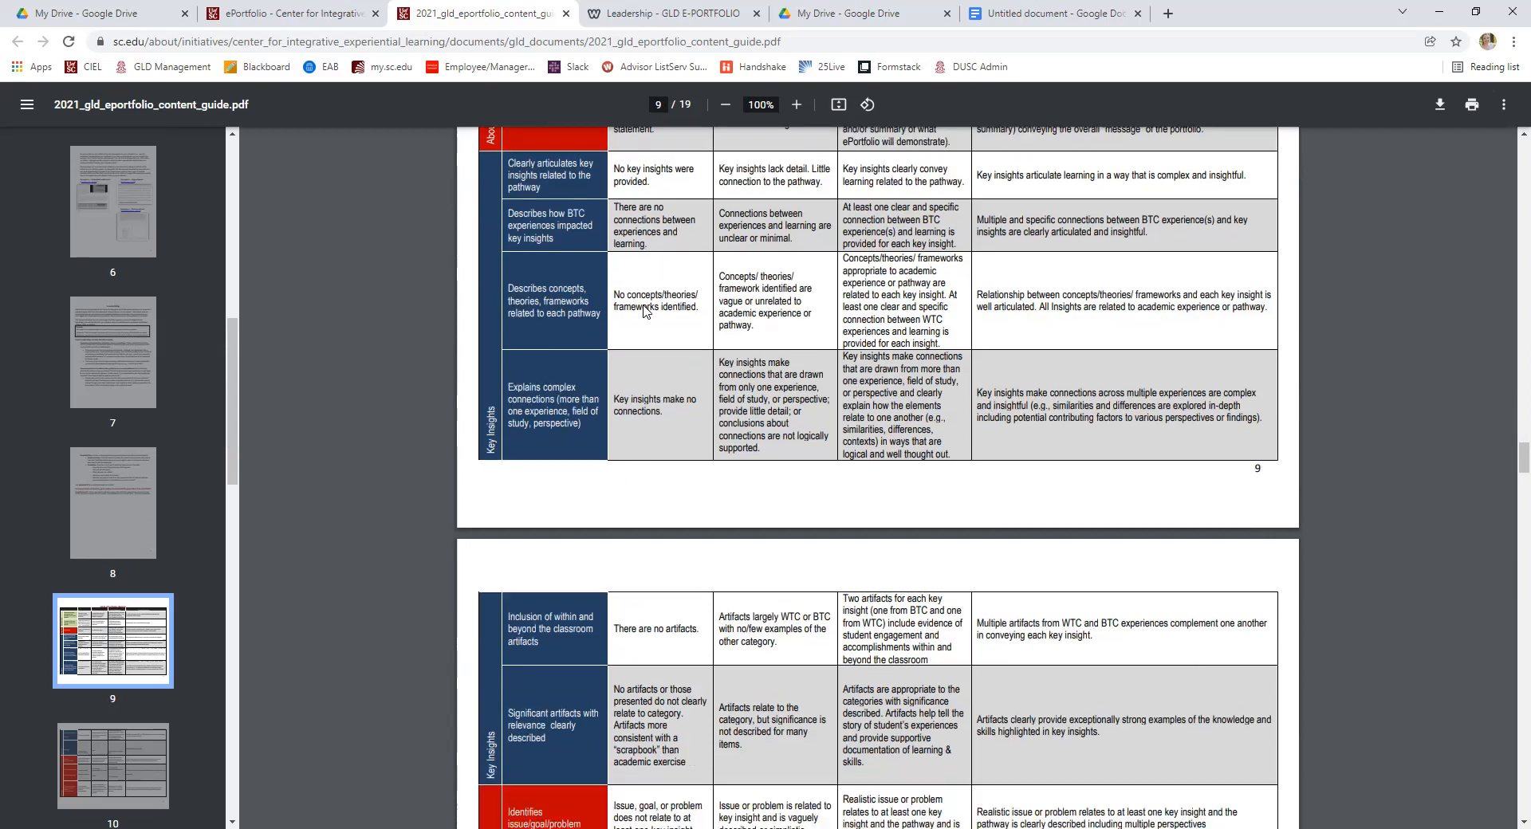
scroll(down, 3)
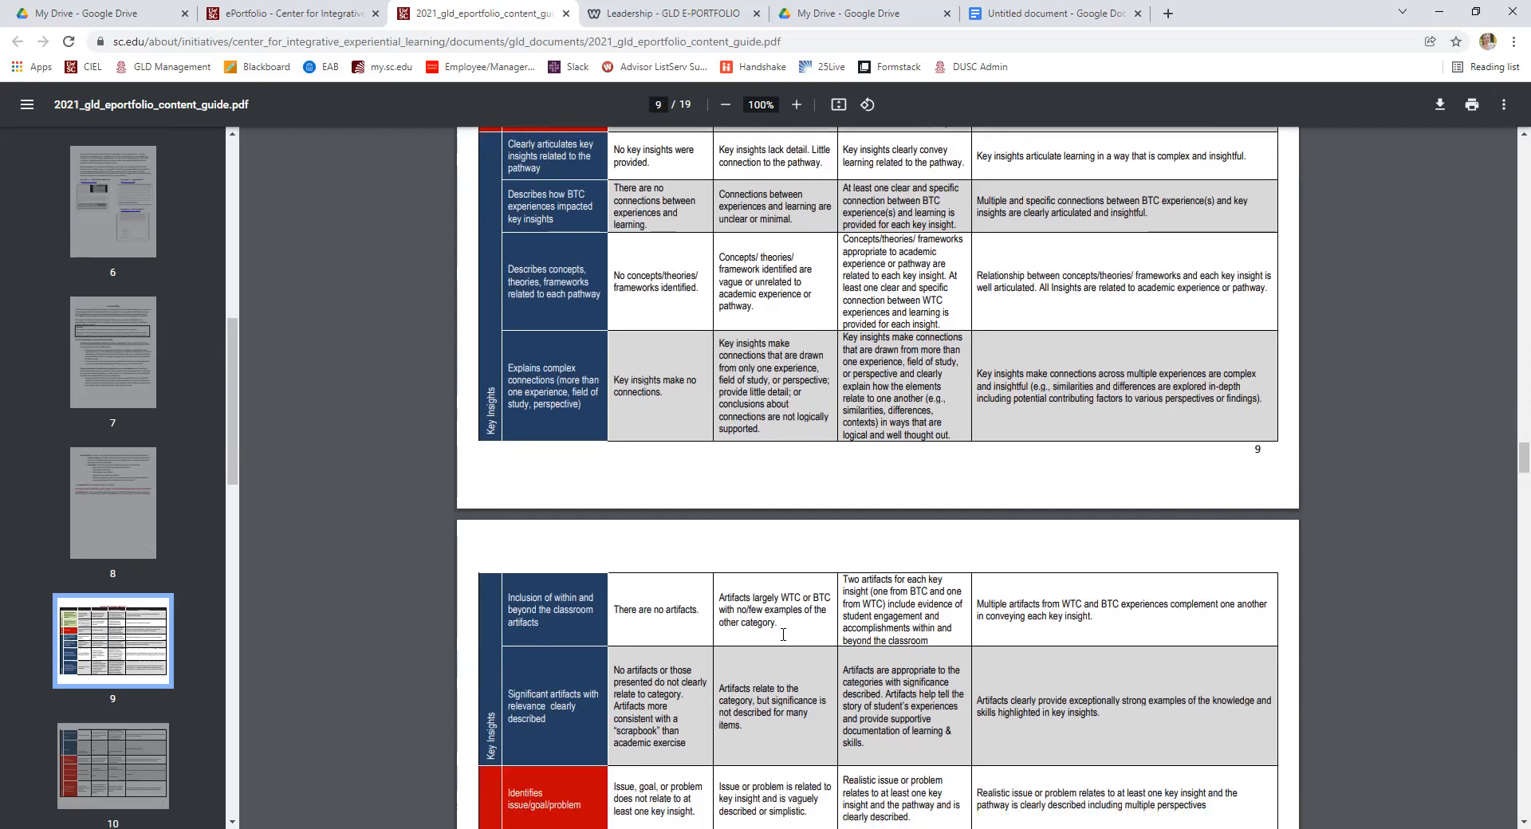
mouse_move(527, 564)
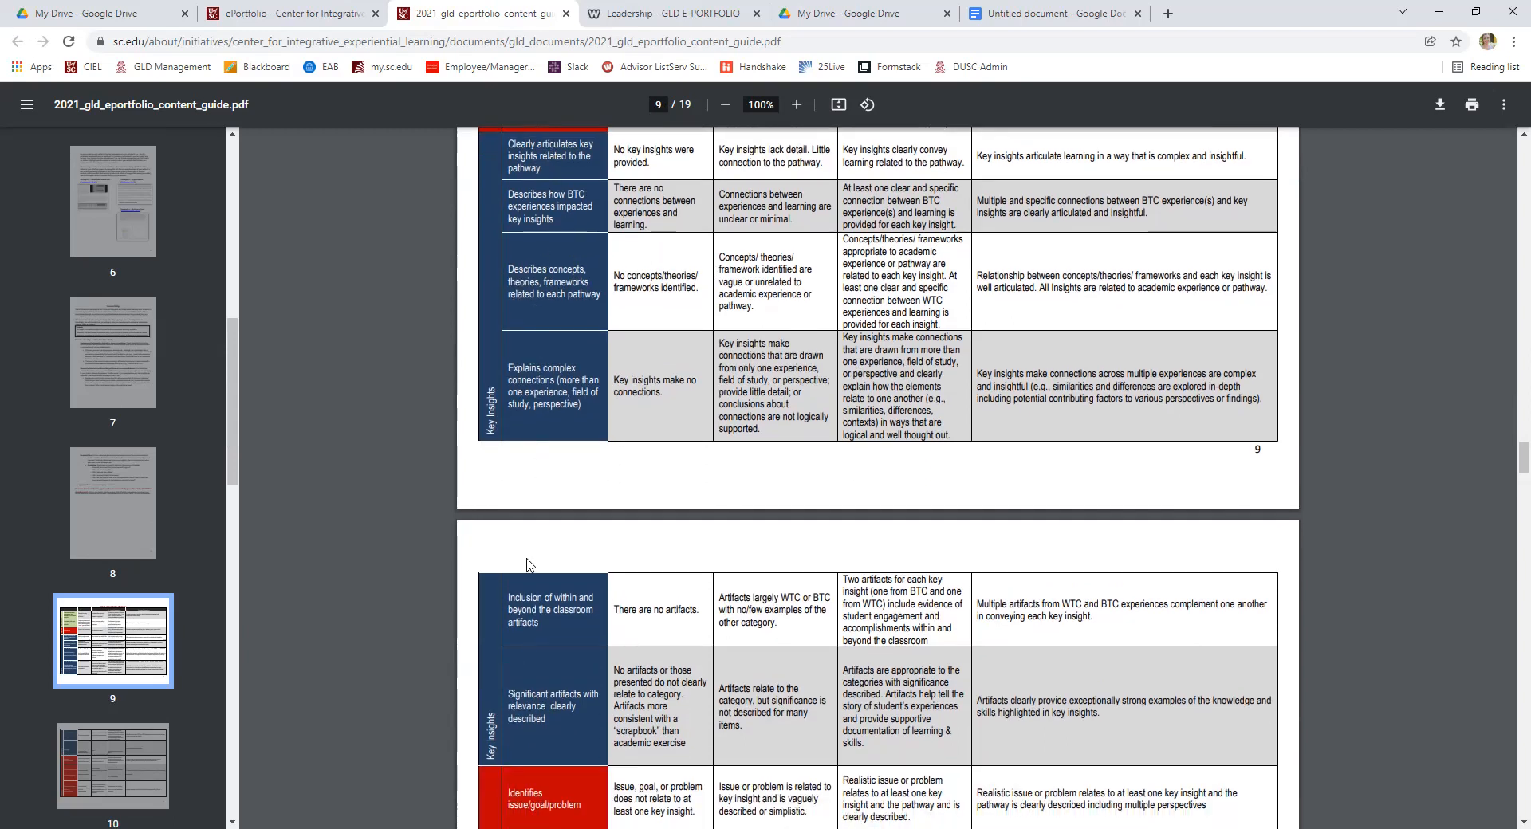
mouse_move(571, 195)
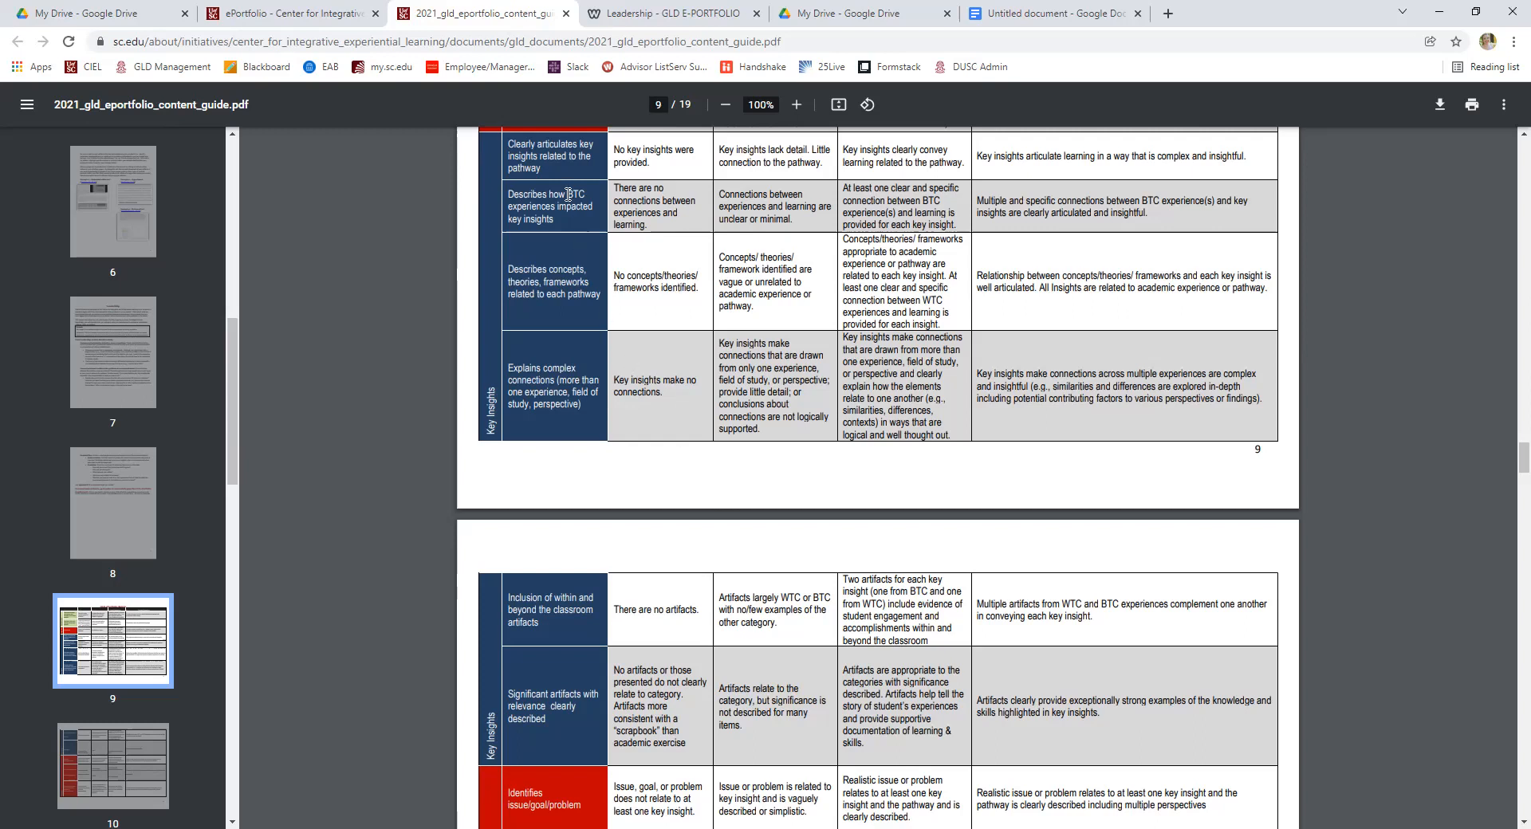
mouse_move(616, 576)
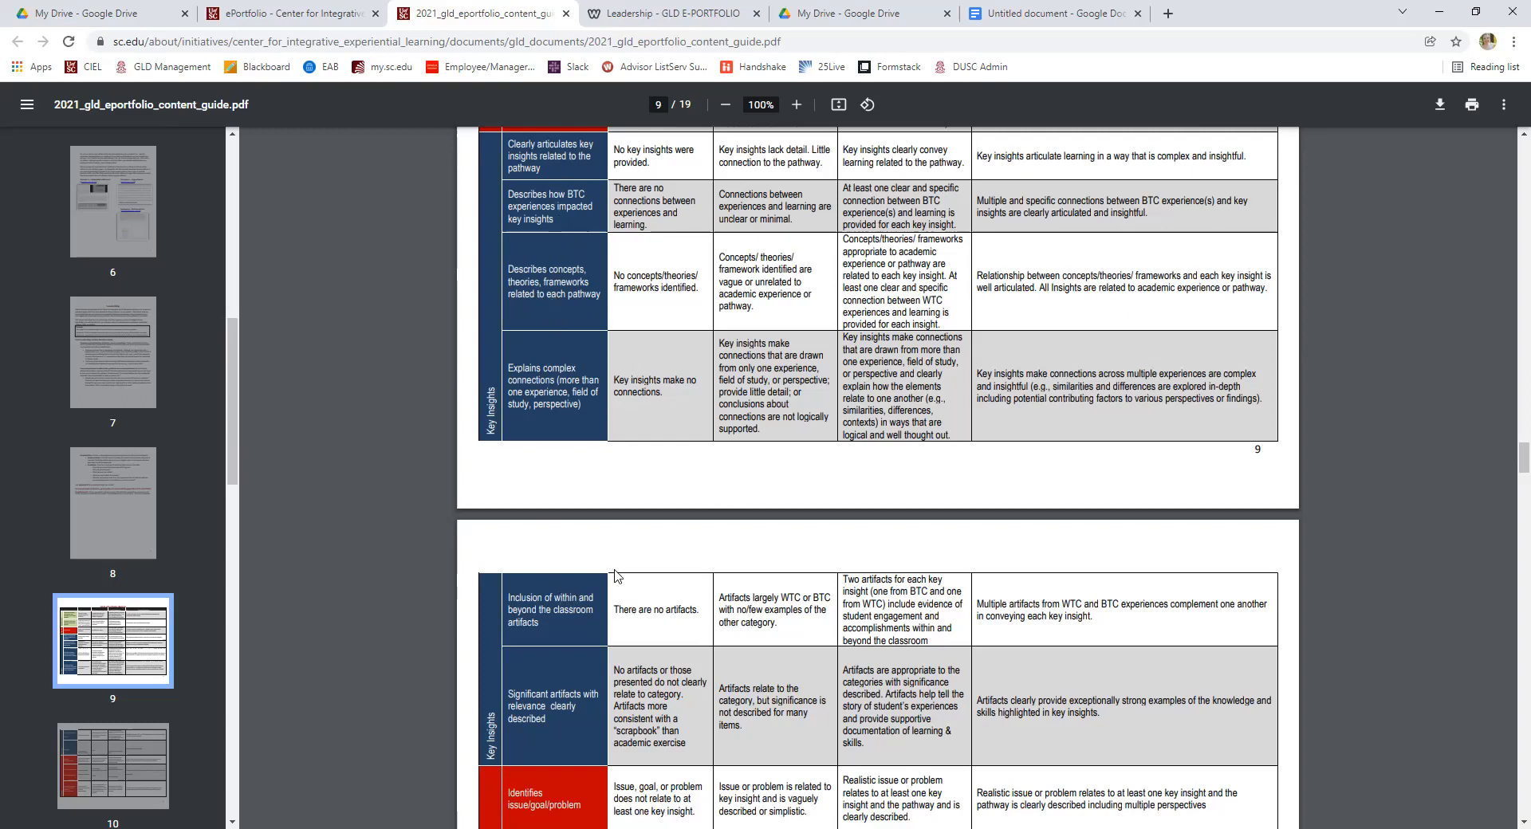
mouse_move(914, 478)
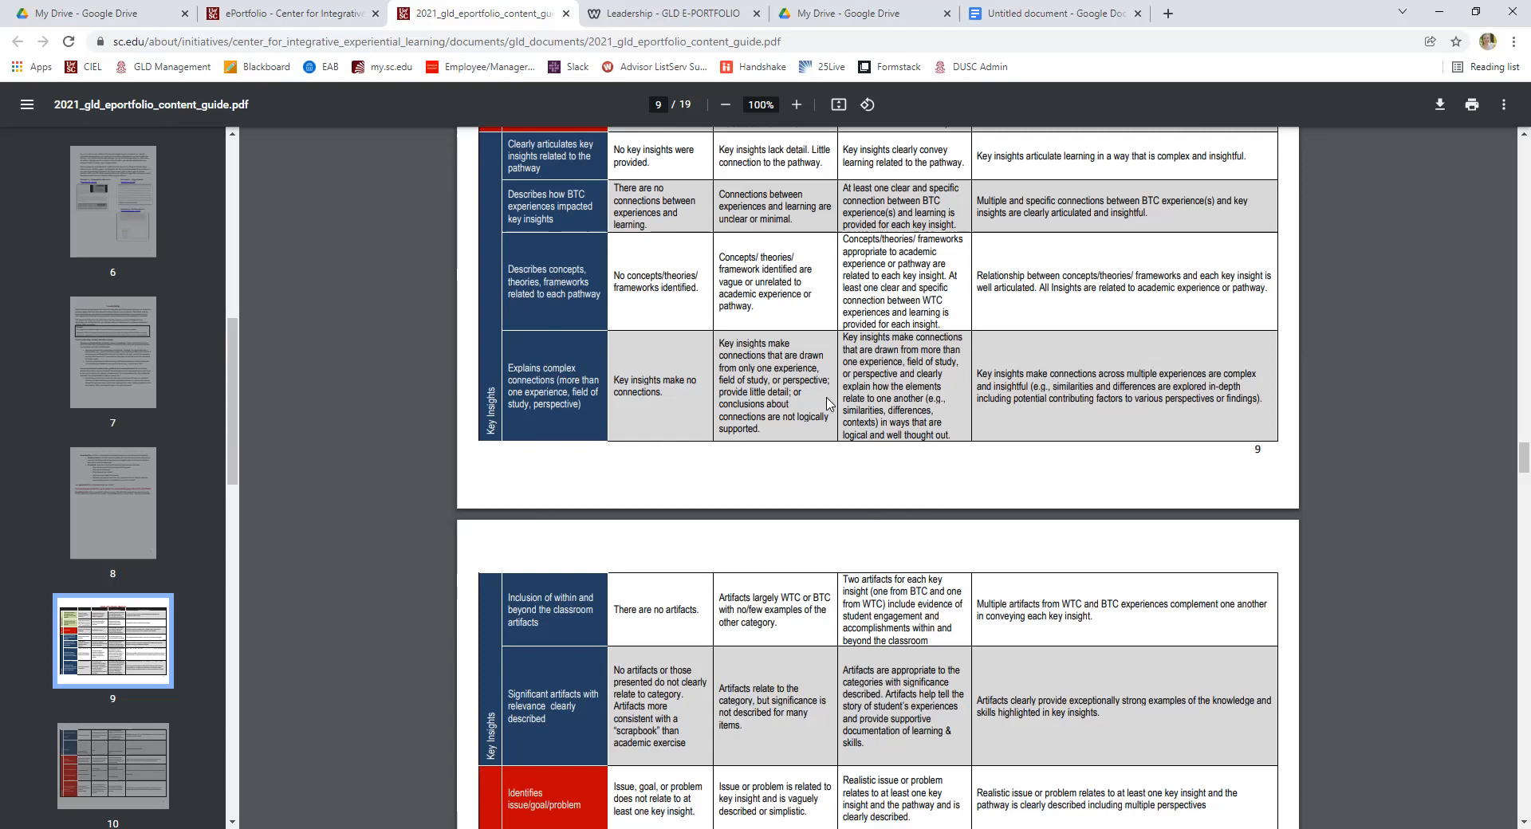
scroll(up, 3)
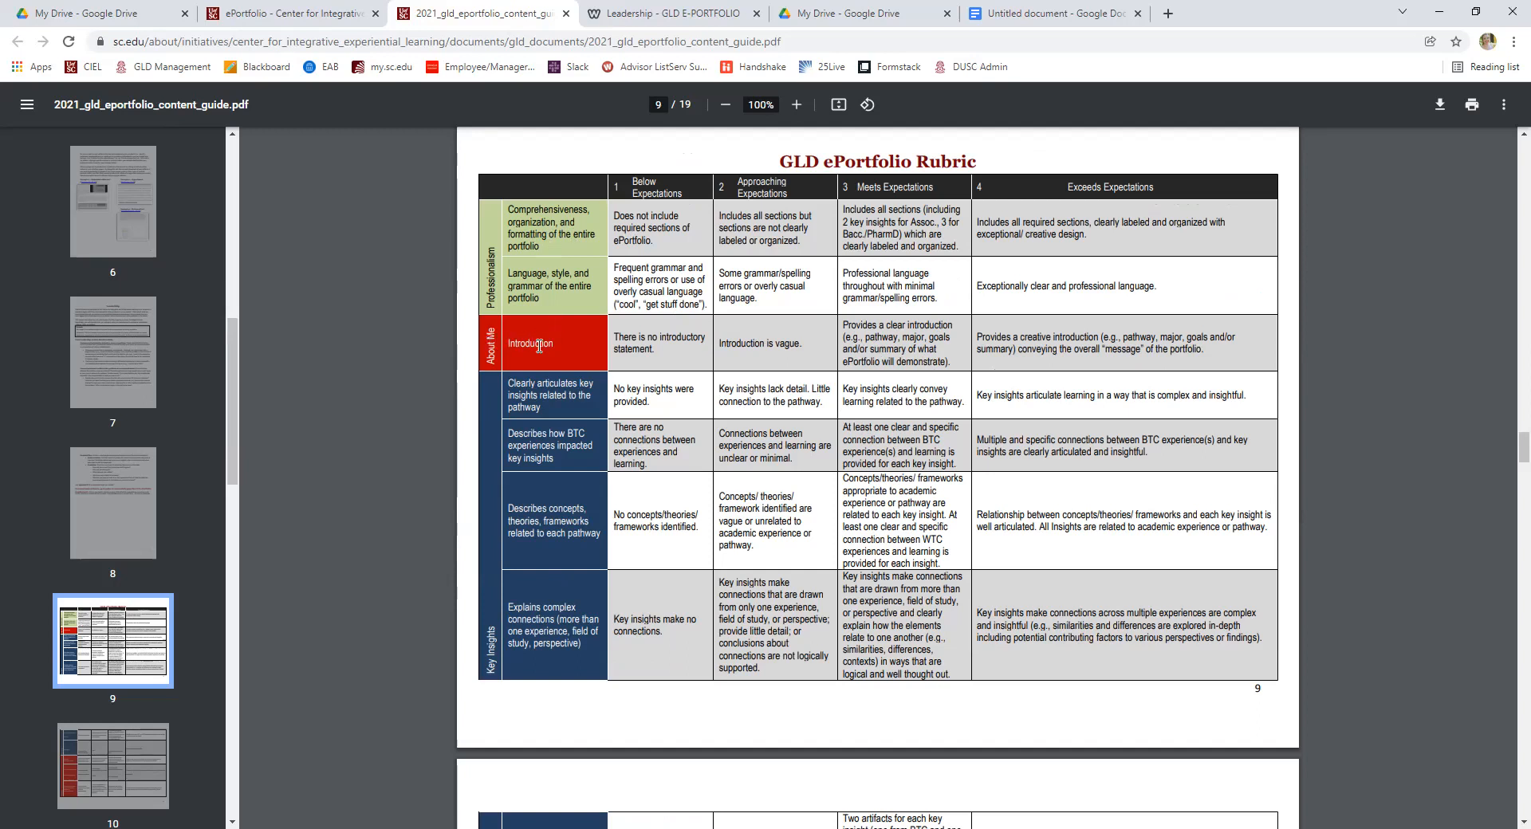
mouse_move(872, 330)
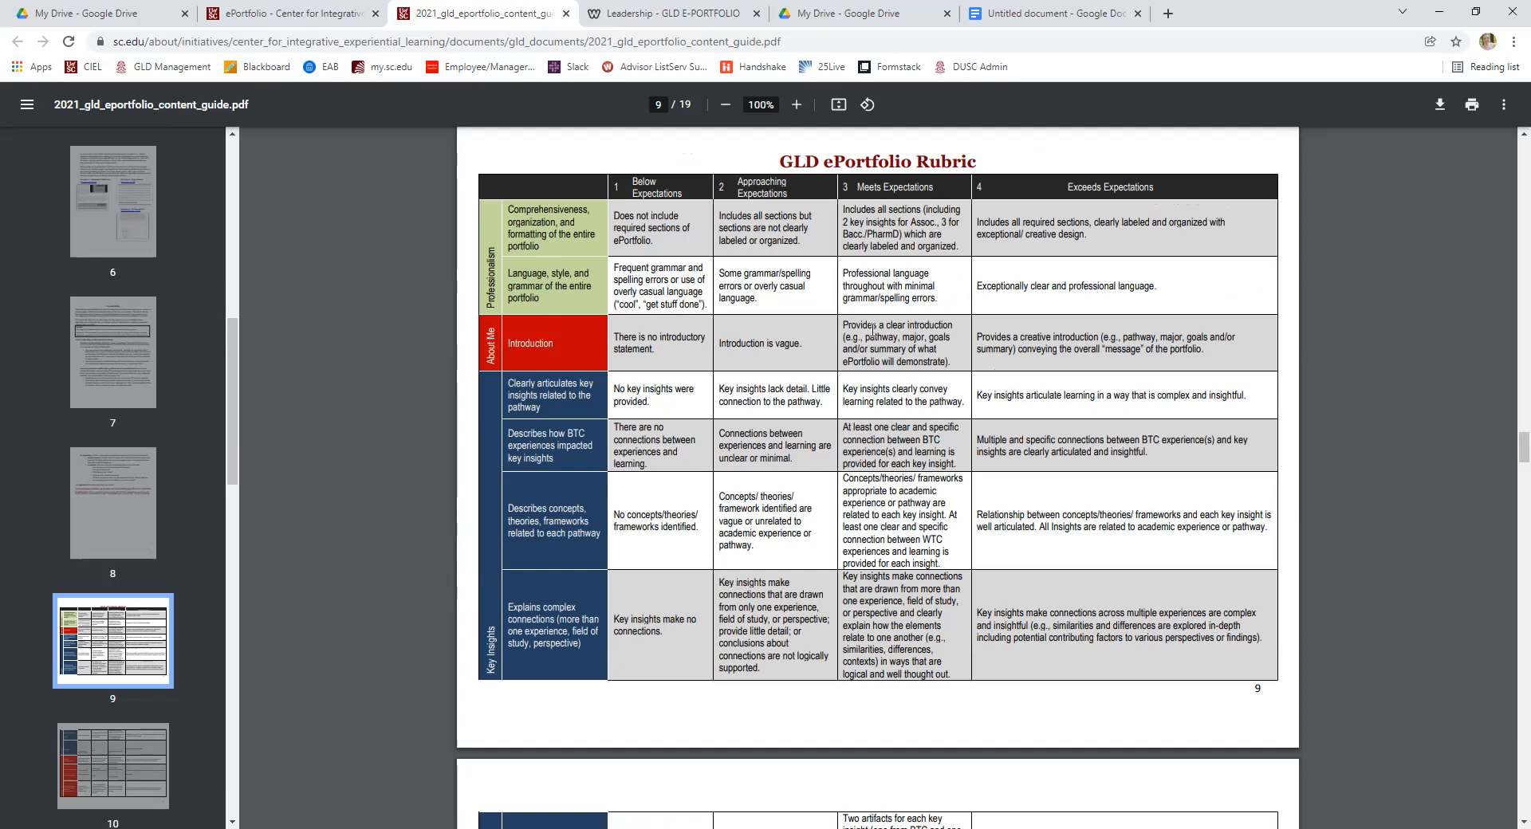
scroll(down, 3)
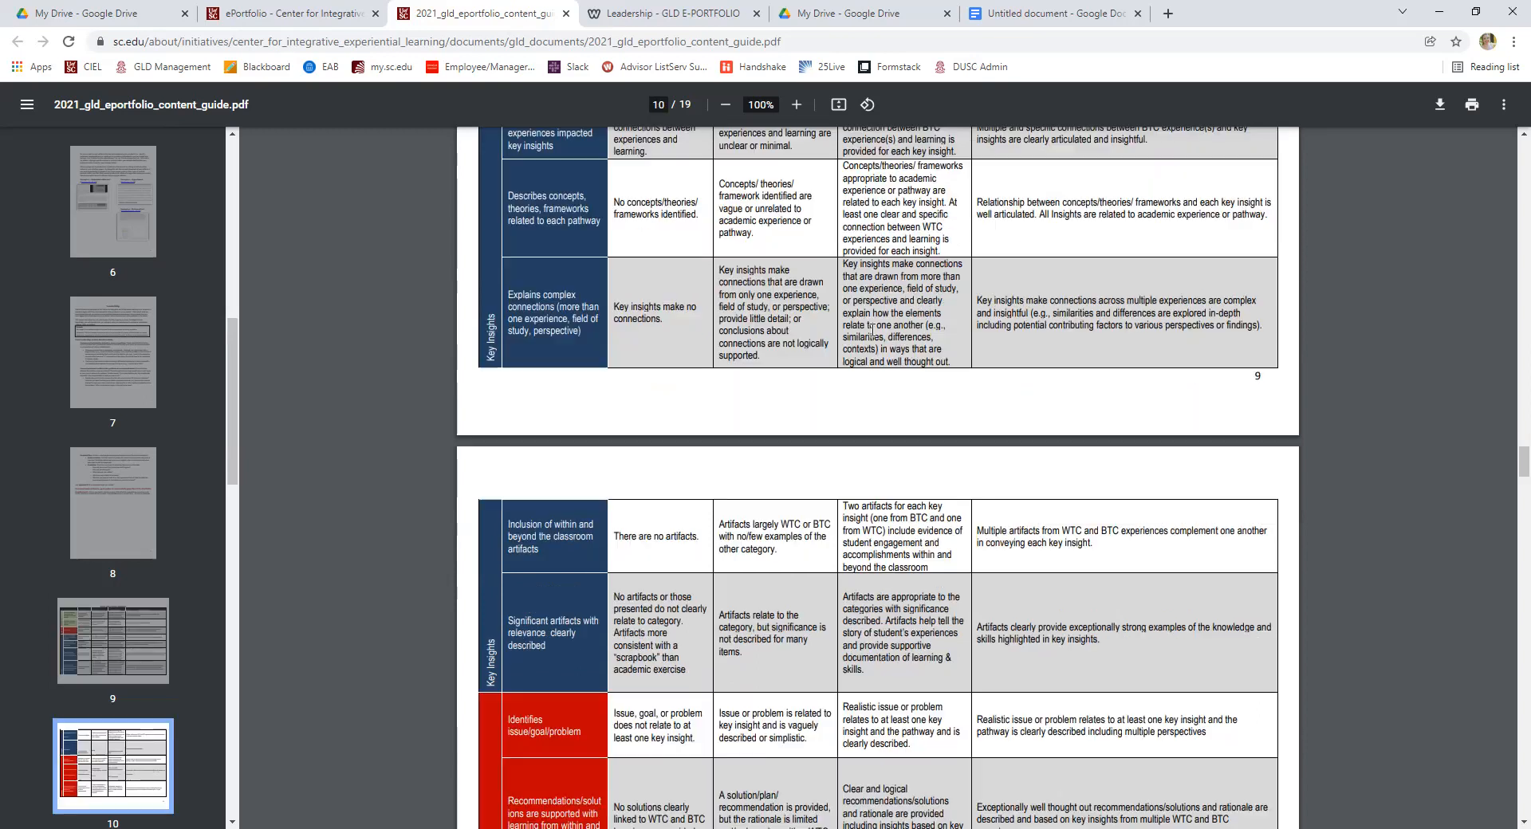
scroll(down, 3)
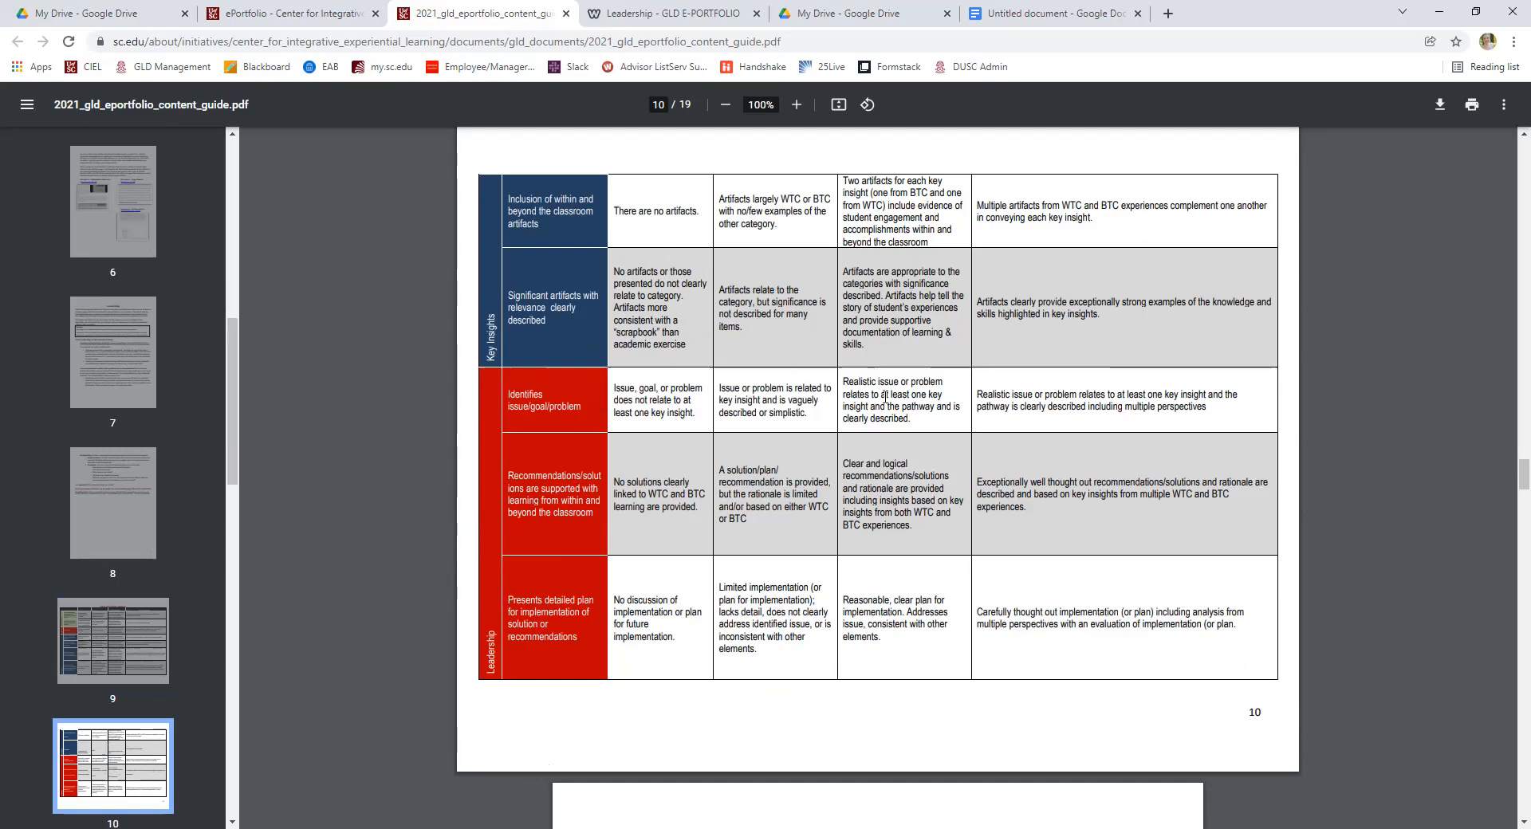
mouse_move(941, 461)
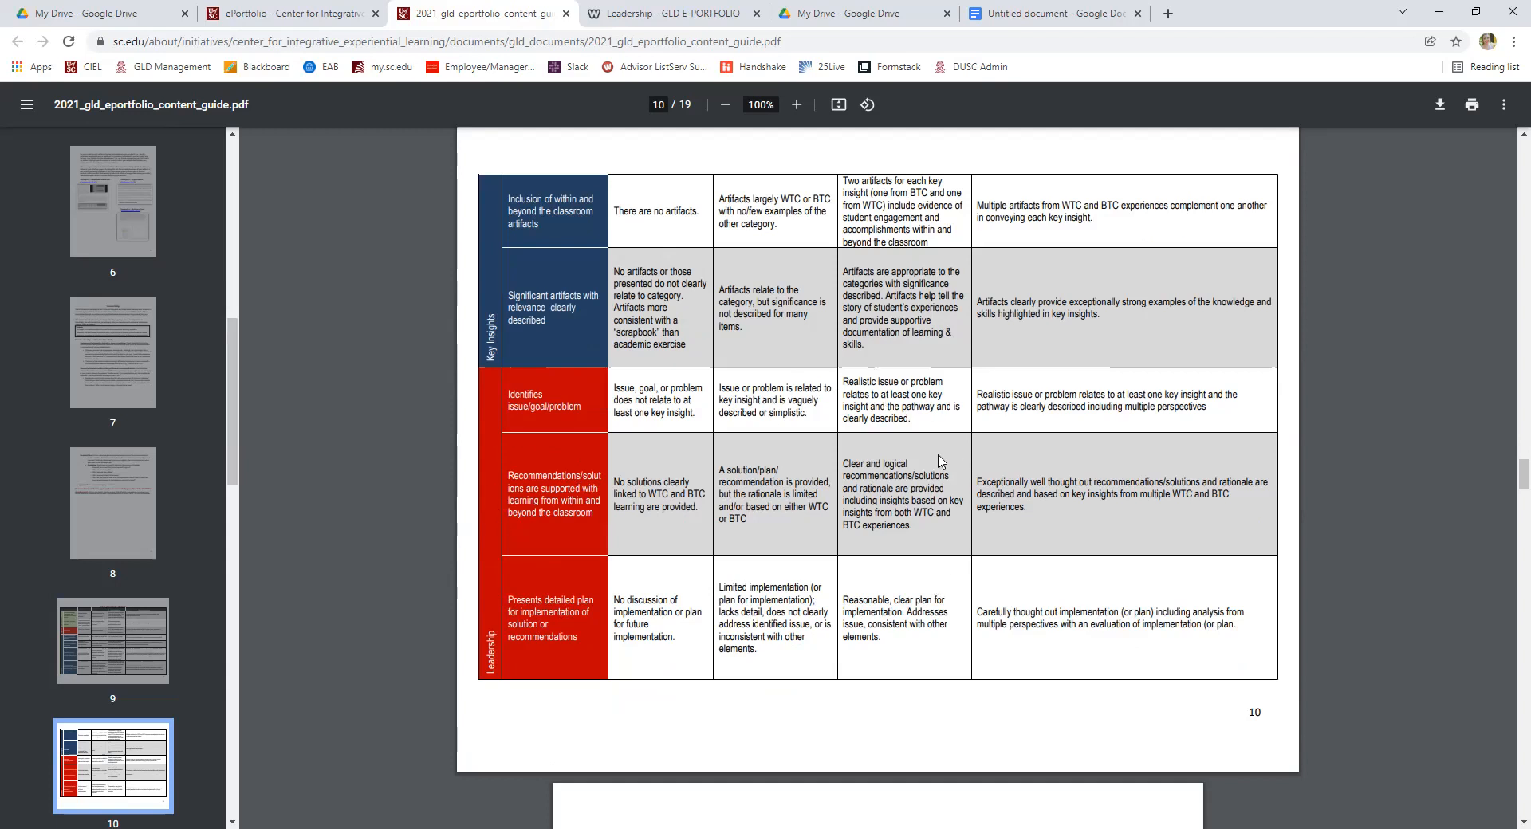
mouse_move(875, 616)
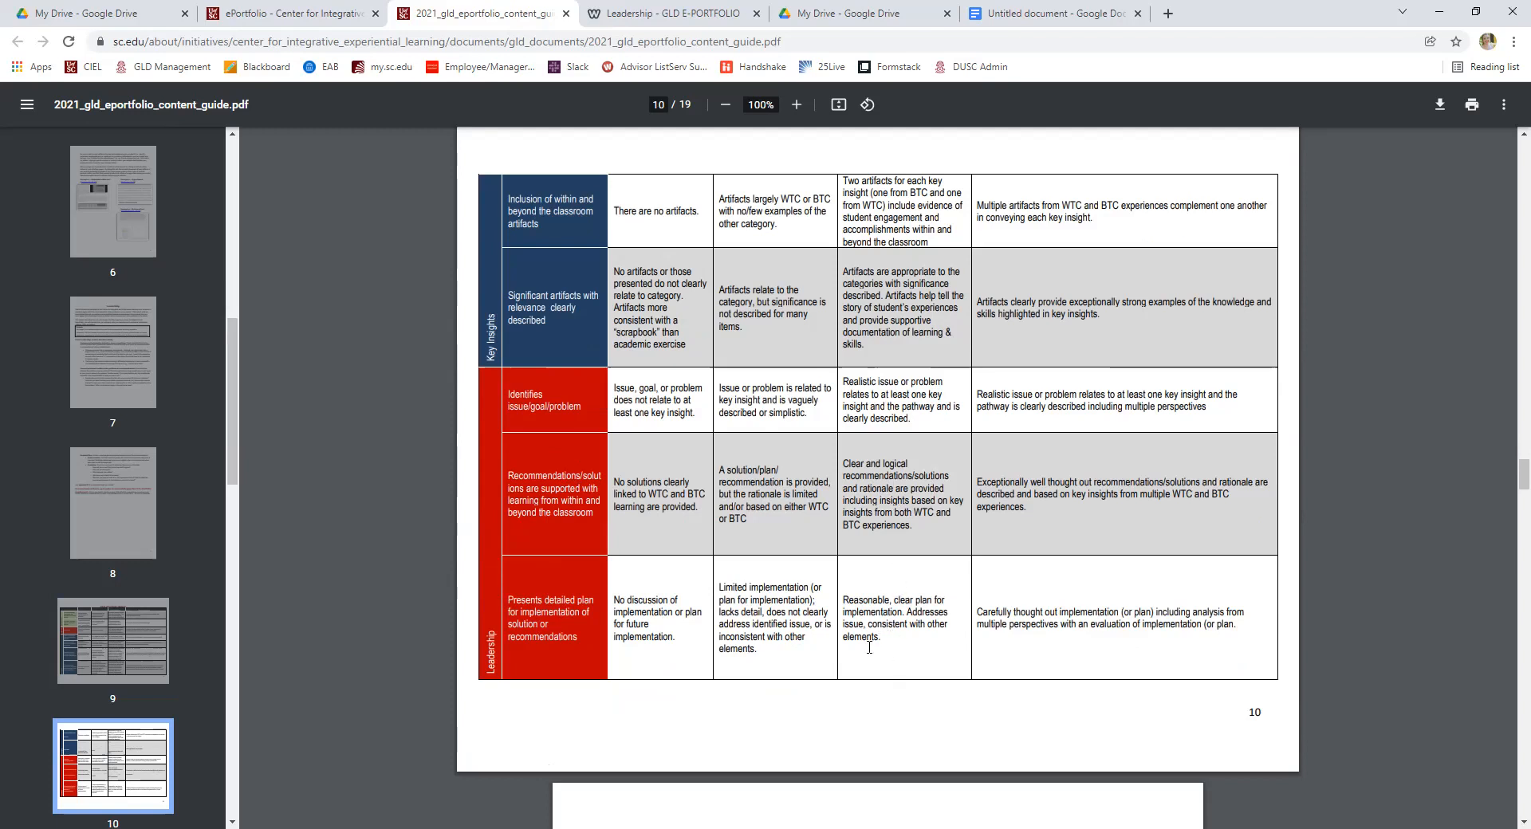
mouse_move(920, 684)
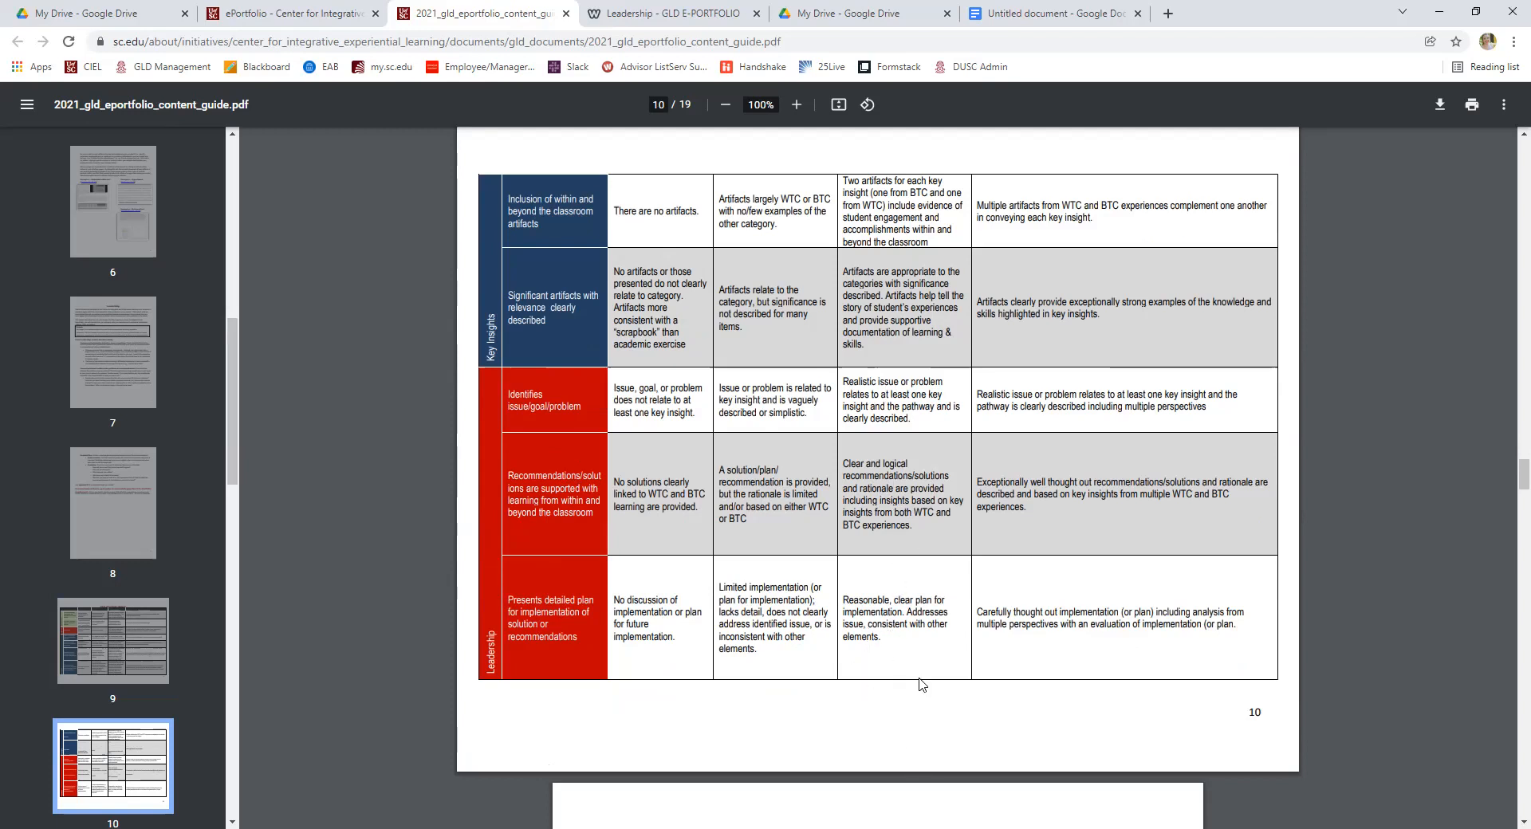
Page through the remaining rubric rows and glossary pages of the content guide.
scroll(down, 3)
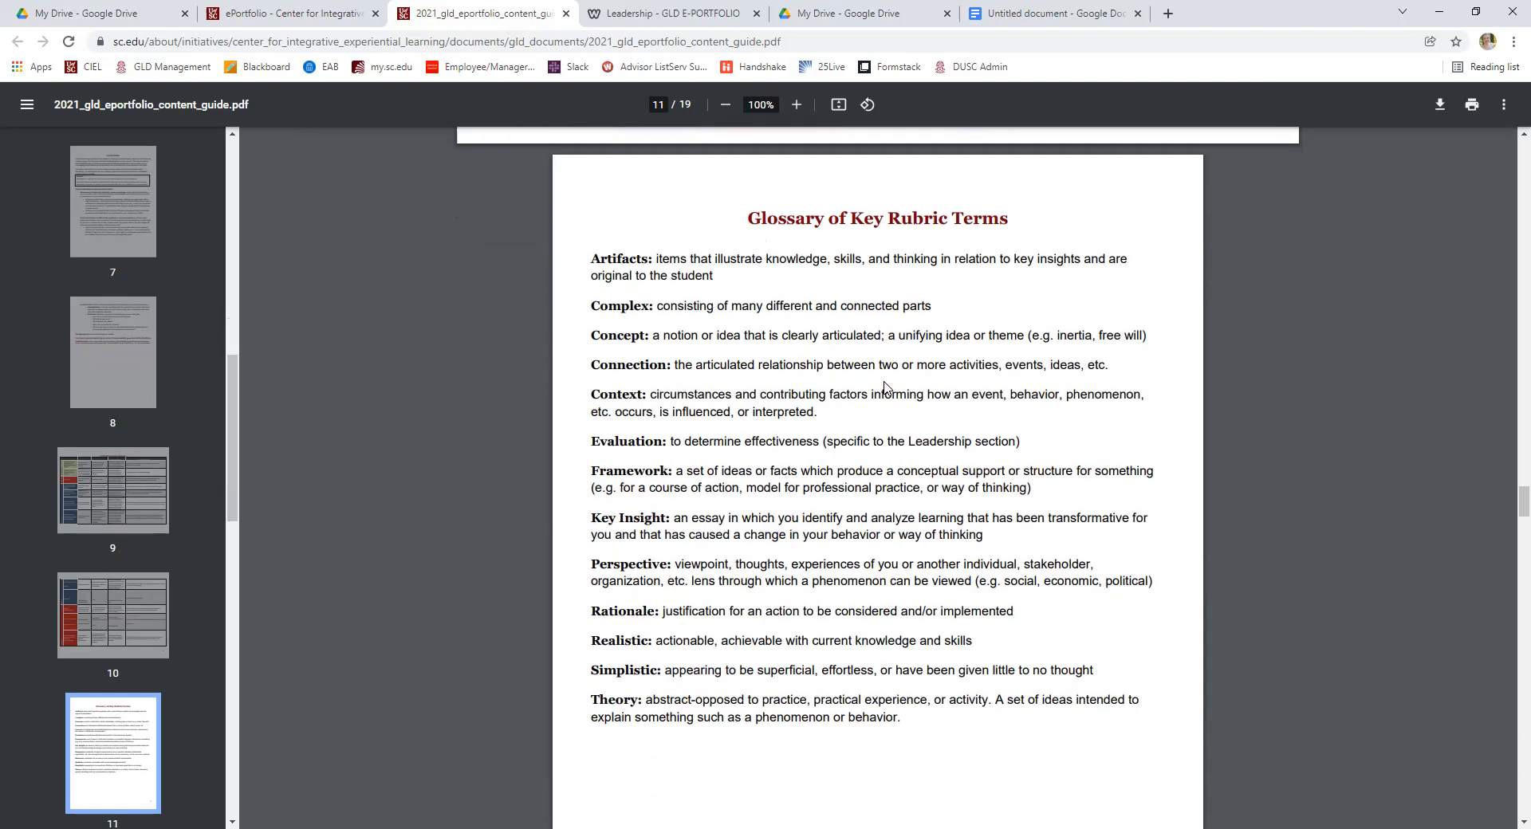
scroll(up, 3)
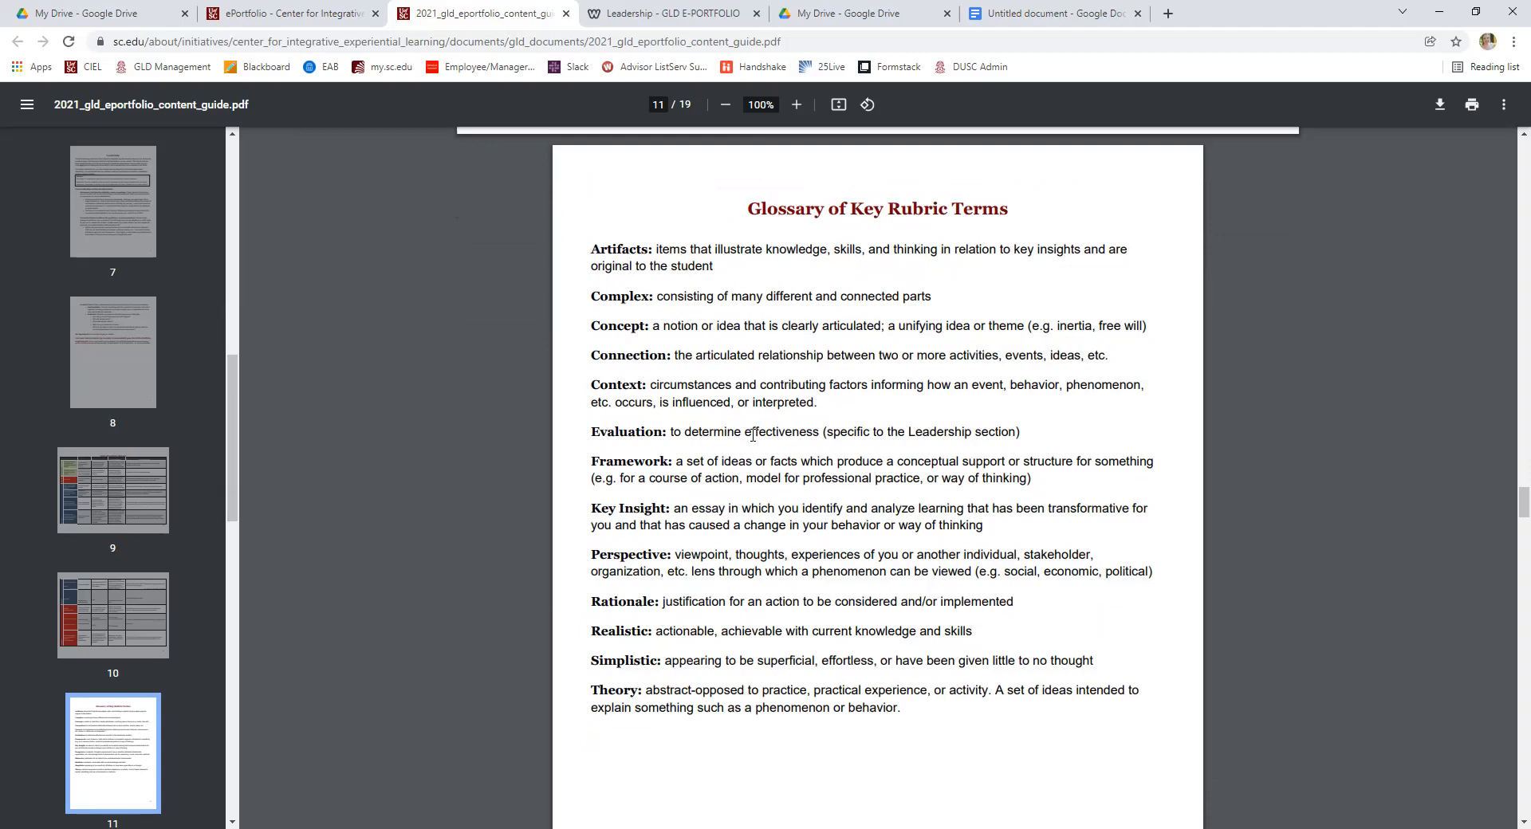
scroll(down, 3)
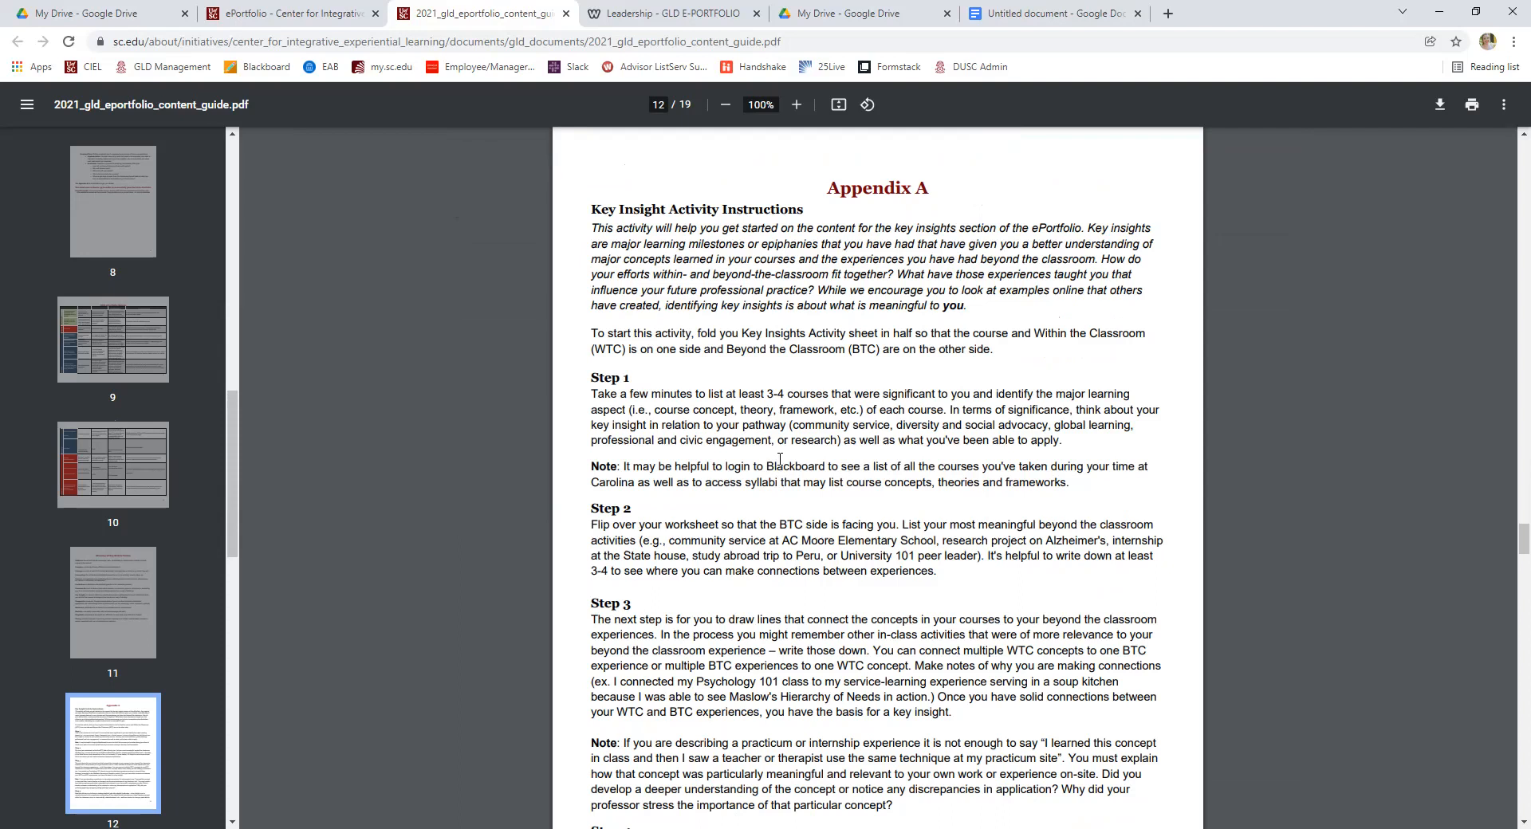
scroll(down, 3)
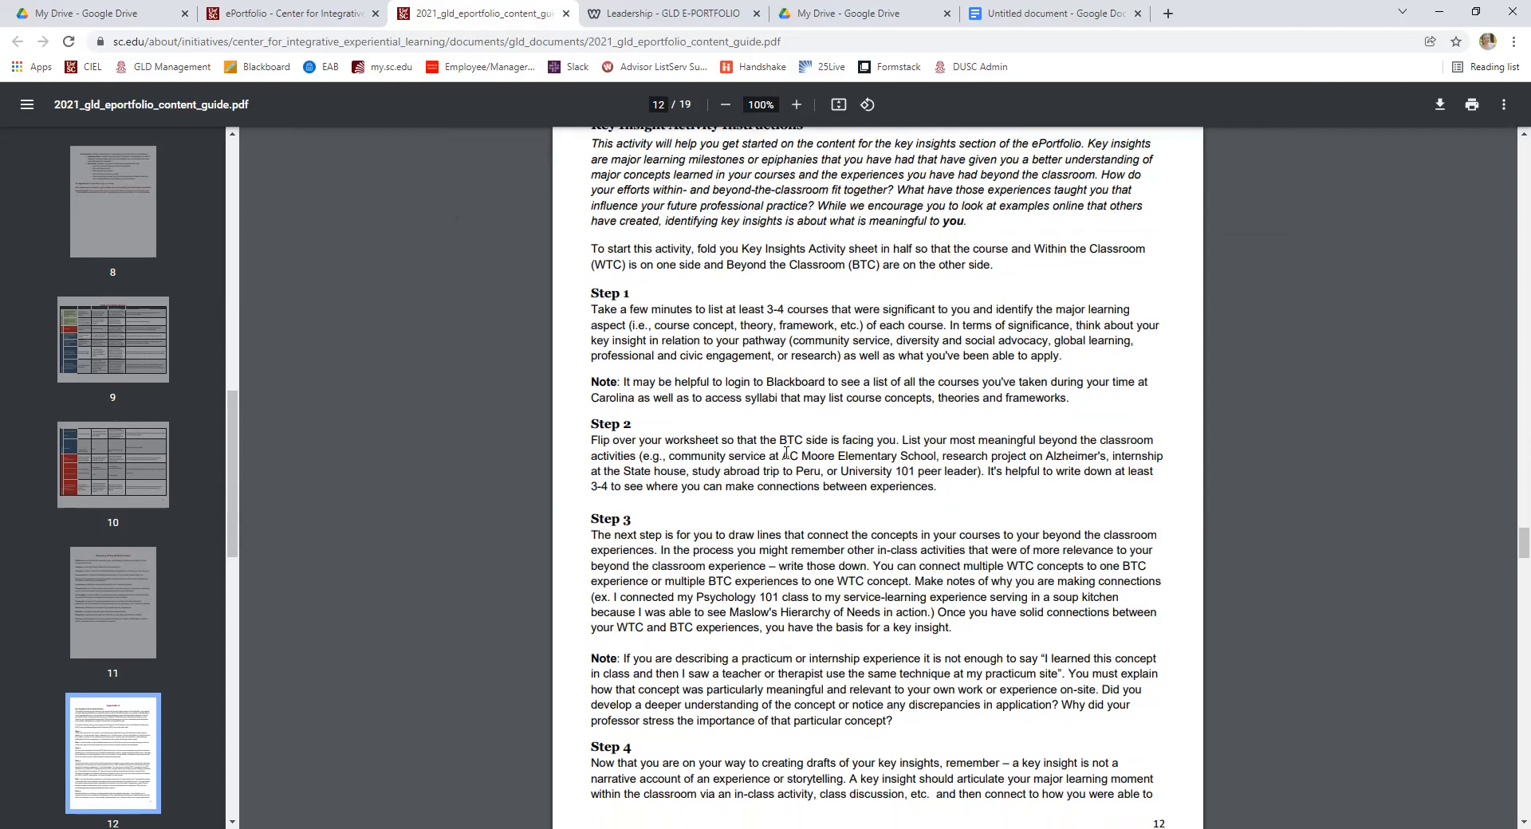
scroll(up, 3)
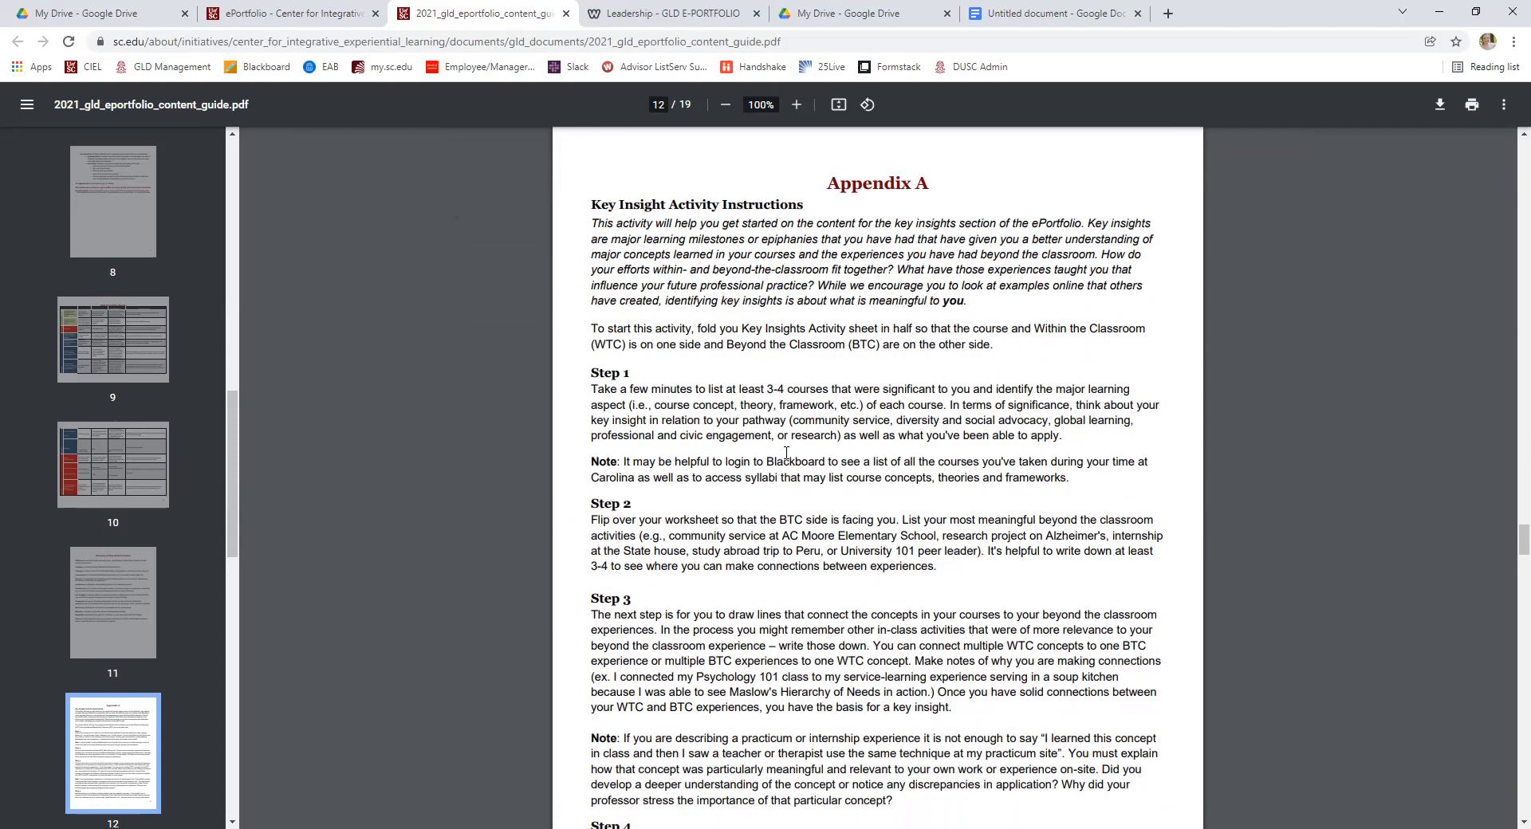
scroll(down, 3)
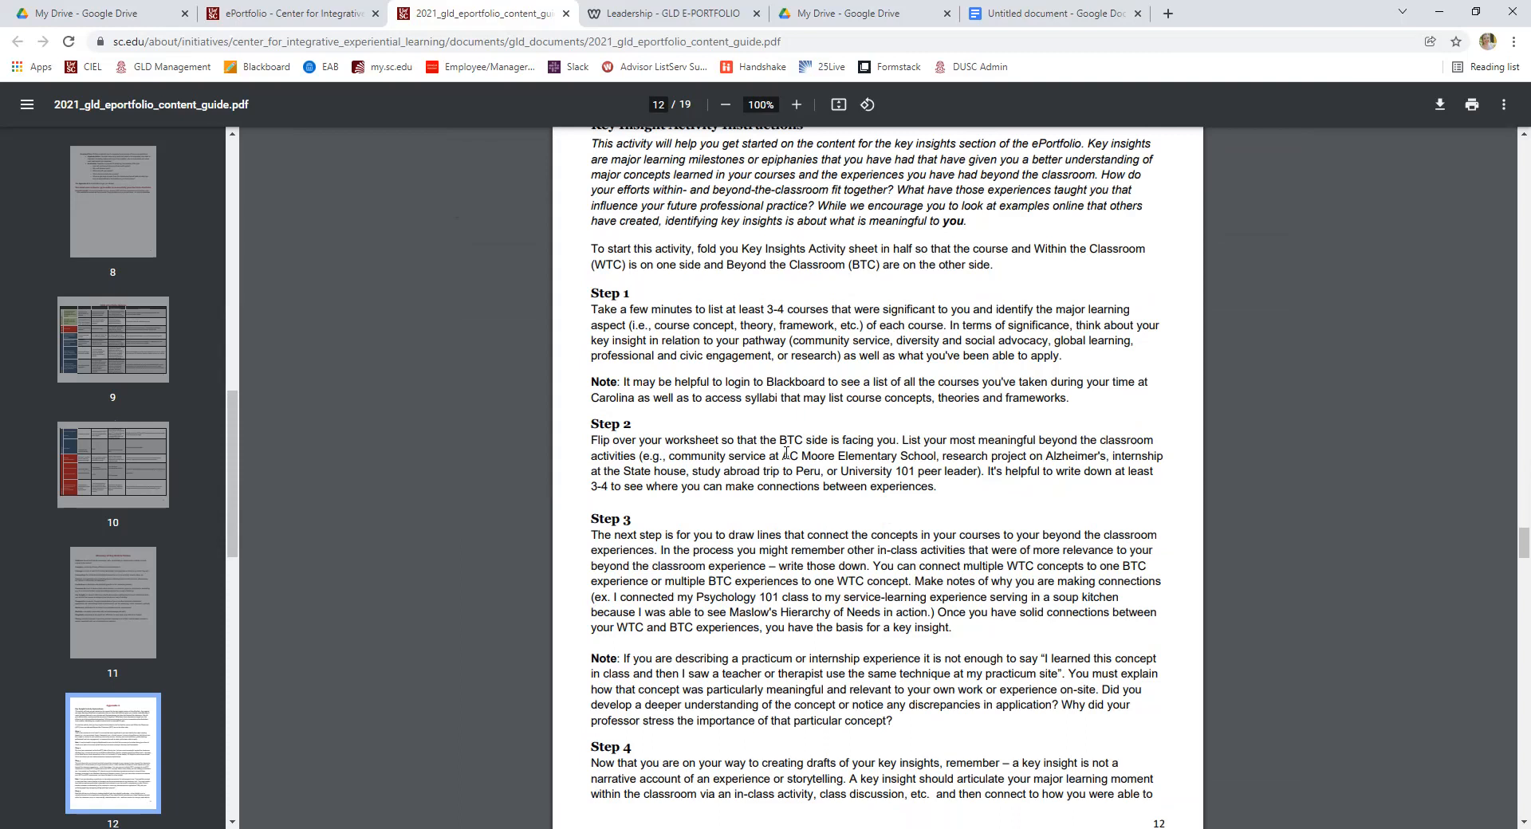
scroll(down, 3)
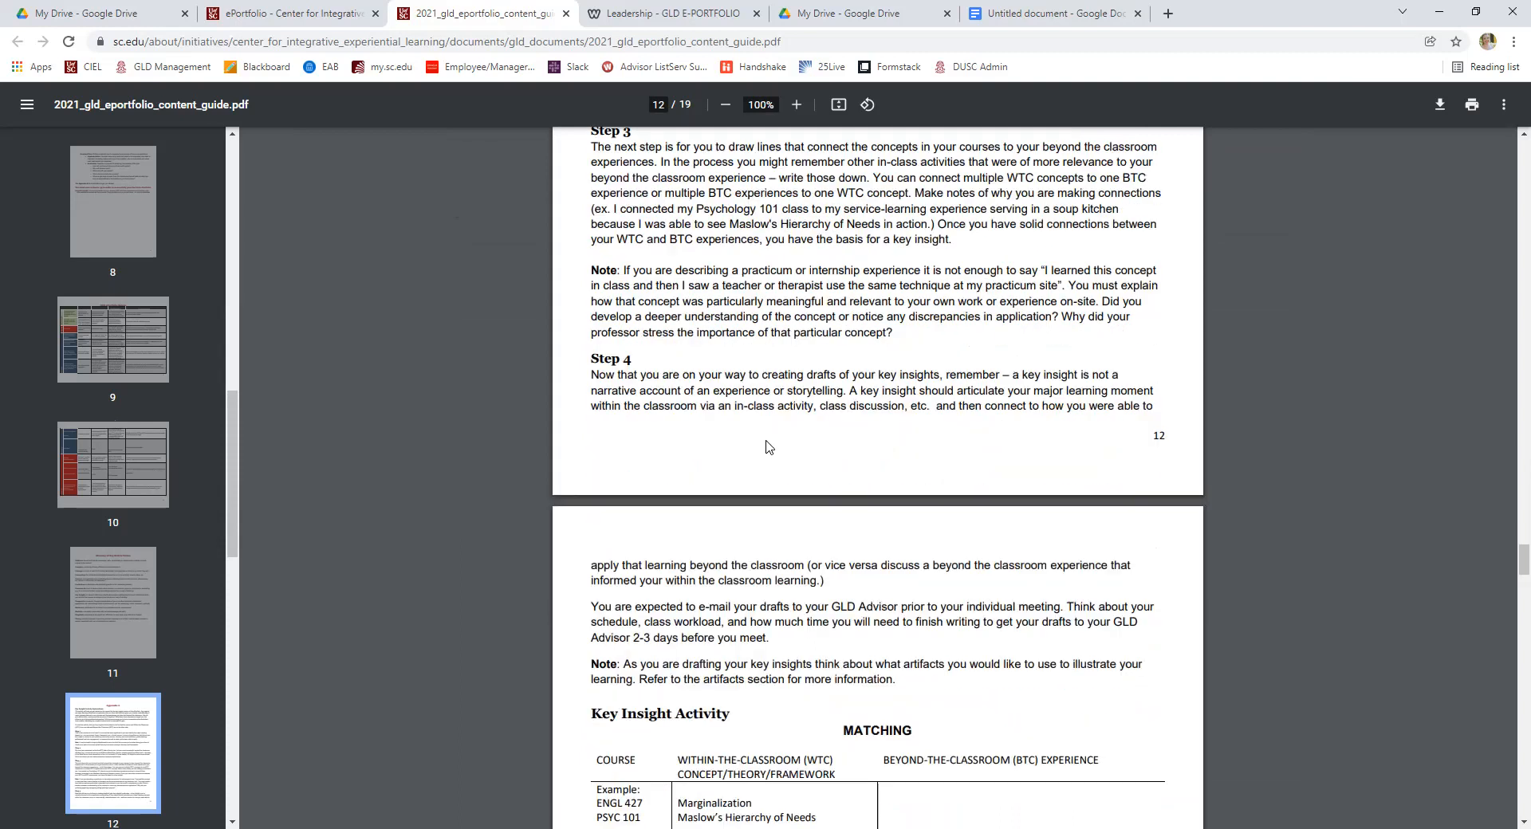
scroll(down, 3)
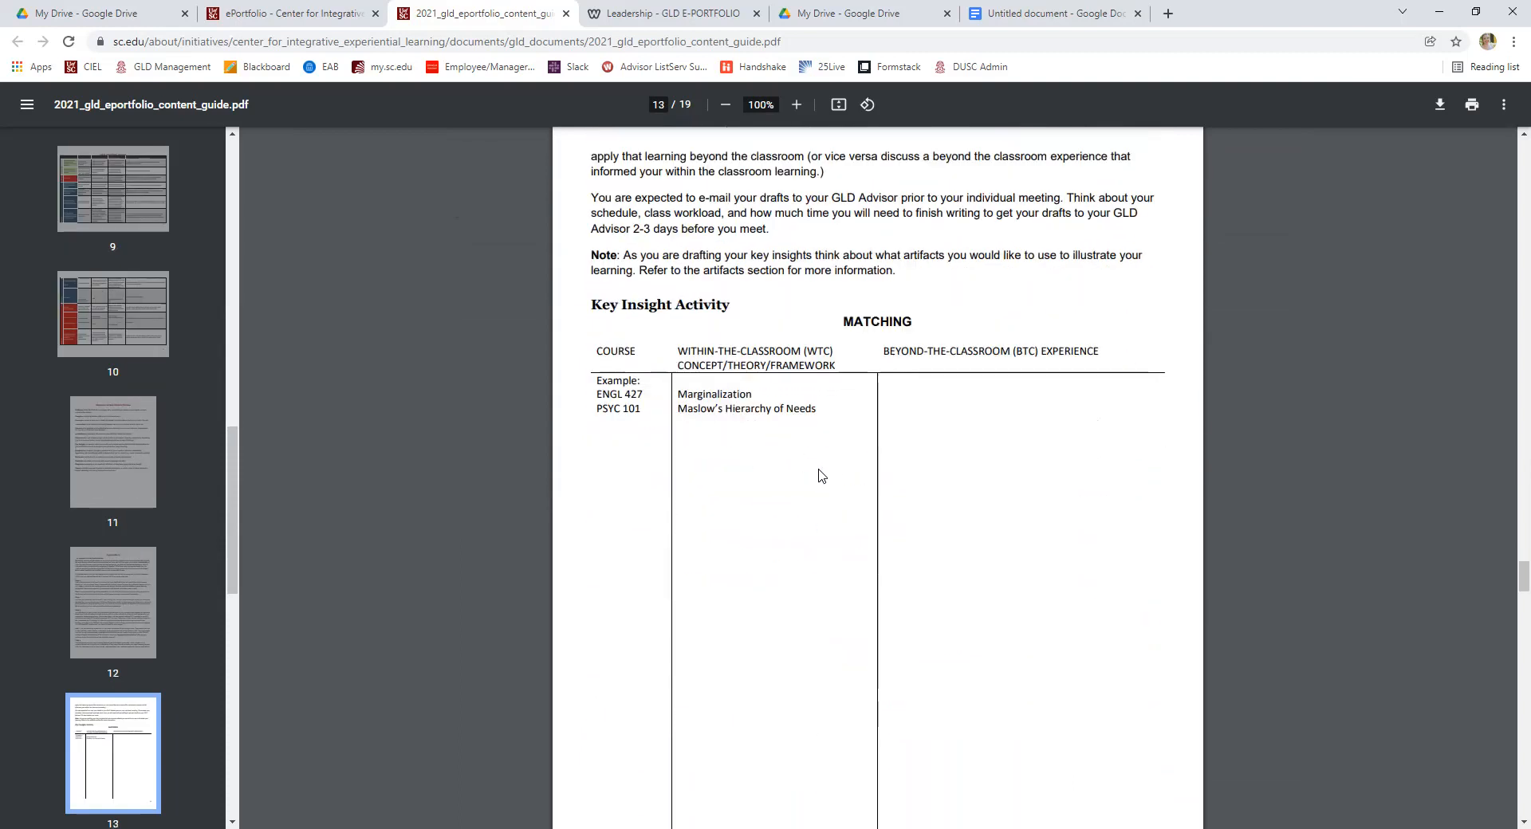
mouse_move(852, 544)
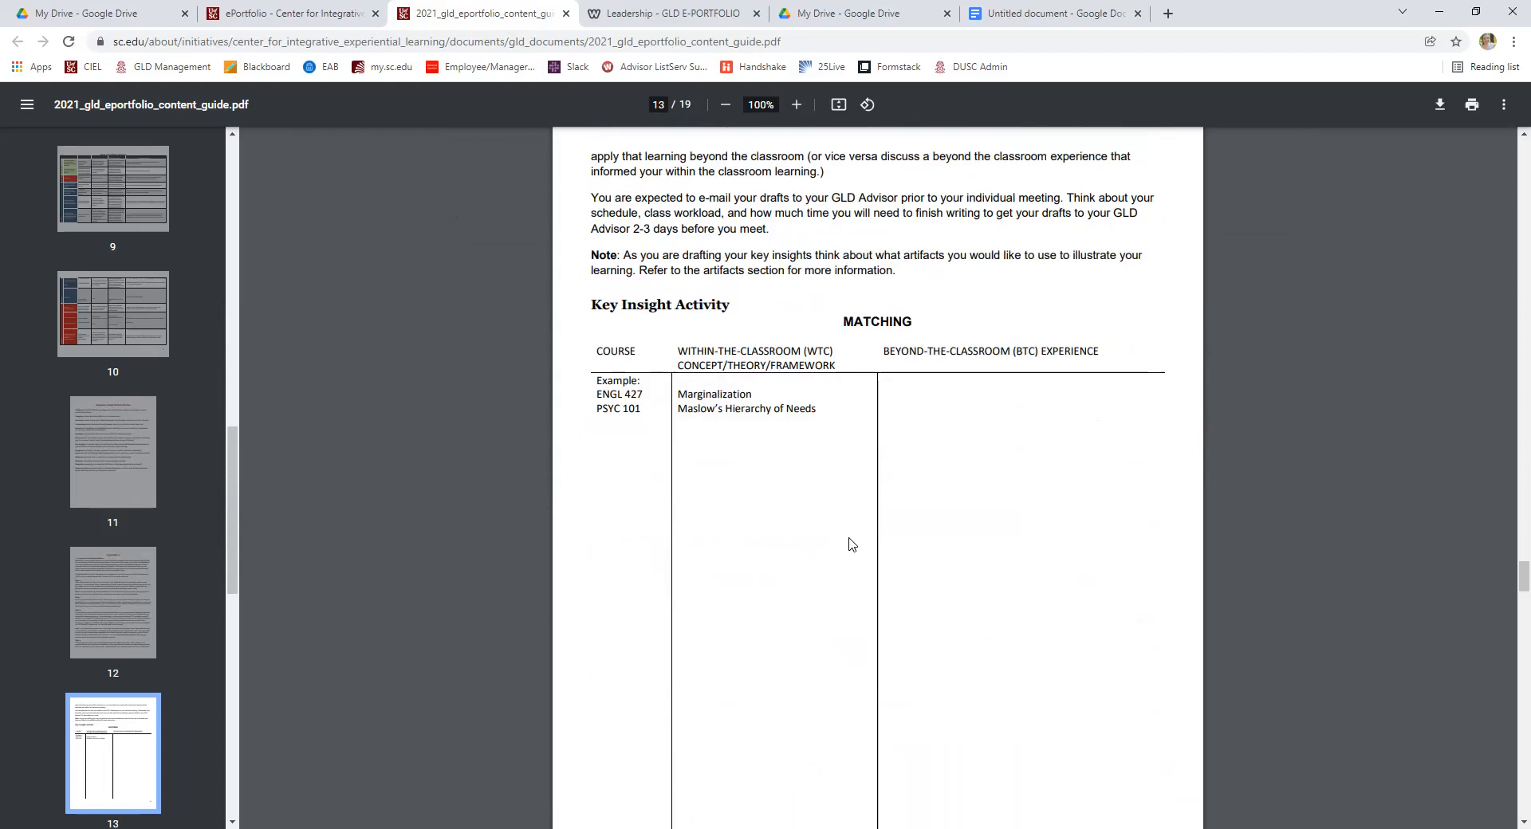
Scroll the appendices to the PDF's final page, then switch to the Google Doc listing ePortfolio platforms.
scroll(down, 3)
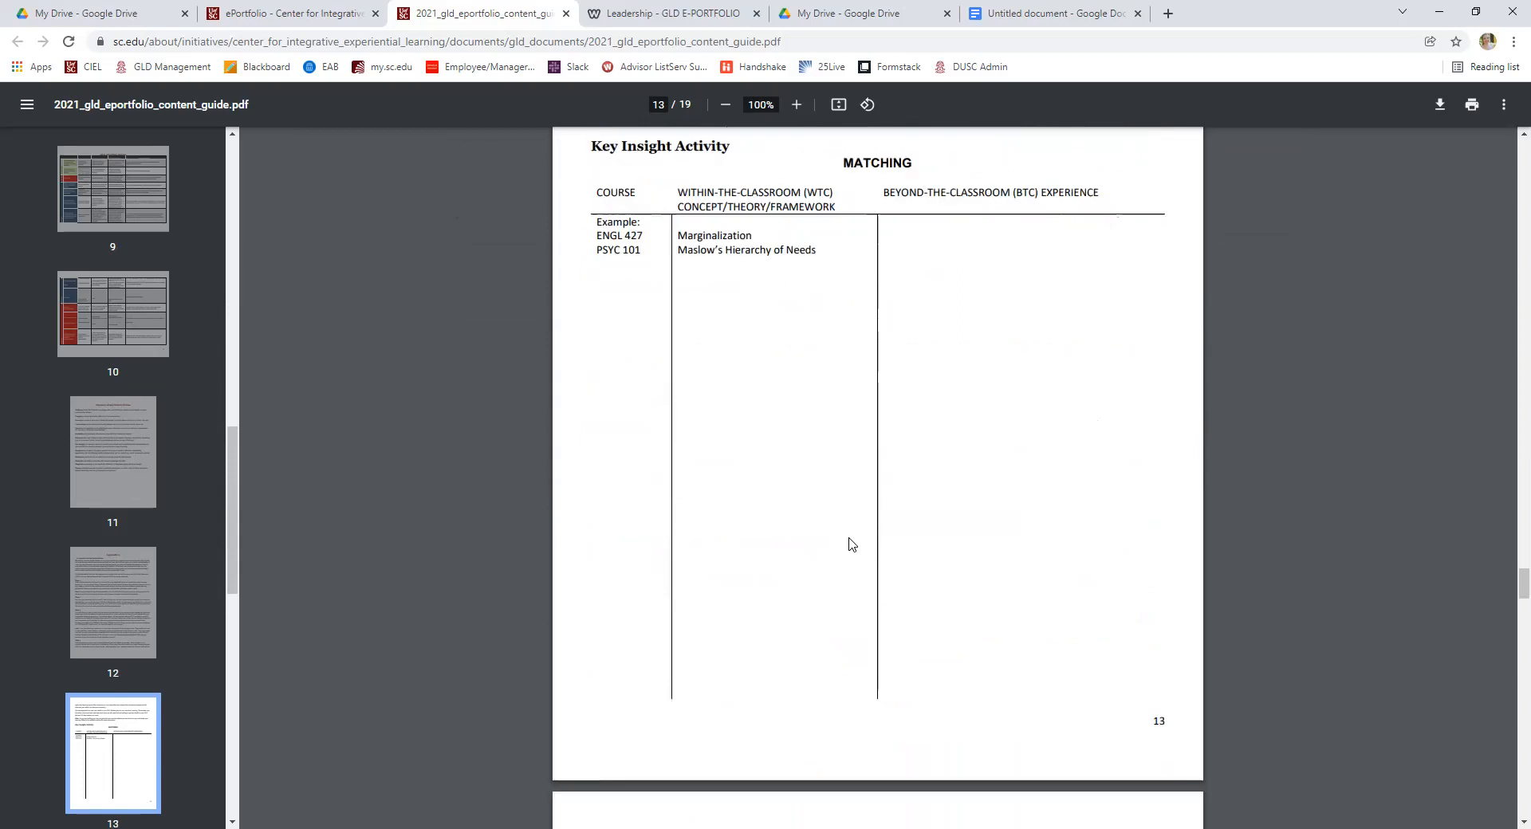
scroll(down, 3)
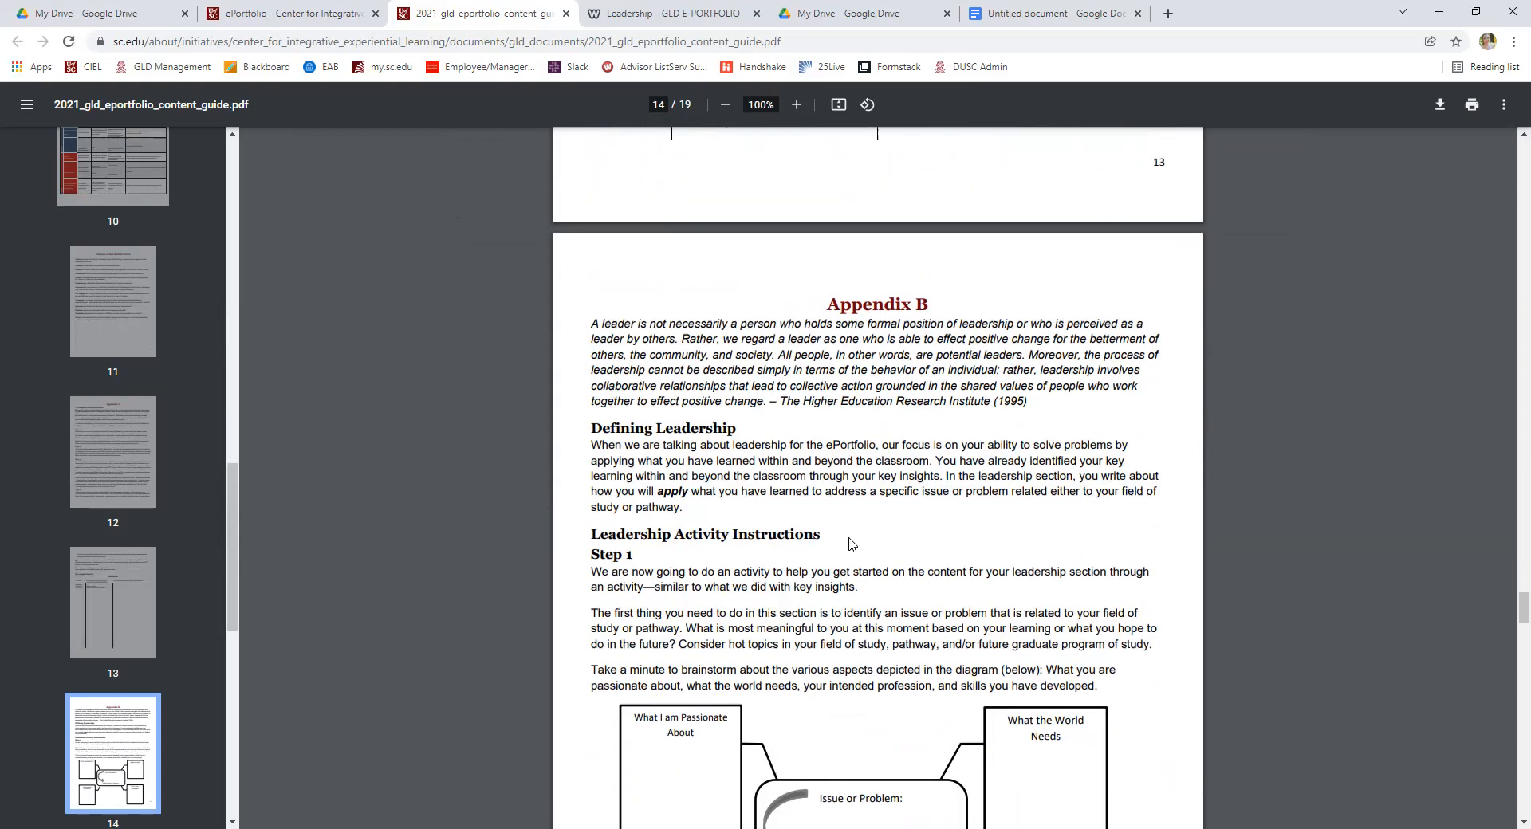
scroll(down, 3)
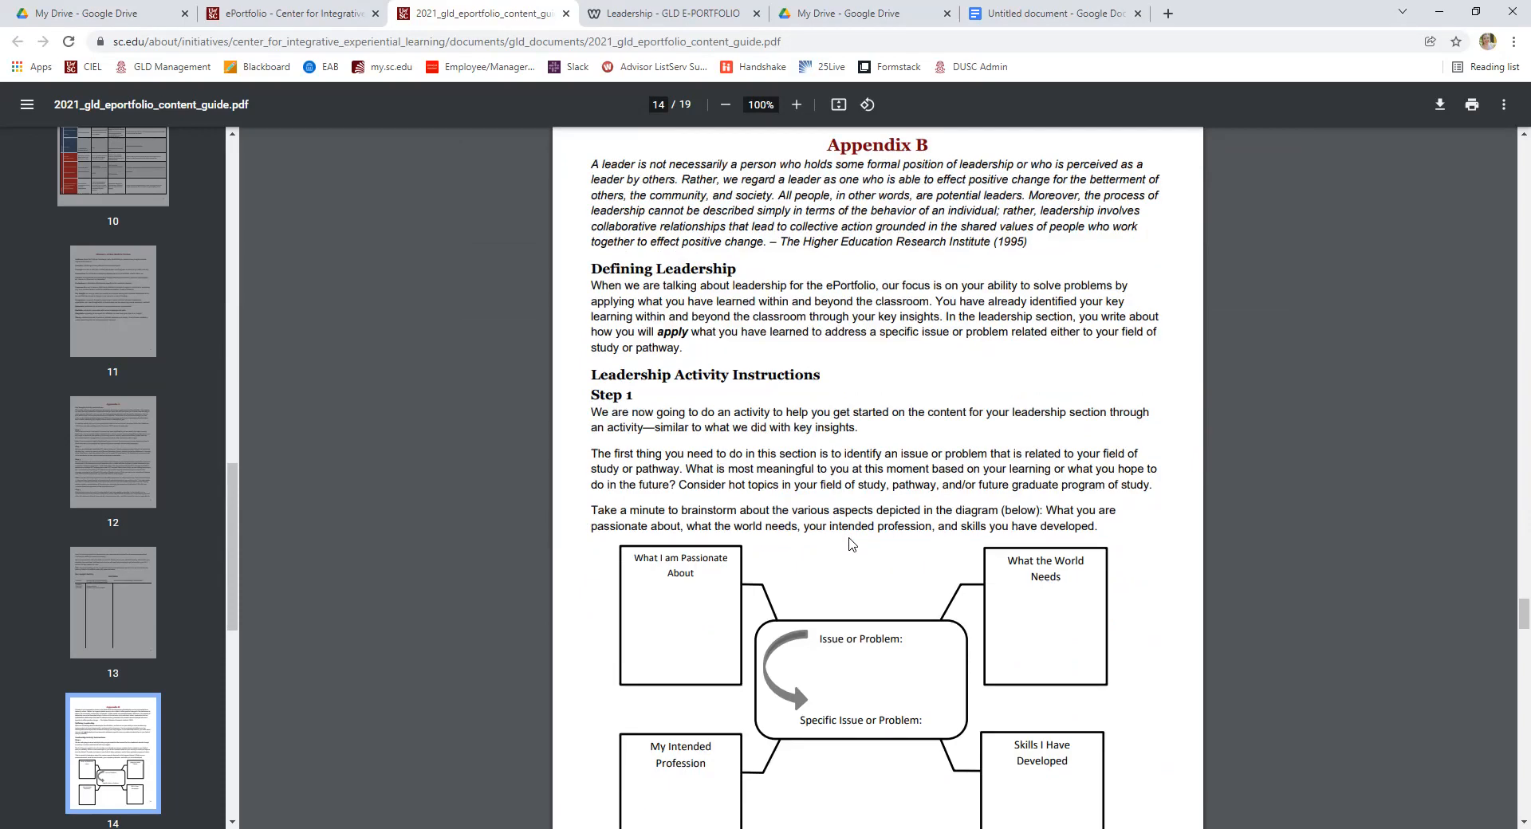
scroll(down, 3)
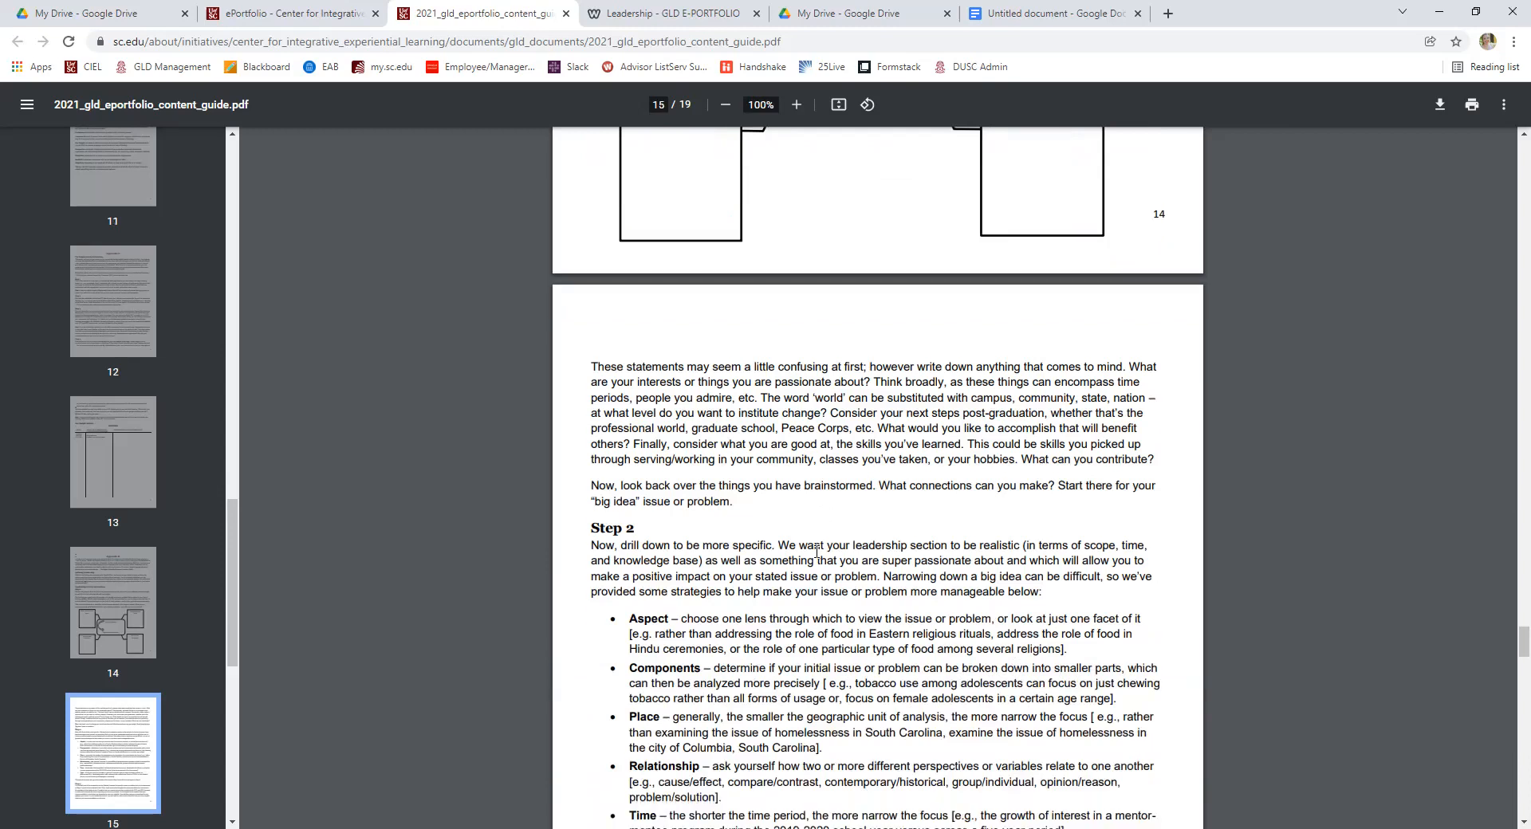
scroll(down, 3)
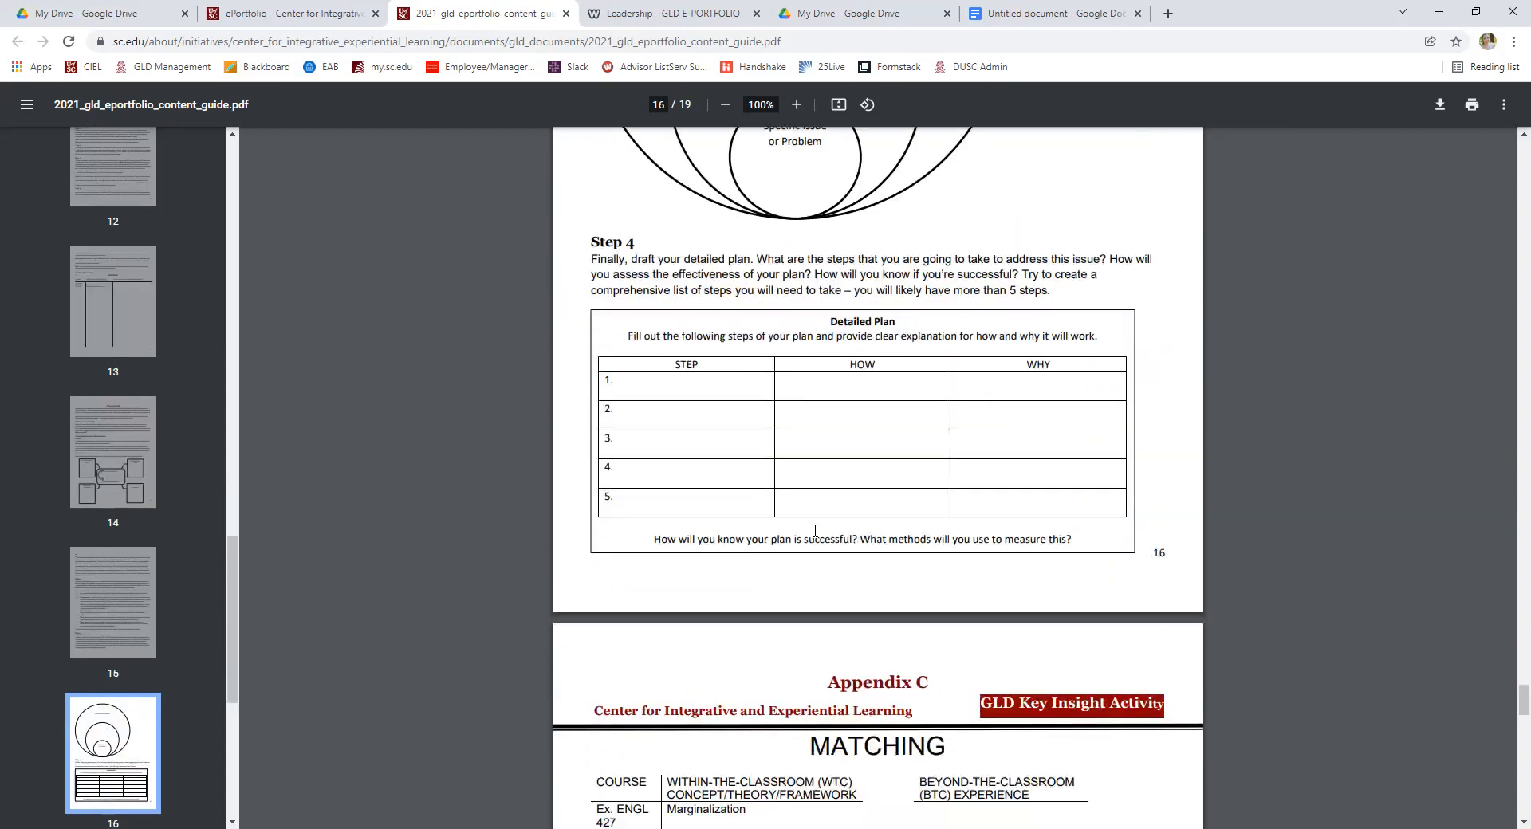
scroll(down, 3)
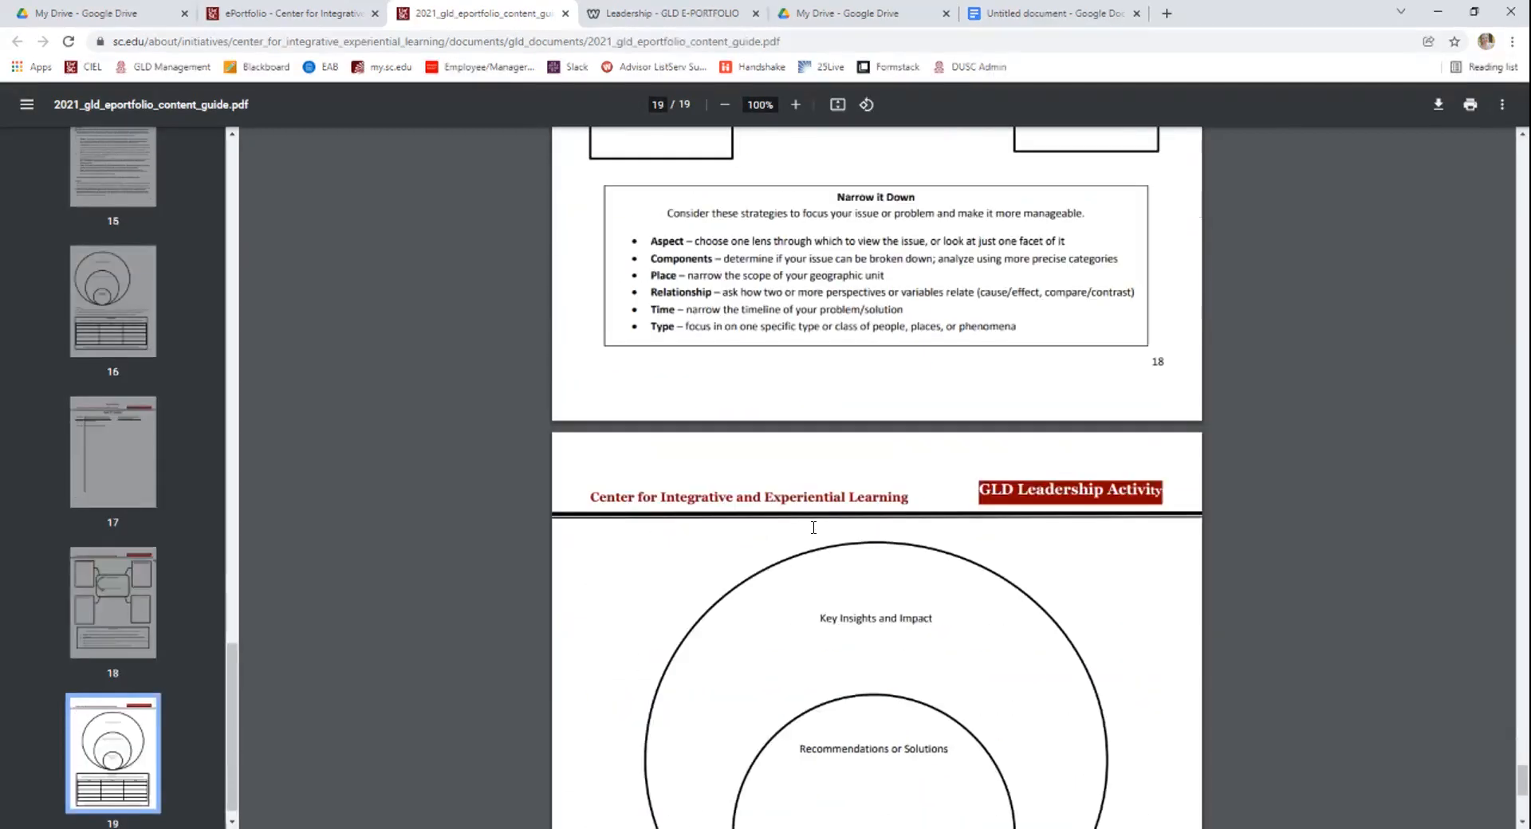
scroll(down, 3)
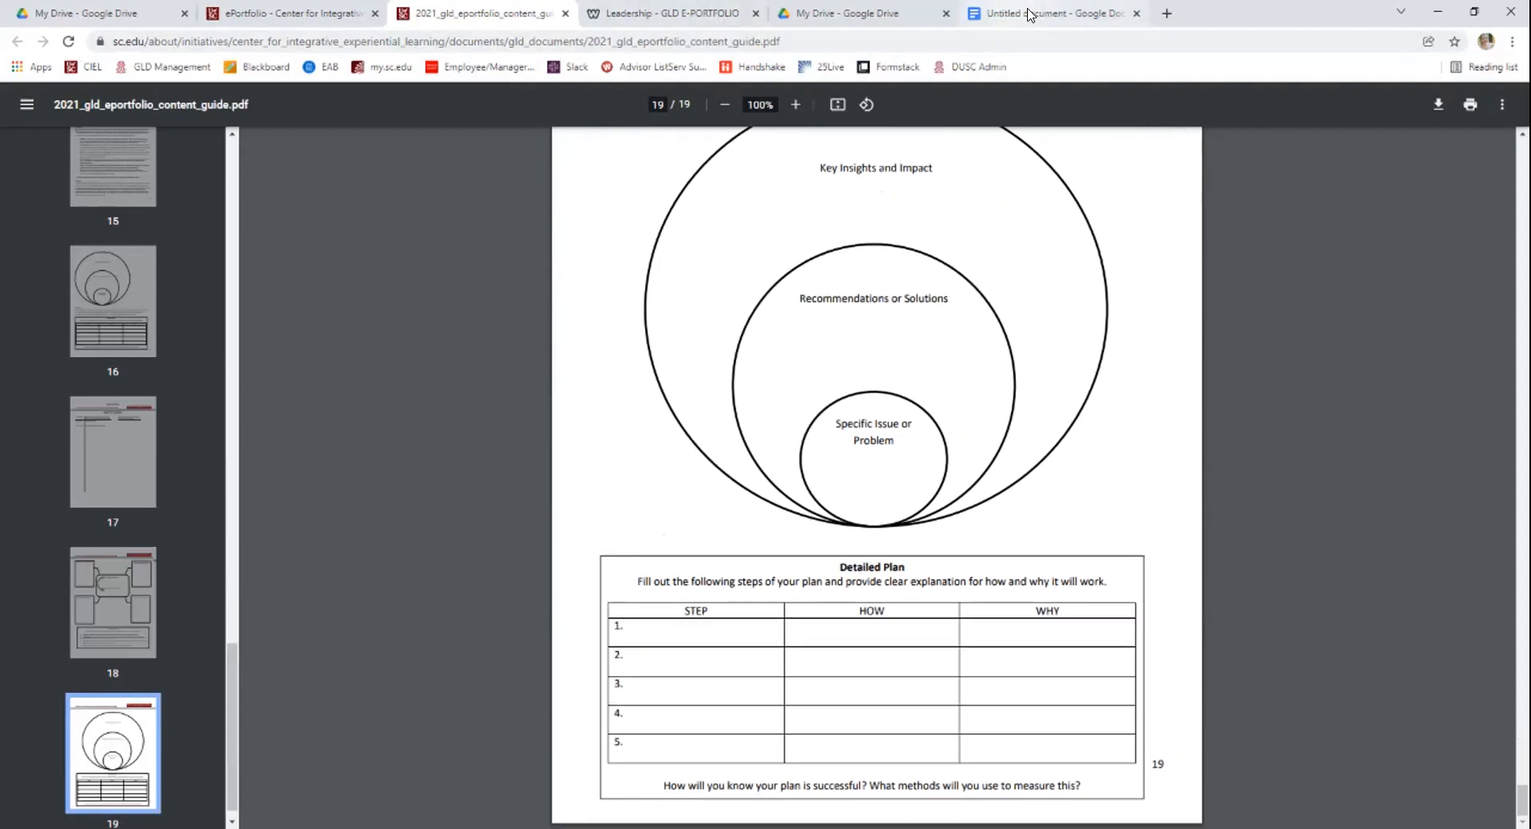
mouse_move(1053, 12)
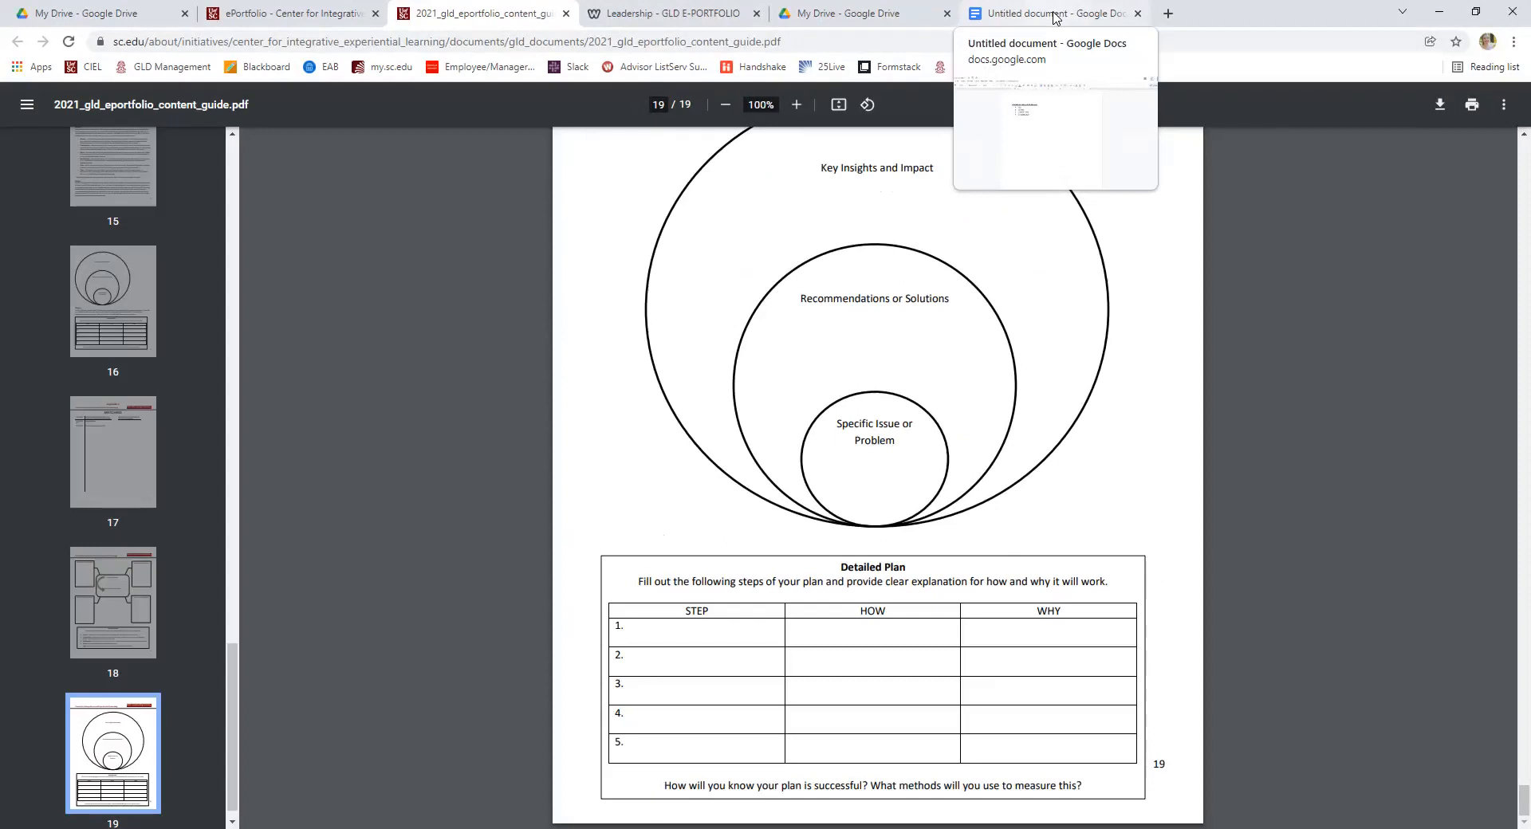
mouse_move(1072, 8)
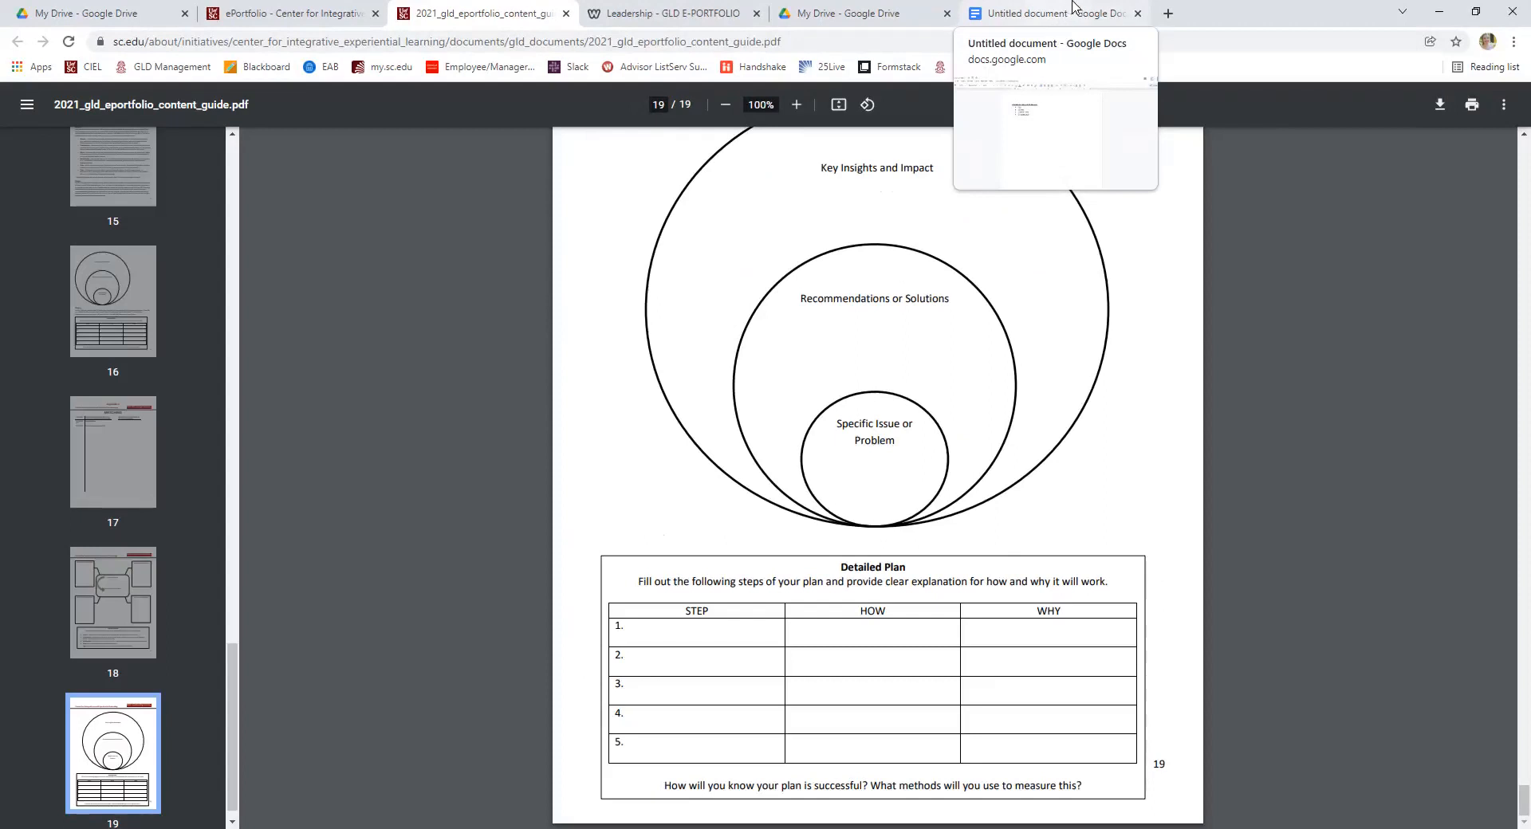
click(1049, 13)
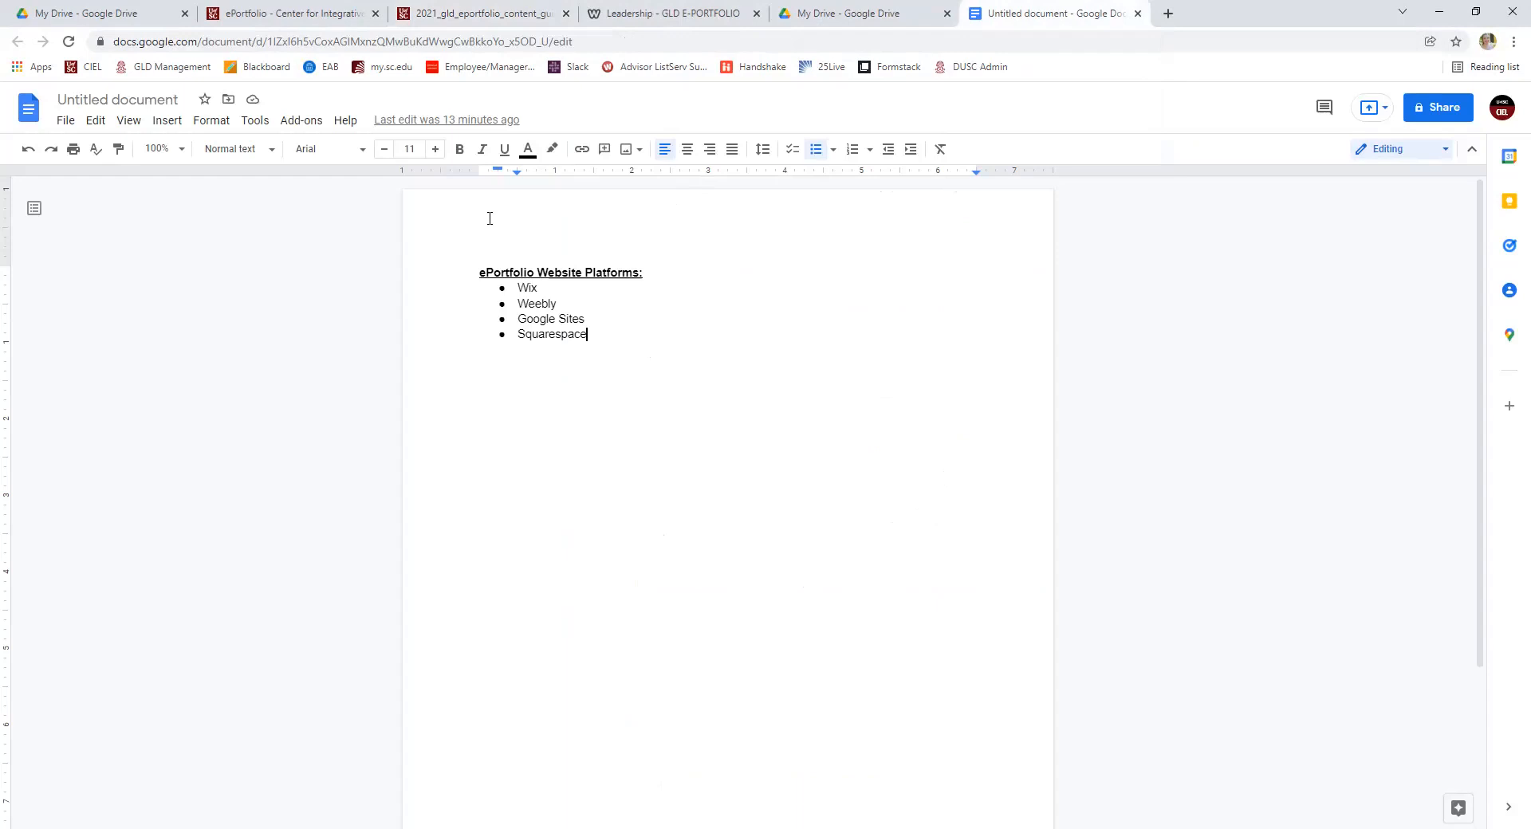
mouse_move(590, 431)
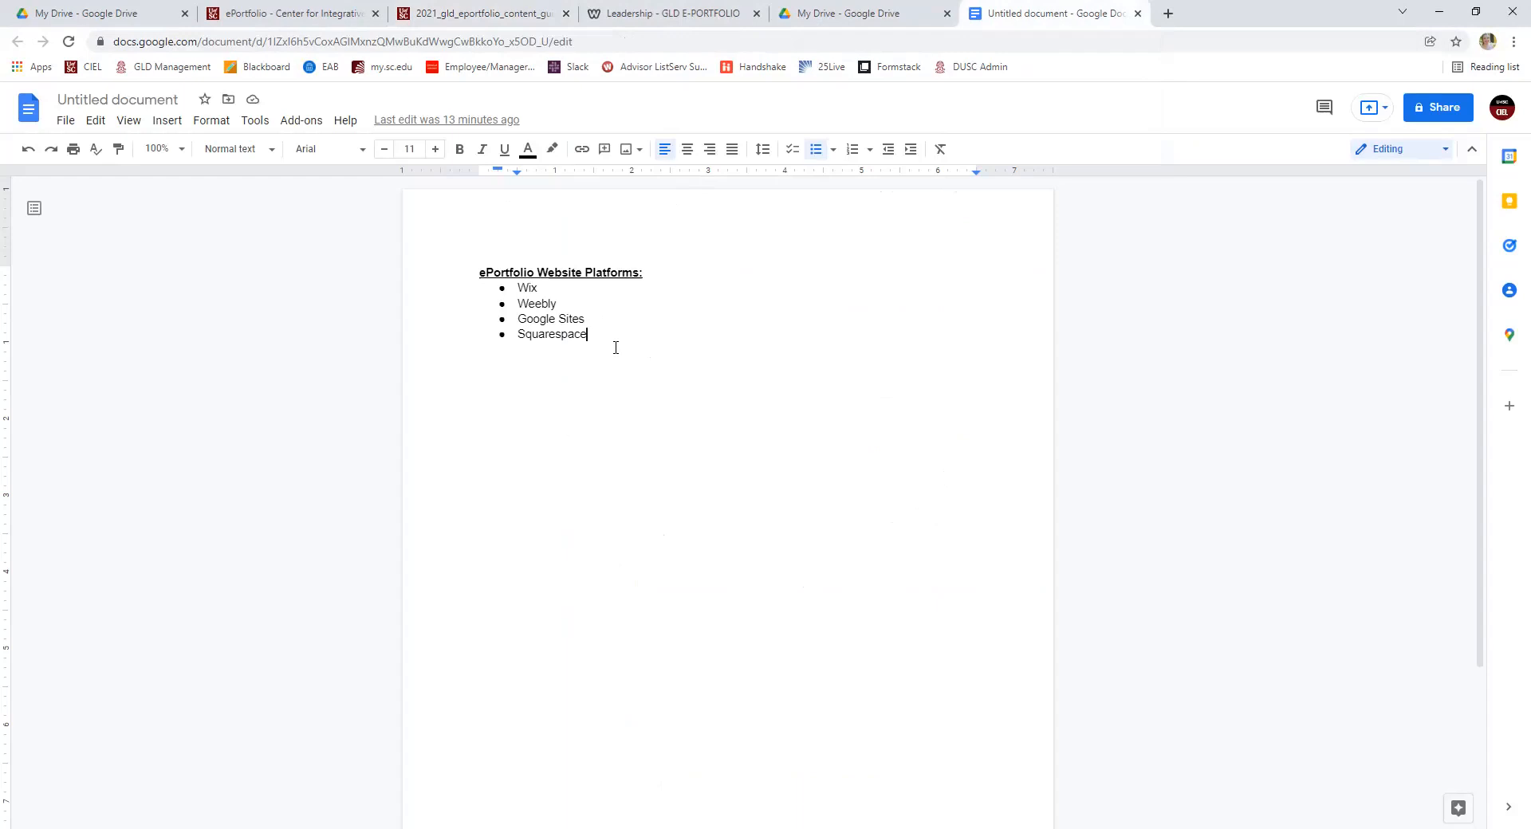
mouse_move(612, 330)
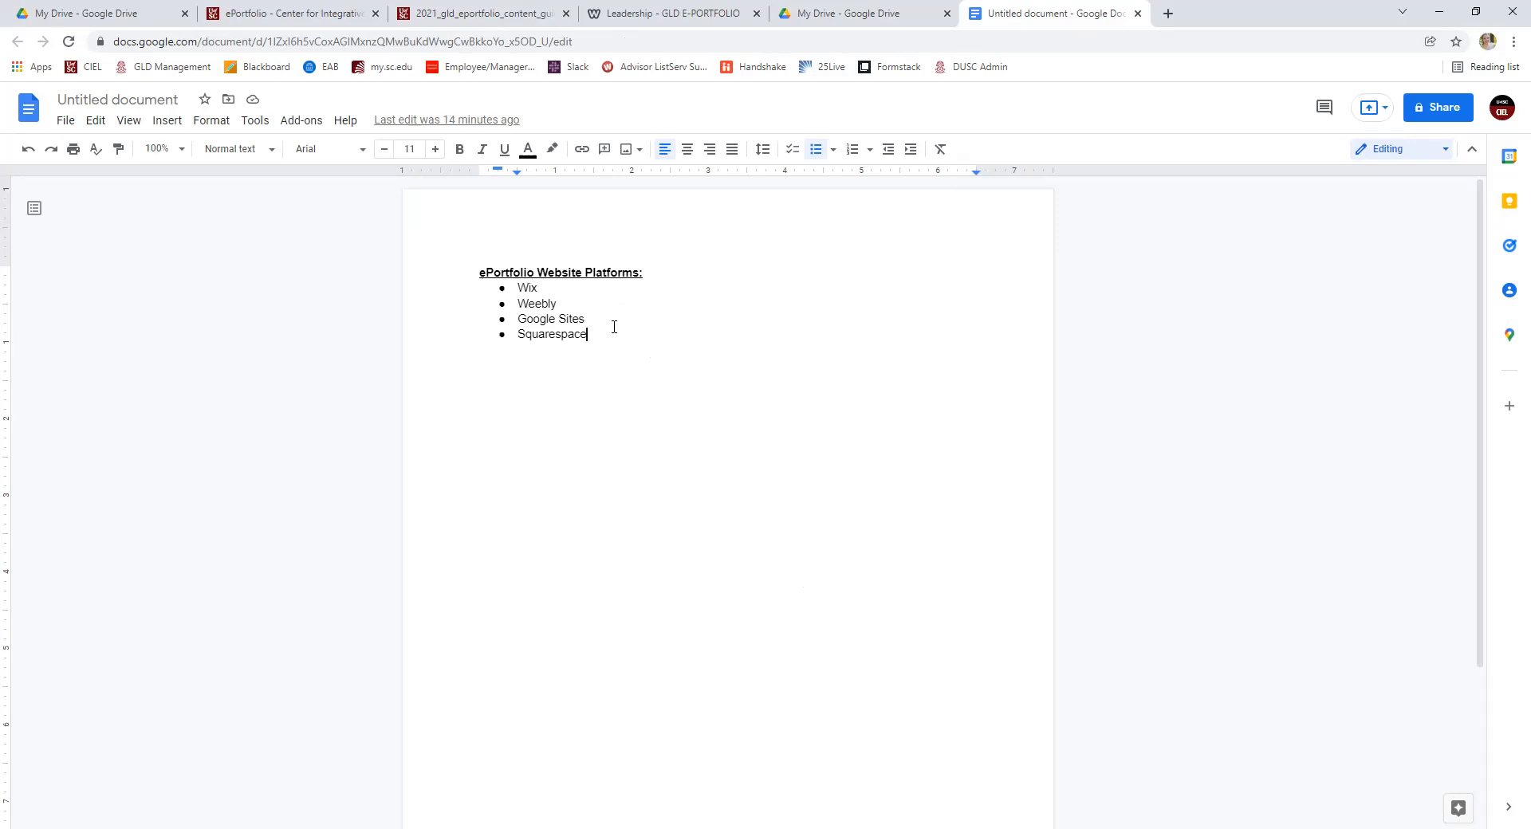
mouse_move(565, 298)
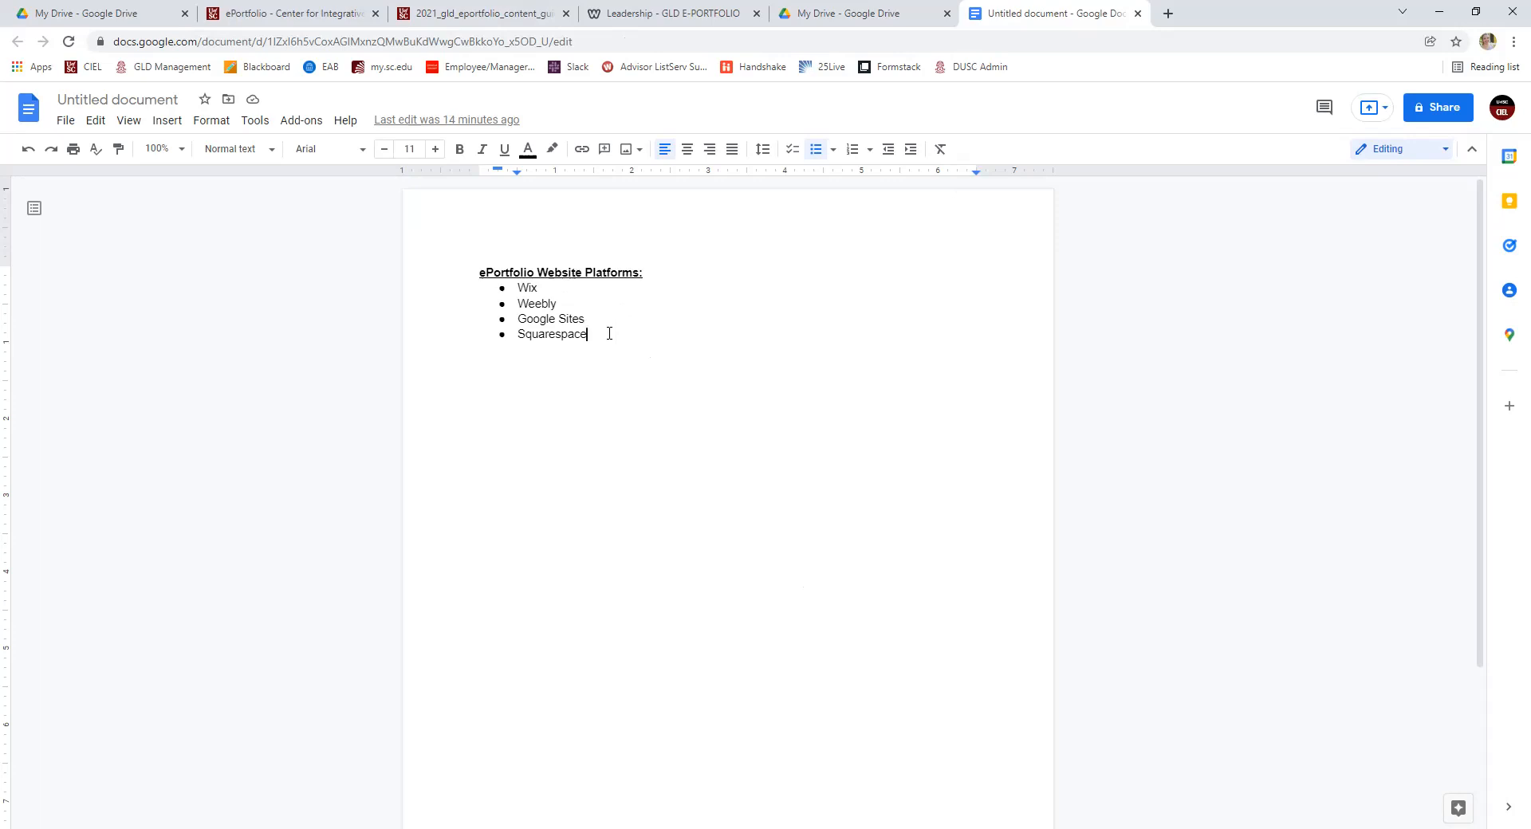
mouse_move(613, 319)
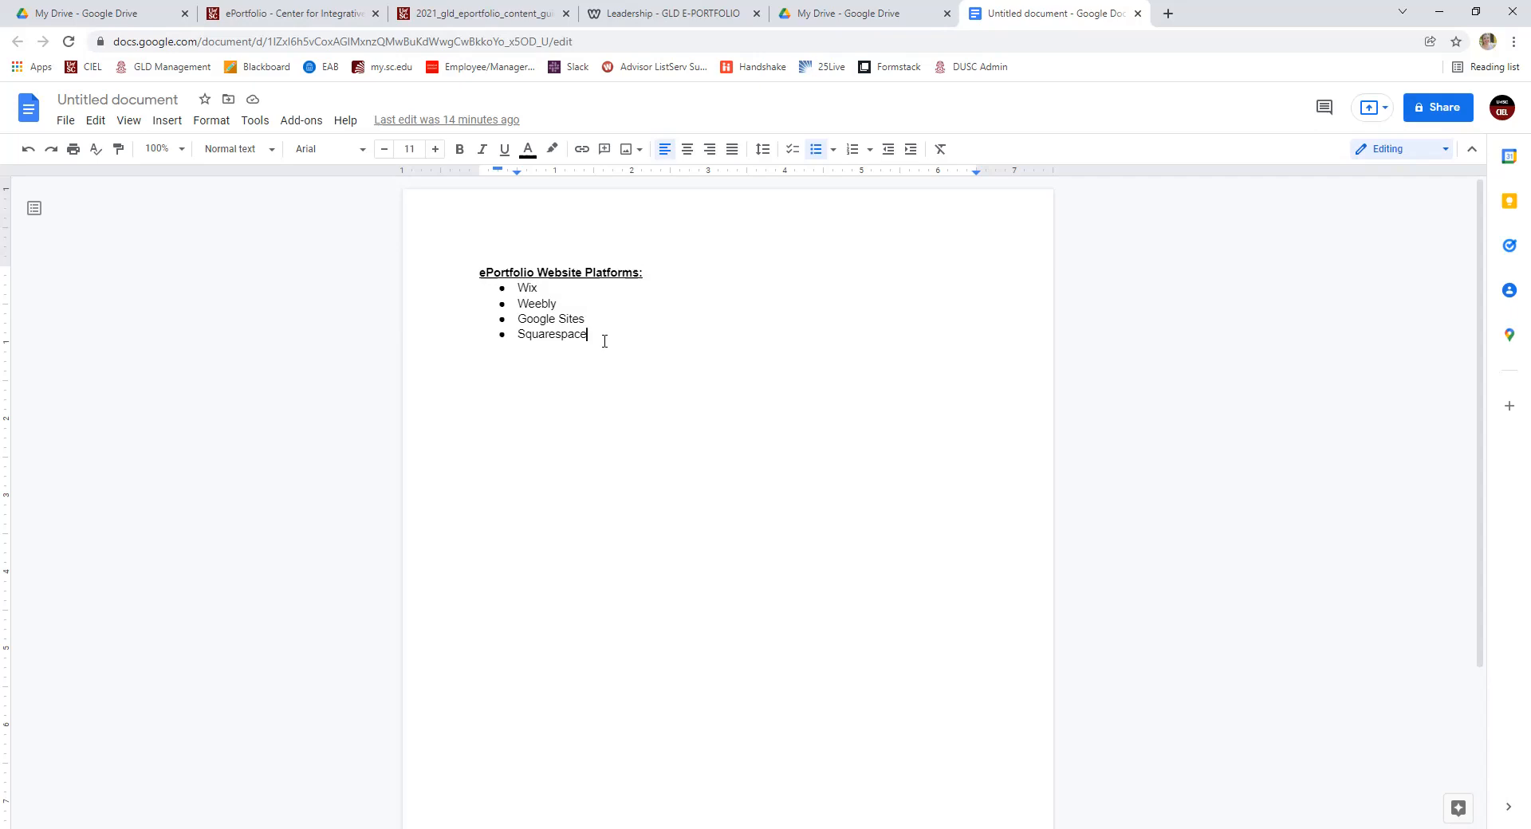
mouse_move(643, 302)
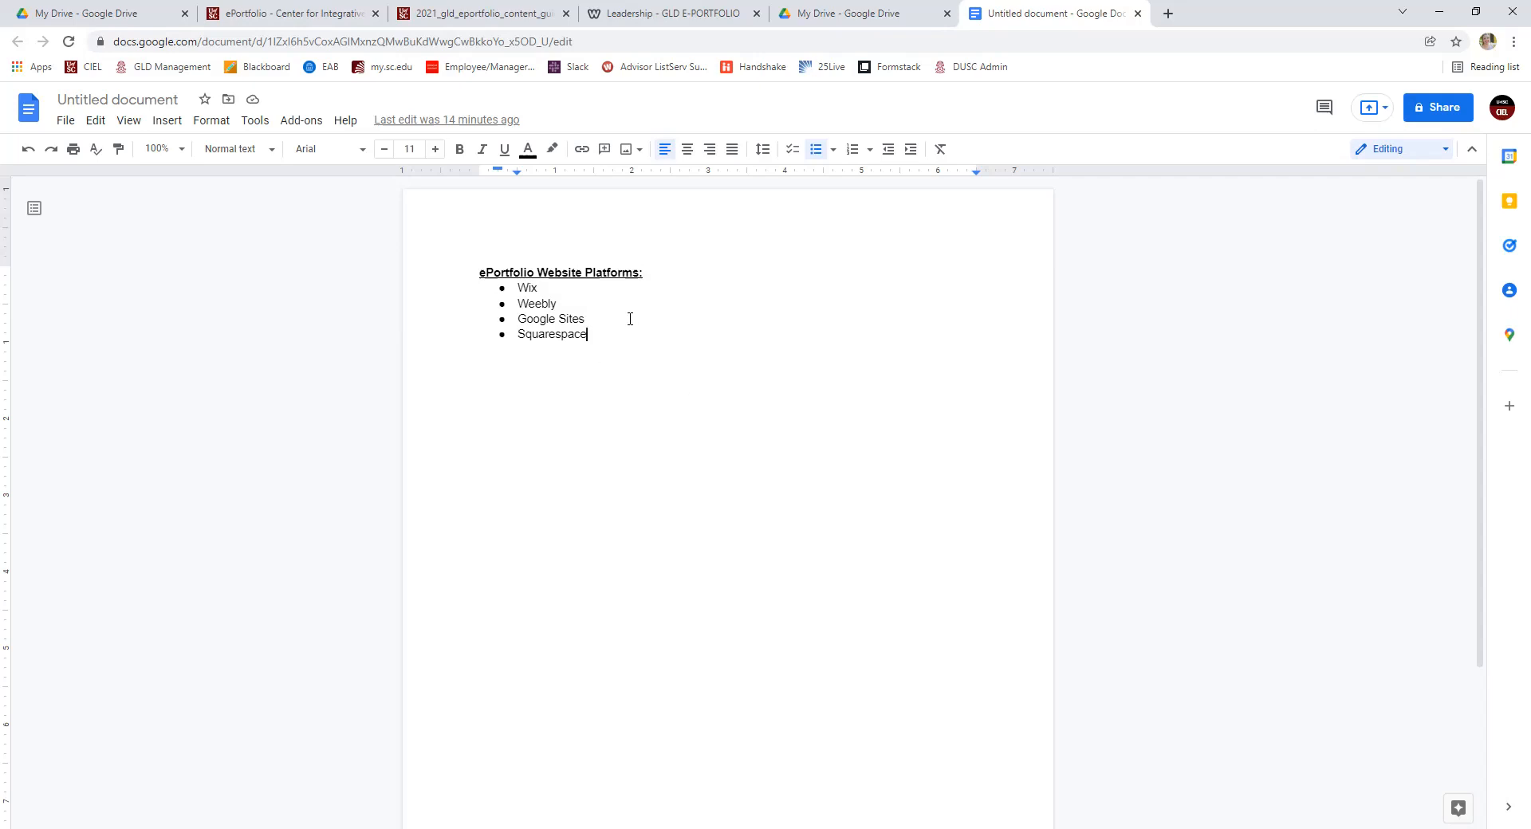
mouse_move(630, 311)
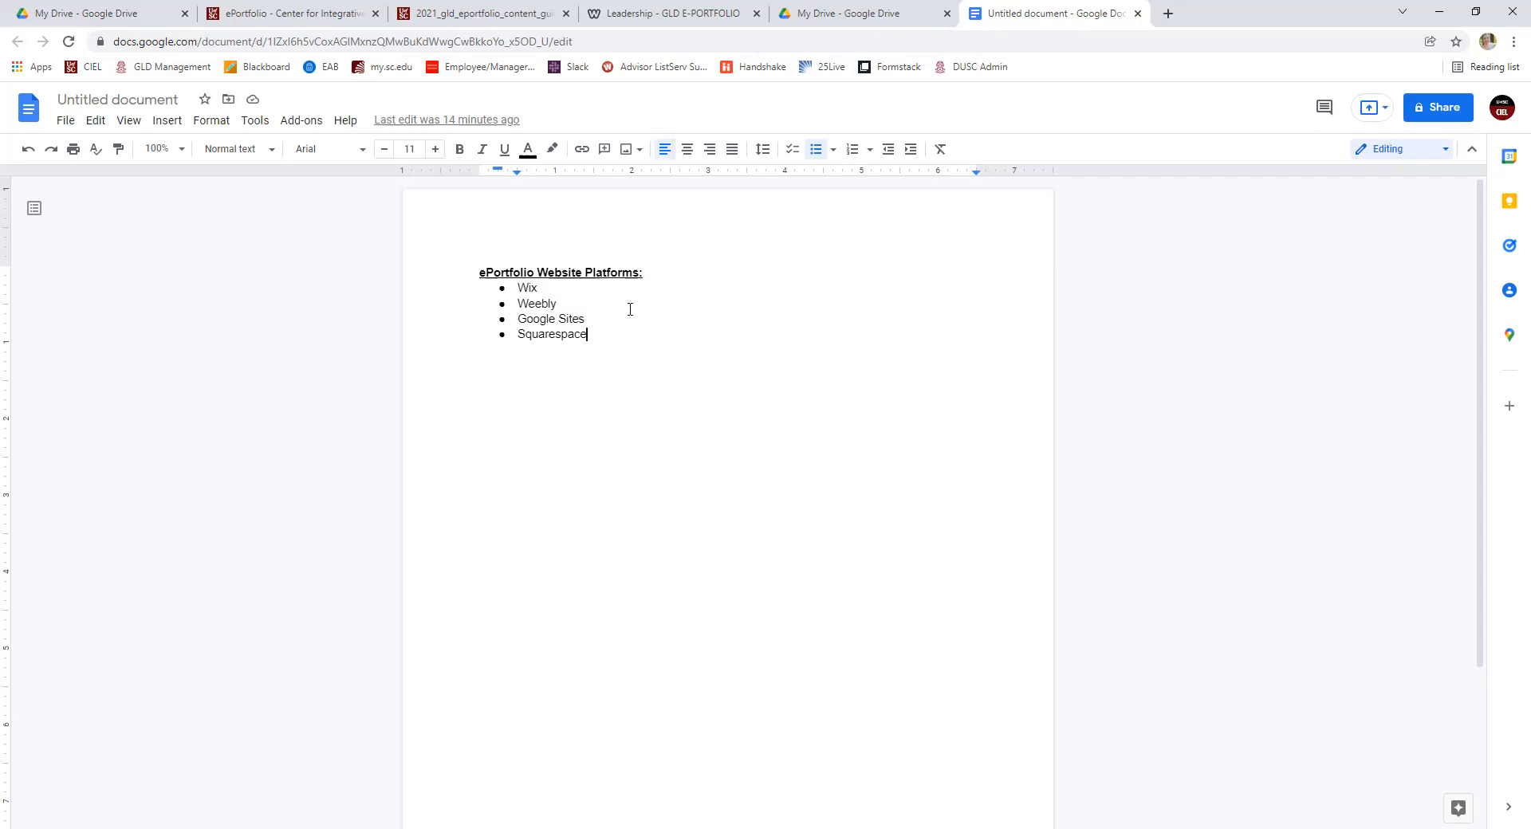